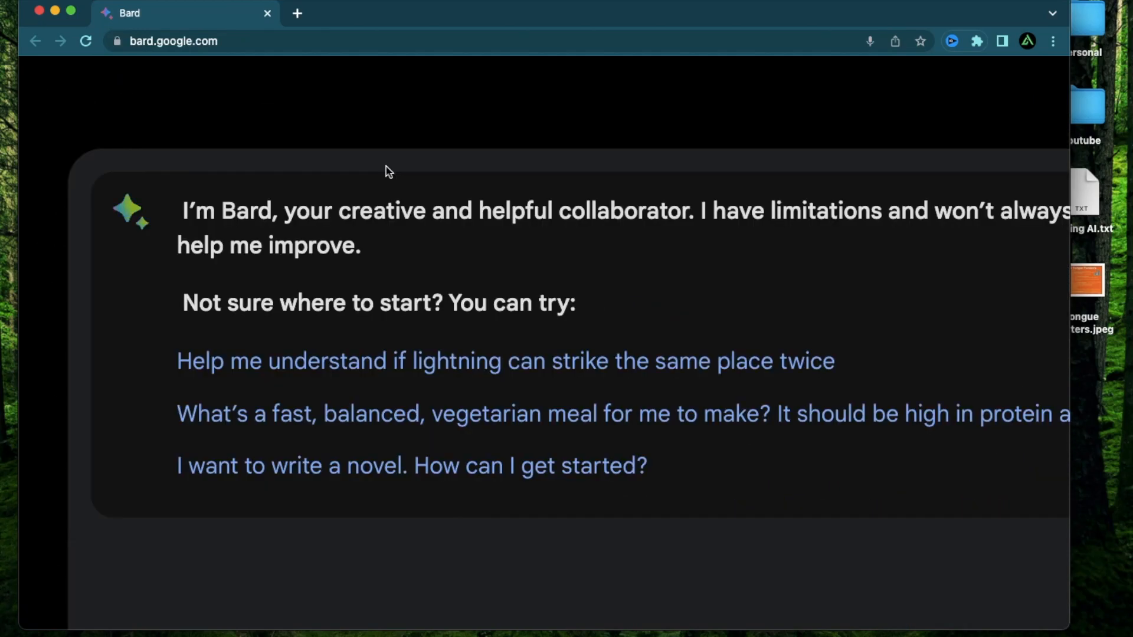
pyautogui.moveTo(289, 162)
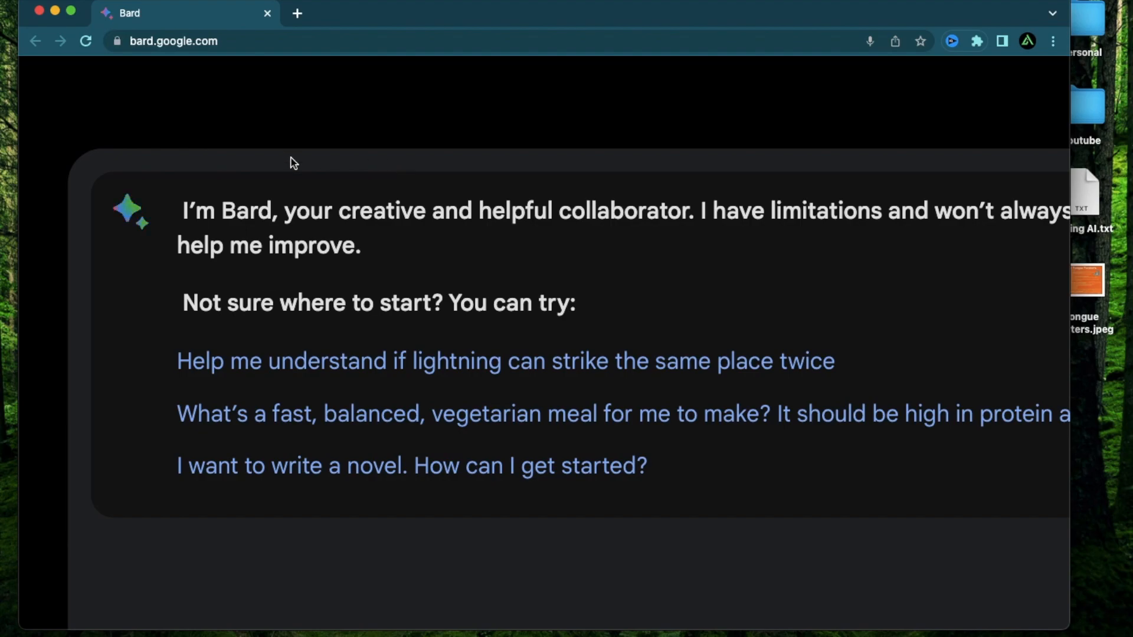
pyautogui.moveTo(242, 241)
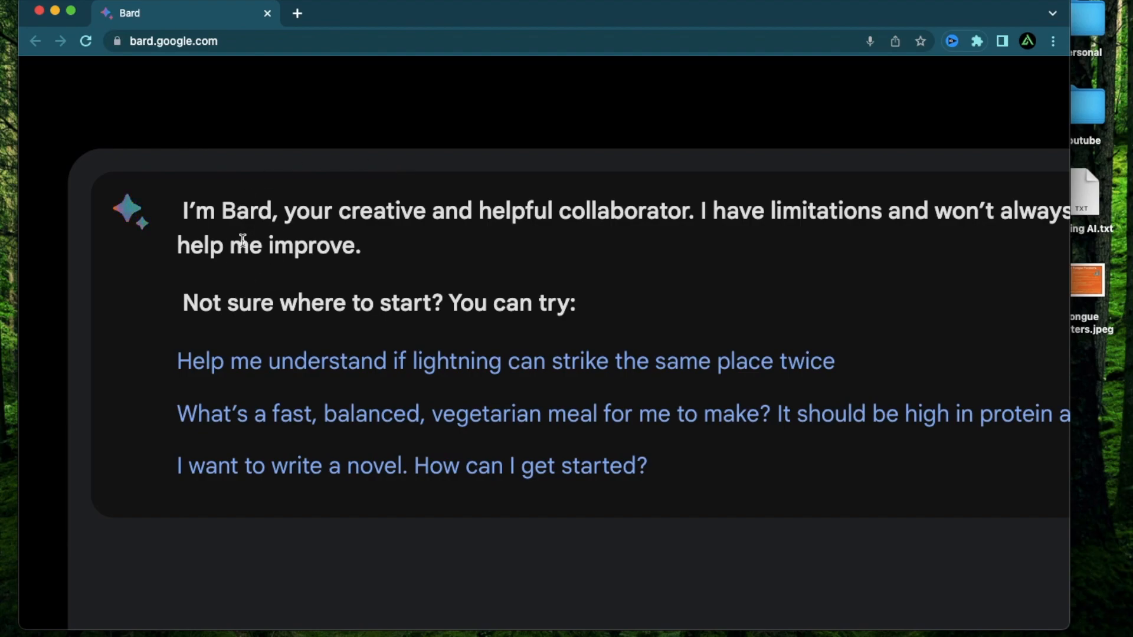
# Step: Switch to the Testing AI Newsletter subscribe page at testingai.beehiiv.com/subscribe
pyautogui.click(81, 112)
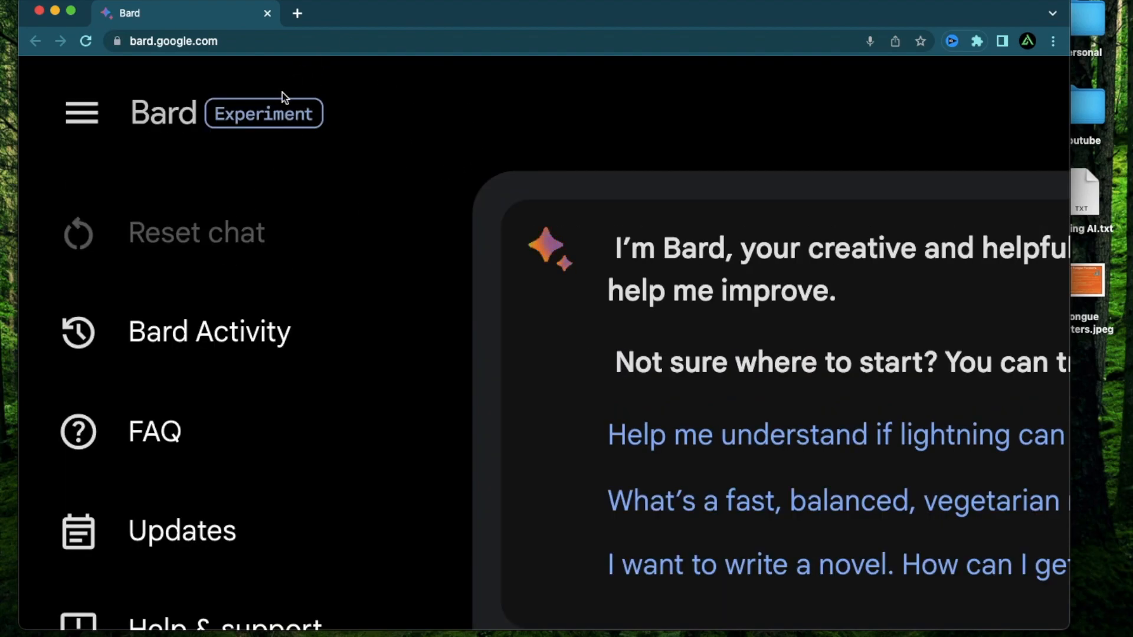
pyautogui.moveTo(407, 138)
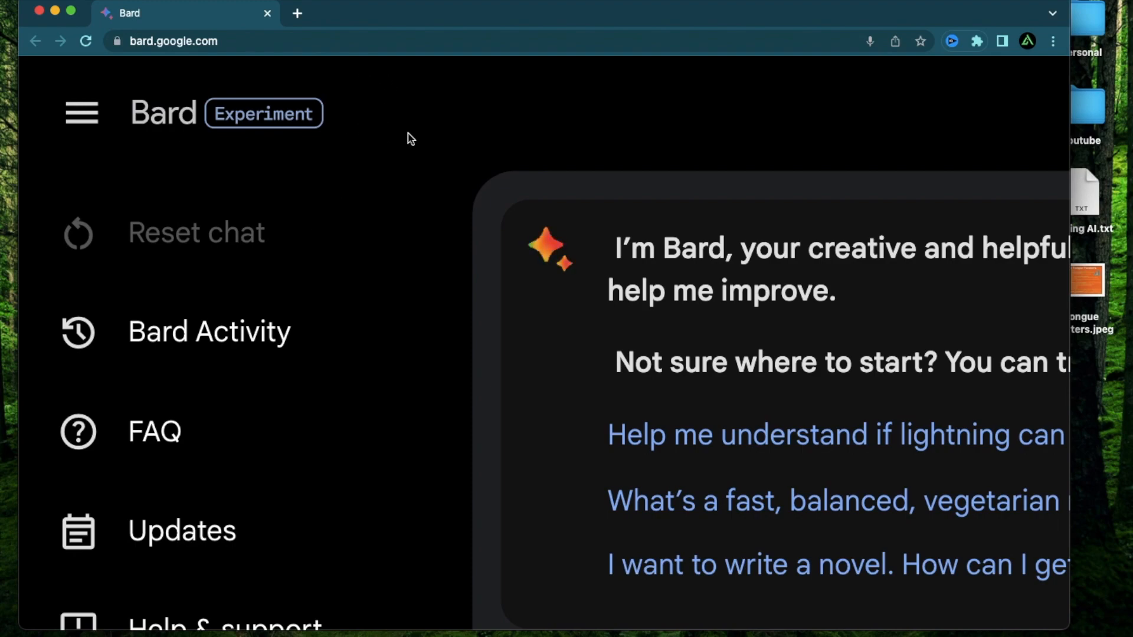
pyautogui.moveTo(455, 125)
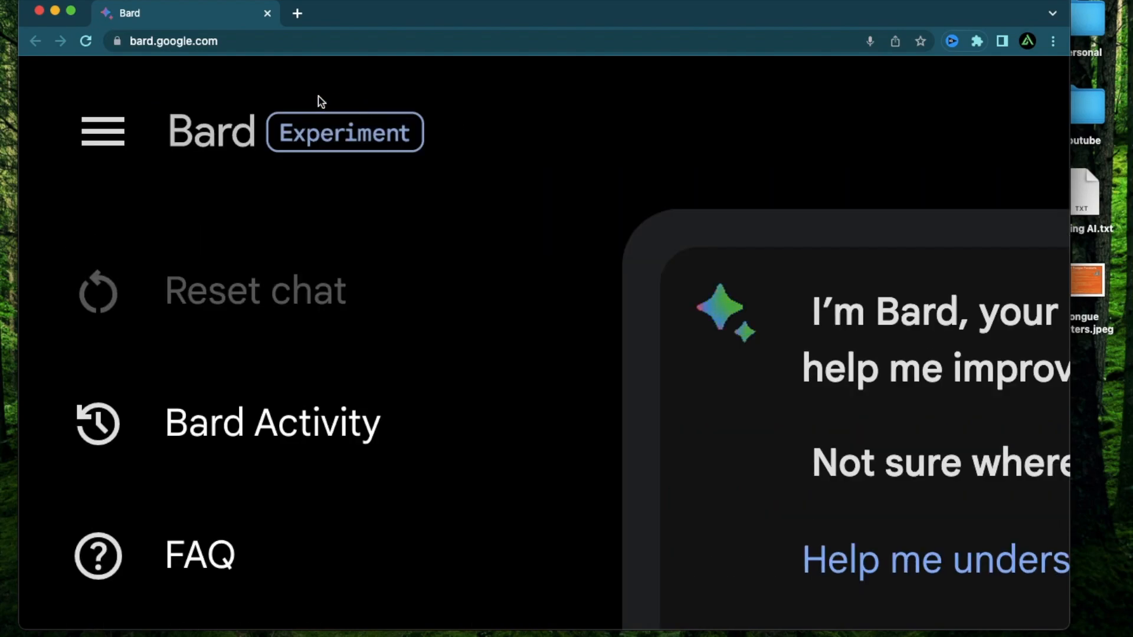
pyautogui.moveTo(340, 144)
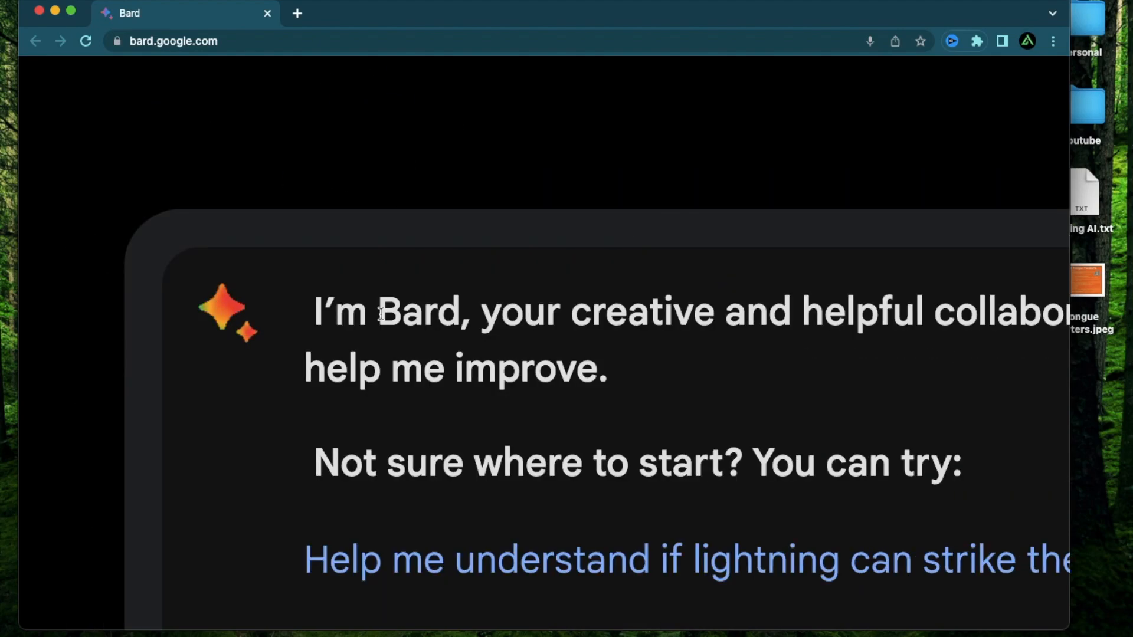
pyautogui.doubleClick(418, 312)
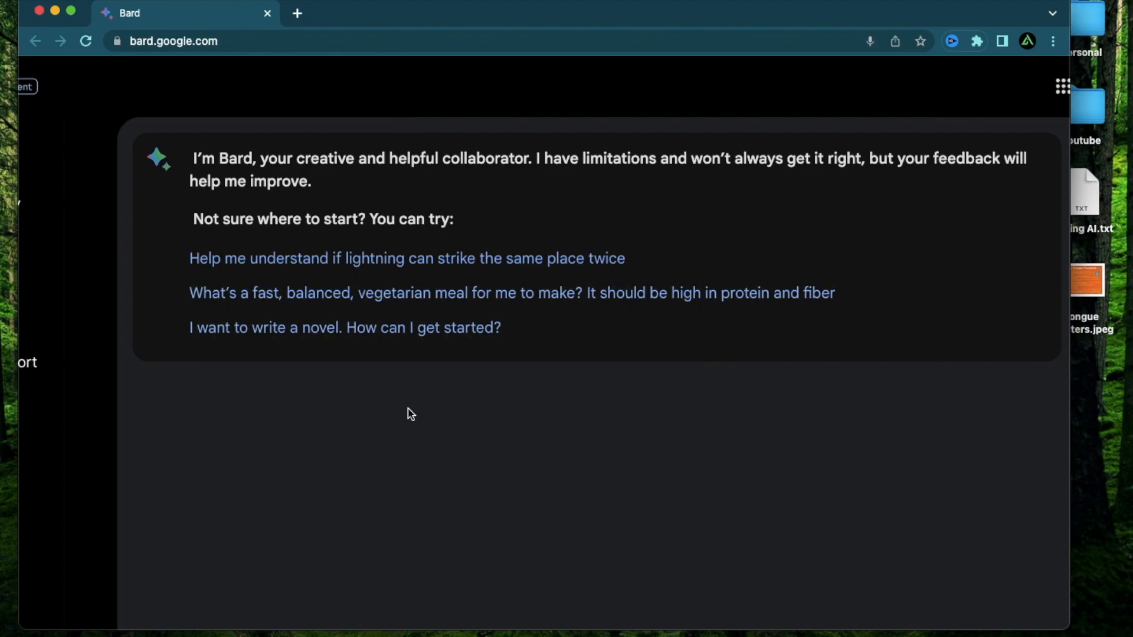
pyautogui.moveTo(425, 413)
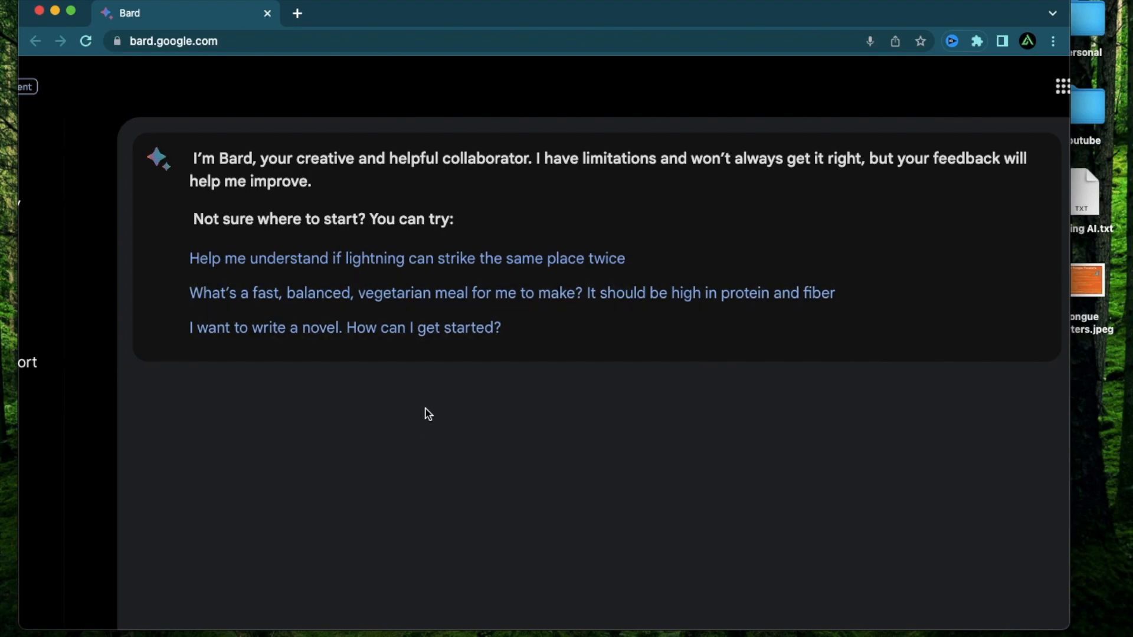
pyautogui.moveTo(301, 462)
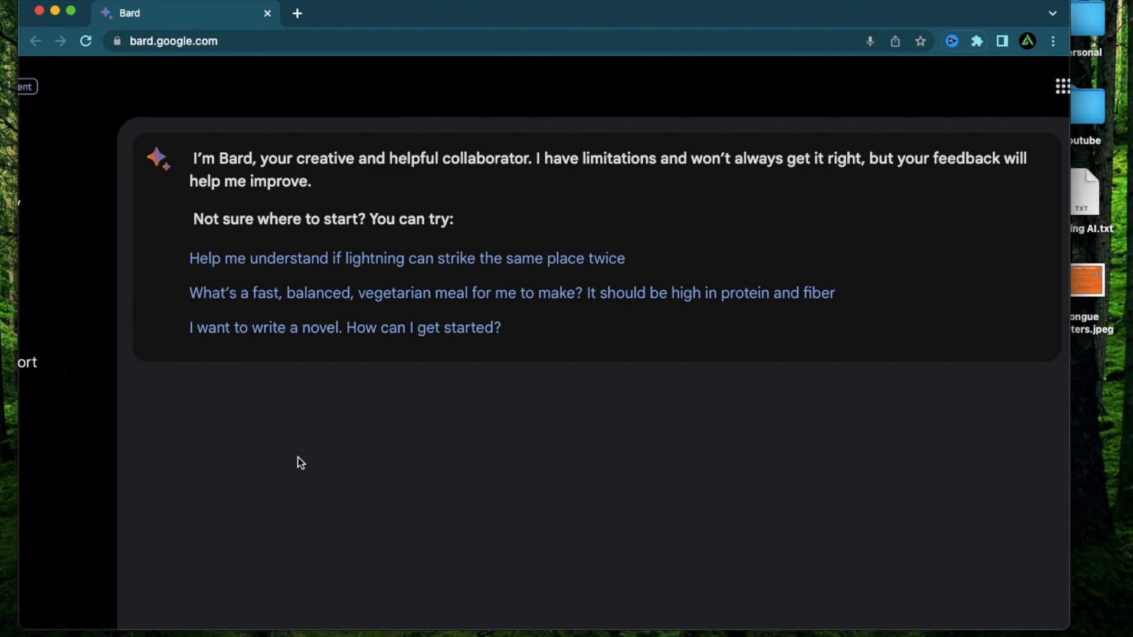
pyautogui.moveTo(341, 419)
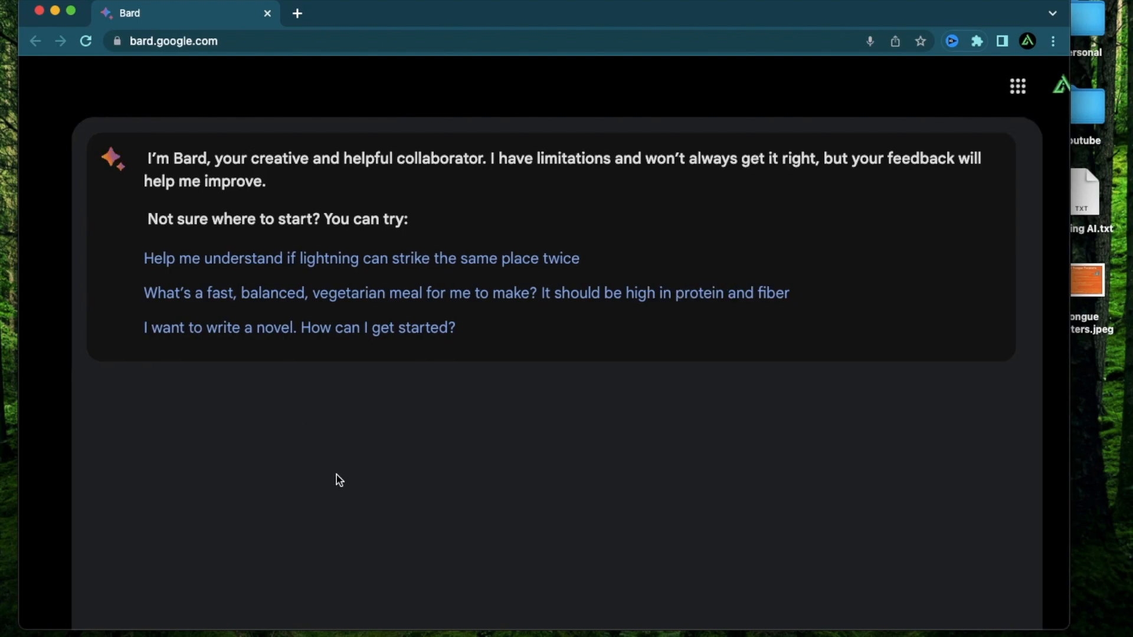
pyautogui.moveTo(395, 478)
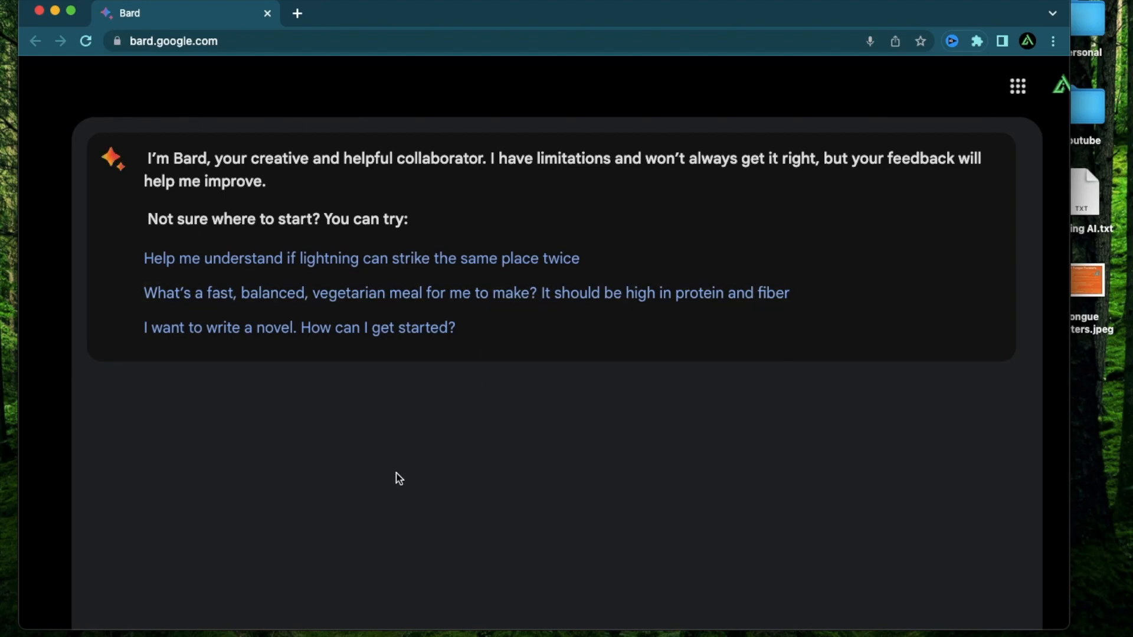
pyautogui.click(45, 81)
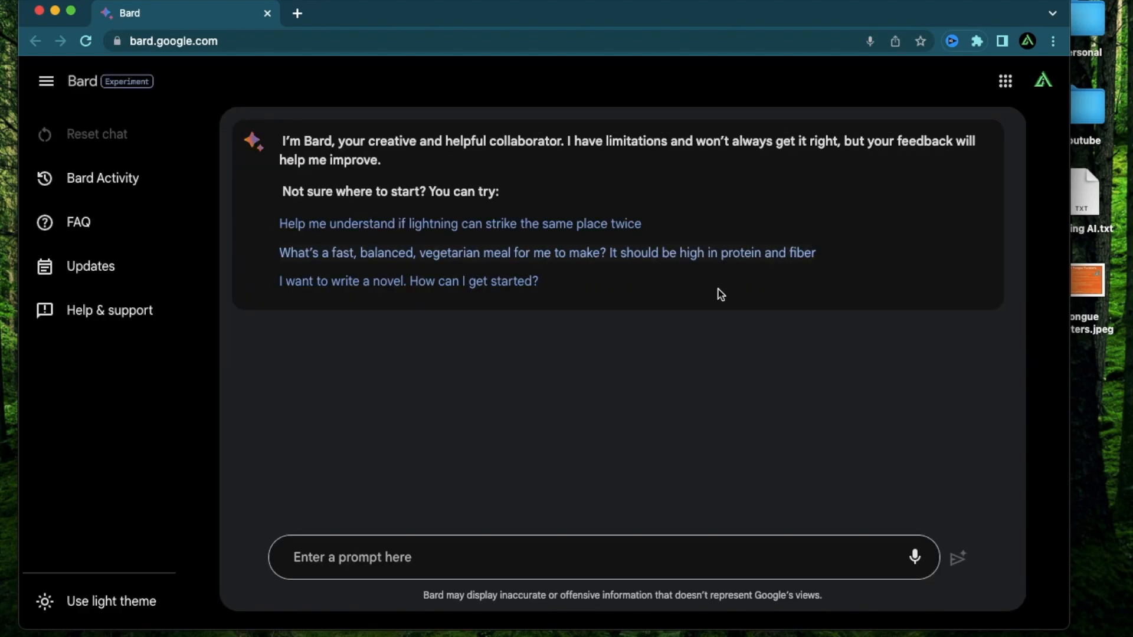
pyautogui.moveTo(503, 164)
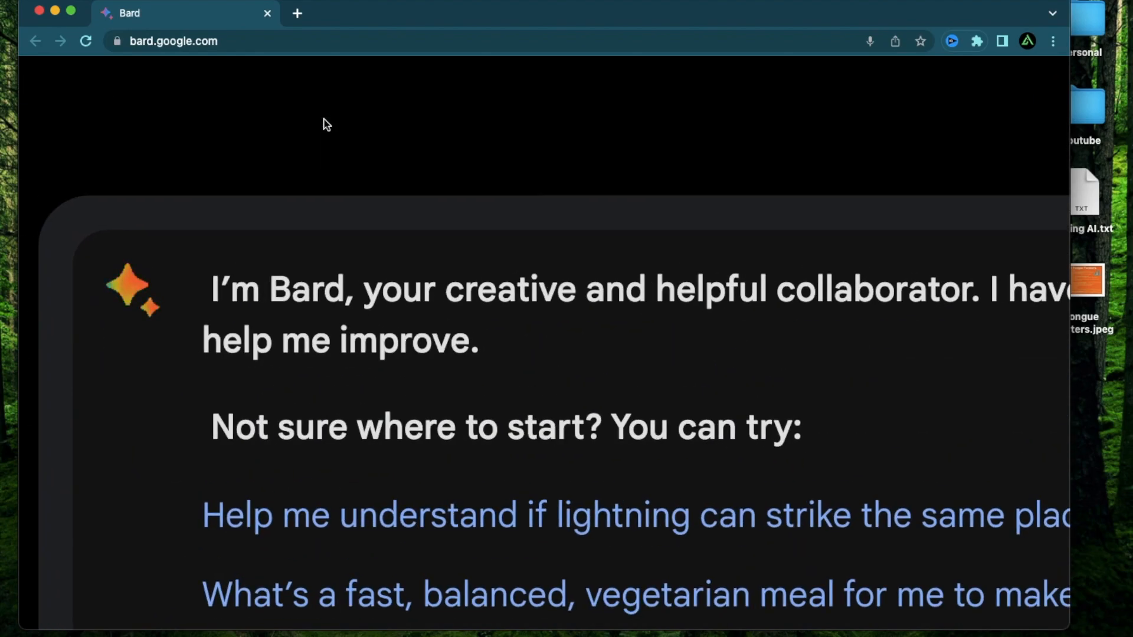
pyautogui.moveTo(582, 354)
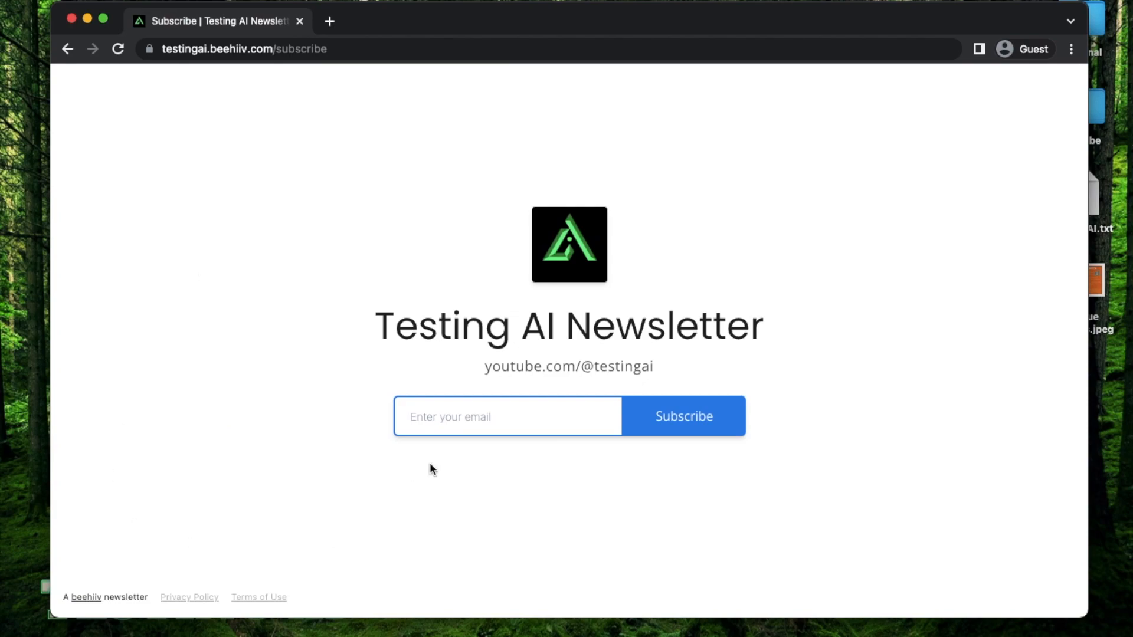
pyautogui.moveTo(815, 286)
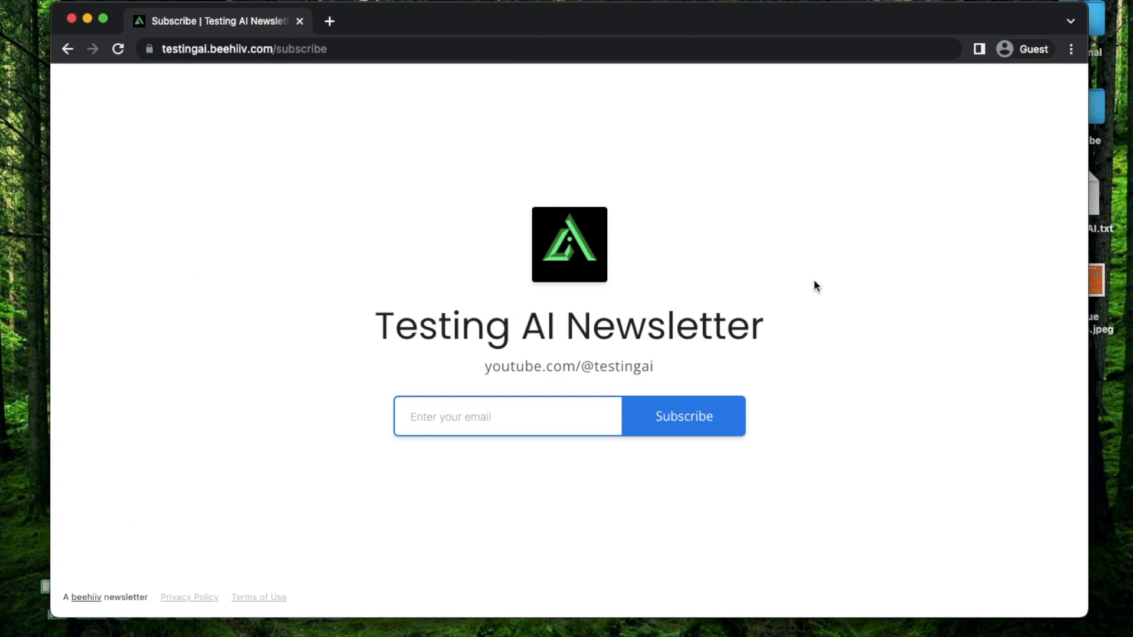
pyautogui.moveTo(825, 265)
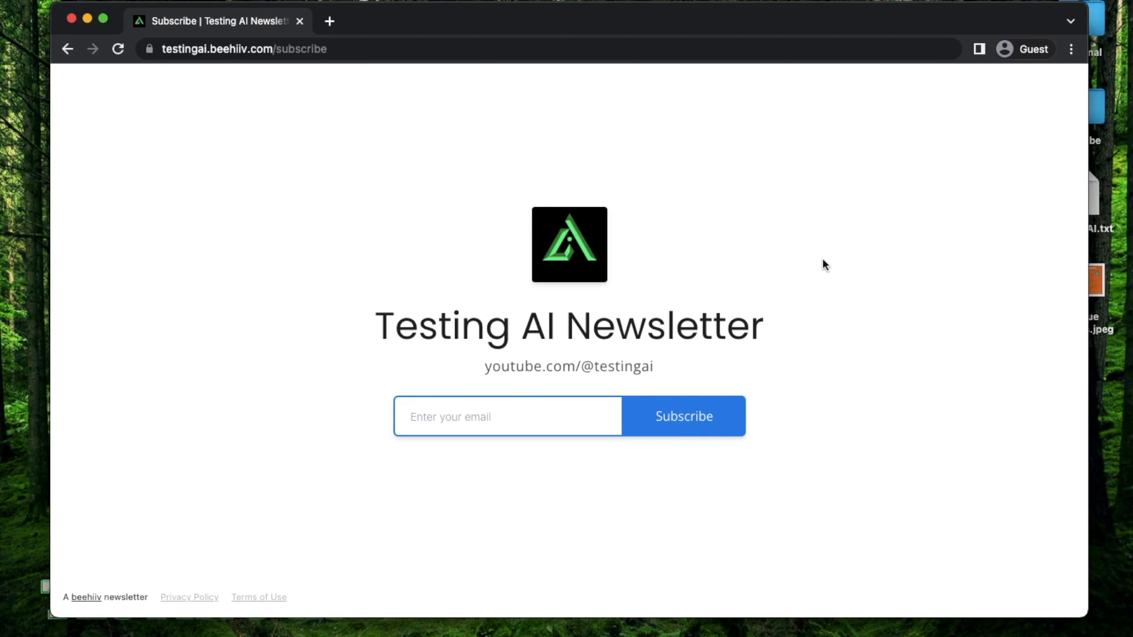
pyautogui.moveTo(672, 486)
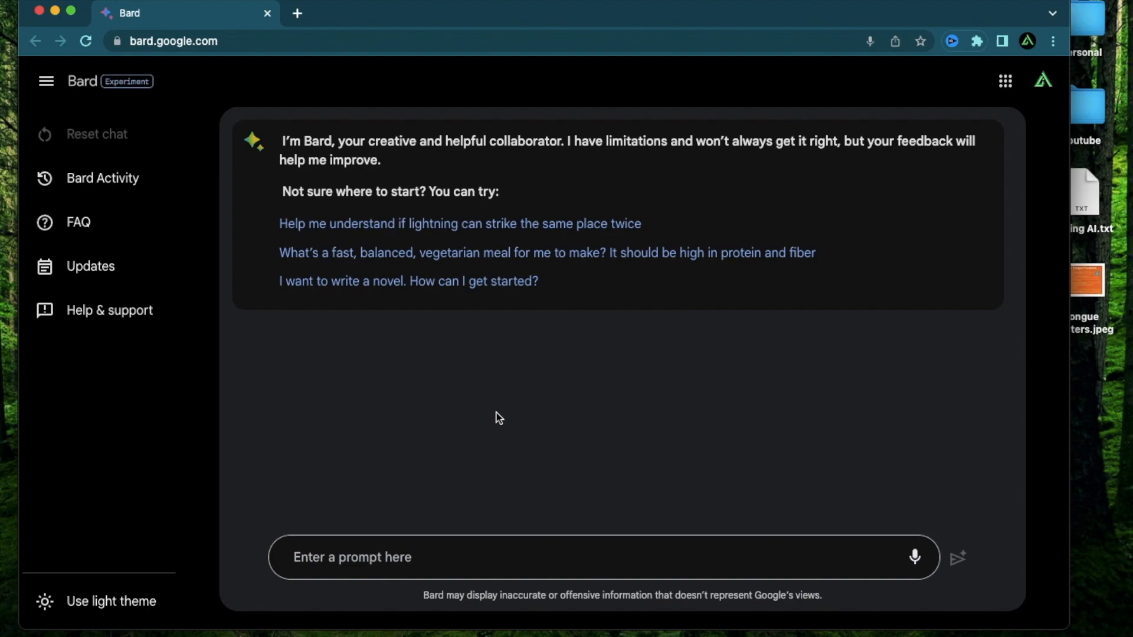
pyautogui.moveTo(542, 86)
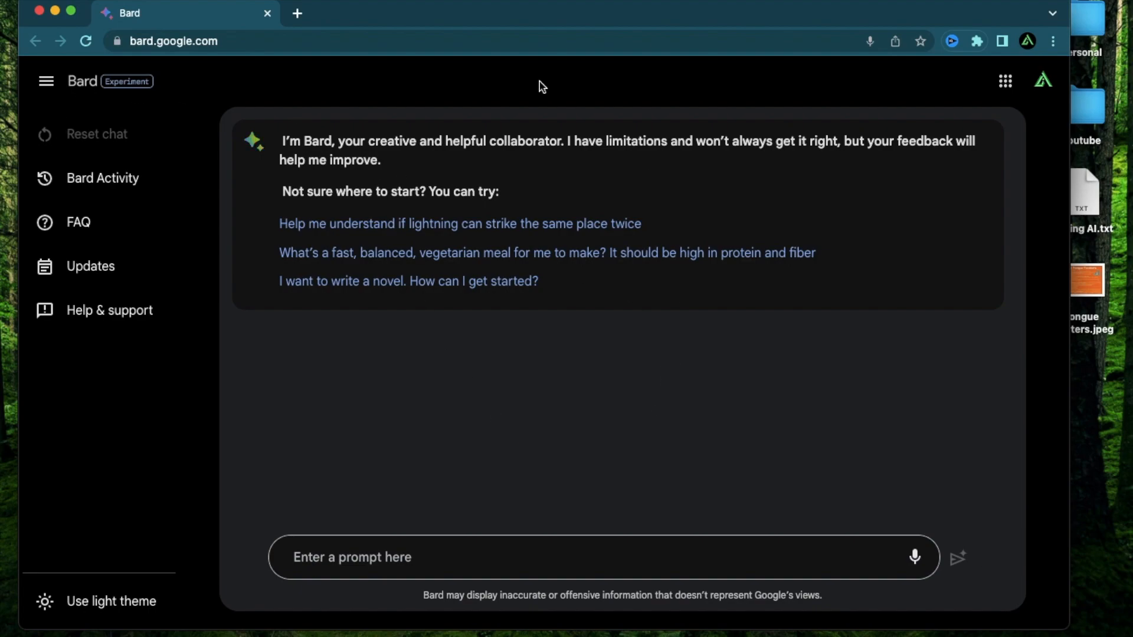
pyautogui.moveTo(476, 393)
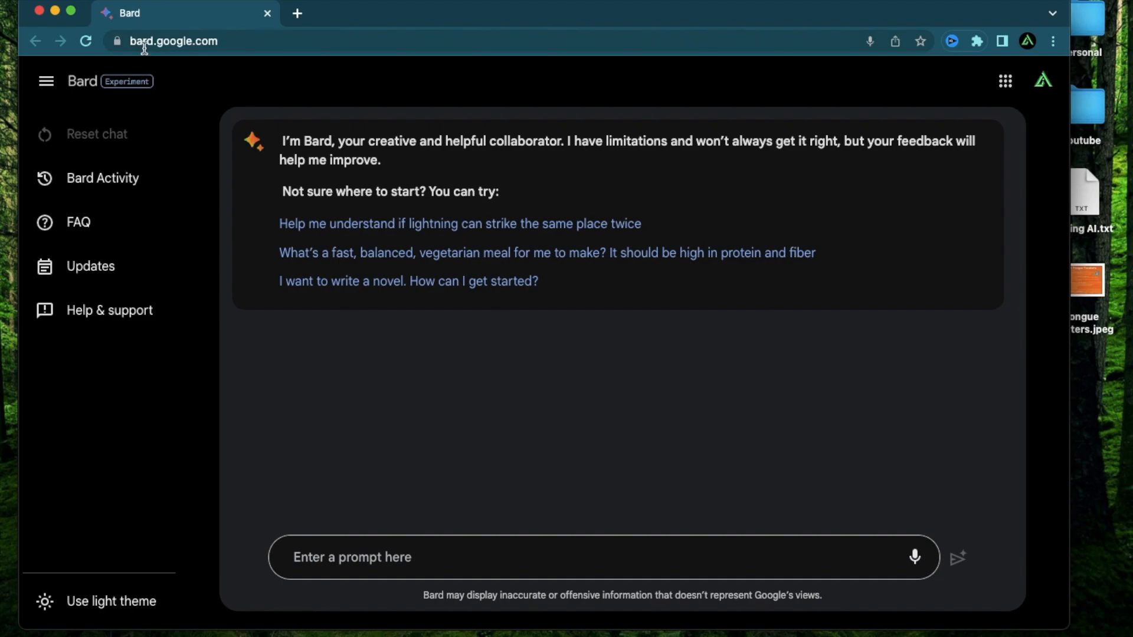
pyautogui.moveTo(212, 41)
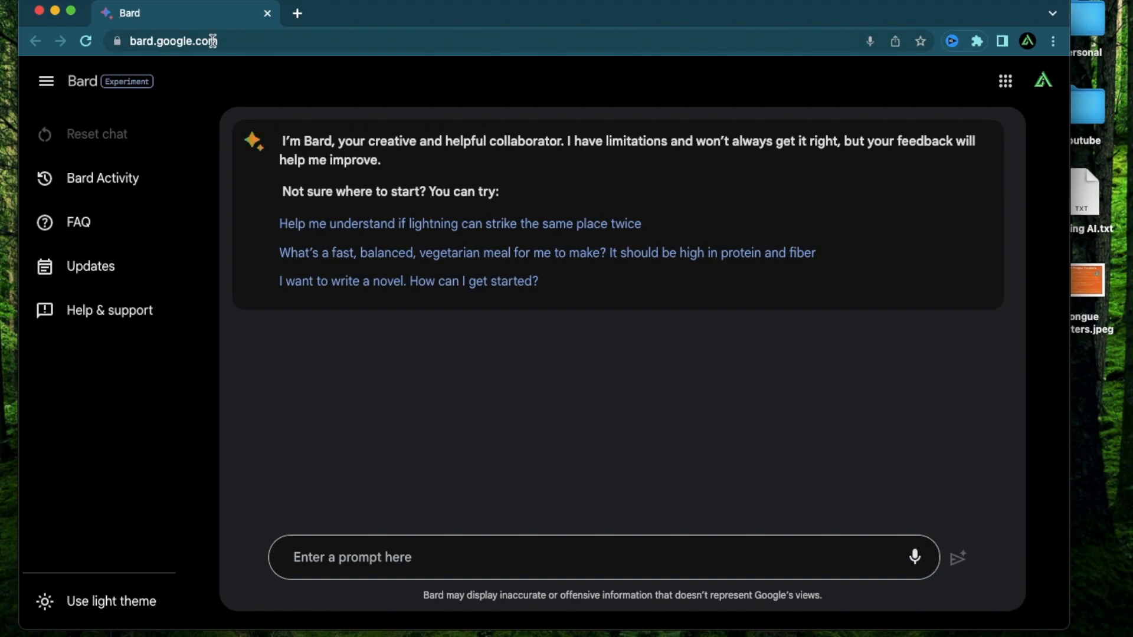
pyautogui.moveTo(454, 437)
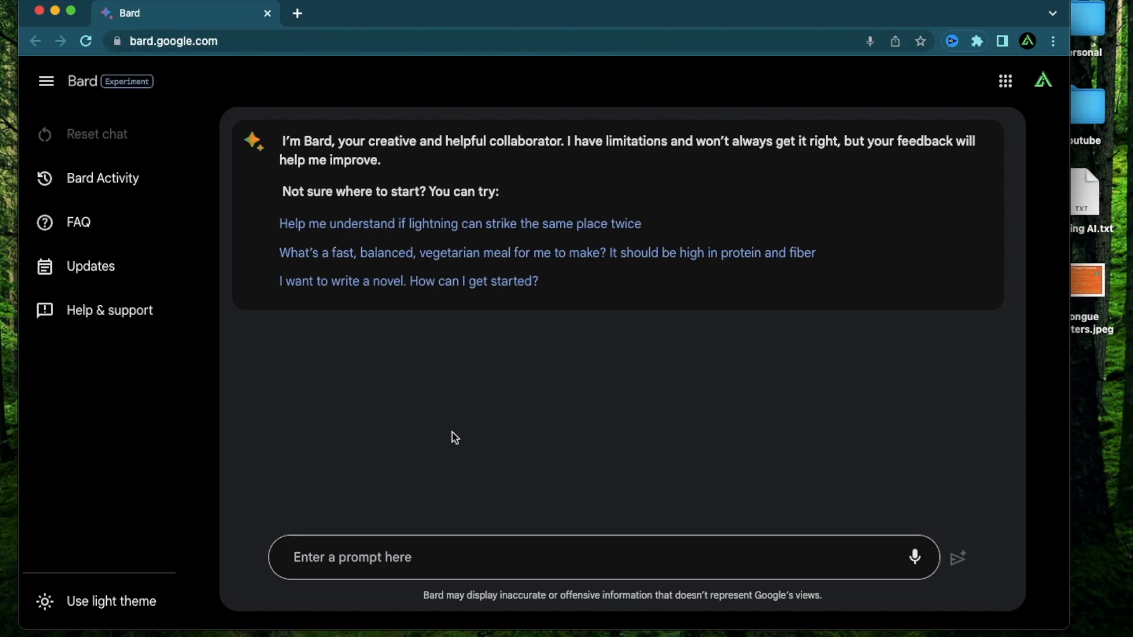
pyautogui.moveTo(654, 402)
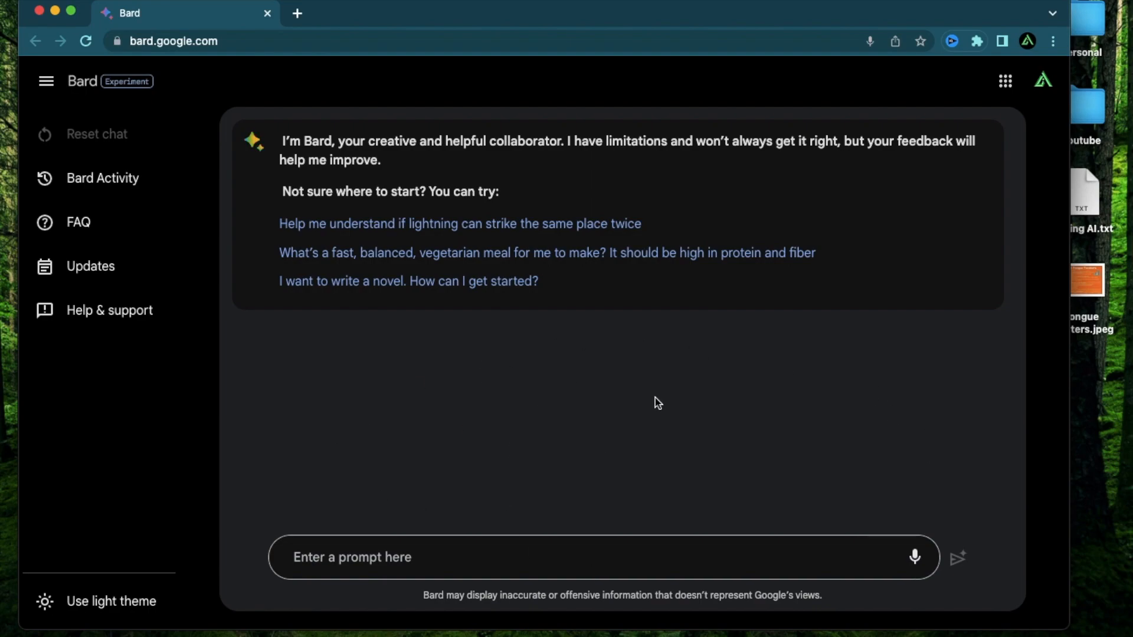
pyautogui.moveTo(488, 340)
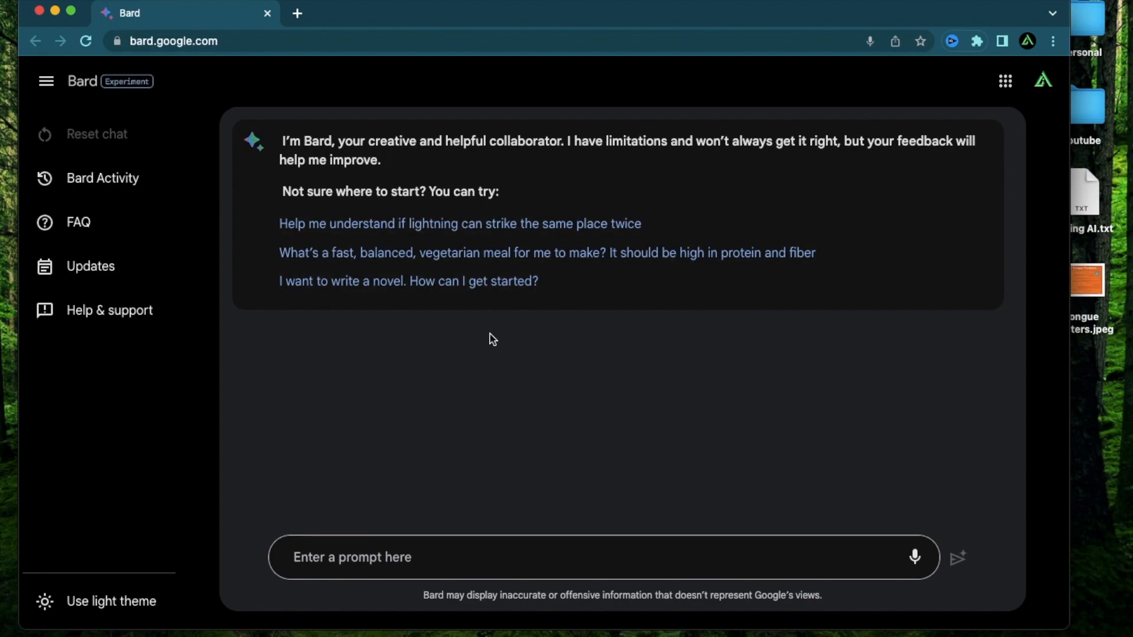
pyautogui.moveTo(443, 457)
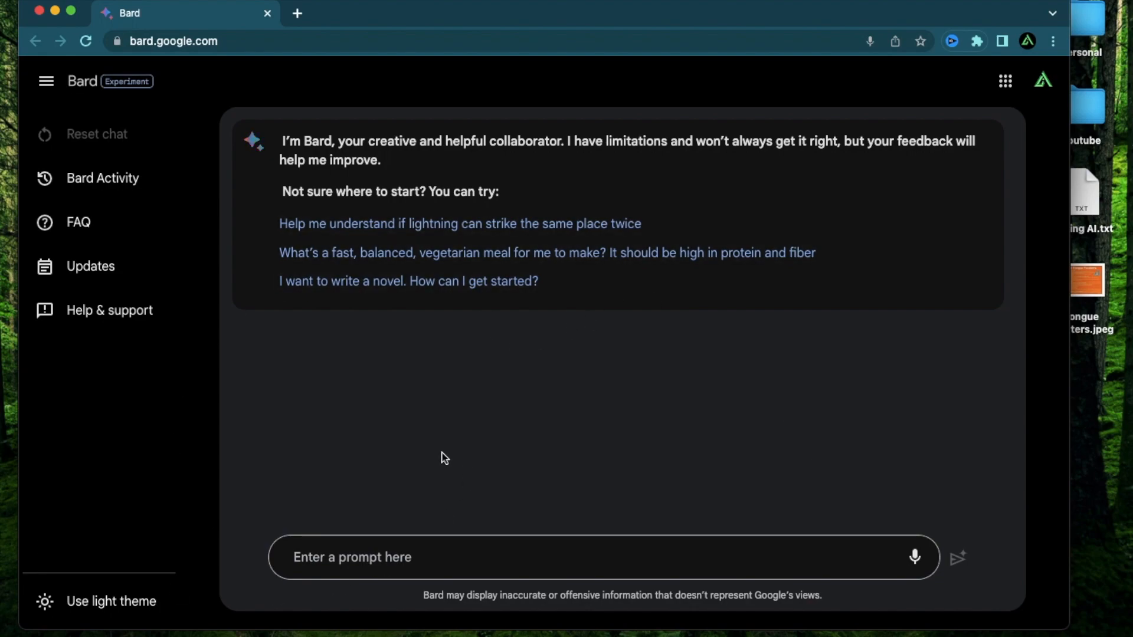
pyautogui.moveTo(462, 344)
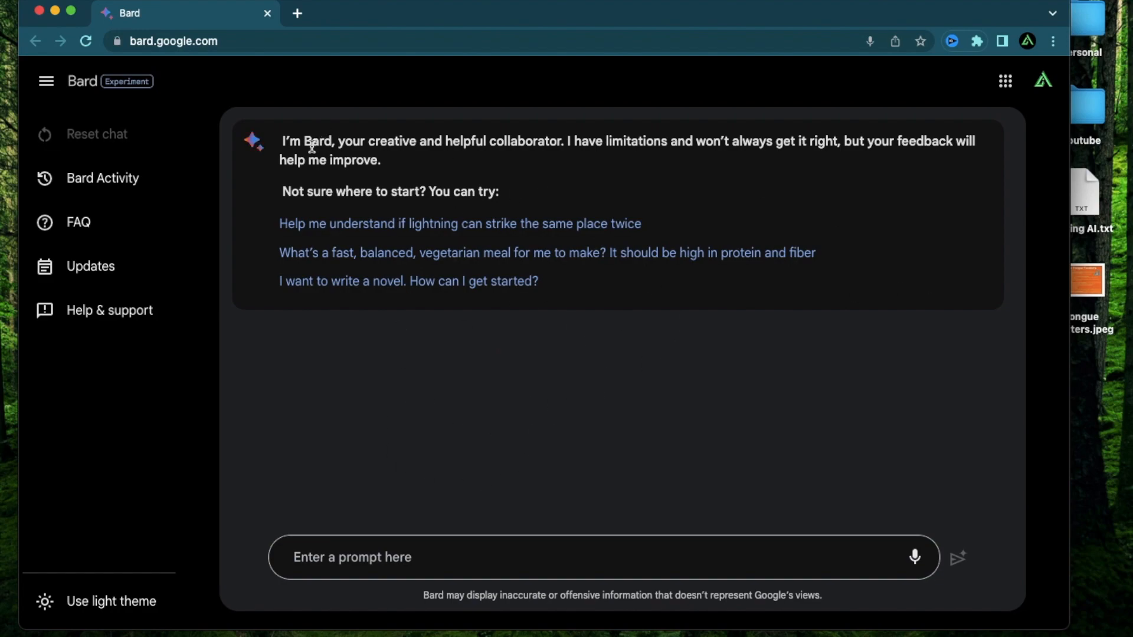
pyautogui.moveTo(788, 440)
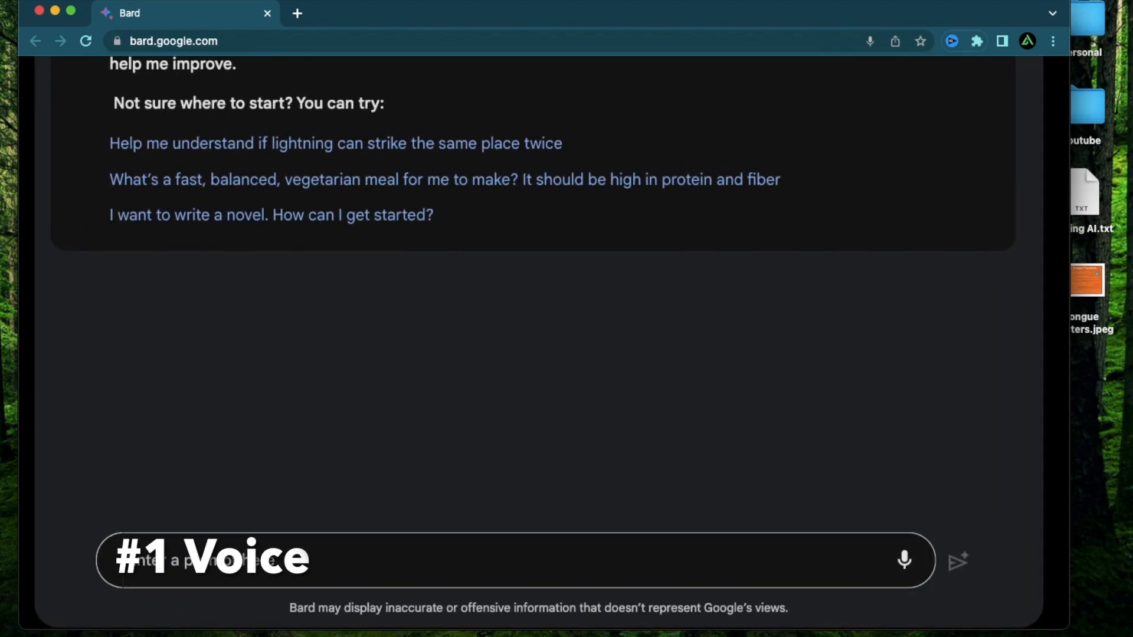
pyautogui.click(44, 80)
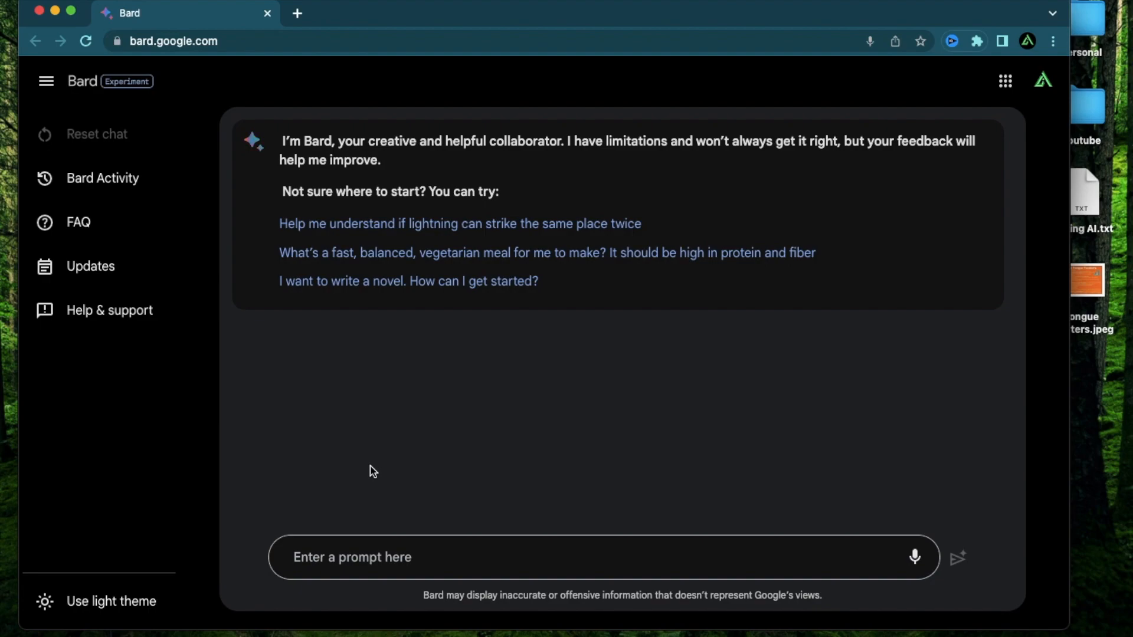
pyautogui.moveTo(422, 413)
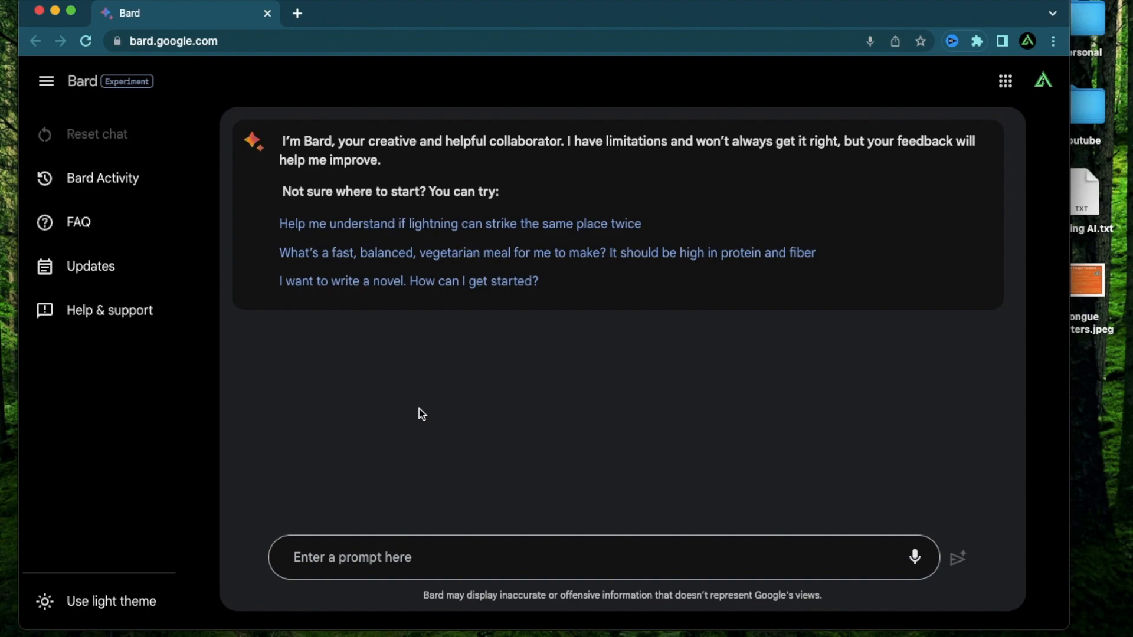
pyautogui.moveTo(914, 557)
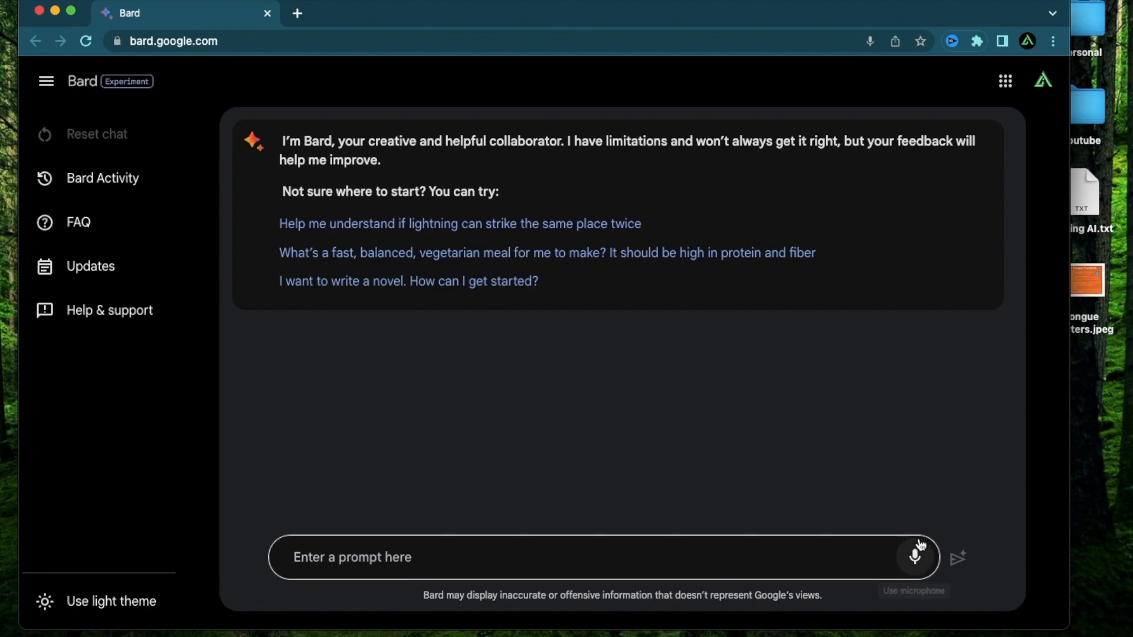
pyautogui.moveTo(368, 556)
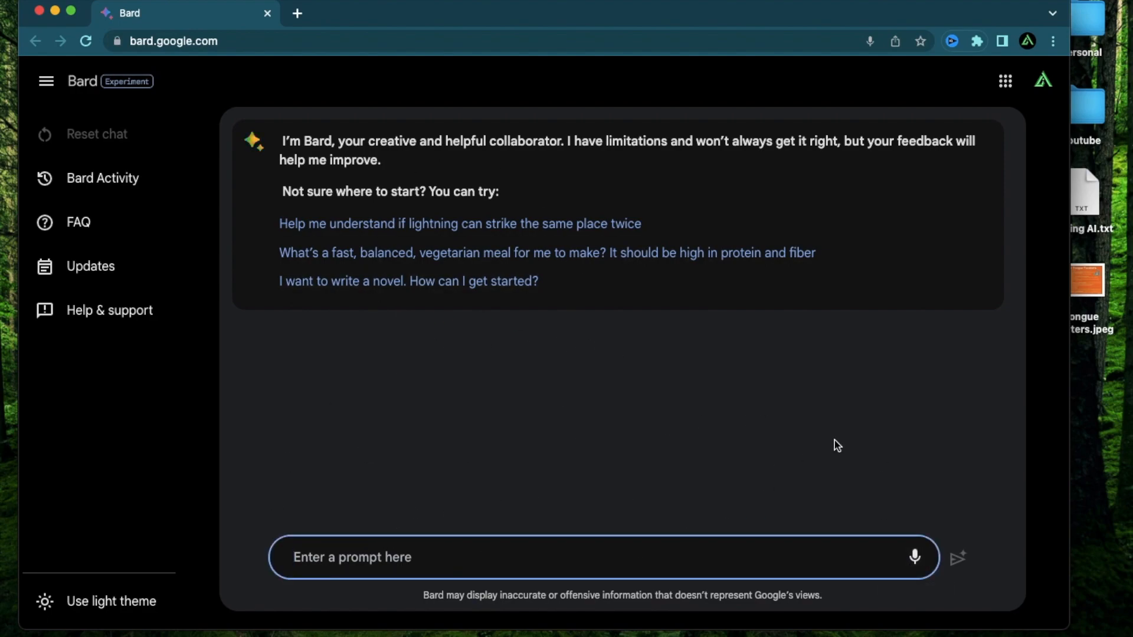
pyautogui.moveTo(913, 434)
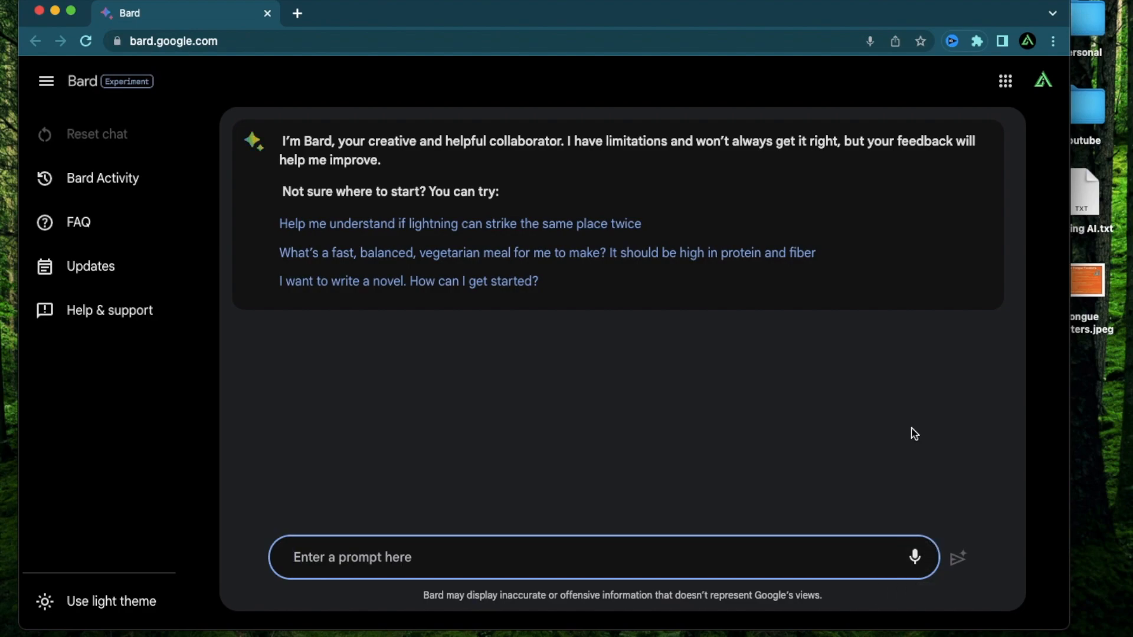
pyautogui.moveTo(914, 557)
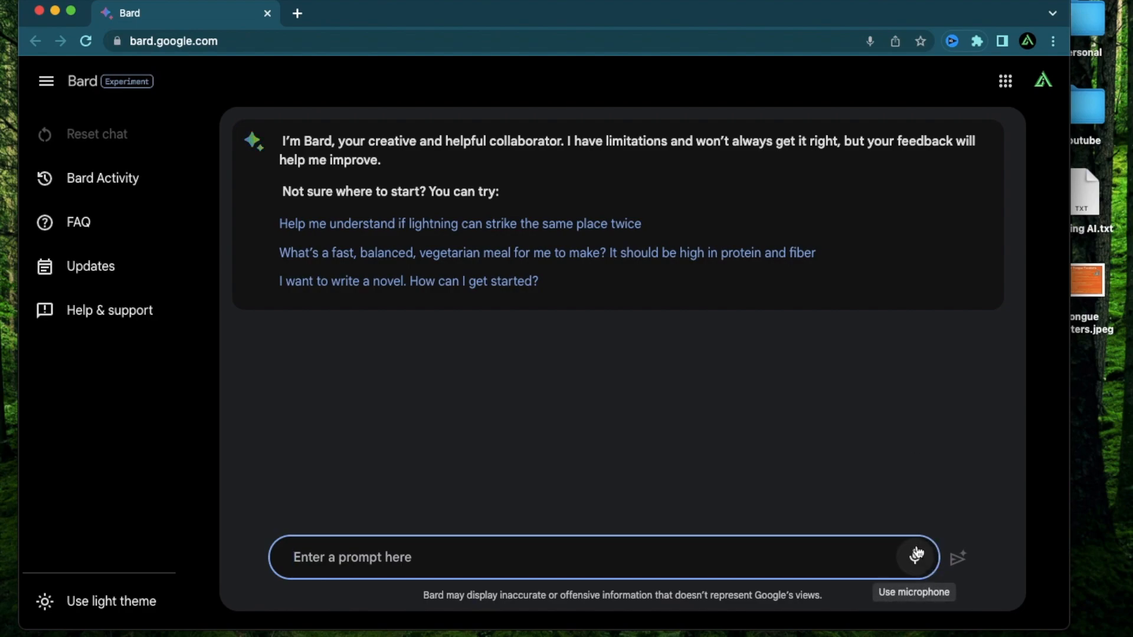
pyautogui.moveTo(170, 28)
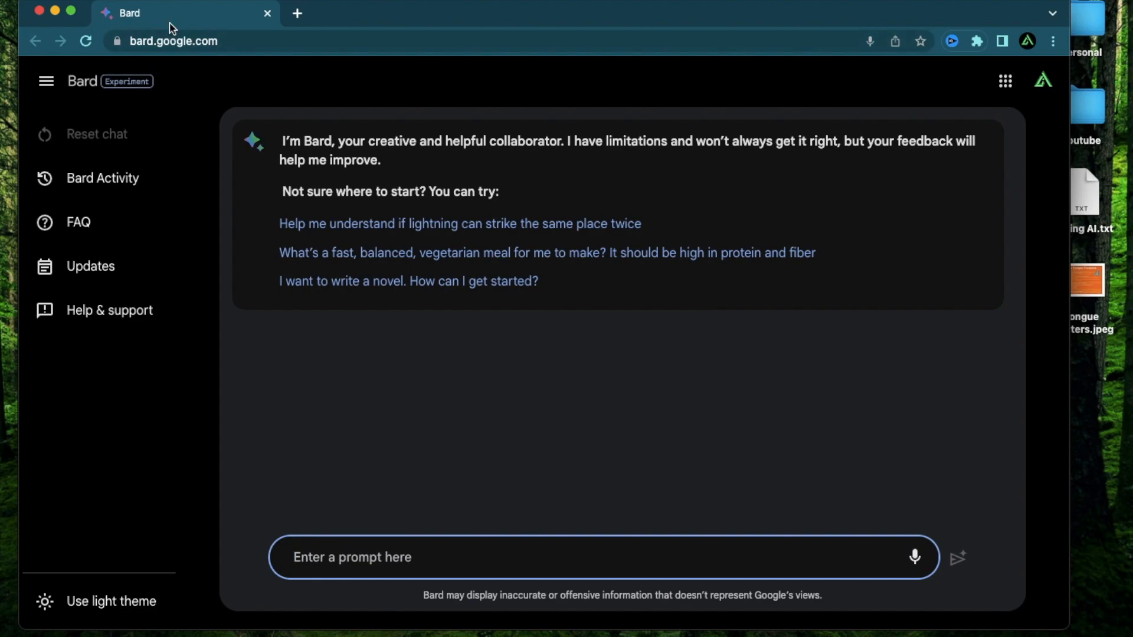
pyautogui.moveTo(227, 136)
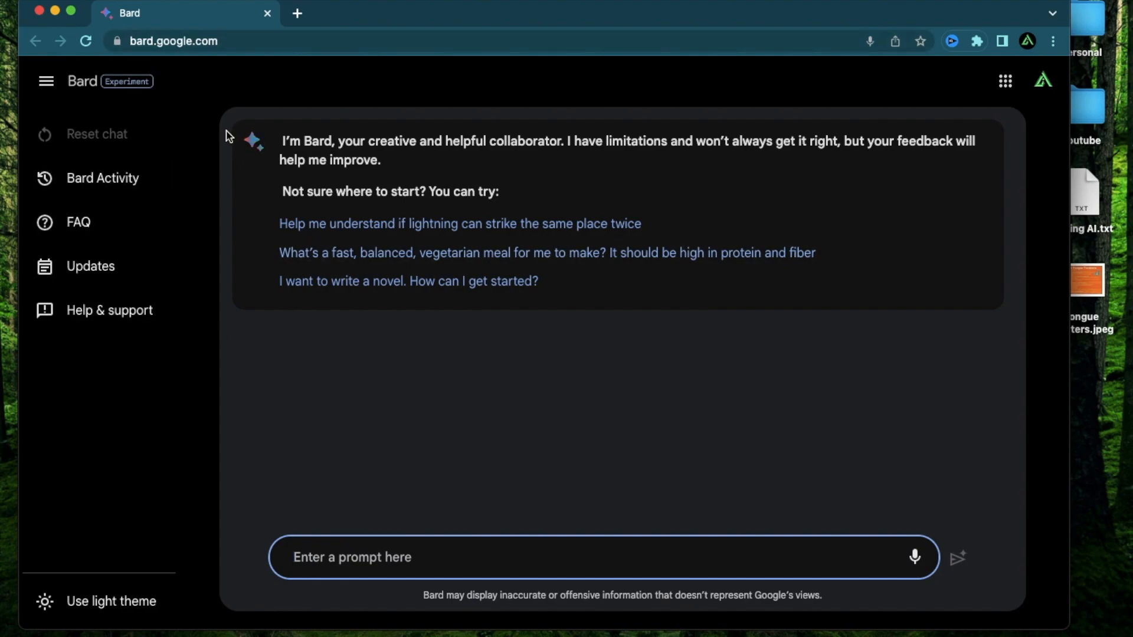
pyautogui.moveTo(286, 109)
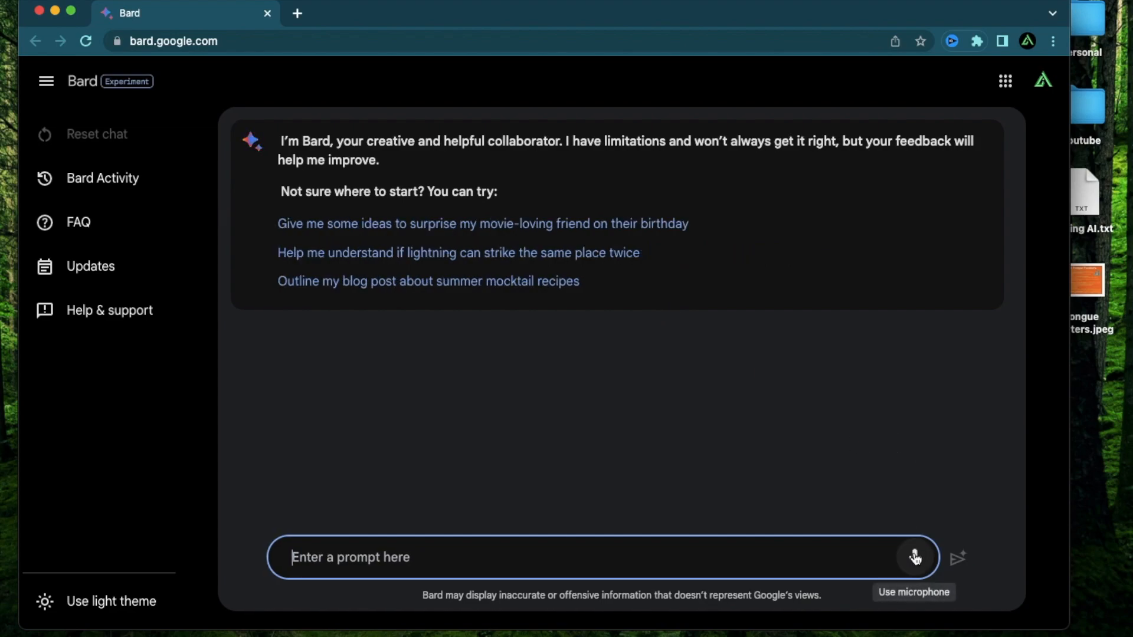
# Step: Ask Bard who won the football World Cup in 2022, getting Argentina
pyautogui.write('who')
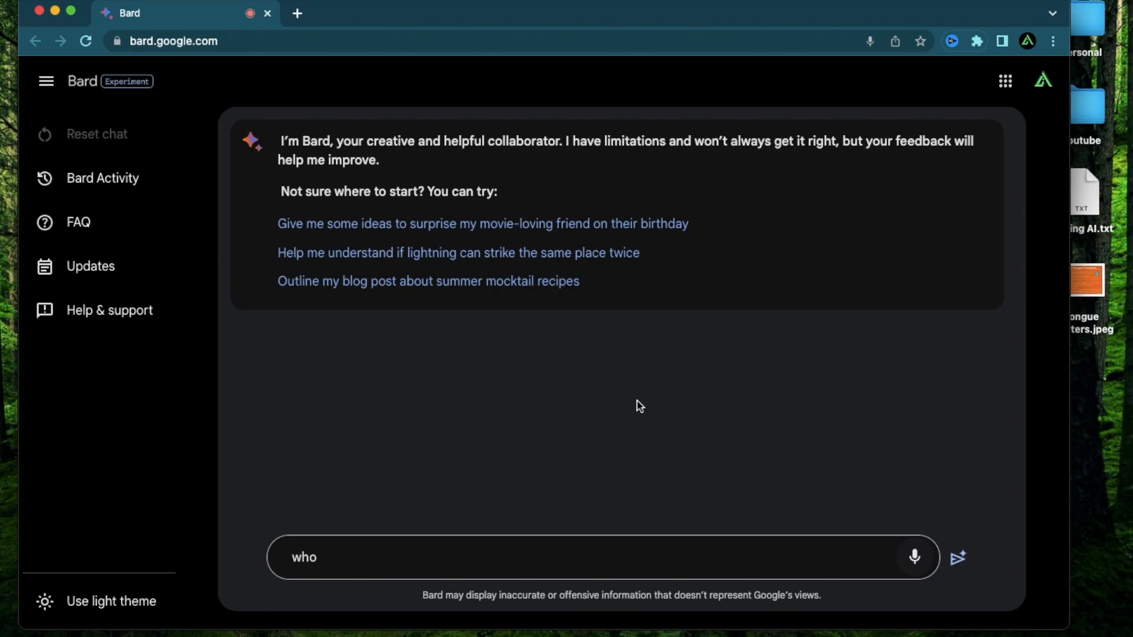
pyautogui.write('won the football World Cup in')
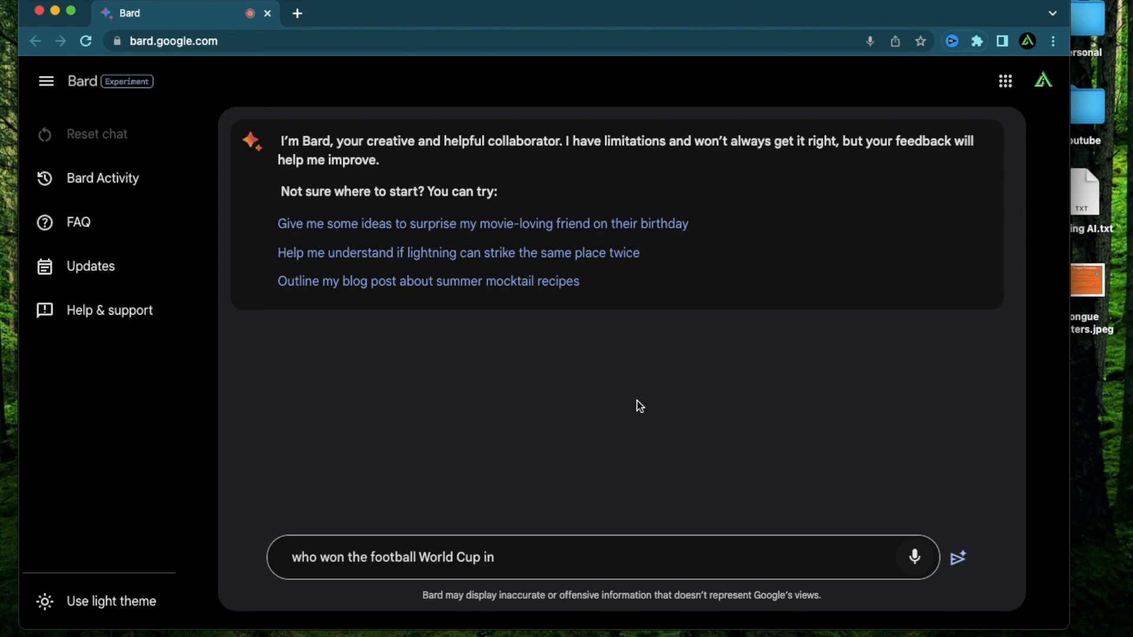
pyautogui.click(957, 557)
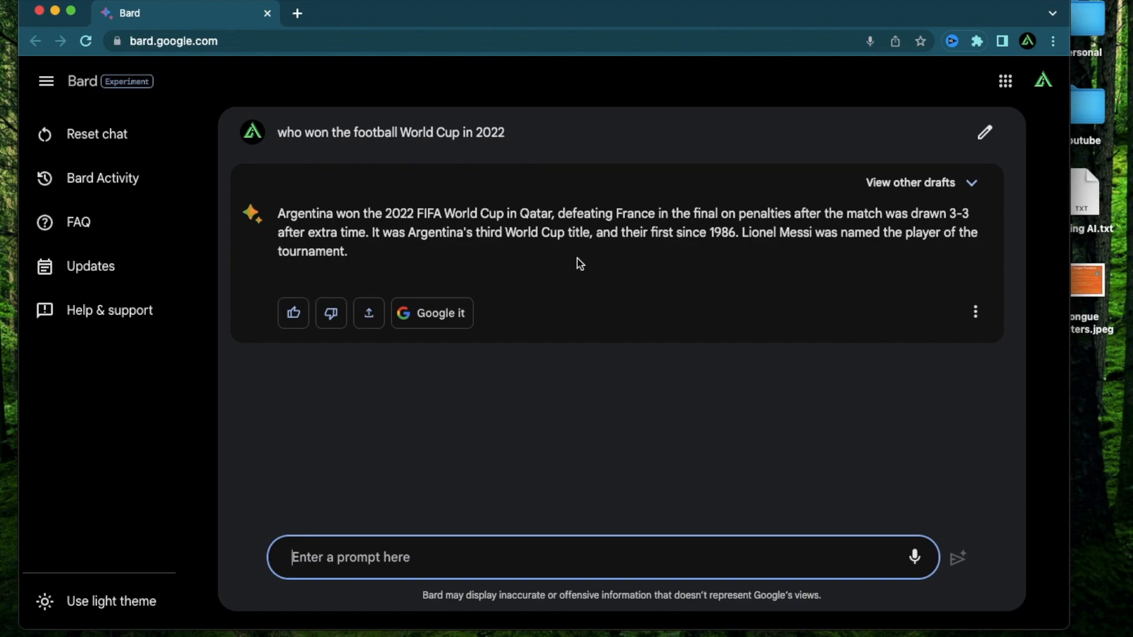
pyautogui.moveTo(527, 517)
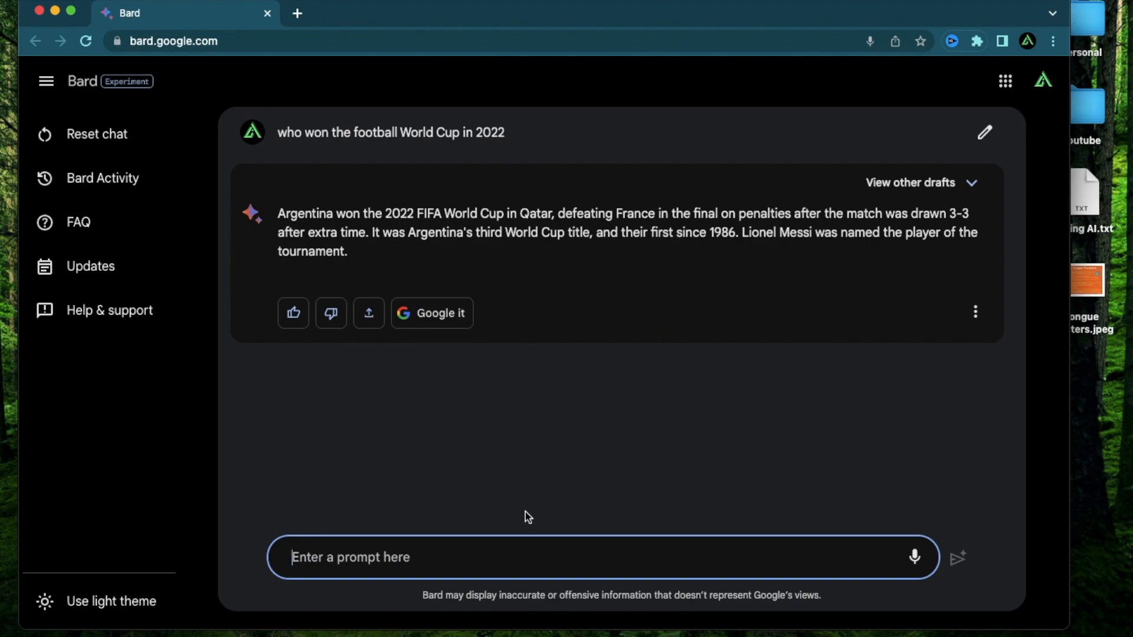
pyautogui.moveTo(896, 164)
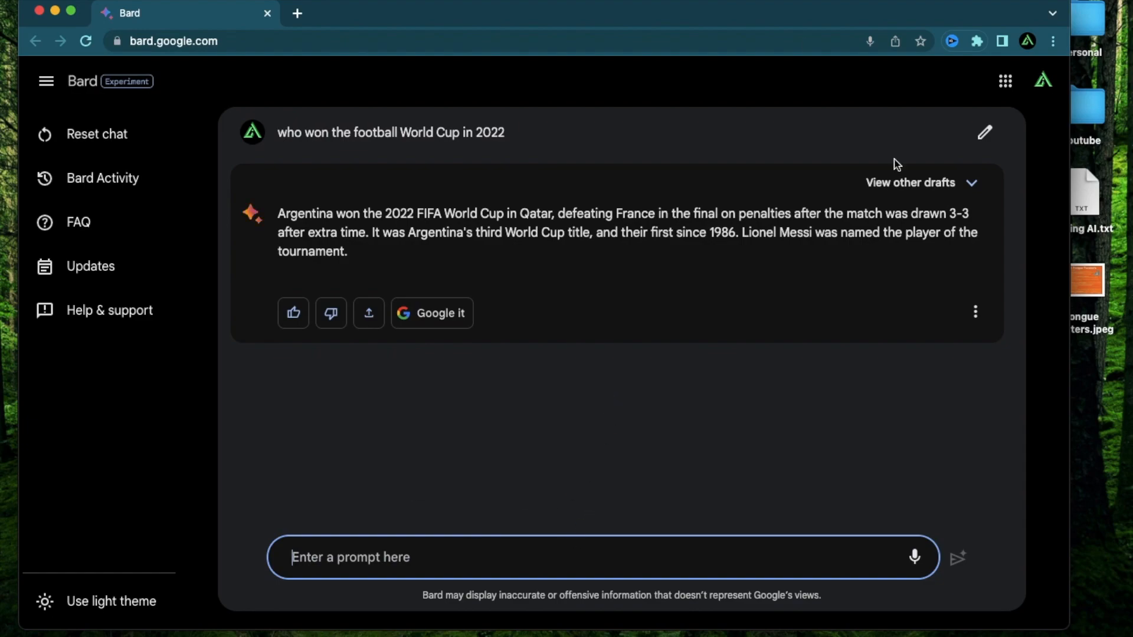
pyautogui.moveTo(614, 390)
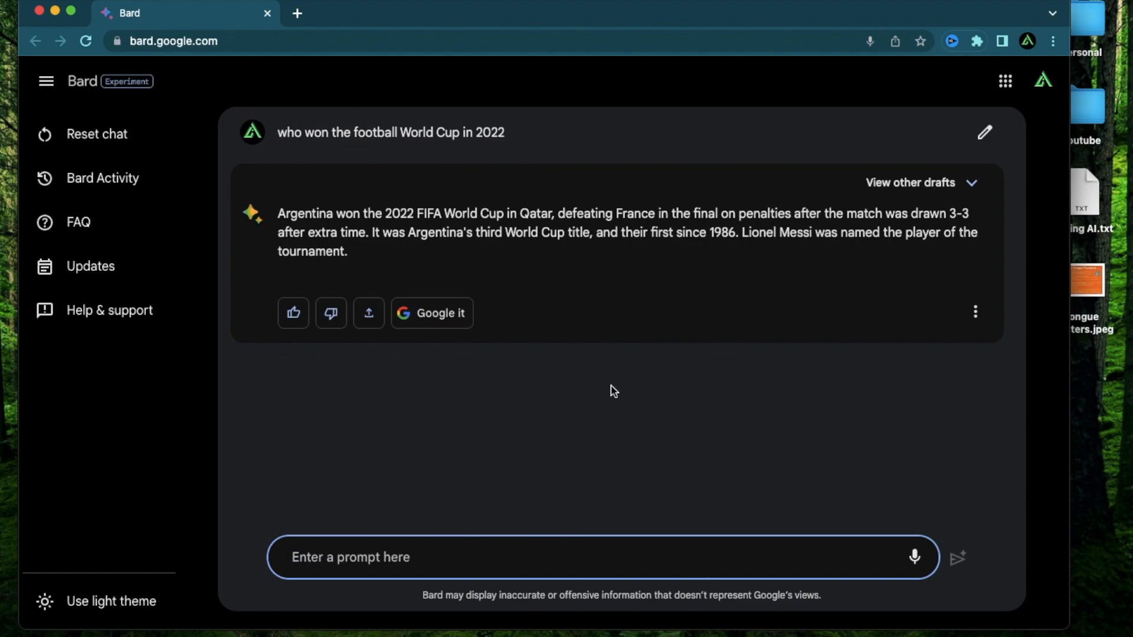
pyautogui.moveTo(701, 353)
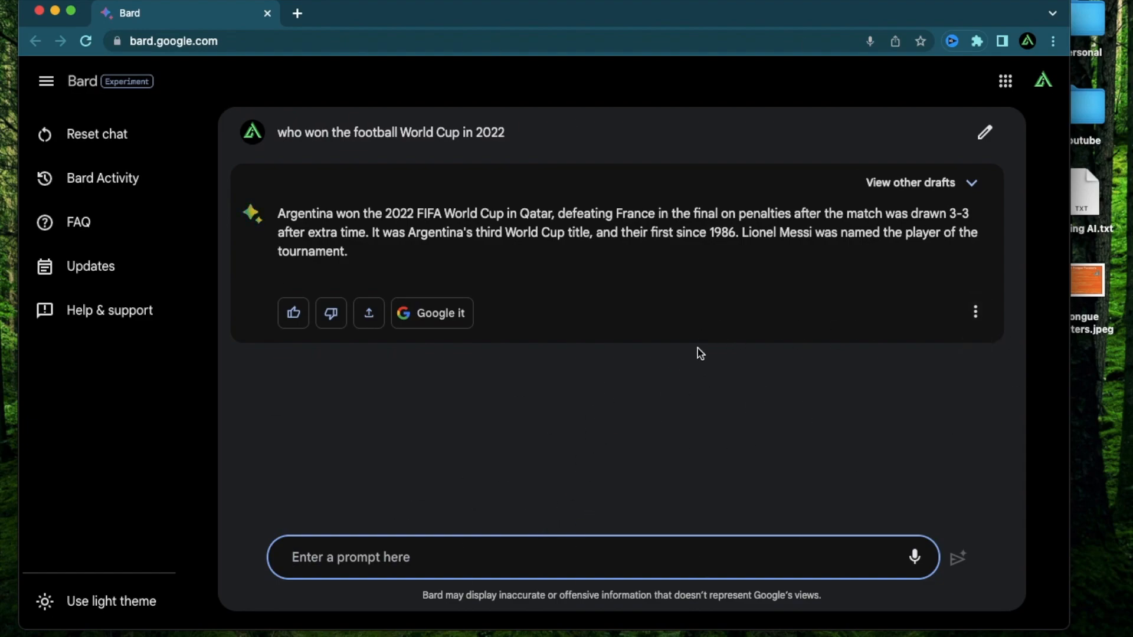
pyautogui.moveTo(928, 532)
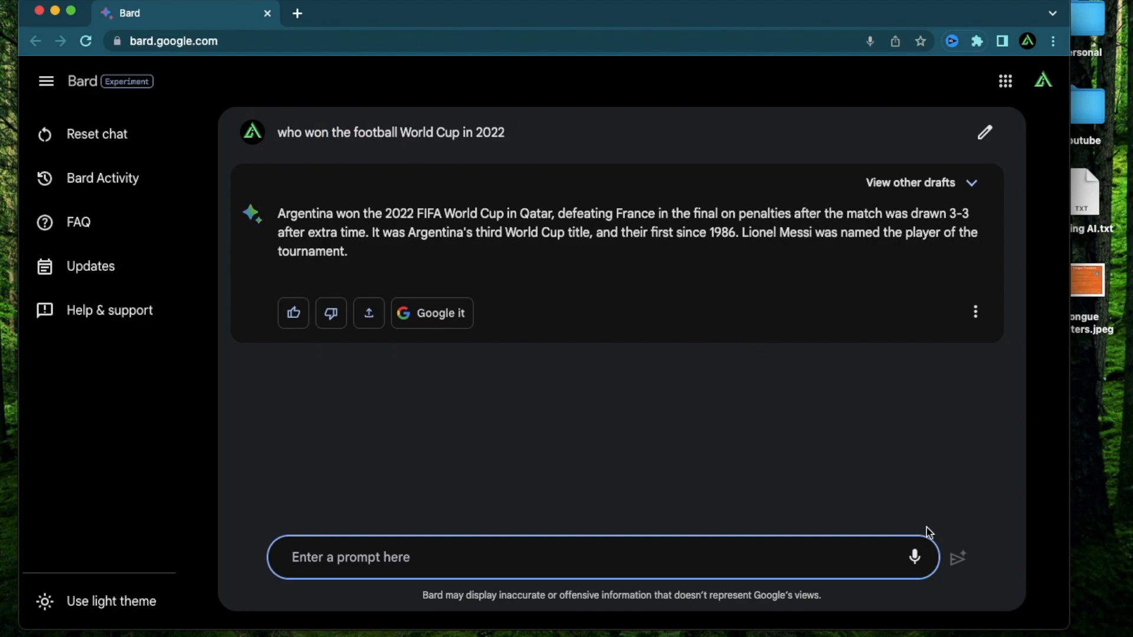
# Step: Type a prompt requesting a summary of new AI products and why they're better
pyautogui.click(913, 557)
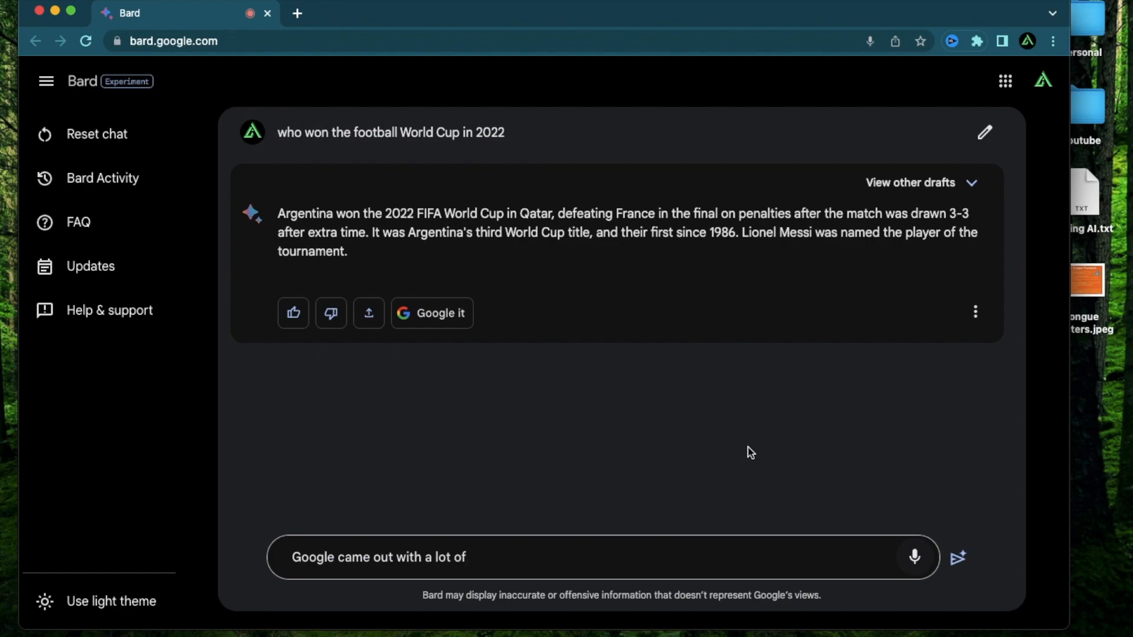
pyautogui.write('AI news and products')
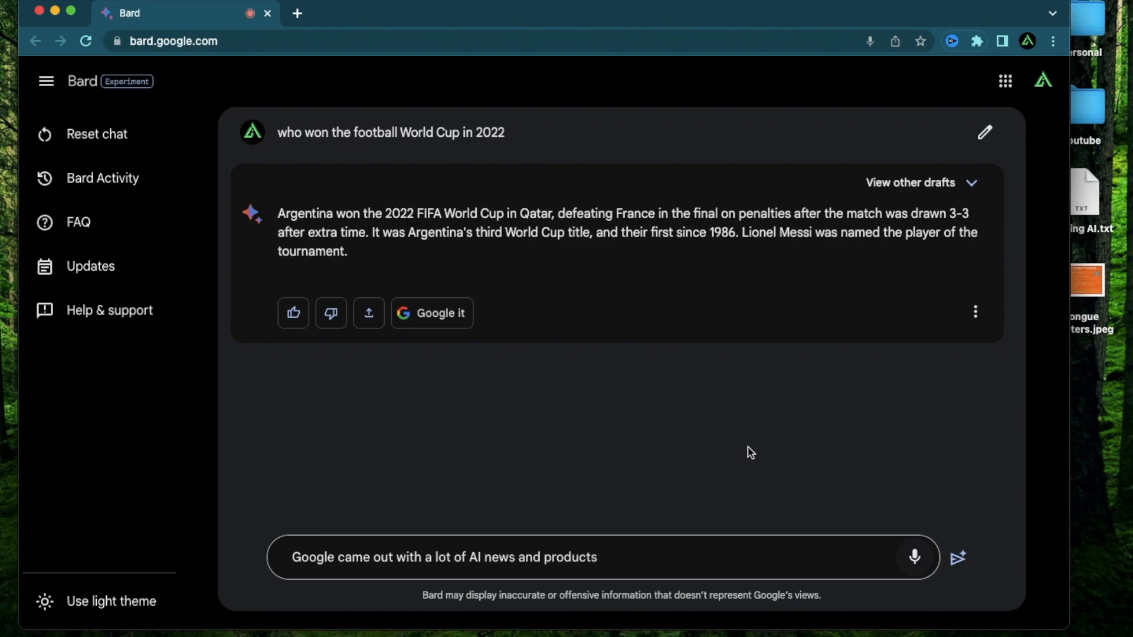
pyautogui.write('I will like a summary of')
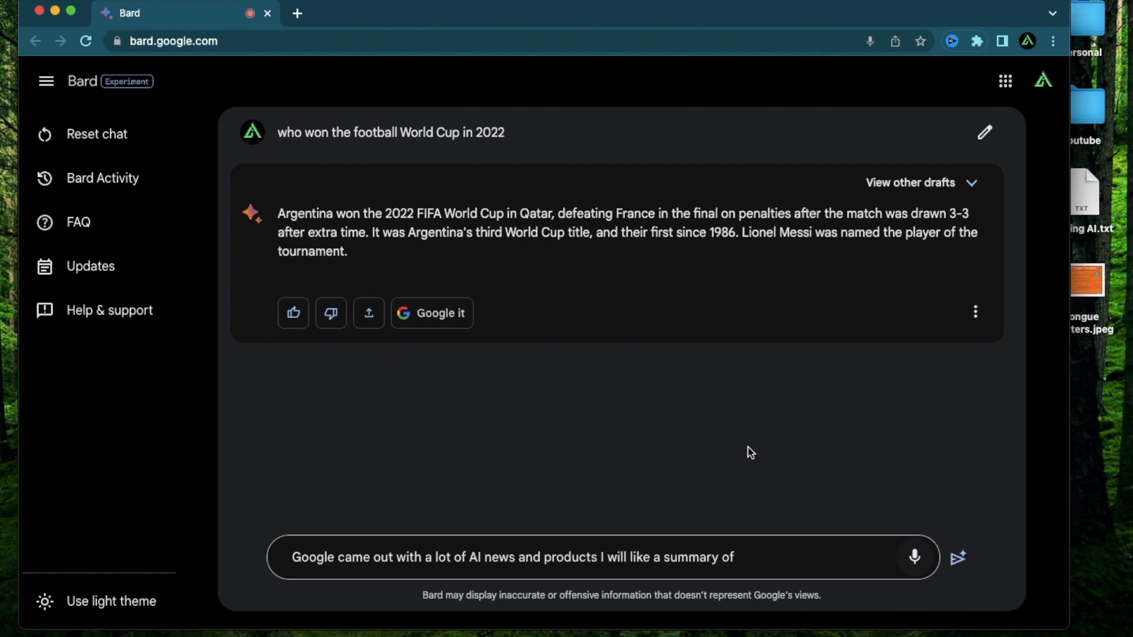
pyautogui.write('all the new products that came out')
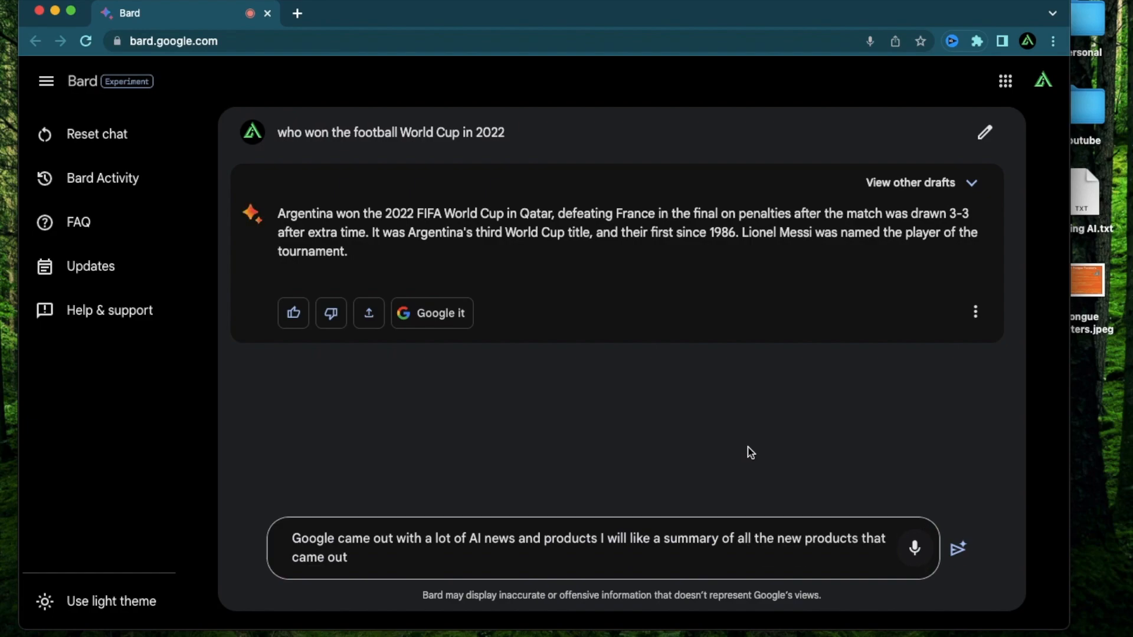
pyautogui.write('and why')
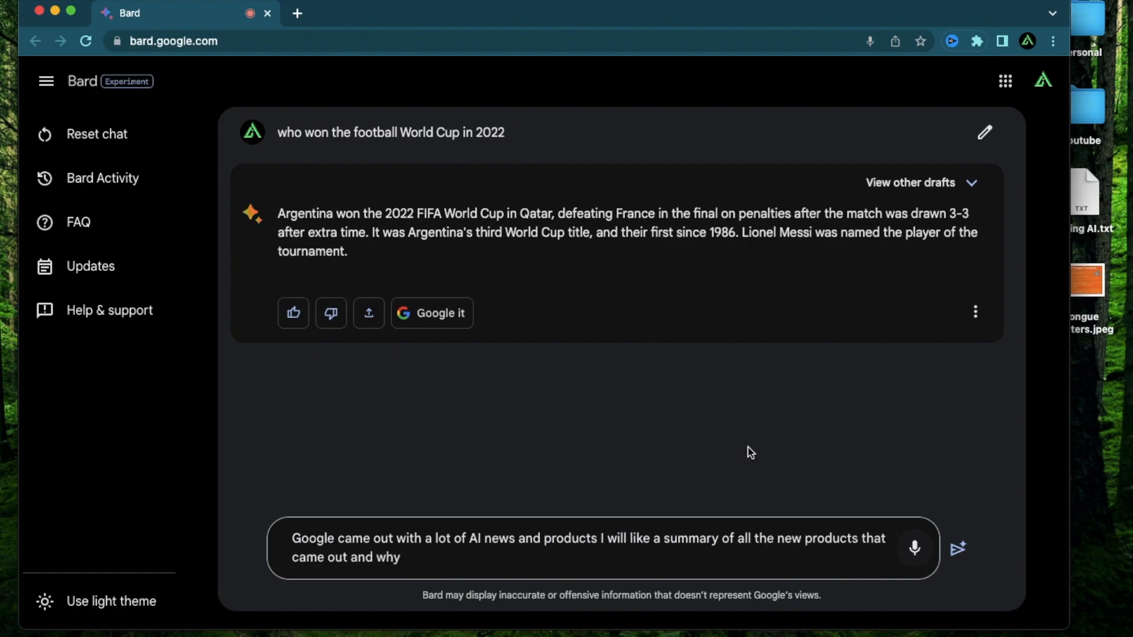
pyautogui.write("they're better than currently existing product")
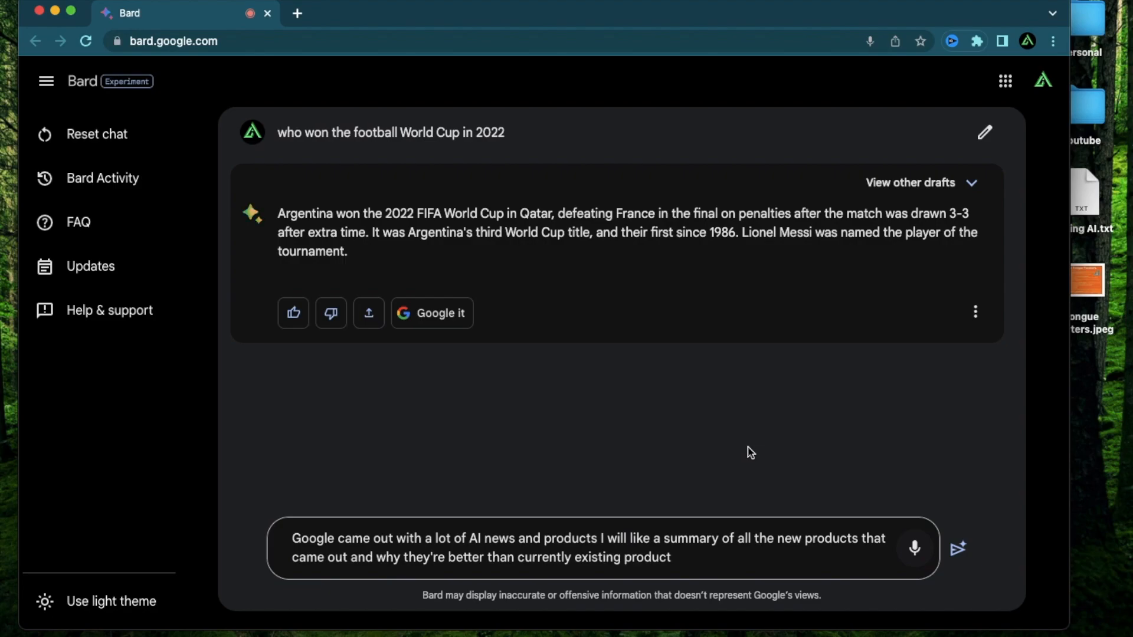
# Step: Send the prompt and read Bard's I/O 2023 list: Bard, Duet AI, Gameface, I/O FLIP, Search
pyautogui.click(958, 549)
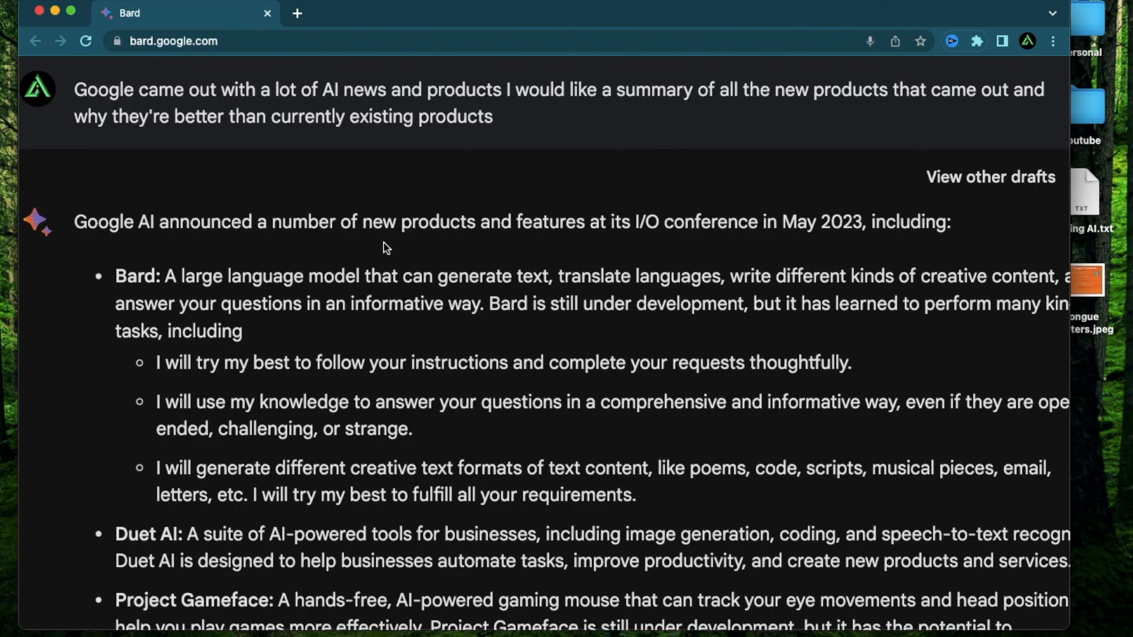
pyautogui.scroll(-3)
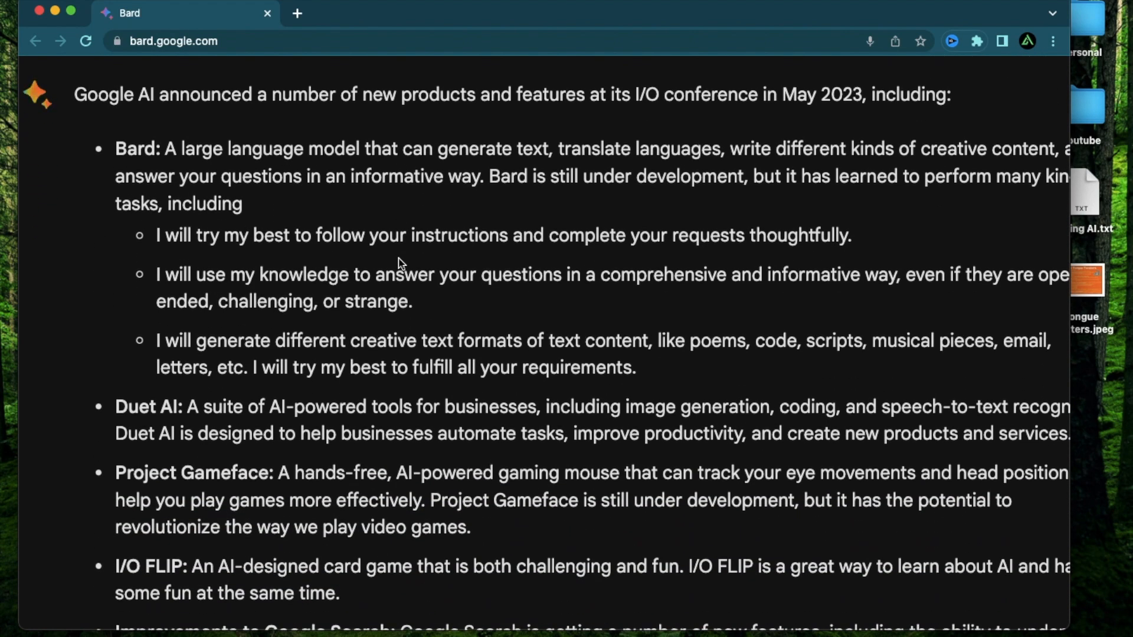
pyautogui.scroll(-3)
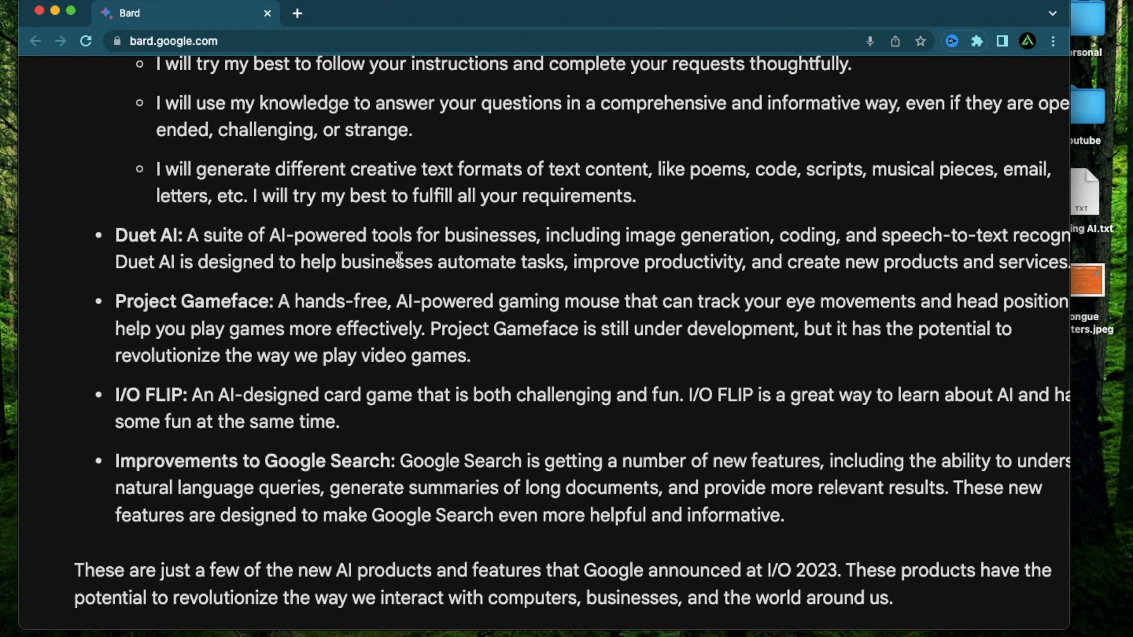
pyautogui.moveTo(299, 347)
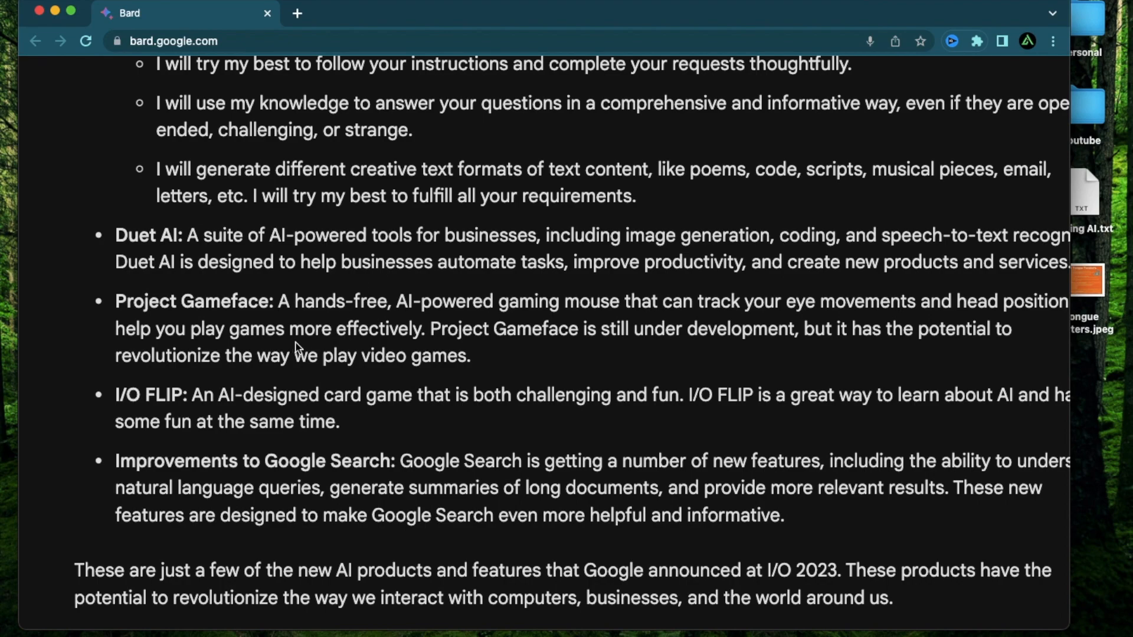
pyautogui.scroll(-3)
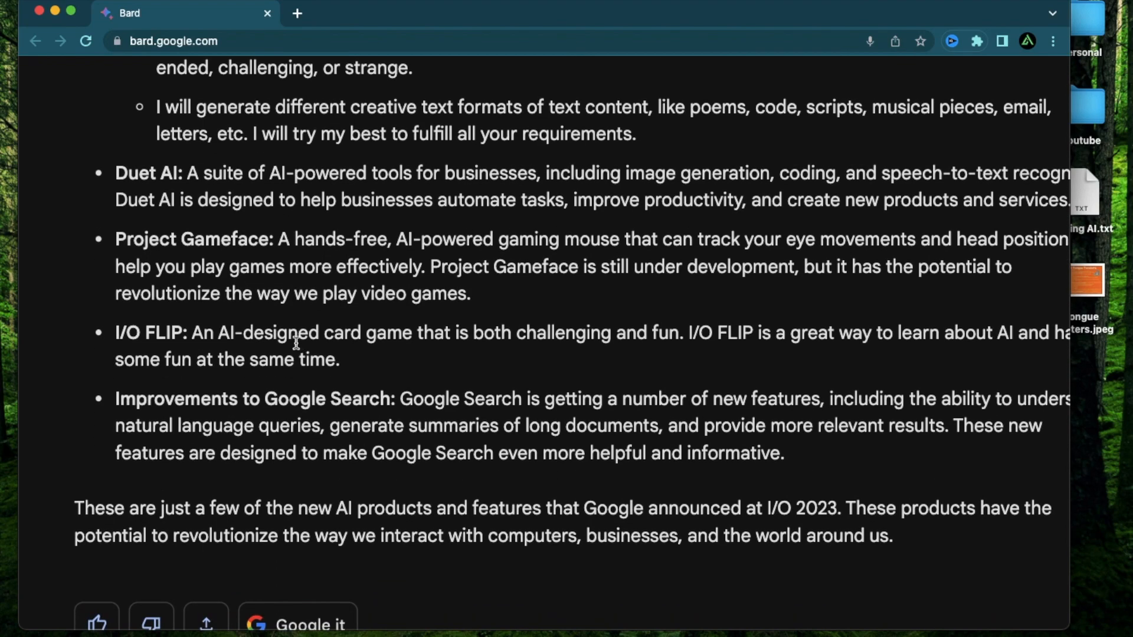
pyautogui.moveTo(413, 373)
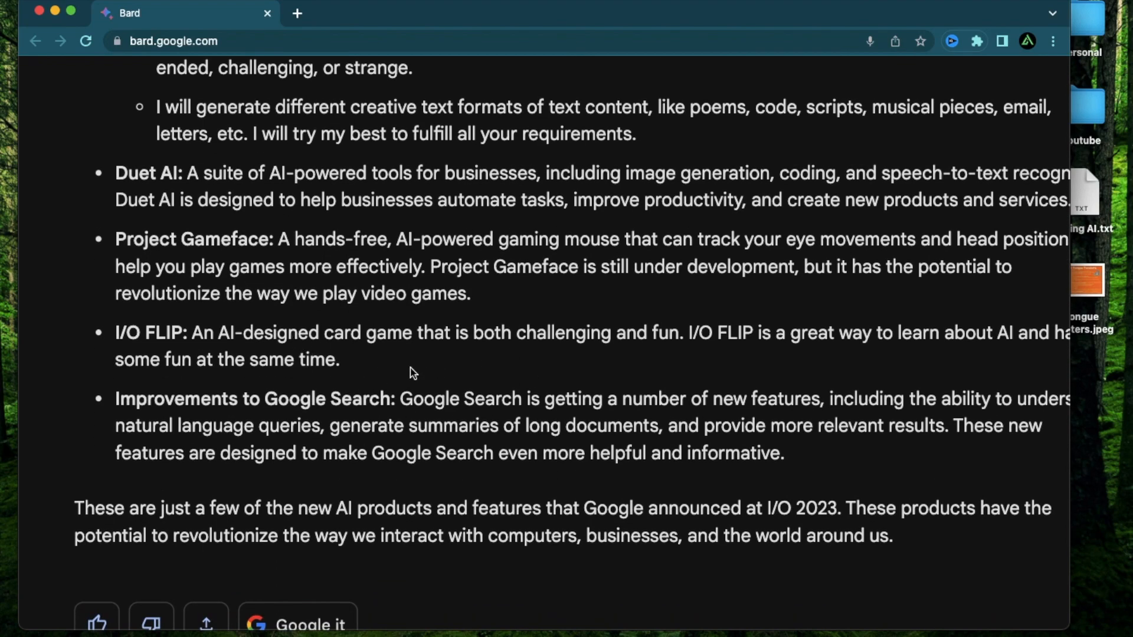
pyautogui.scroll(-3)
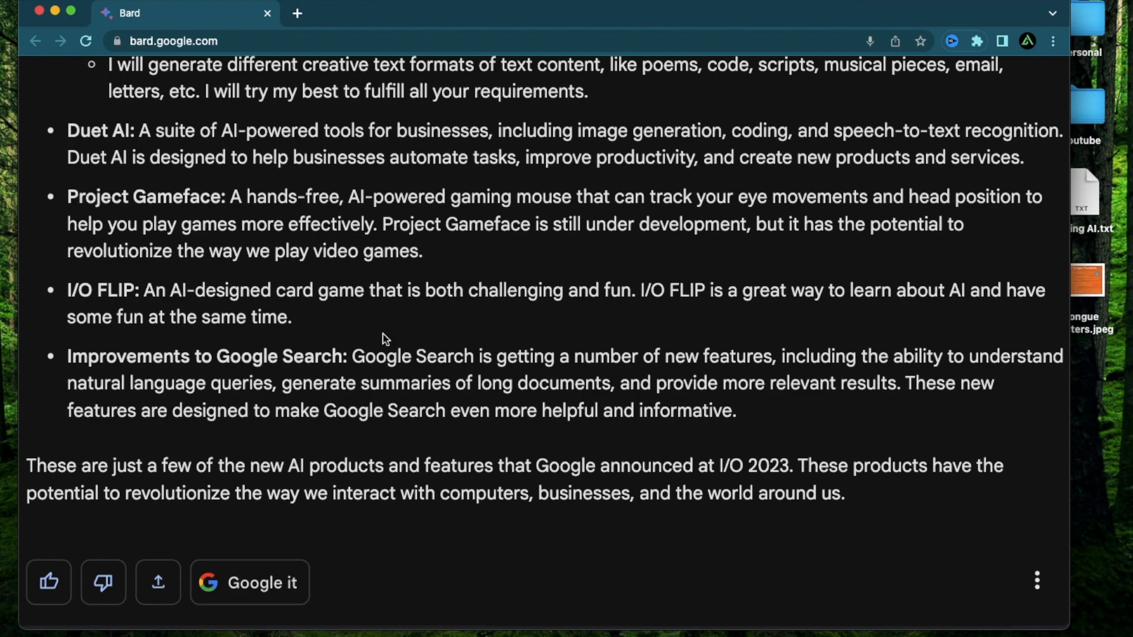
pyautogui.moveTo(334, 576)
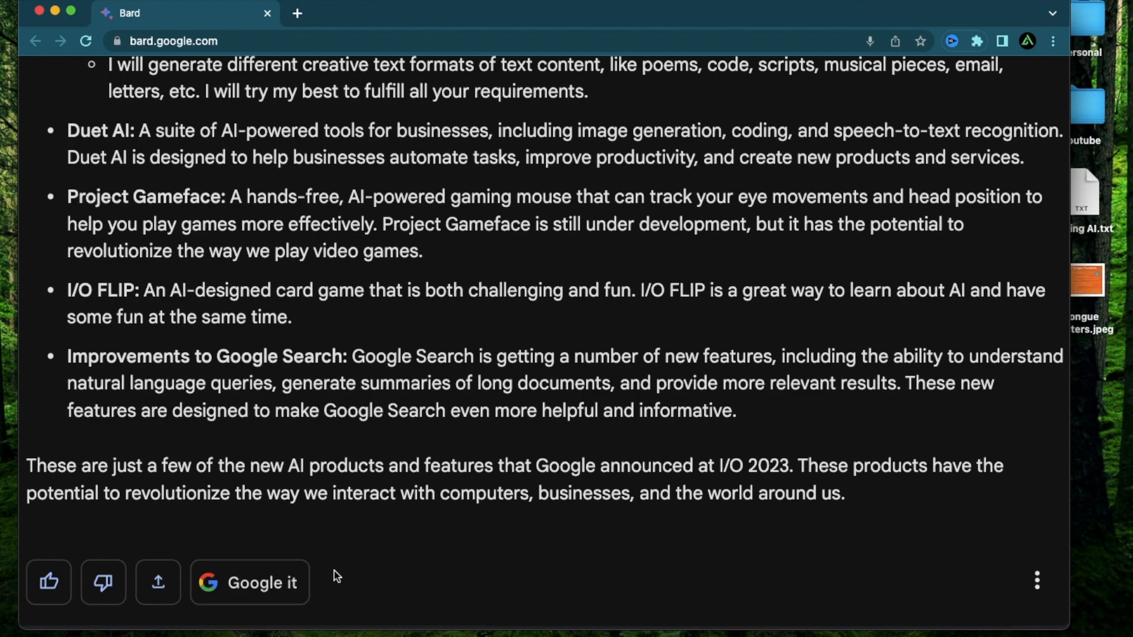
pyautogui.click(45, 80)
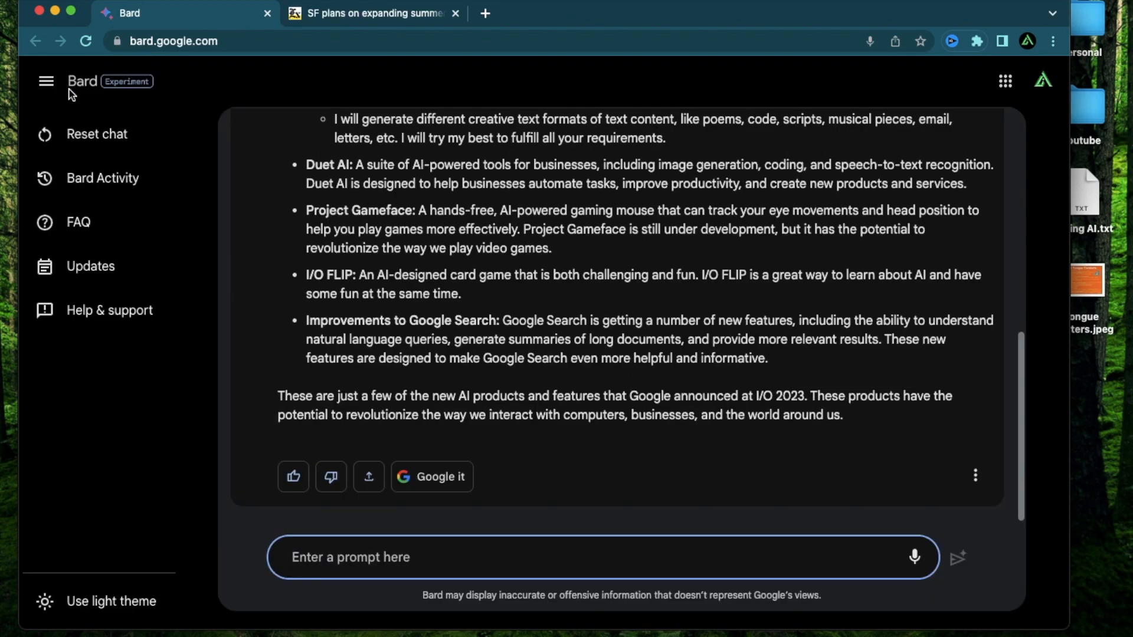
pyautogui.moveTo(417, 244)
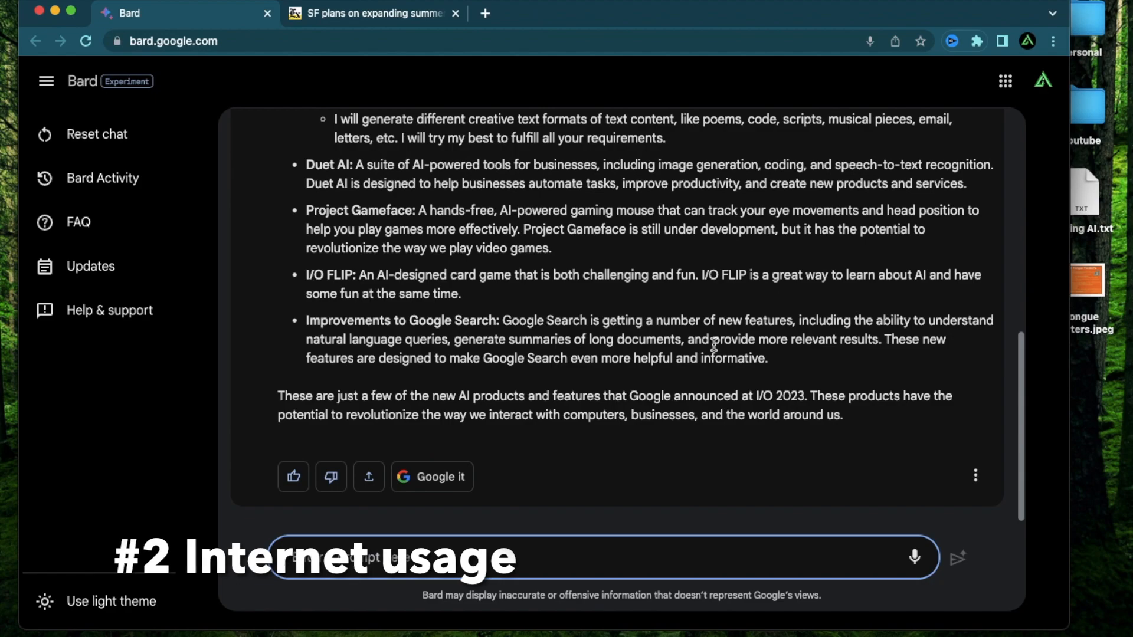
pyautogui.moveTo(408, 237)
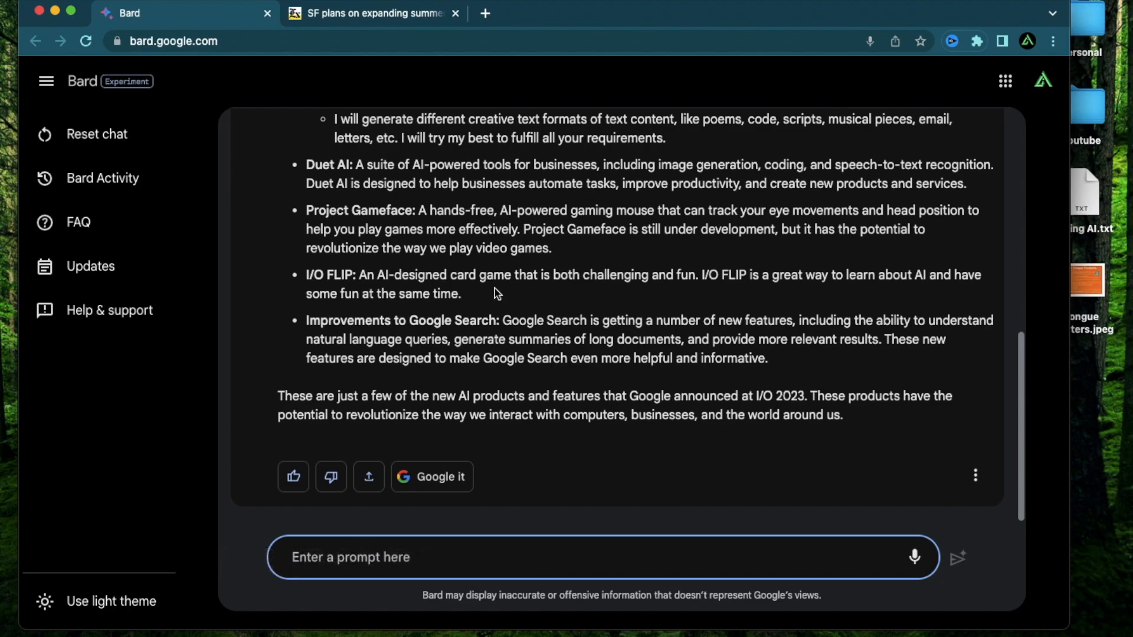
pyautogui.moveTo(397, 278)
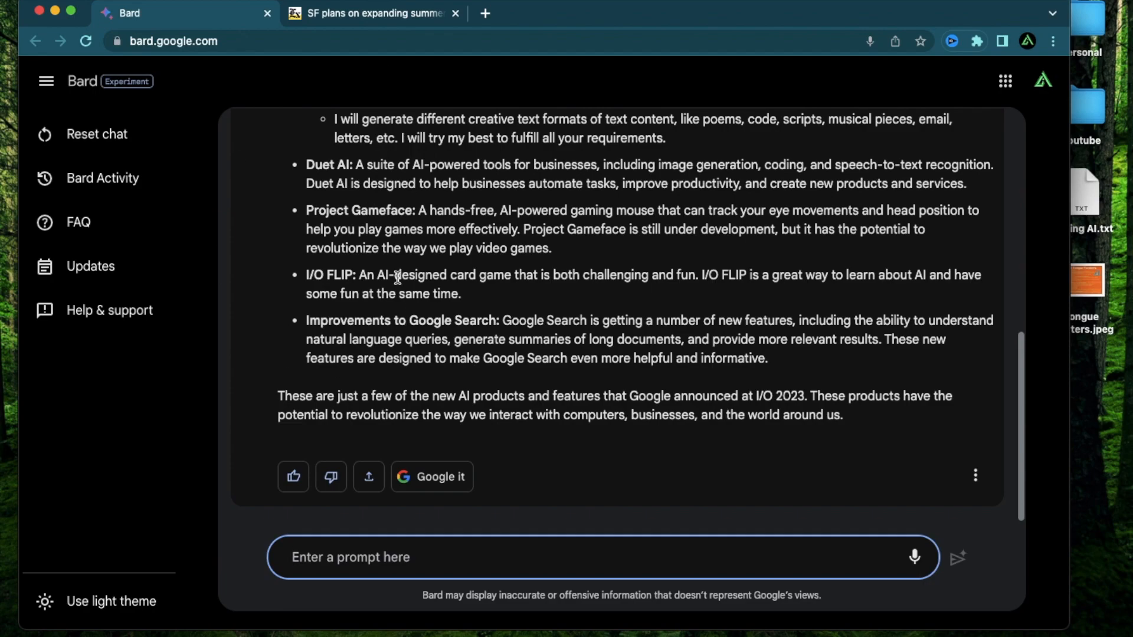
pyautogui.moveTo(464, 254)
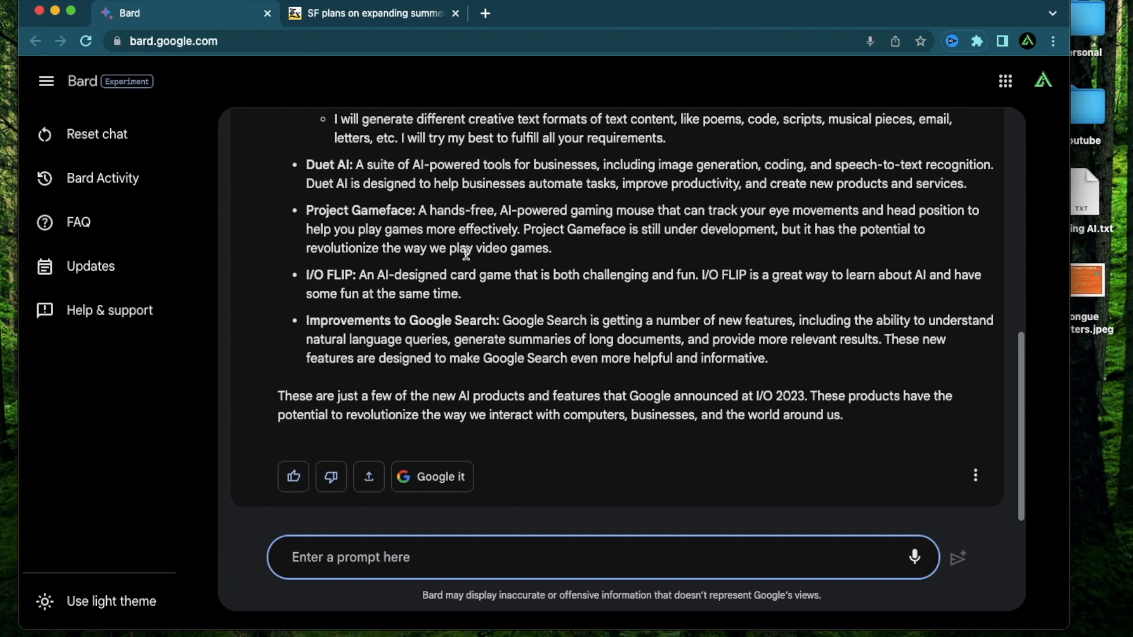
pyautogui.moveTo(619, 440)
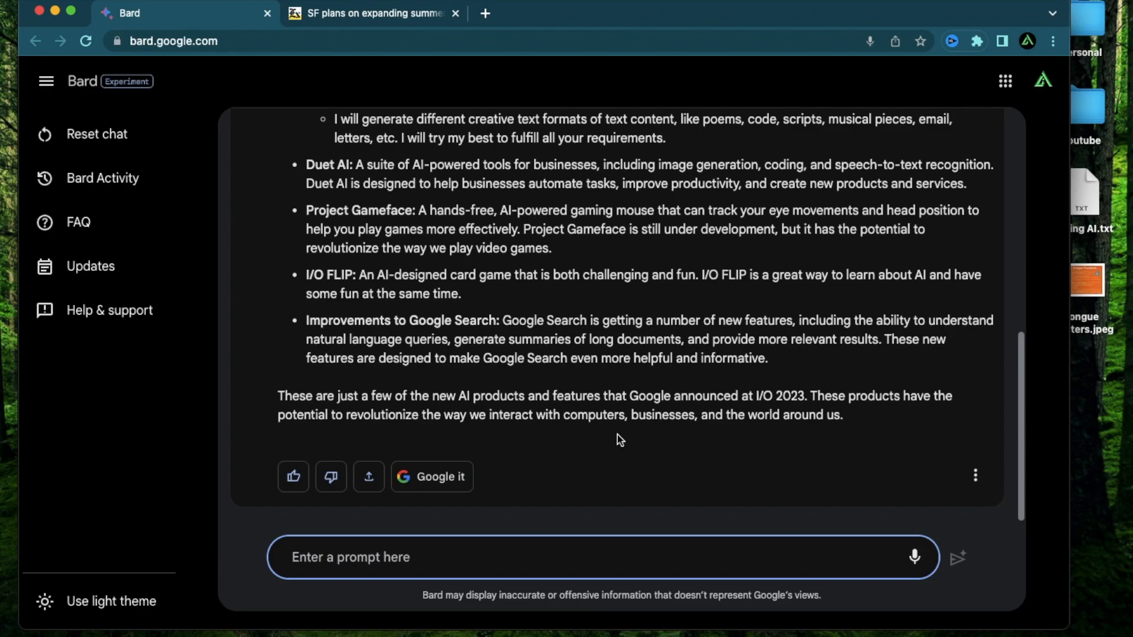
pyautogui.moveTo(273, 224)
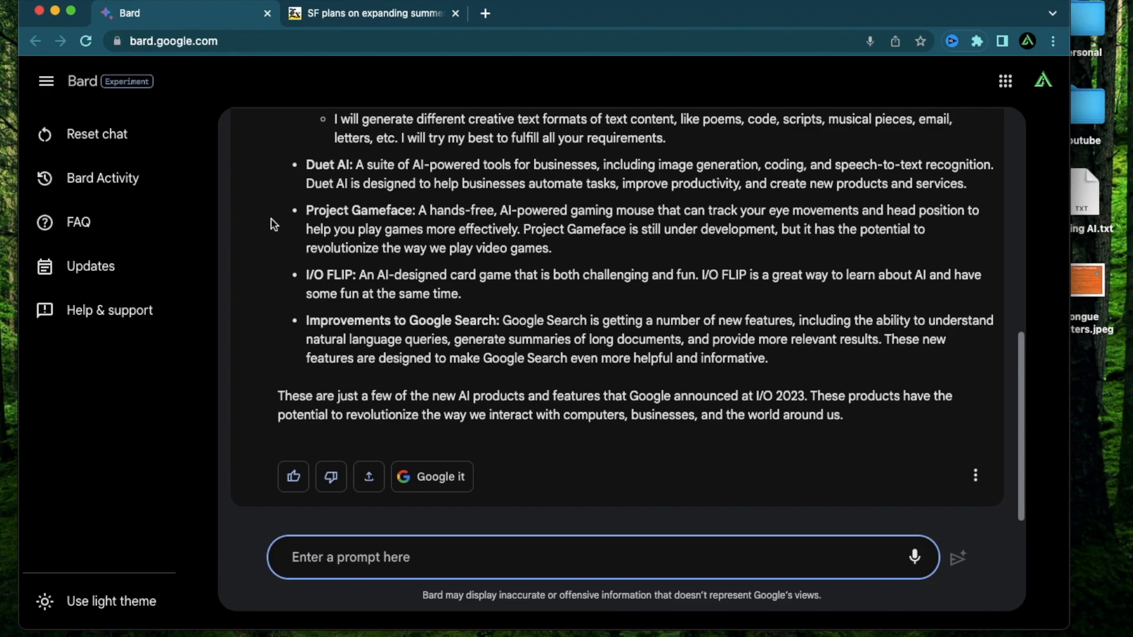
pyautogui.moveTo(161, 42)
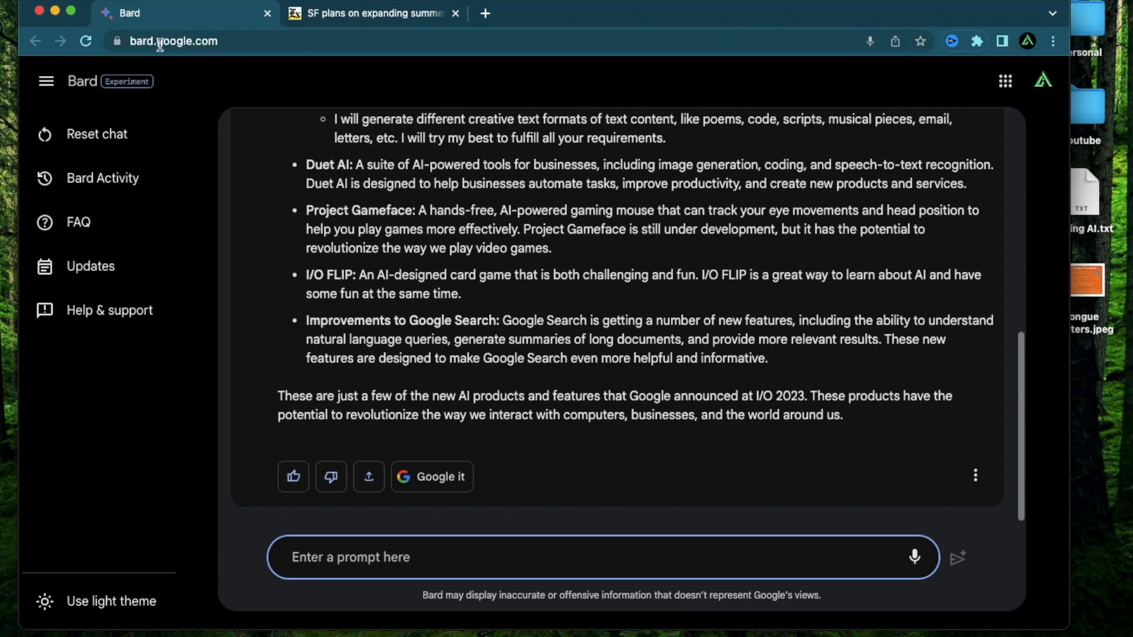
pyautogui.moveTo(396, 325)
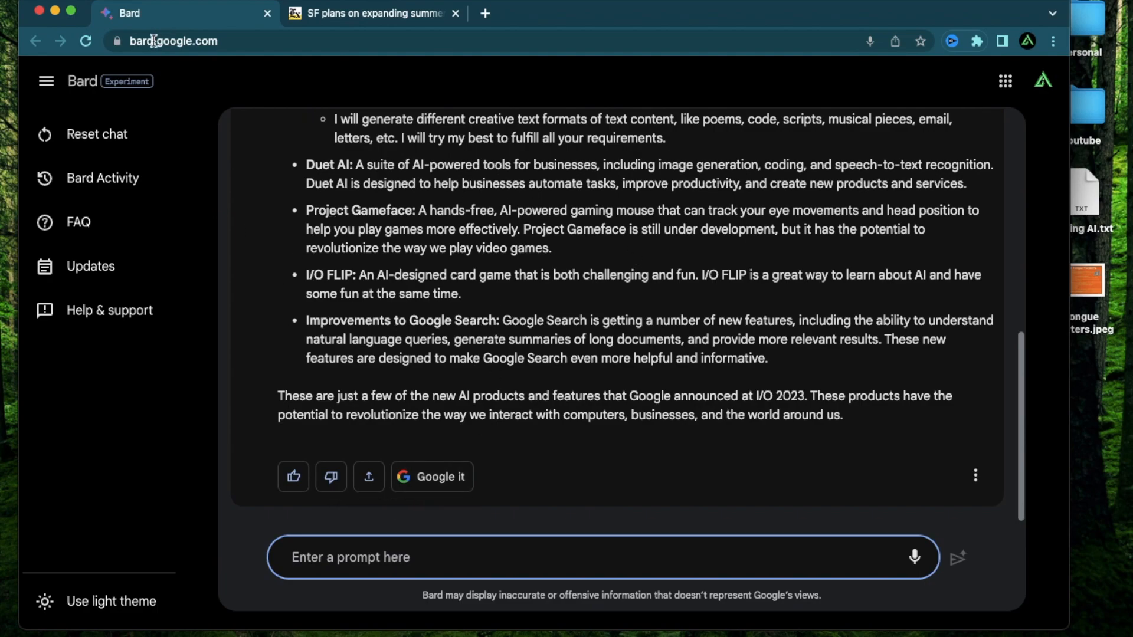
pyautogui.moveTo(486, 271)
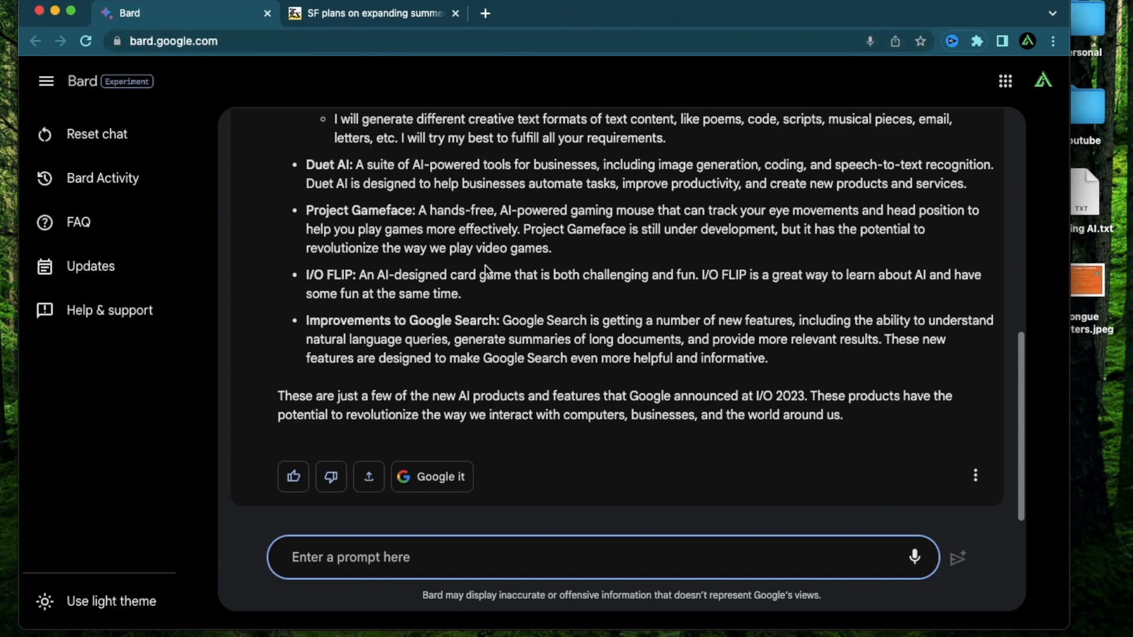
pyautogui.moveTo(643, 140)
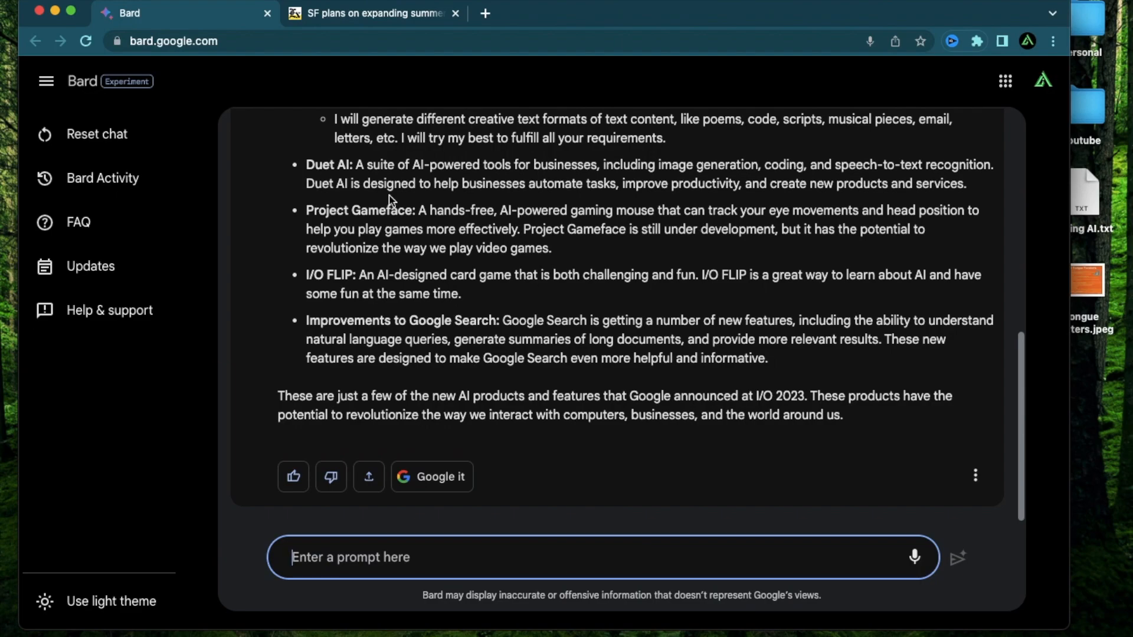
pyautogui.moveTo(395, 152)
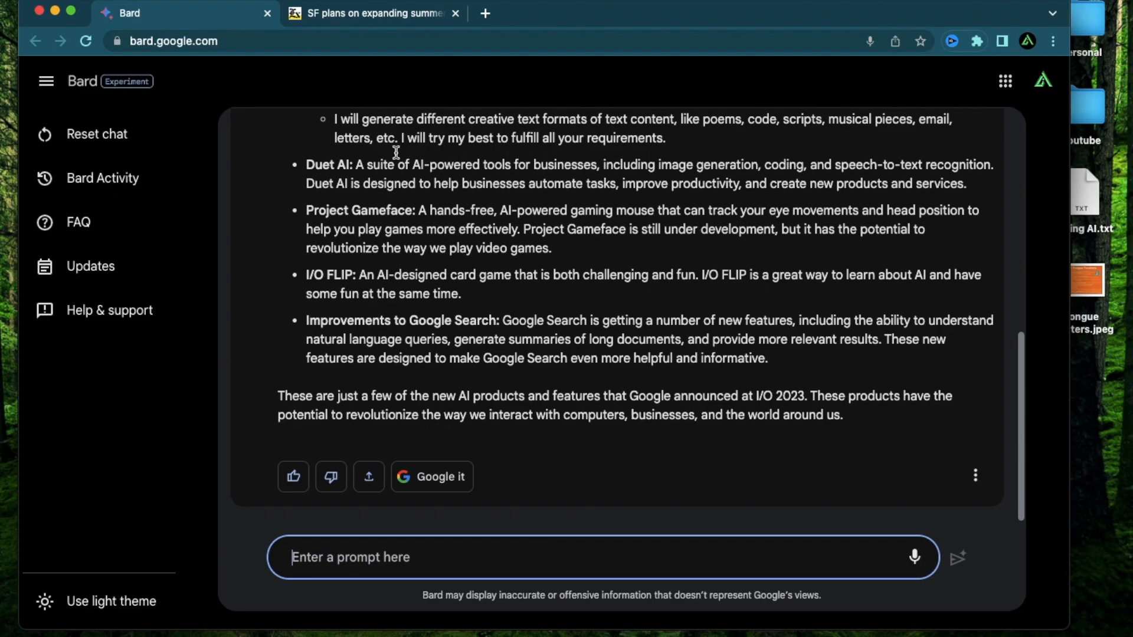
pyautogui.moveTo(354, 209)
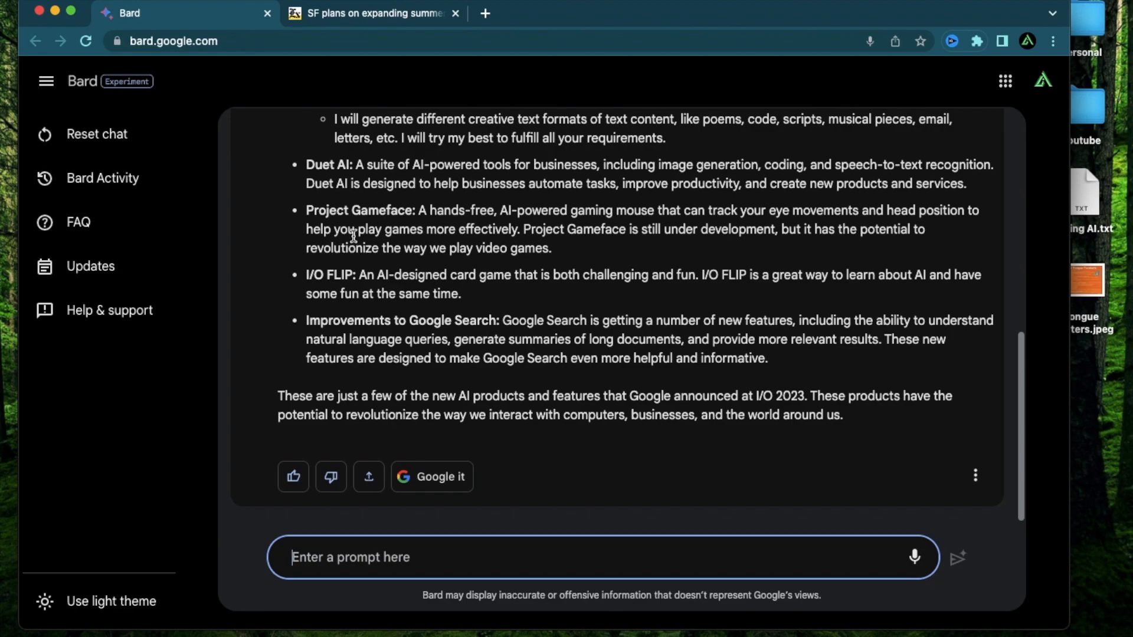
pyautogui.moveTo(585, 311)
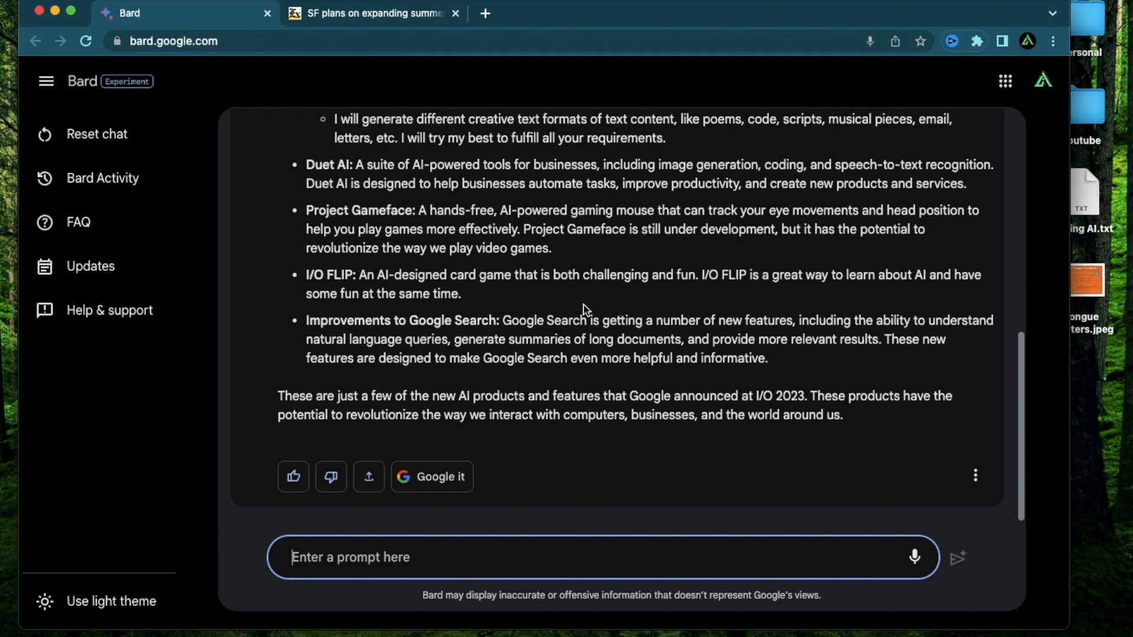
# Step: Type 'What happened with Donald trump and CNN recently' into the prompt box
pyautogui.write('What hap')
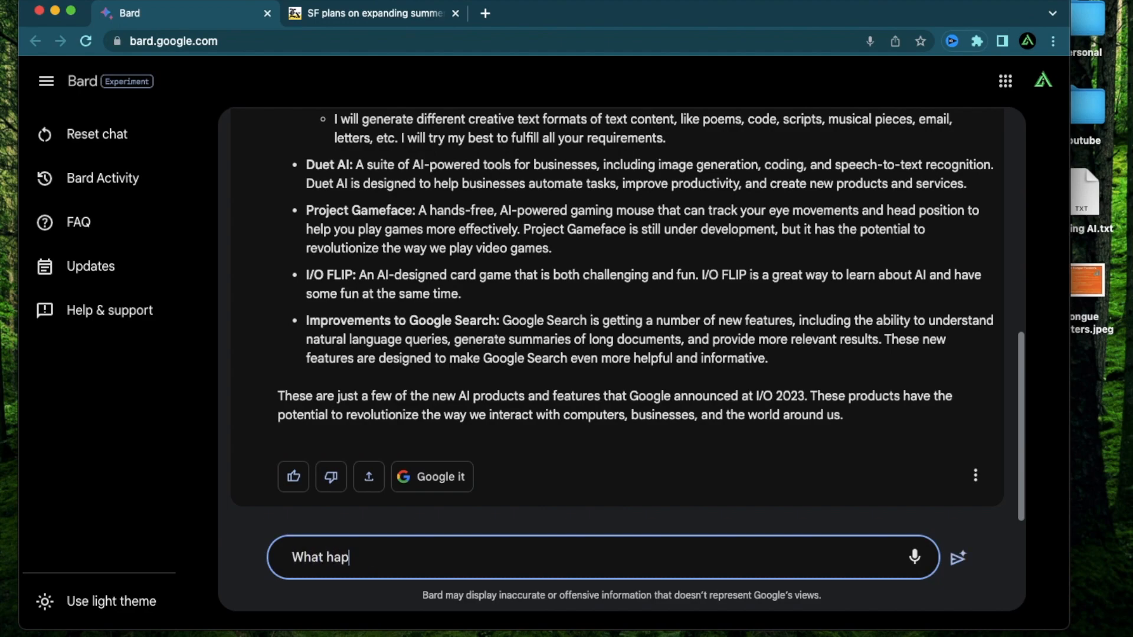
pyautogui.write('pened with D')
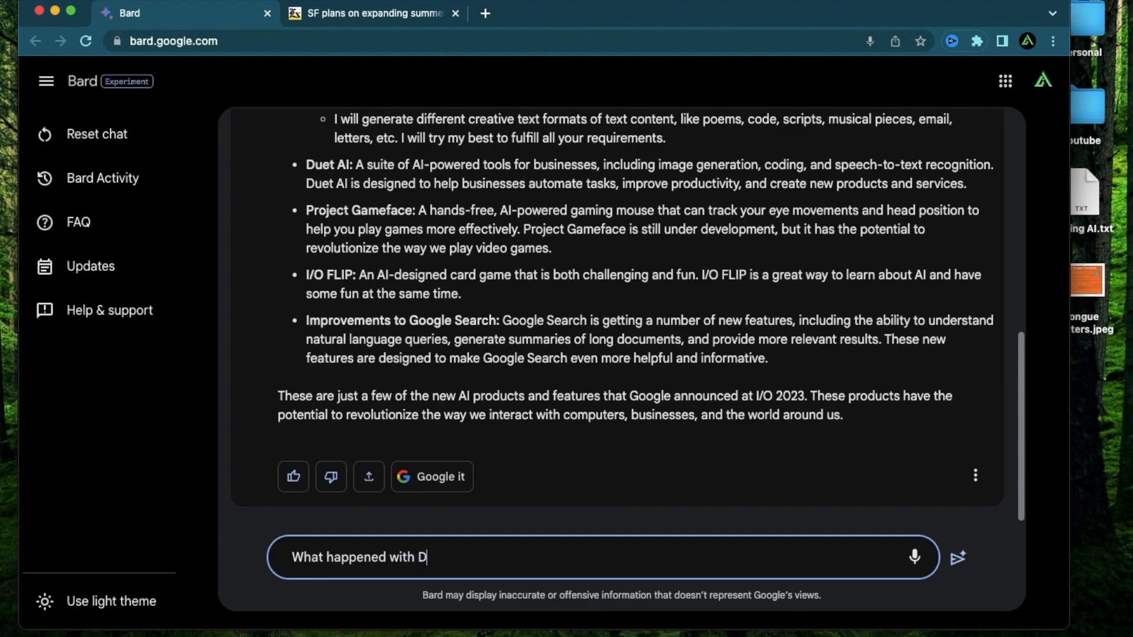
pyautogui.write('onald tru')
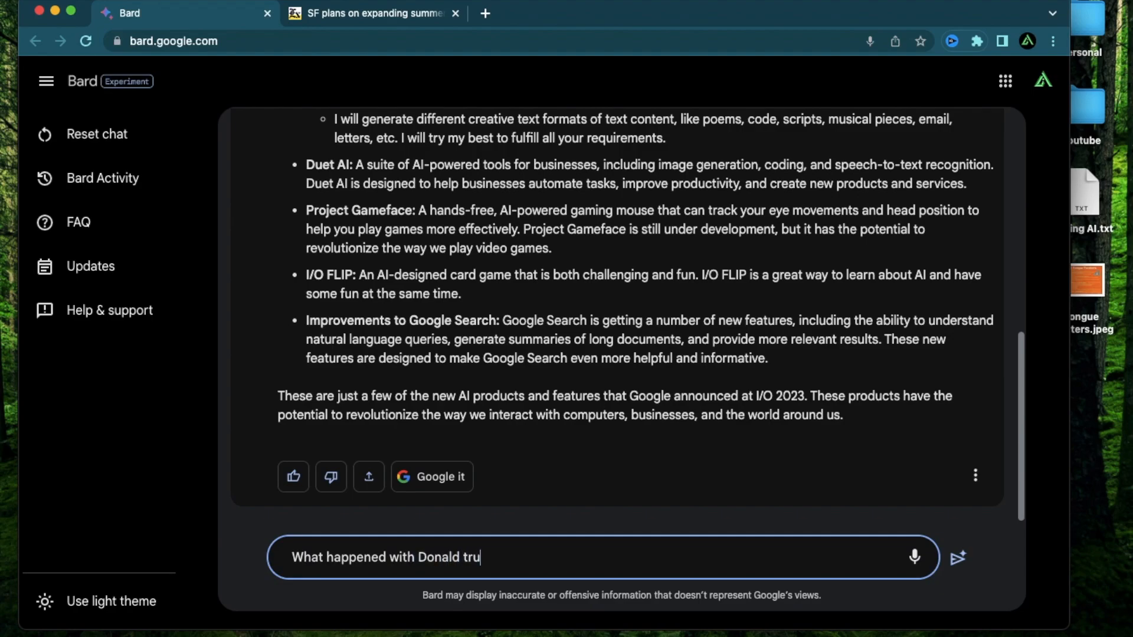
pyautogui.write('mp and C')
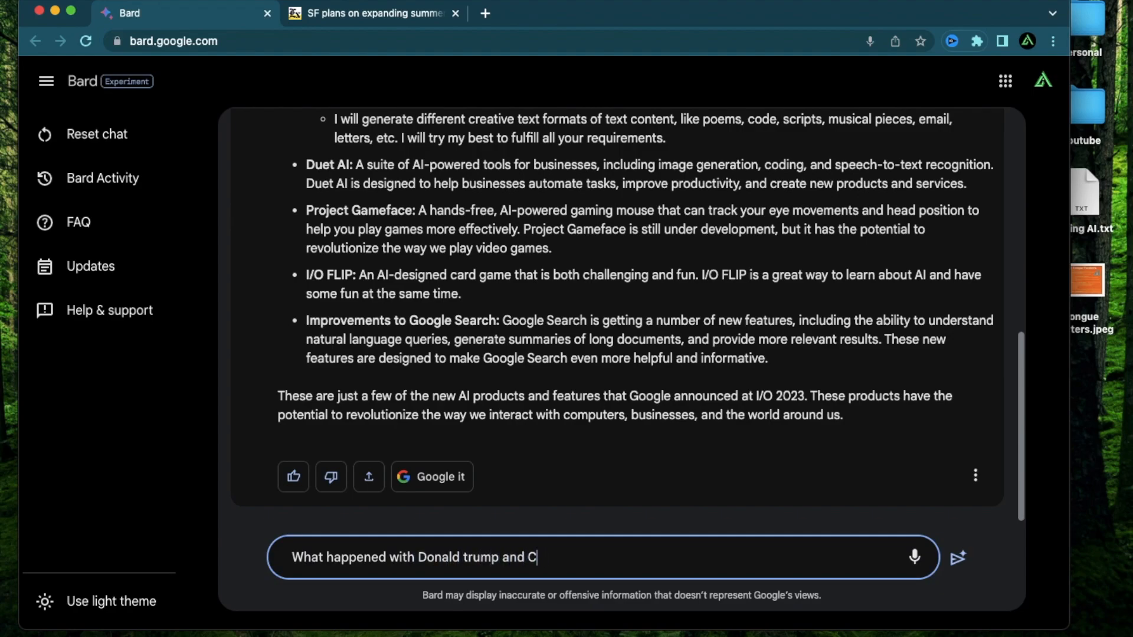
pyautogui.write('NN re')
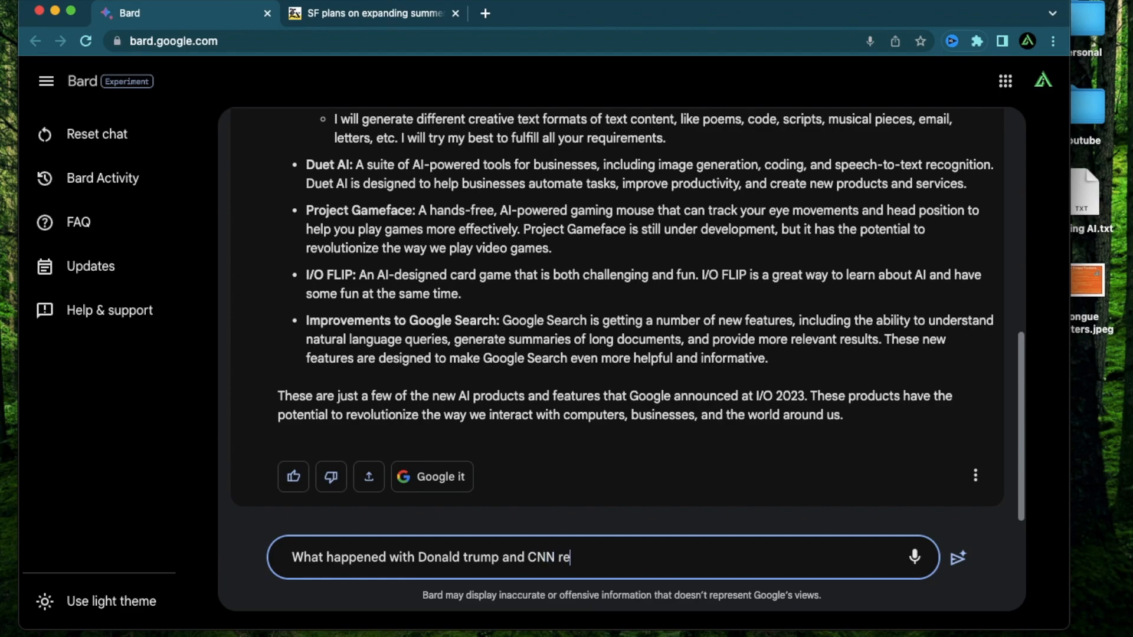
pyautogui.write('cently')
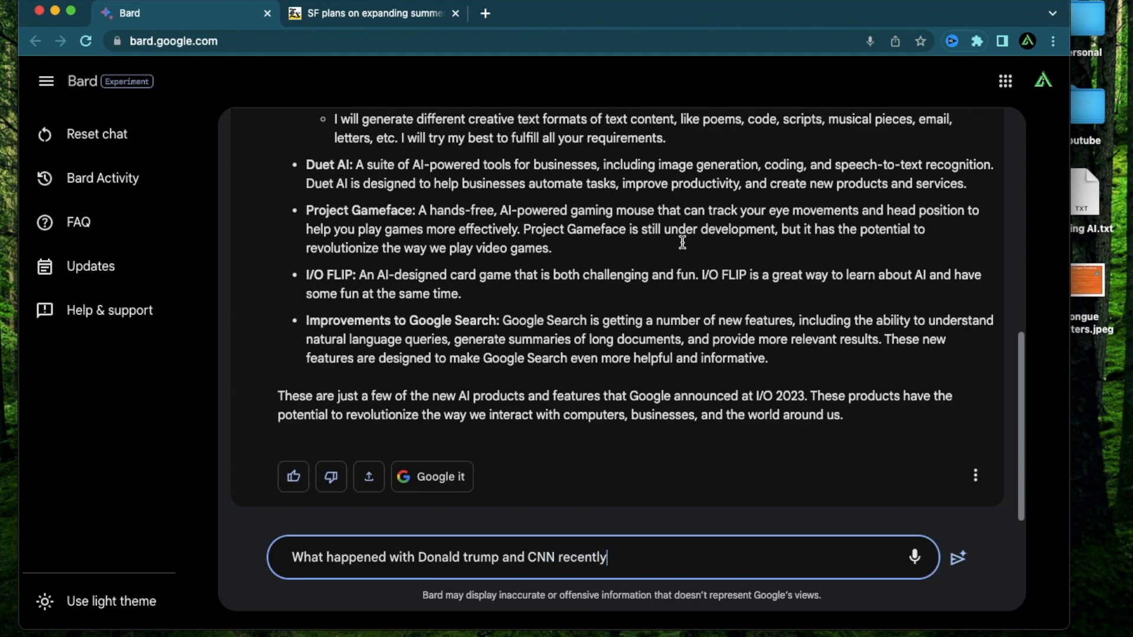
pyautogui.moveTo(643, 549)
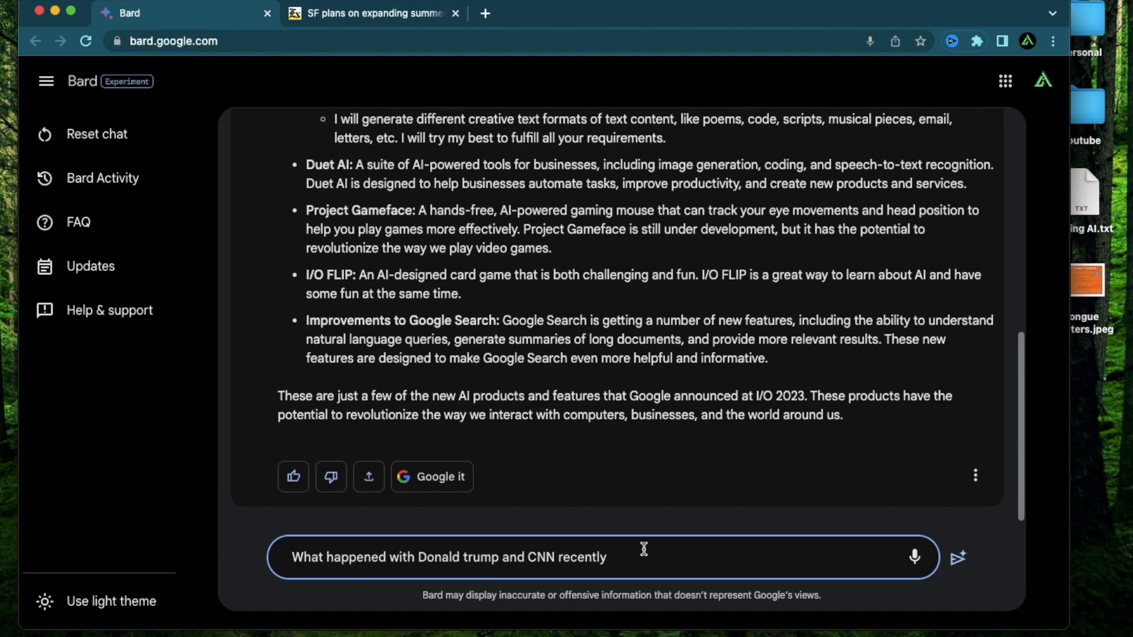
pyautogui.moveTo(330, 476)
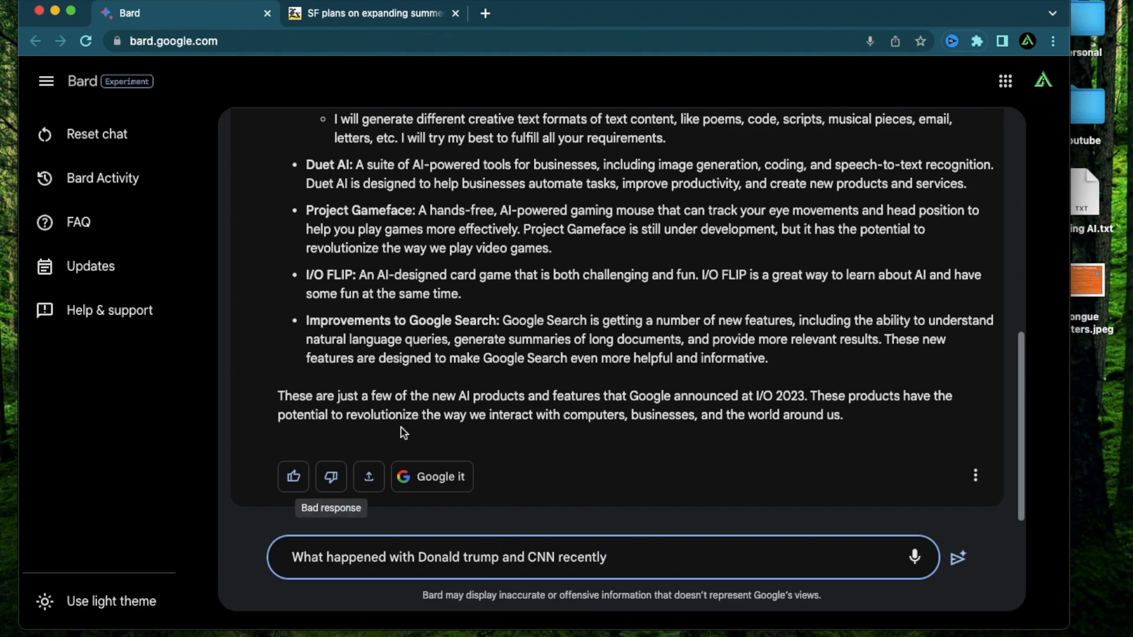
pyautogui.moveTo(614, 548)
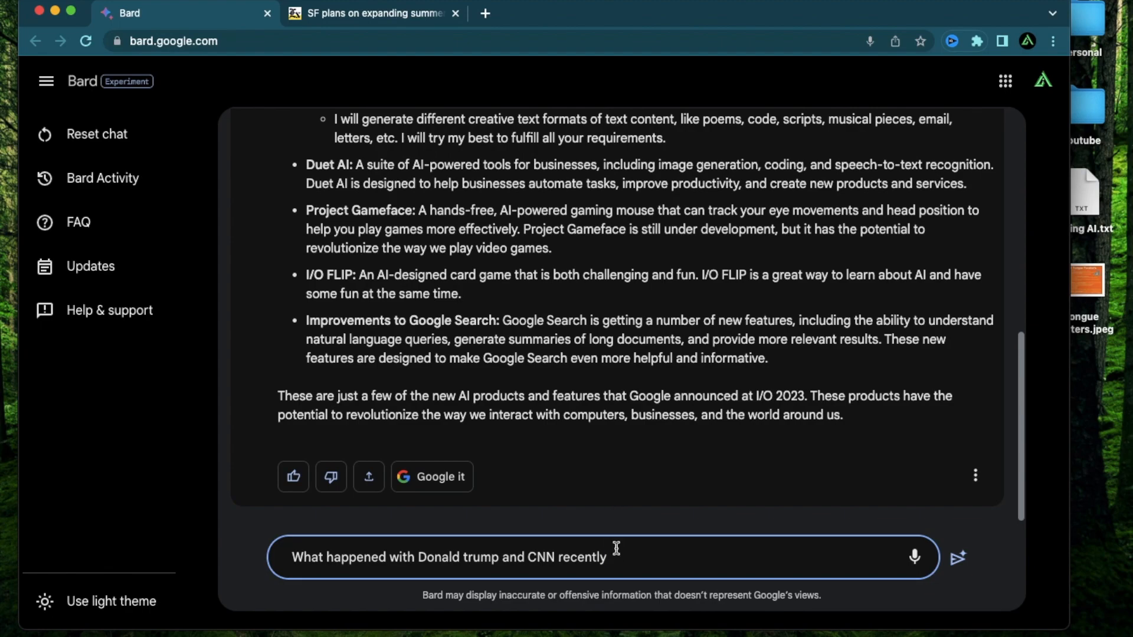
pyautogui.click(958, 557)
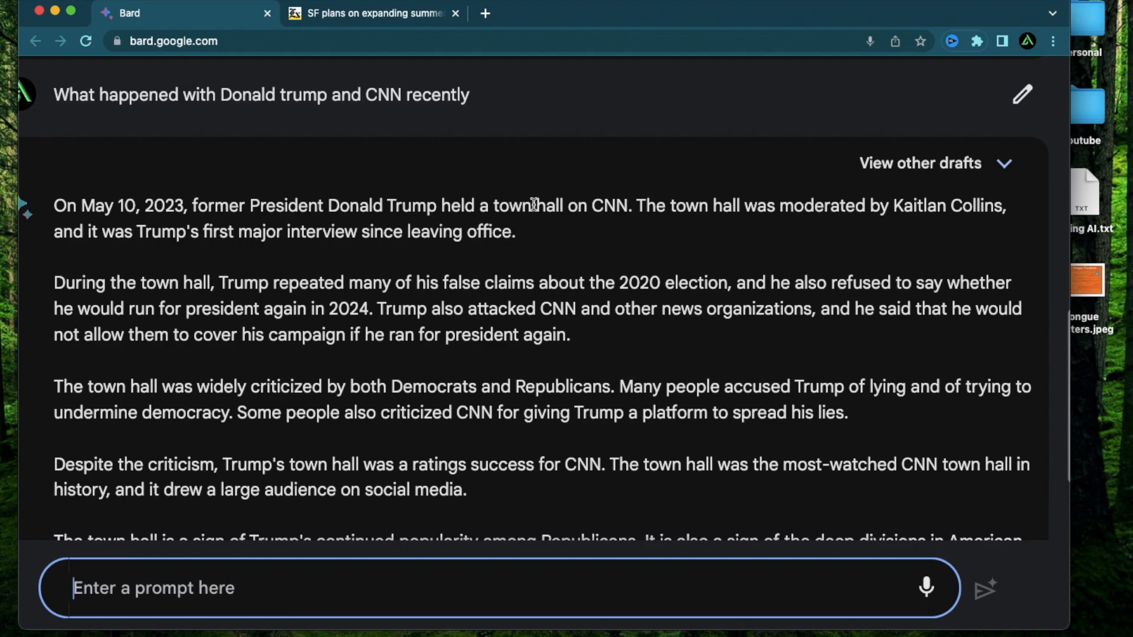
pyautogui.moveTo(639, 205)
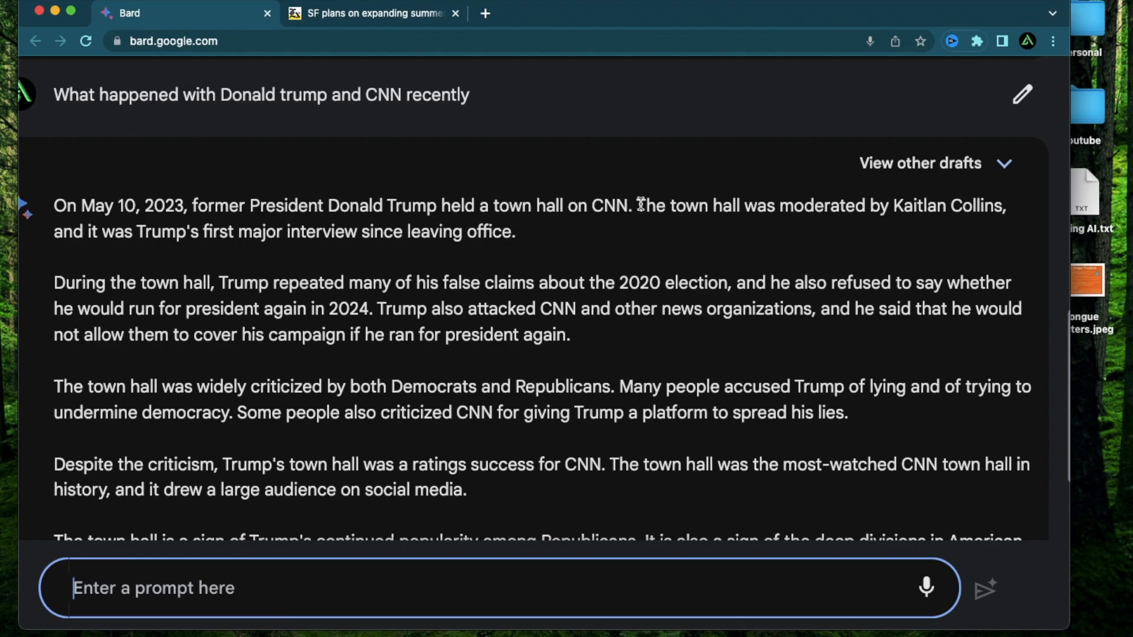
pyautogui.moveTo(294, 255)
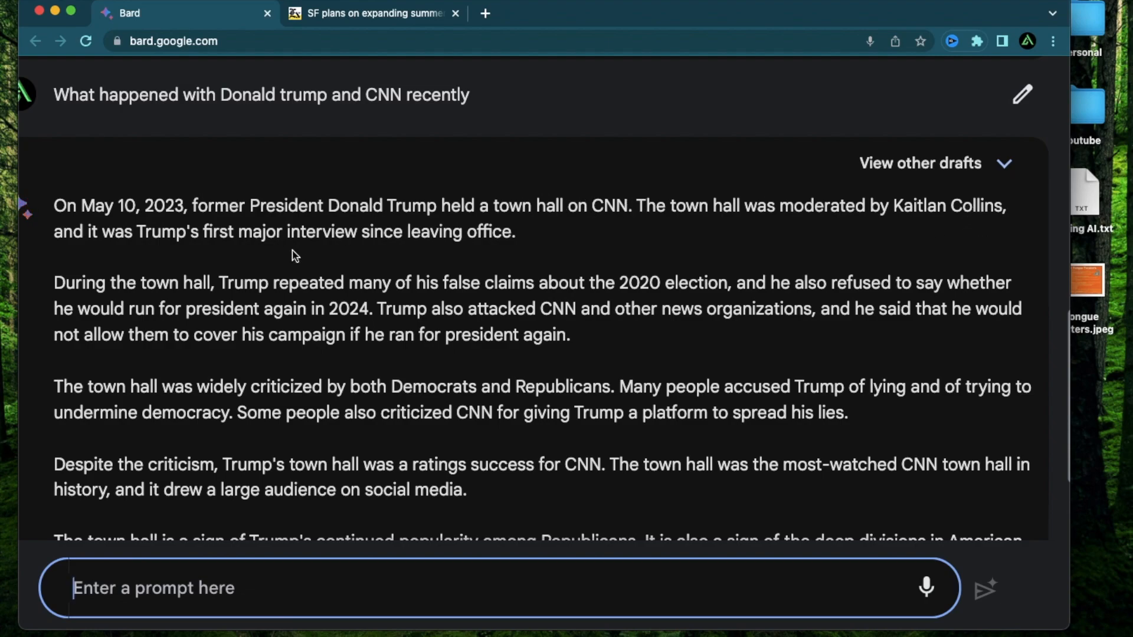
pyautogui.moveTo(508, 252)
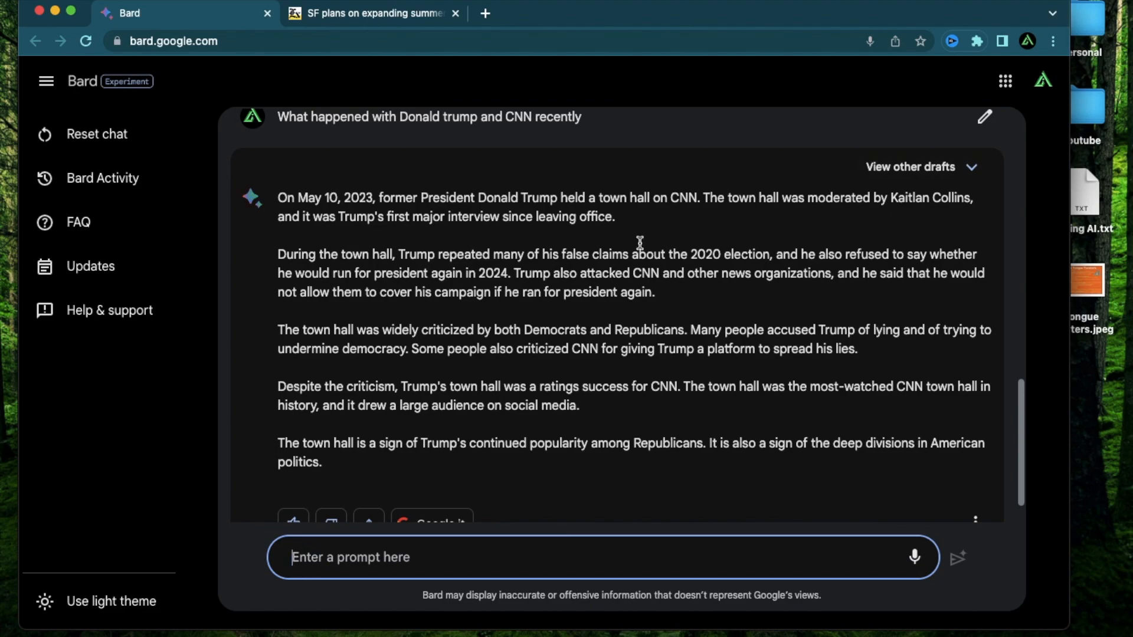
pyautogui.moveTo(347, 380)
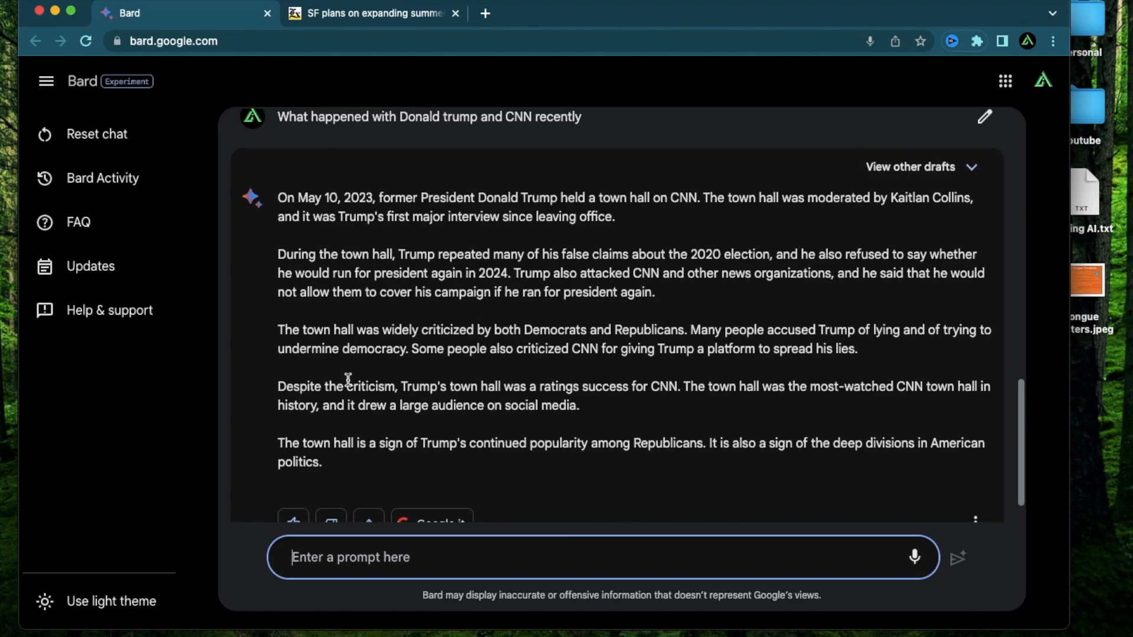
pyautogui.scroll(3)
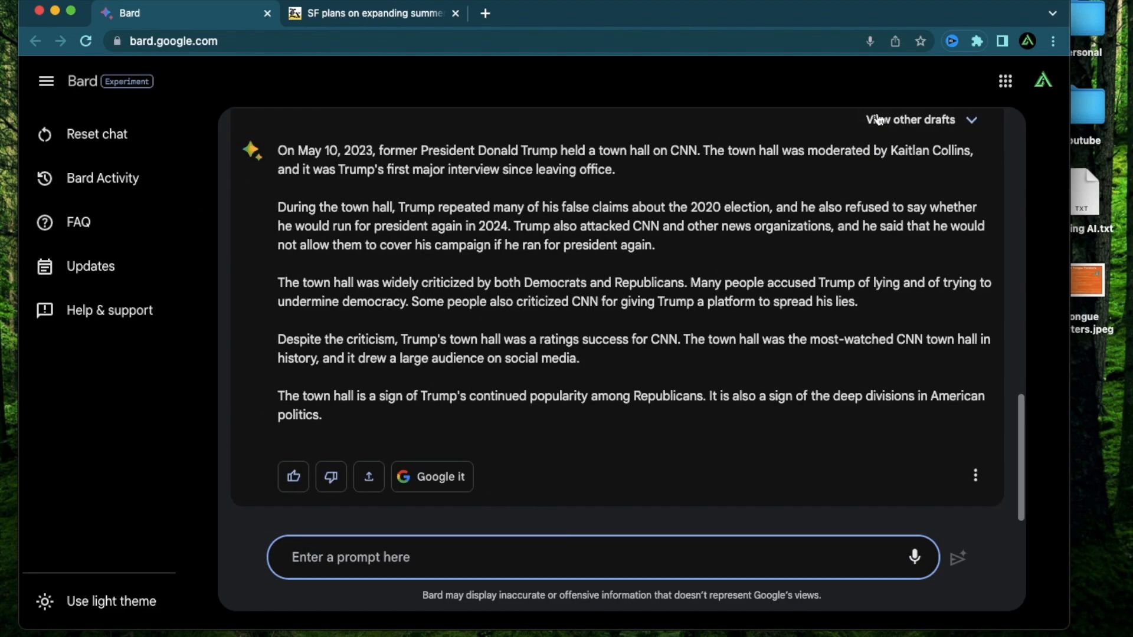
pyautogui.moveTo(743, 412)
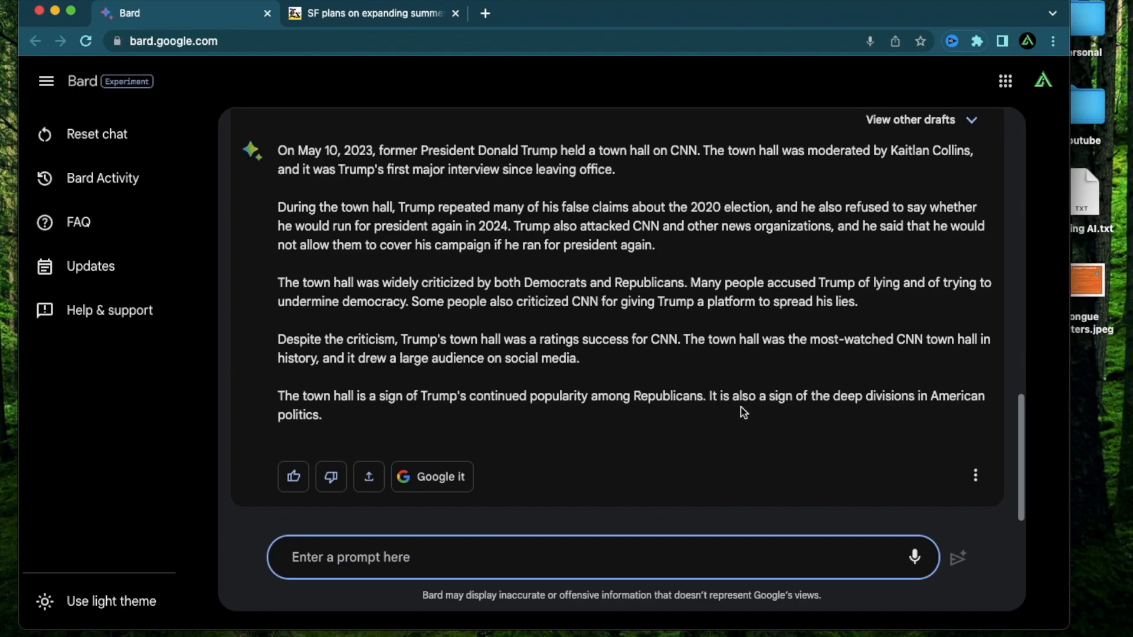
pyautogui.moveTo(468, 154)
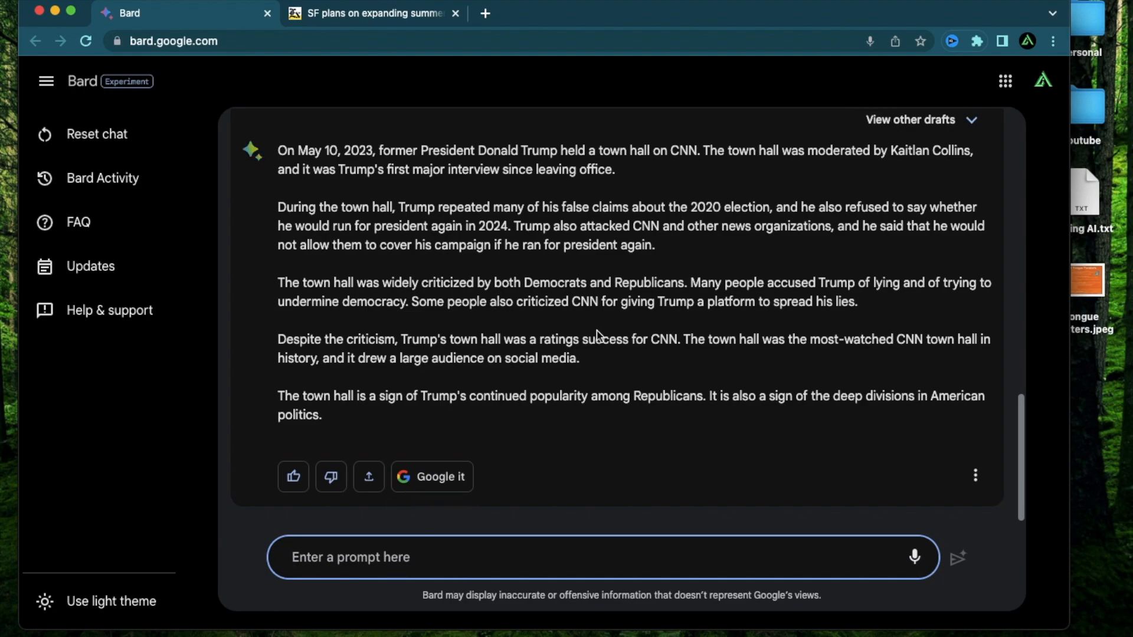
pyautogui.moveTo(536, 421)
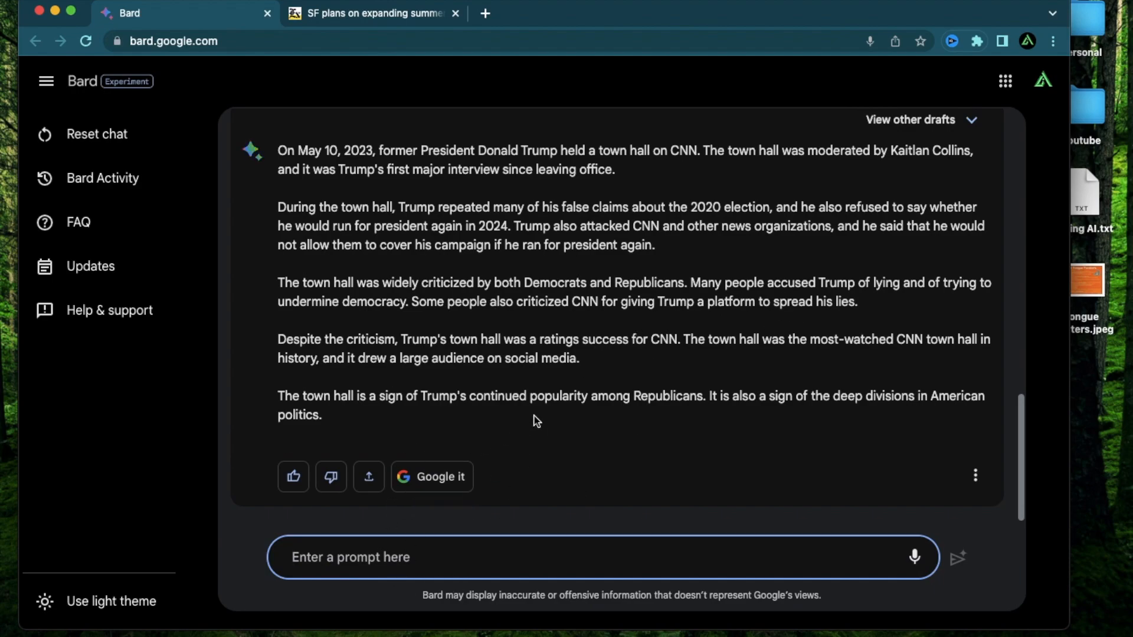
pyautogui.moveTo(605, 274)
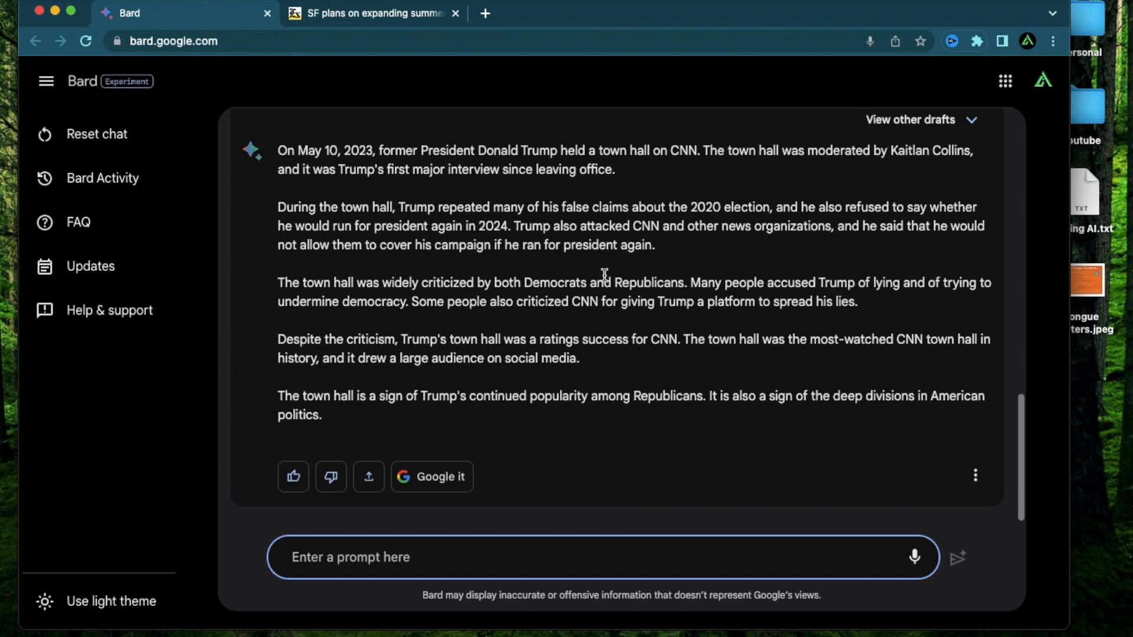
pyautogui.moveTo(530, 286)
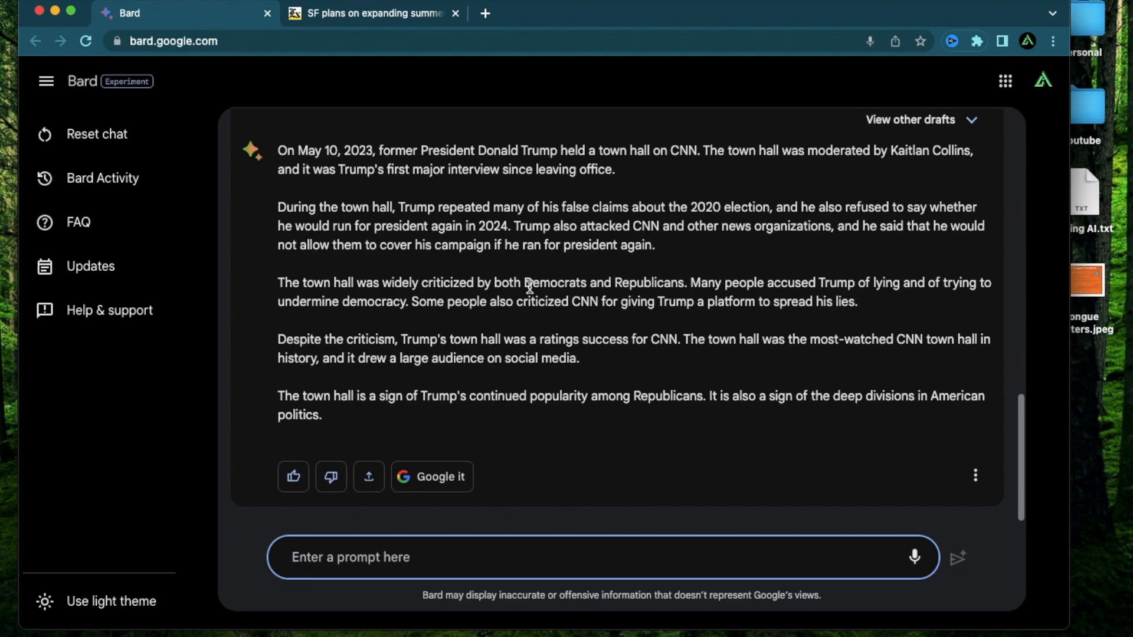
pyautogui.moveTo(505, 290)
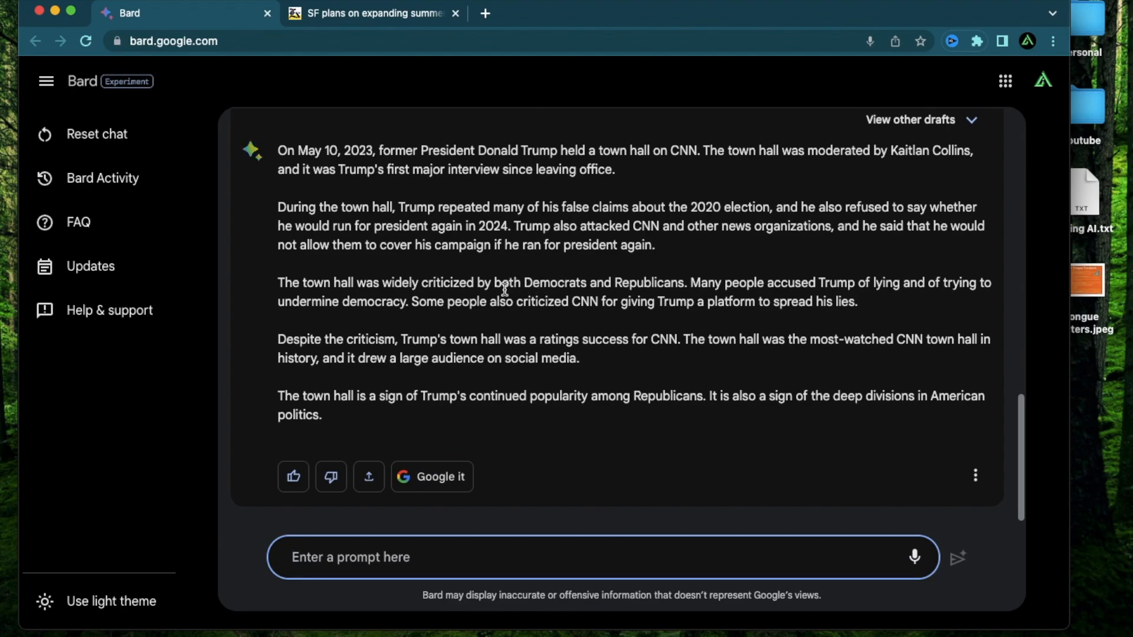
pyautogui.moveTo(390, 467)
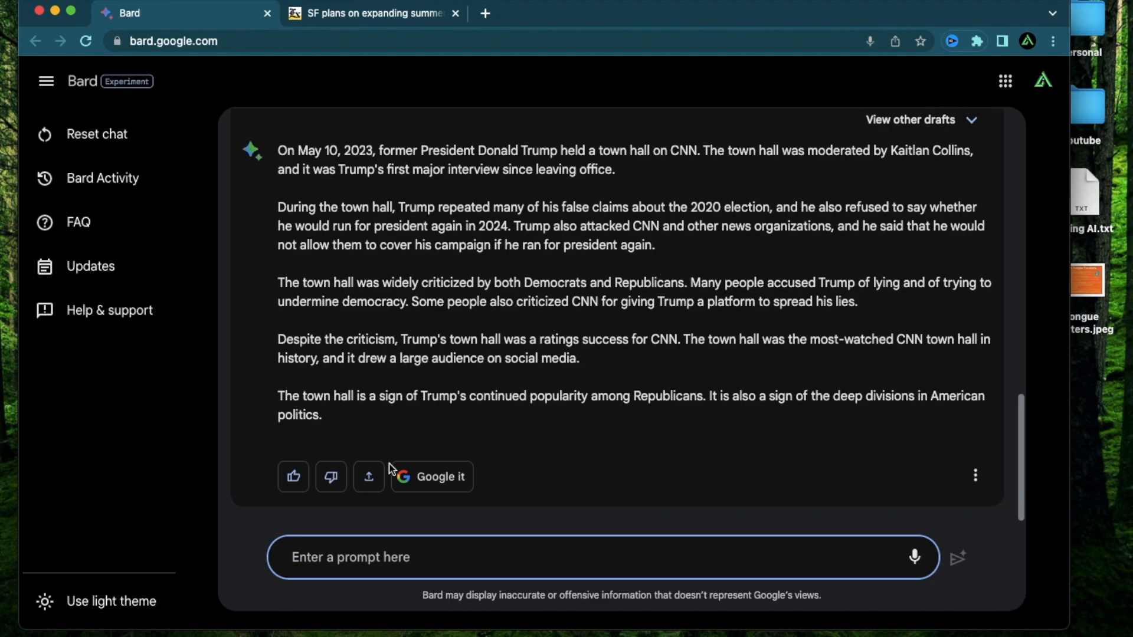
pyautogui.moveTo(547, 296)
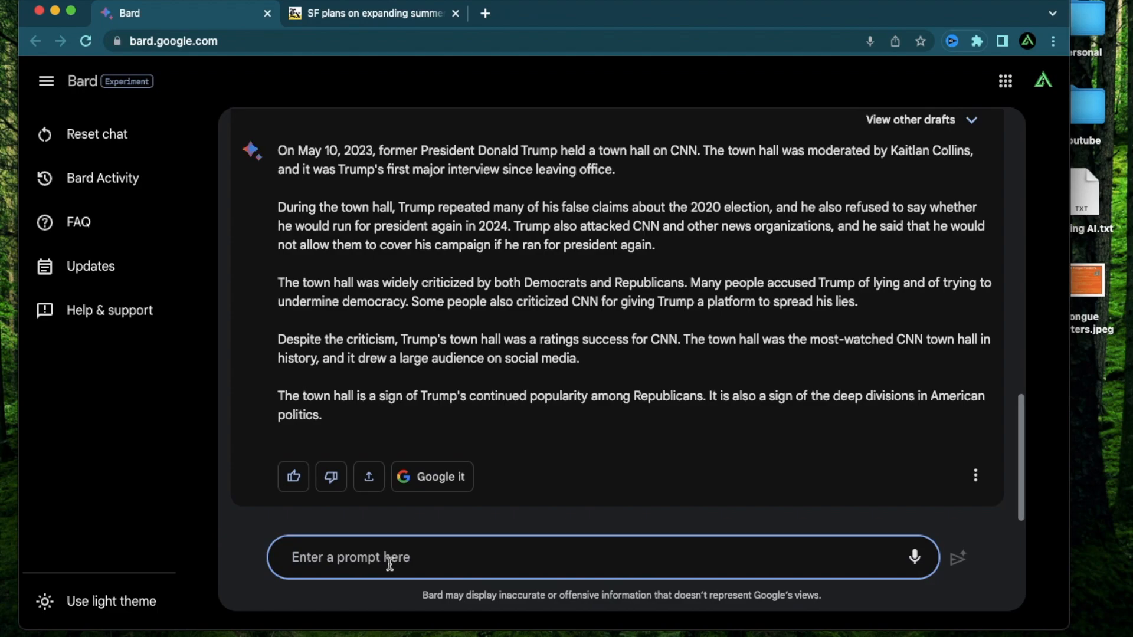
# Step: Type 'What is tucker carlson doing right now?' into the prompt box
pyautogui.write('What is tu')
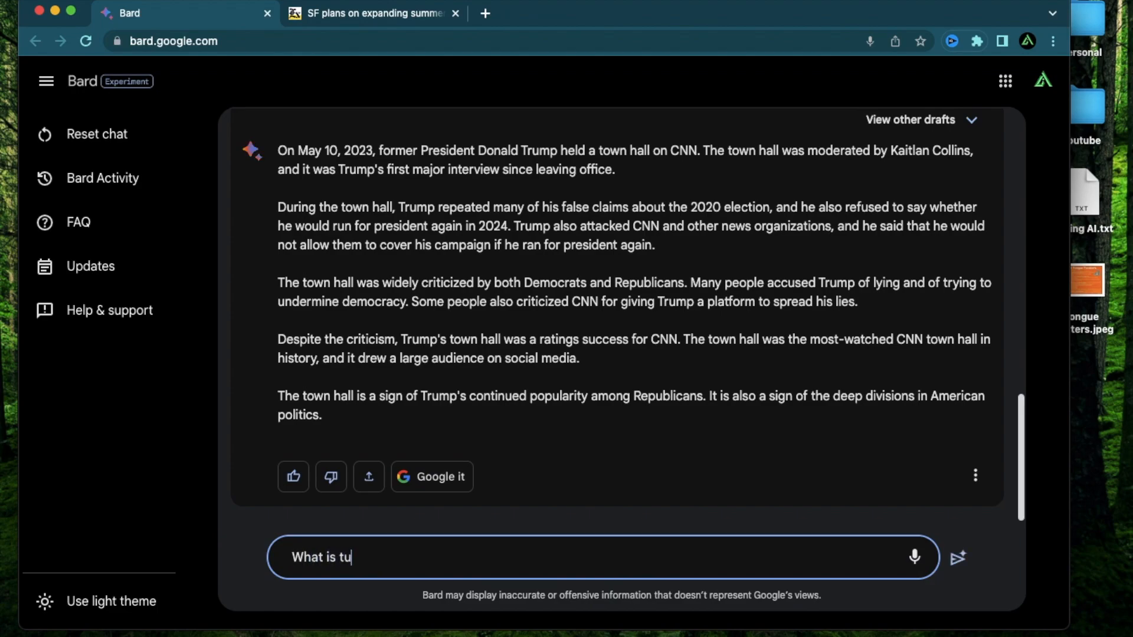
pyautogui.write('cker c')
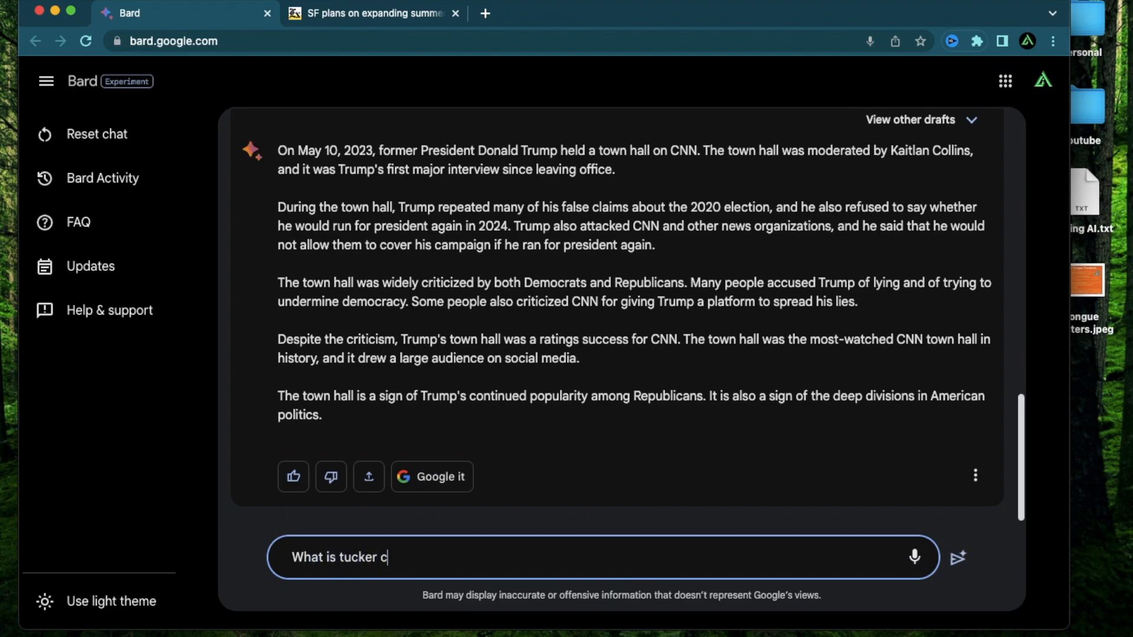
pyautogui.write('arlson doing')
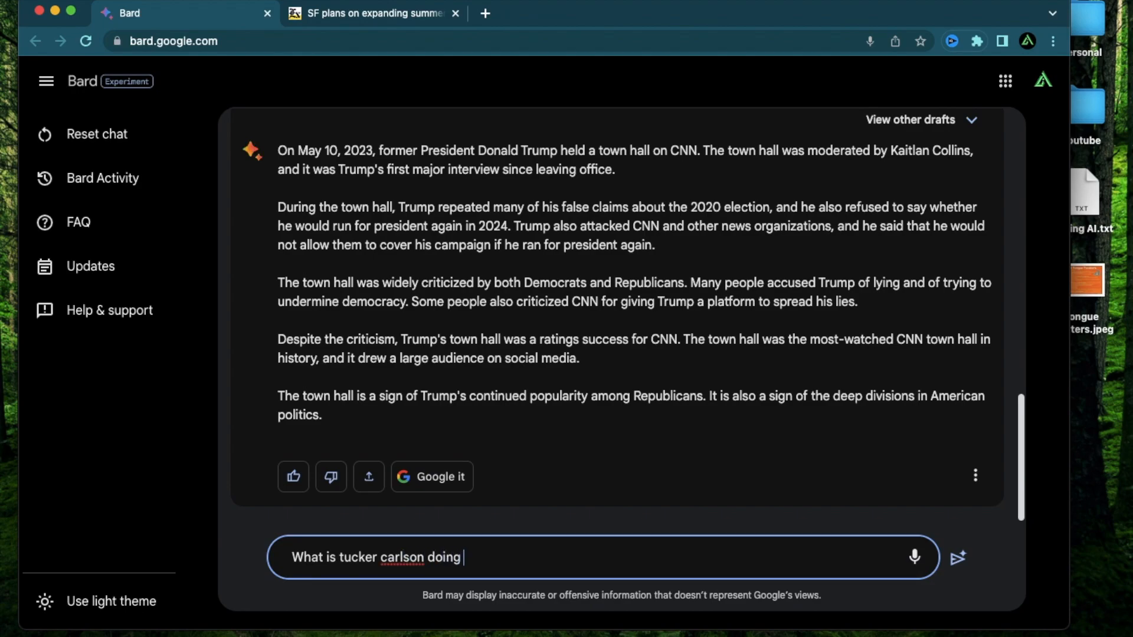
pyautogui.write('right now?')
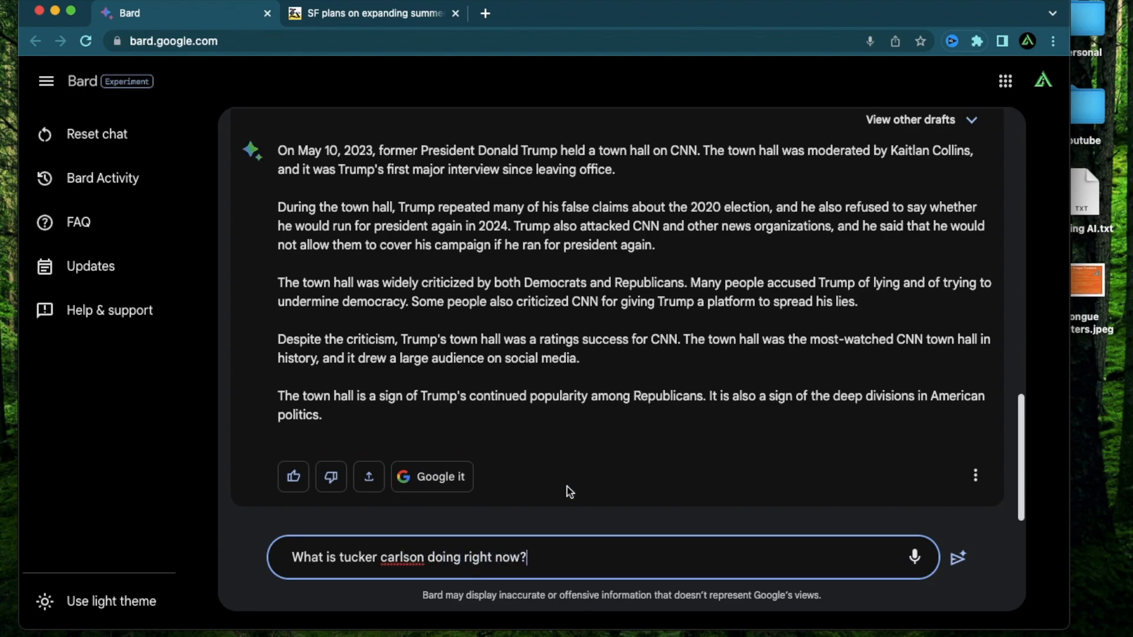
pyautogui.moveTo(633, 467)
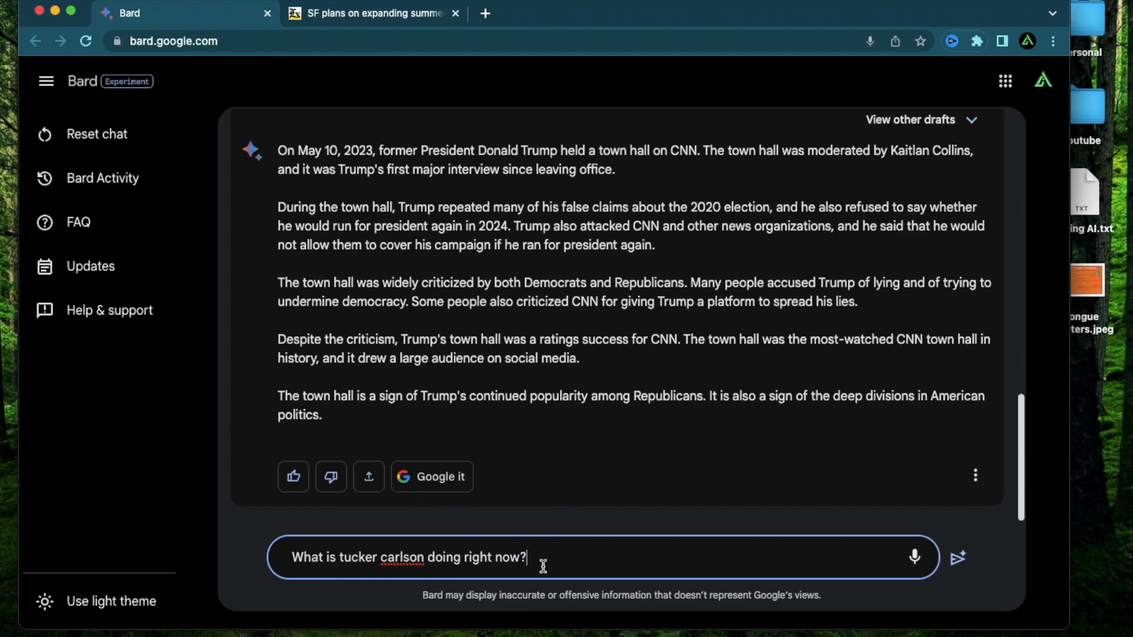
pyautogui.moveTo(547, 447)
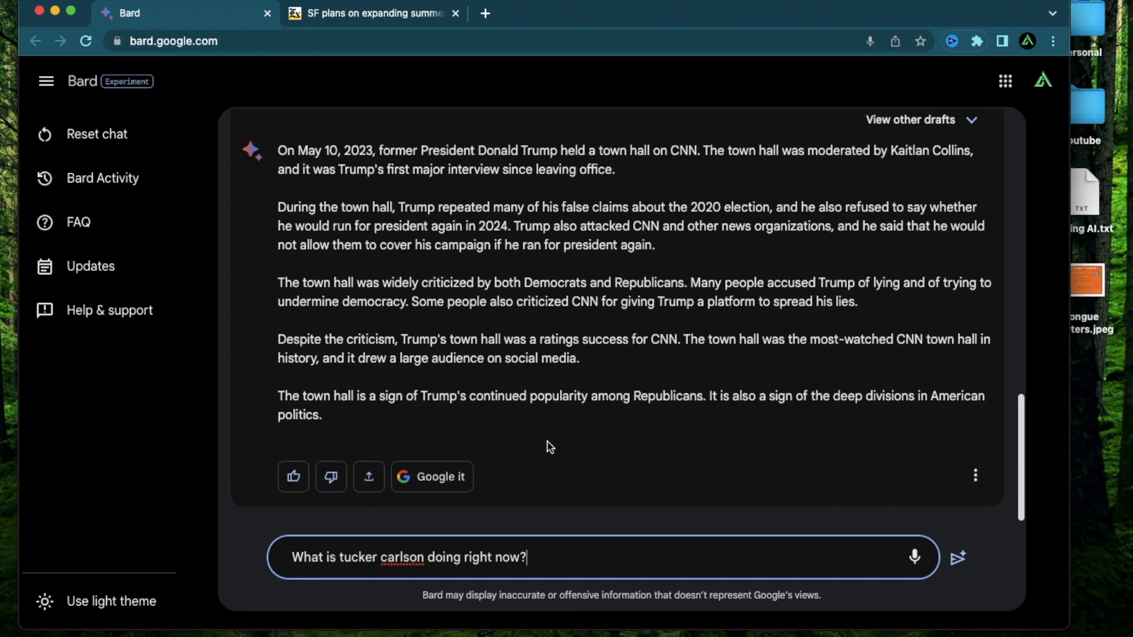
pyautogui.moveTo(563, 560)
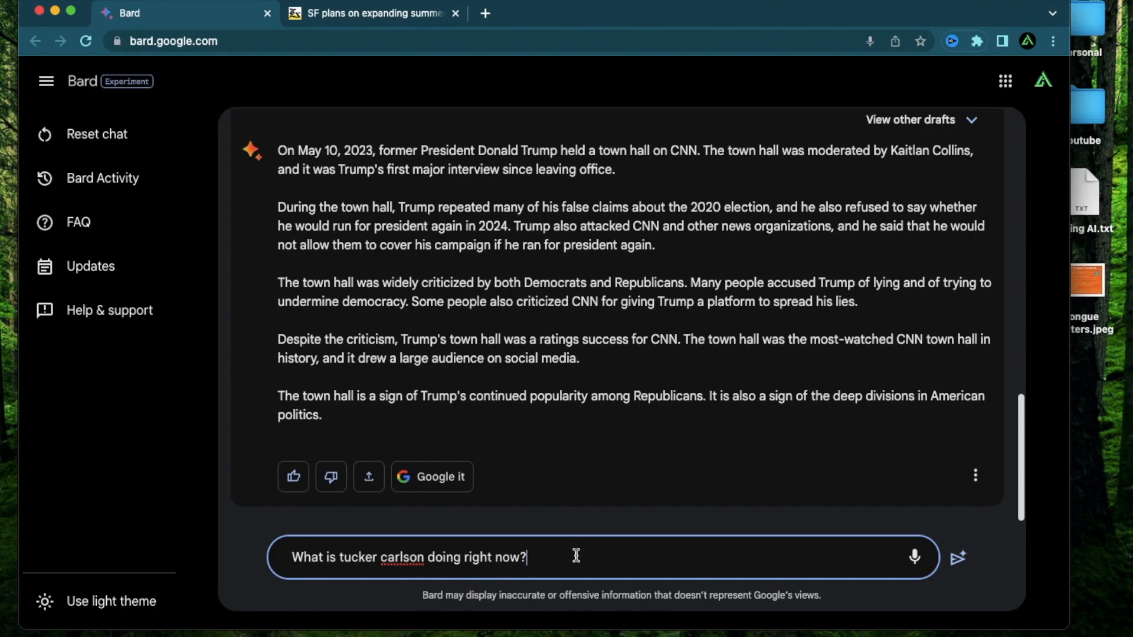
# Step: Send the Tucker Carlson question and read the reply about 'Tucker Carlson Today' on Twitter
pyautogui.click(958, 557)
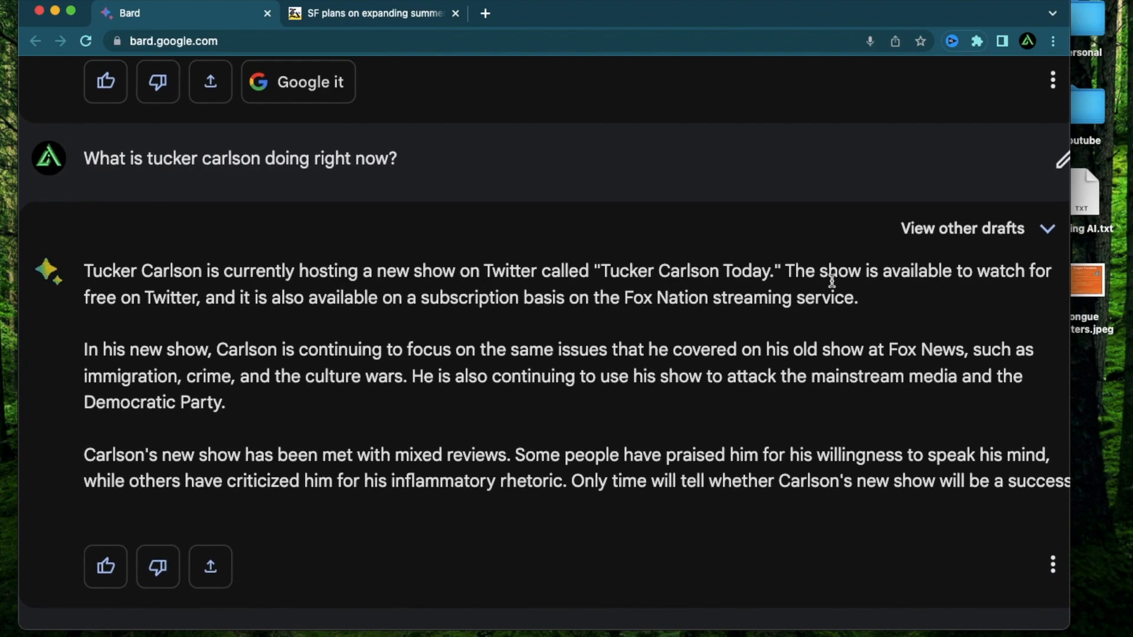
pyautogui.moveTo(364, 312)
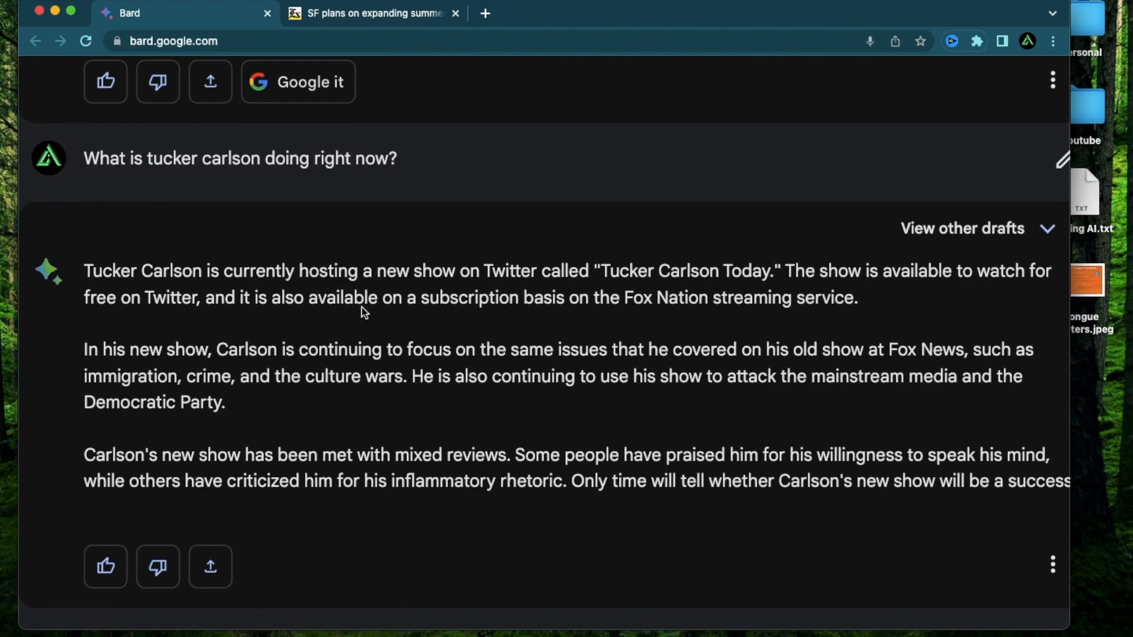
pyautogui.moveTo(628, 289)
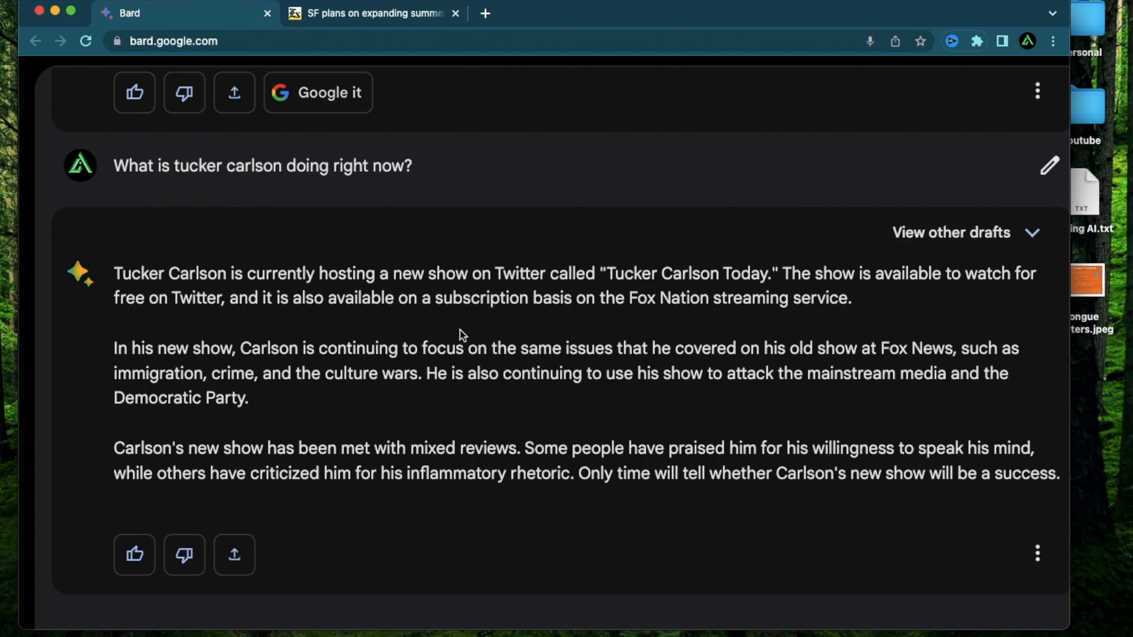
pyautogui.moveTo(422, 330)
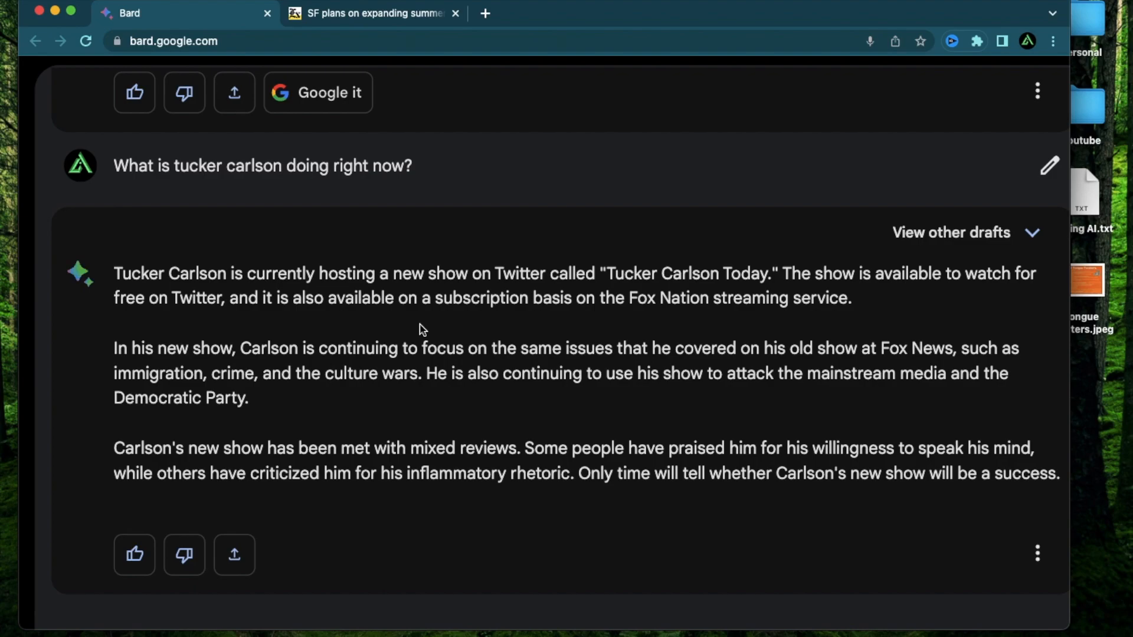
pyautogui.click(45, 80)
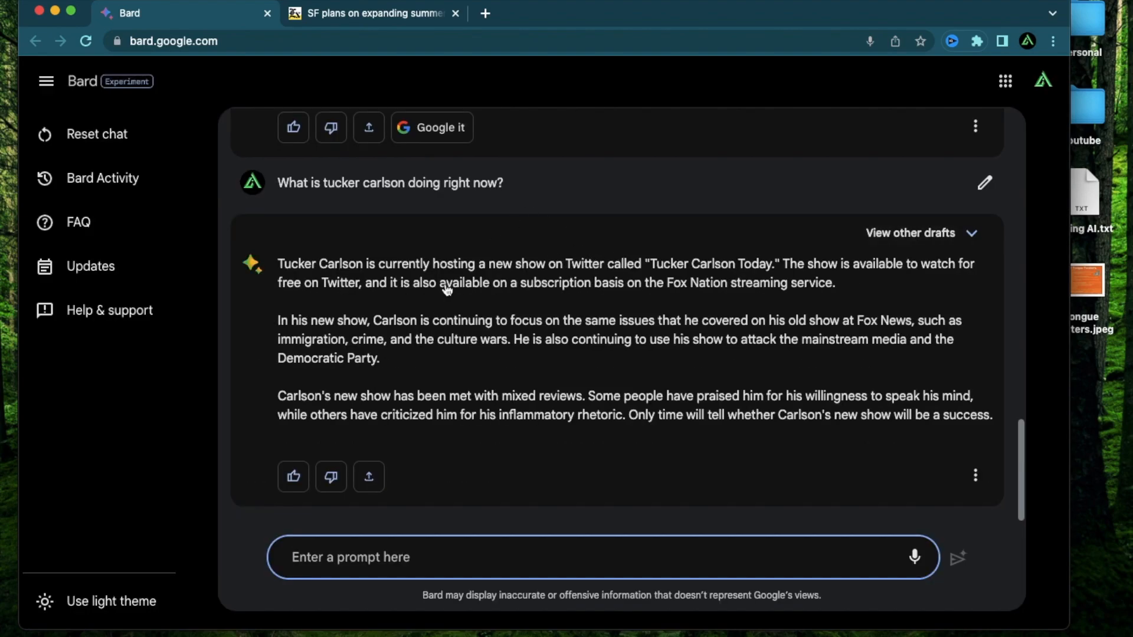
pyautogui.moveTo(506, 300)
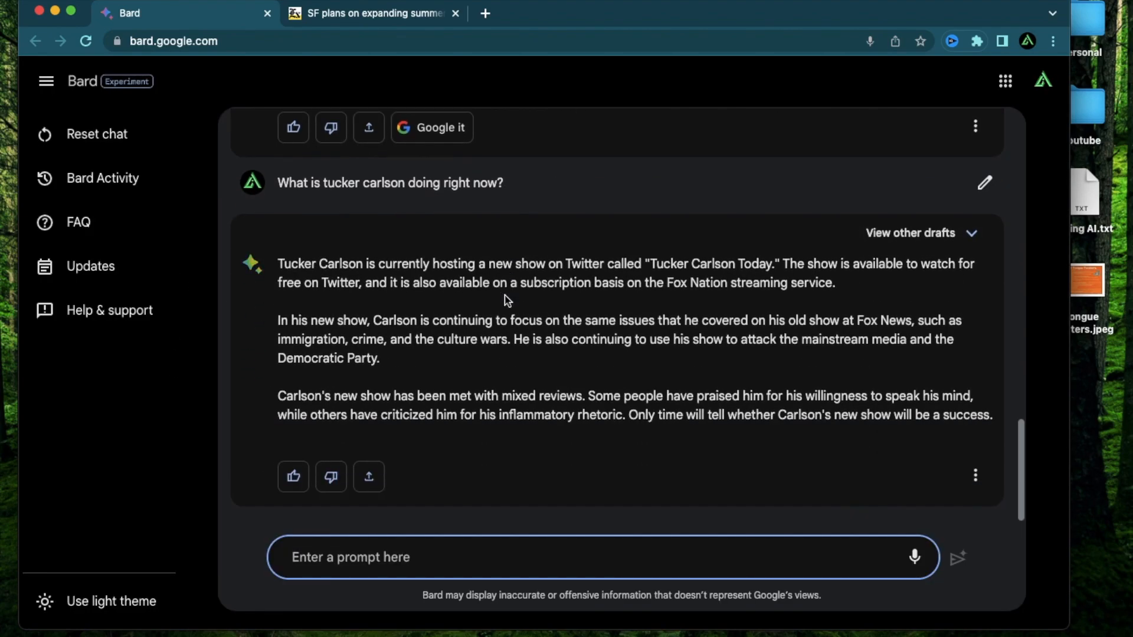
pyautogui.moveTo(519, 383)
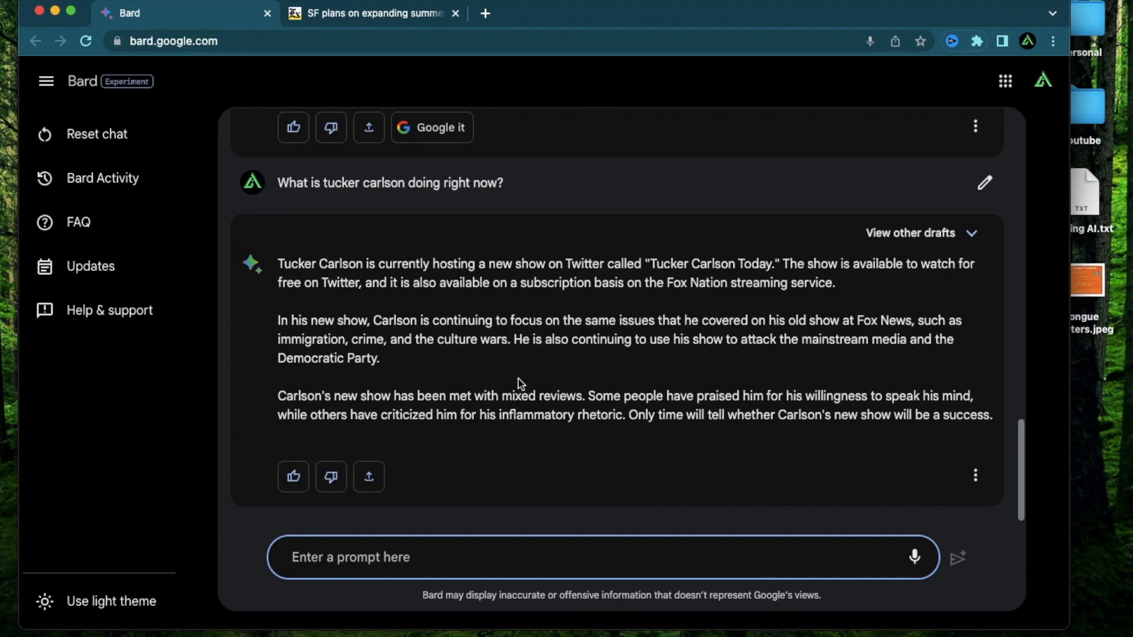
pyautogui.moveTo(410, 444)
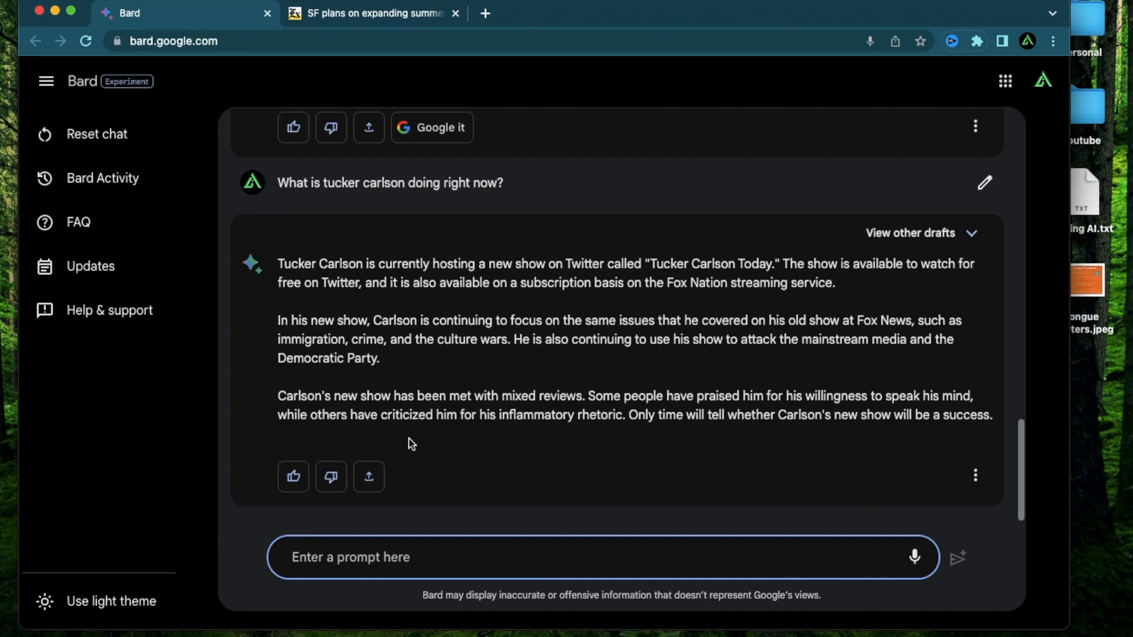
pyautogui.moveTo(598, 453)
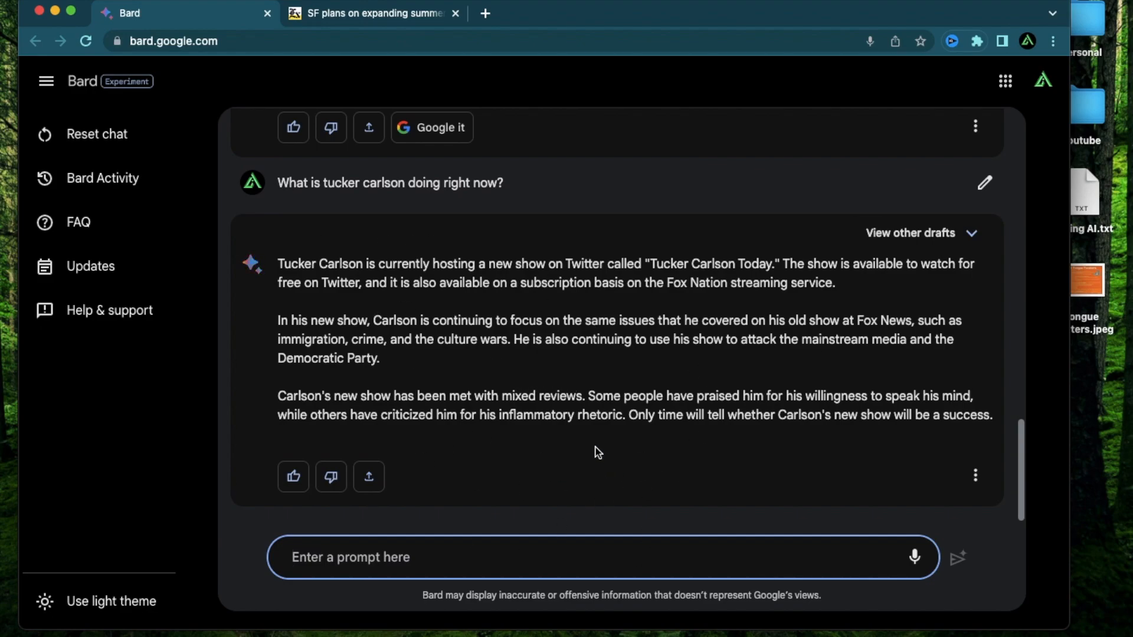
pyautogui.moveTo(463, 205)
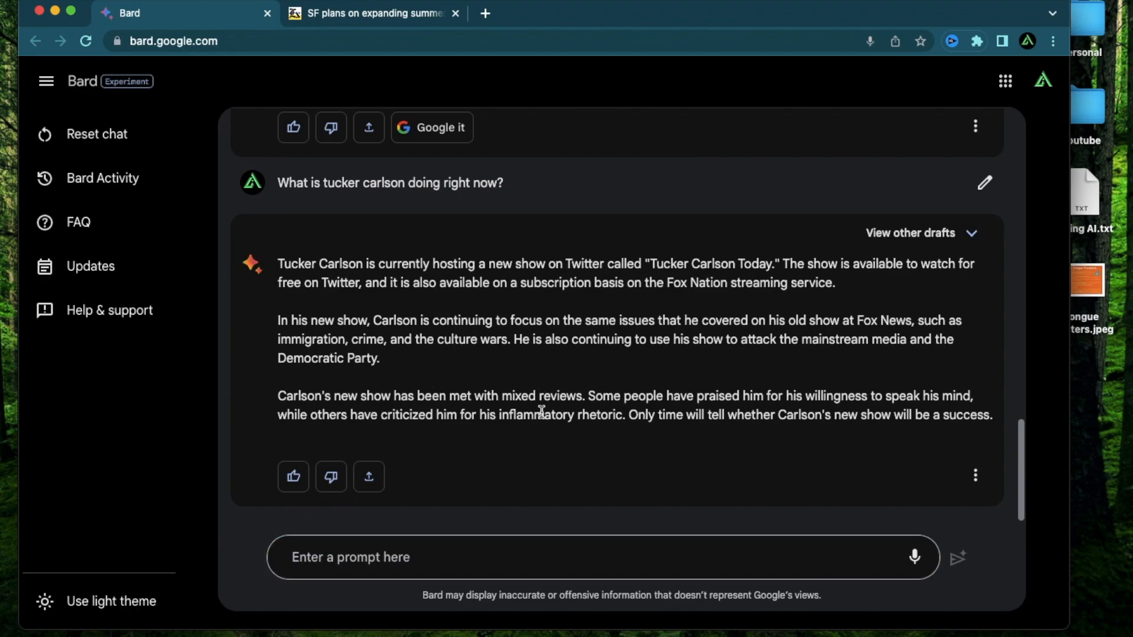
pyautogui.moveTo(525, 388)
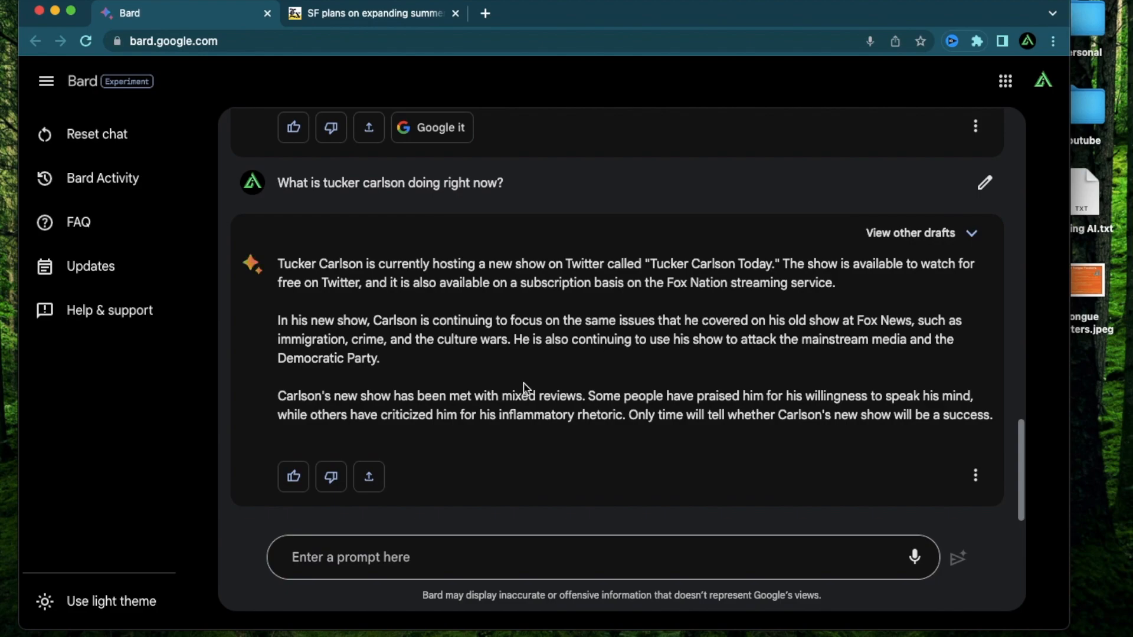
pyautogui.moveTo(467, 363)
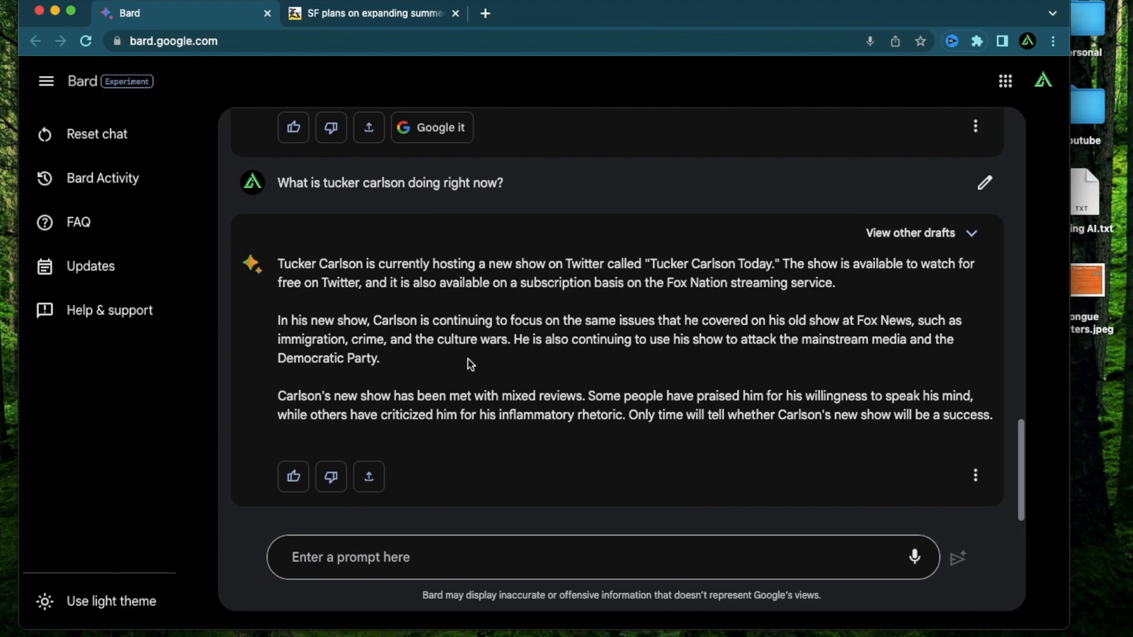
pyautogui.moveTo(456, 338)
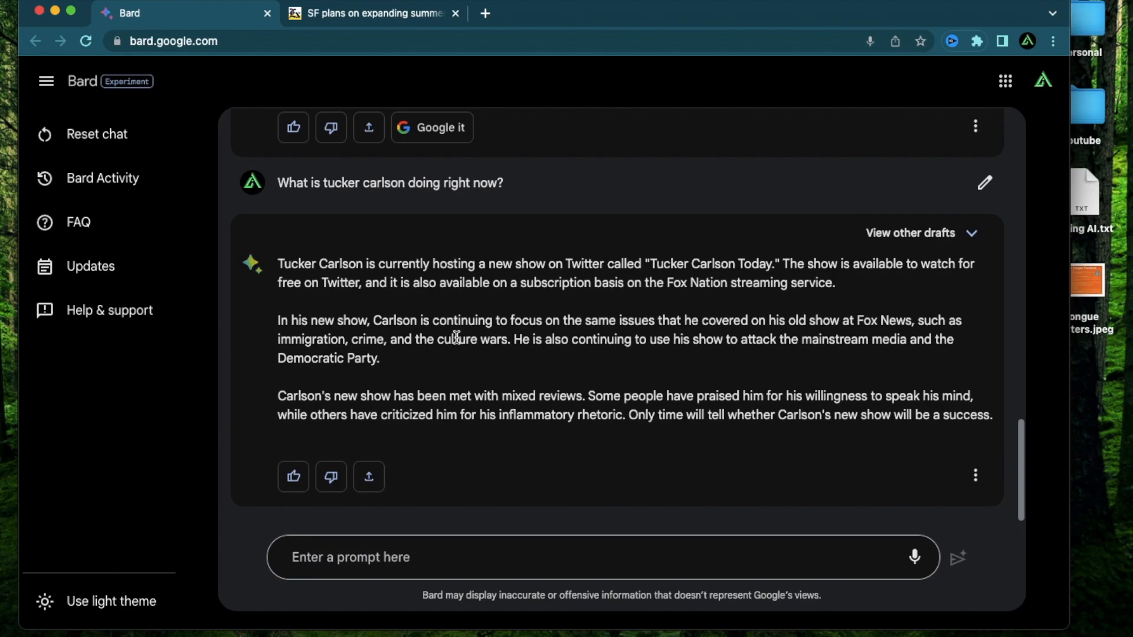
pyautogui.moveTo(178, 112)
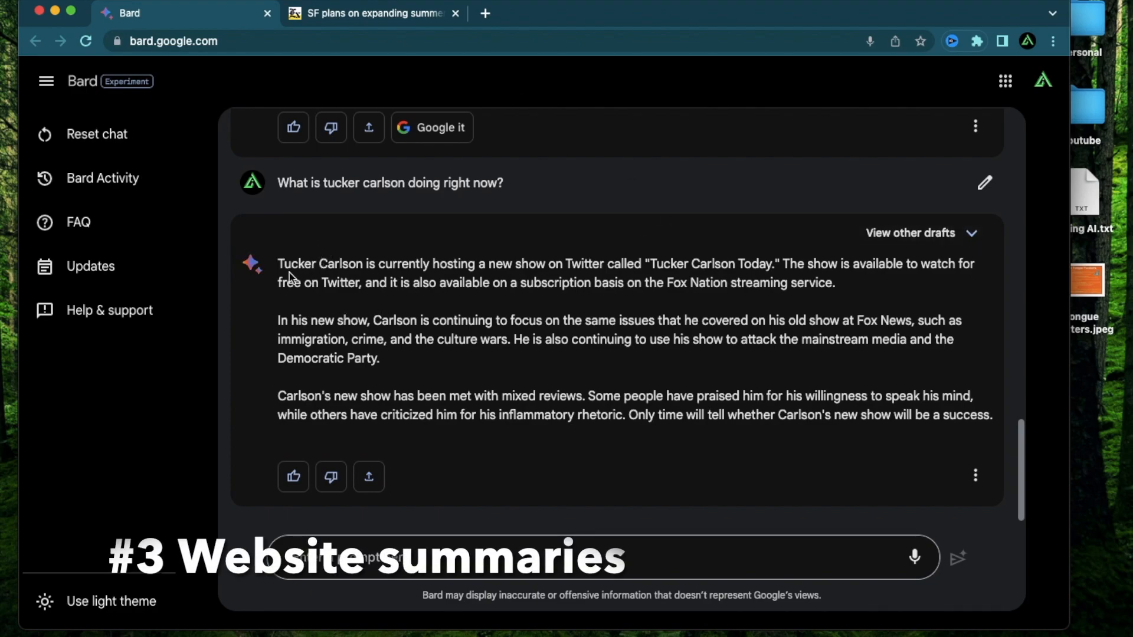
# Step: Scroll the SF Examiner Golden Gate Park concerts article down to the author section
pyautogui.click(372, 13)
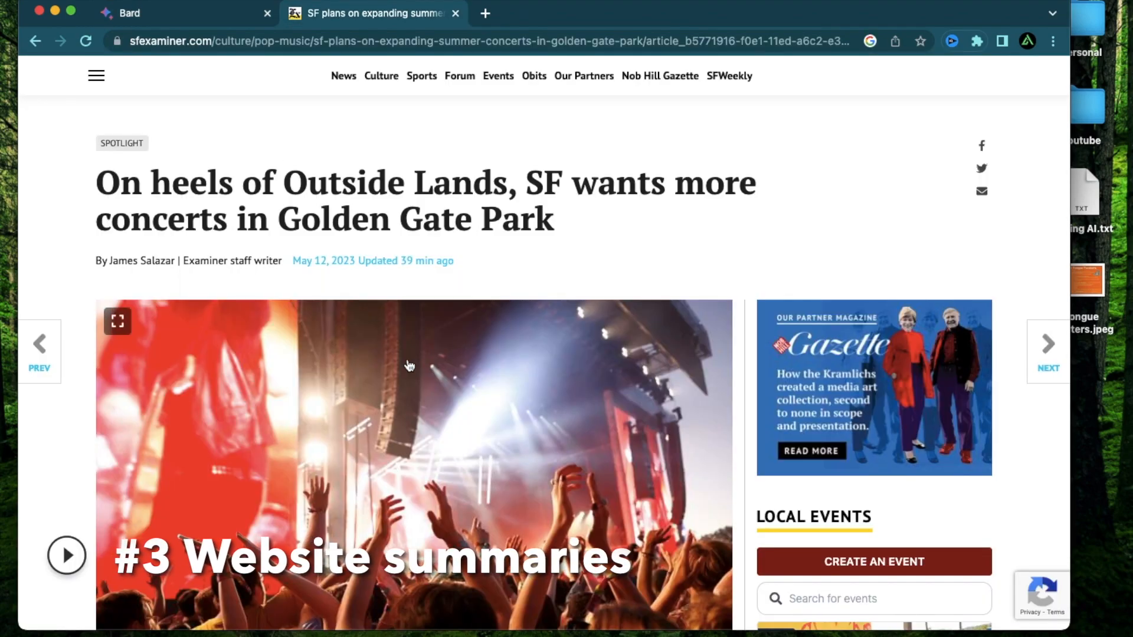
pyautogui.scroll(-3)
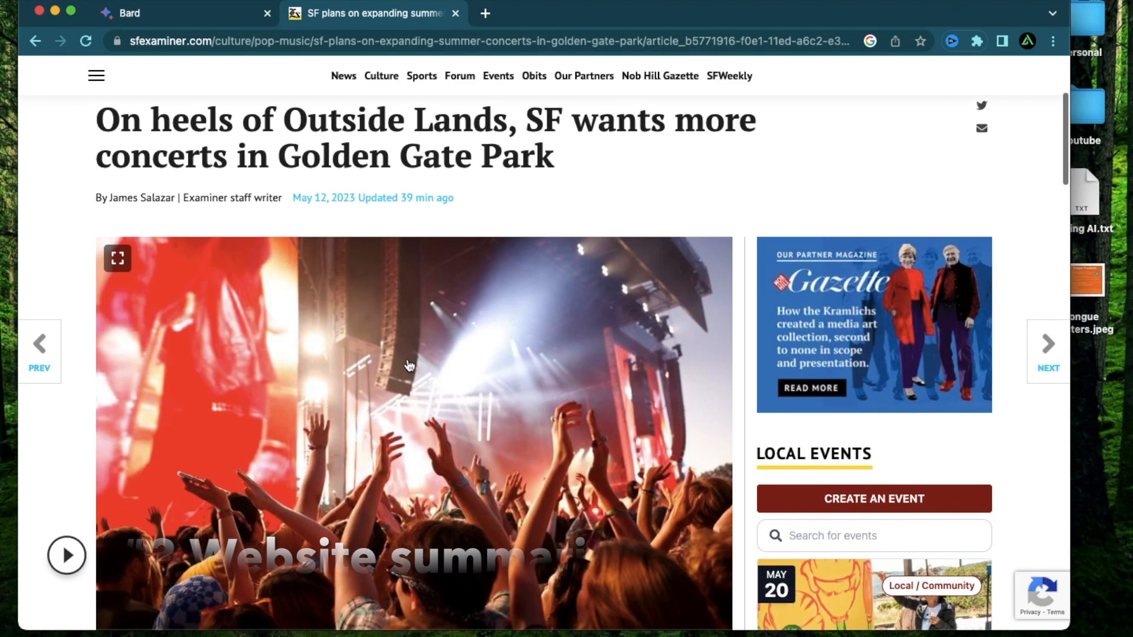
pyautogui.moveTo(513, 500)
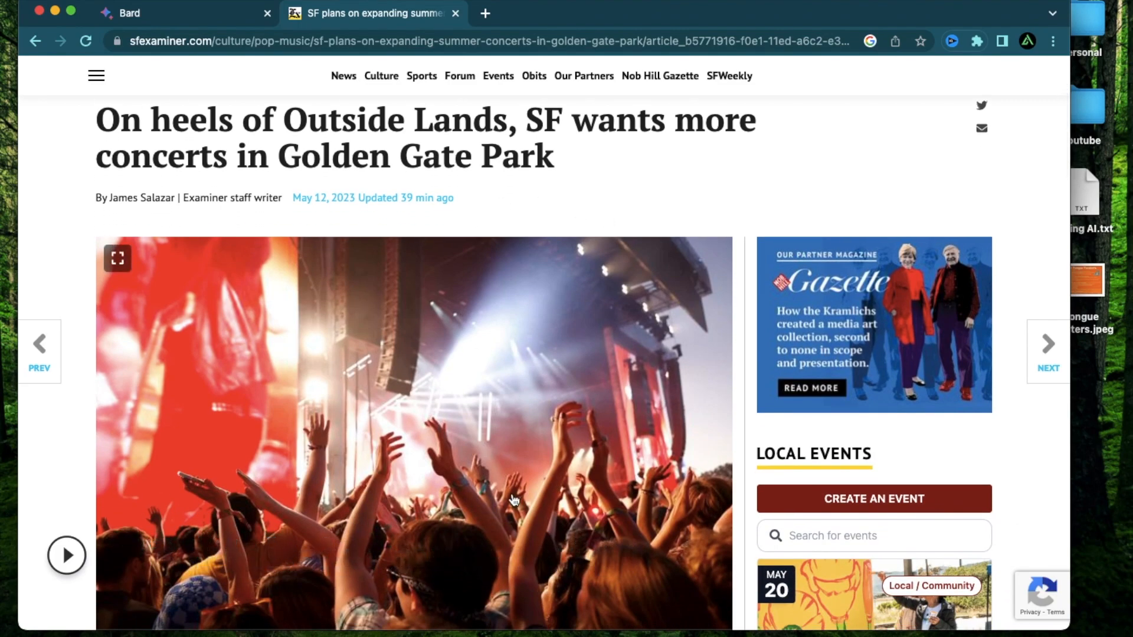
pyautogui.scroll(3)
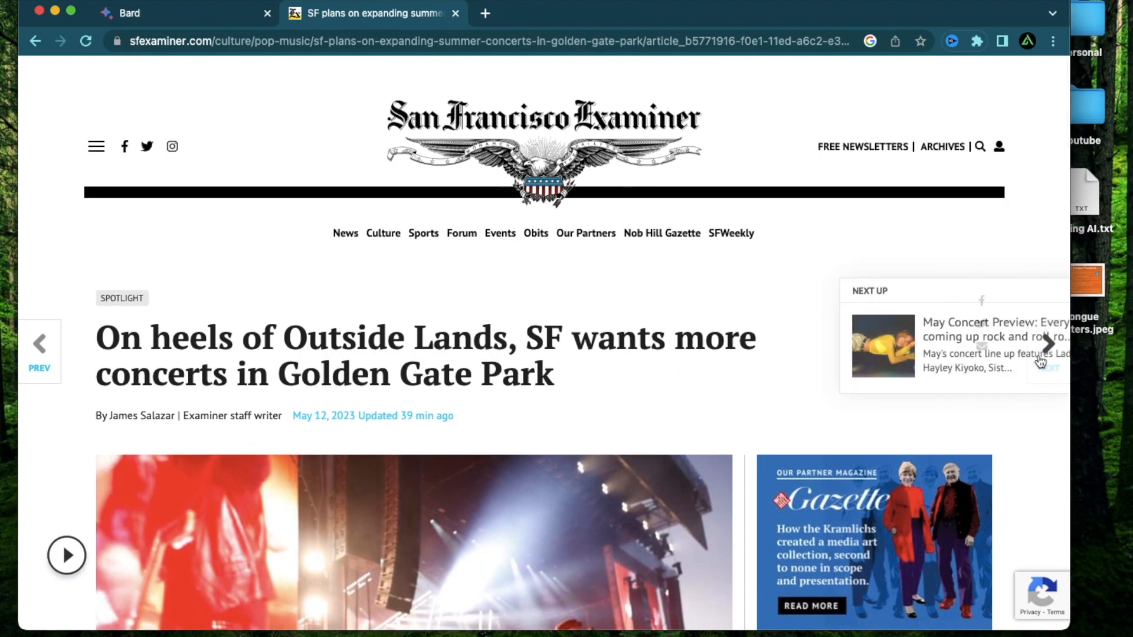
pyautogui.scroll(-3)
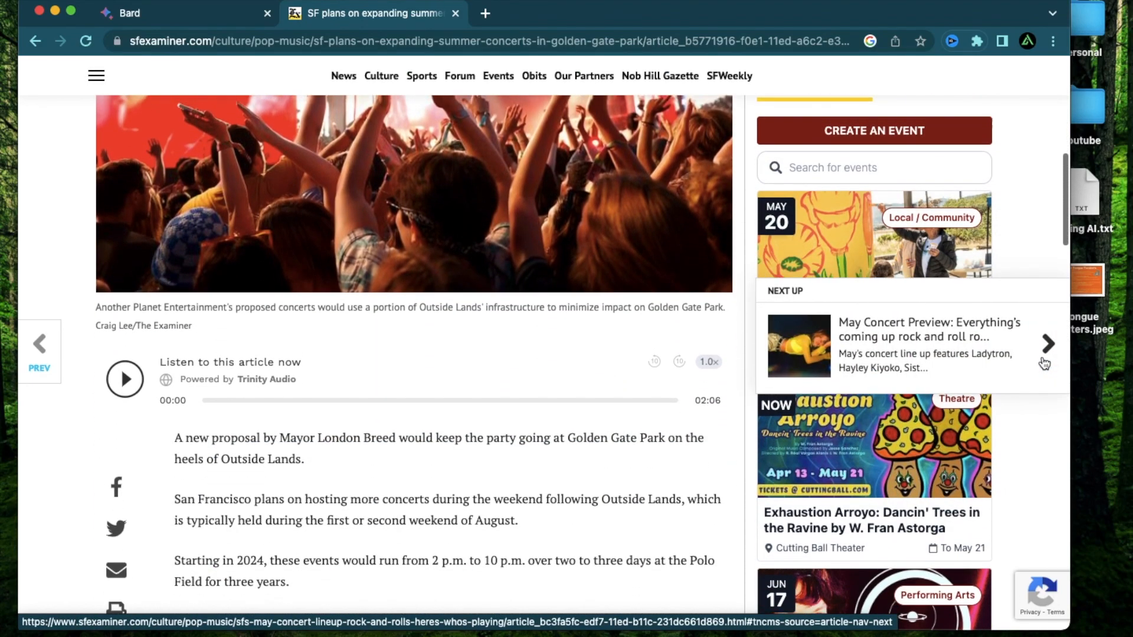
pyautogui.scroll(-3)
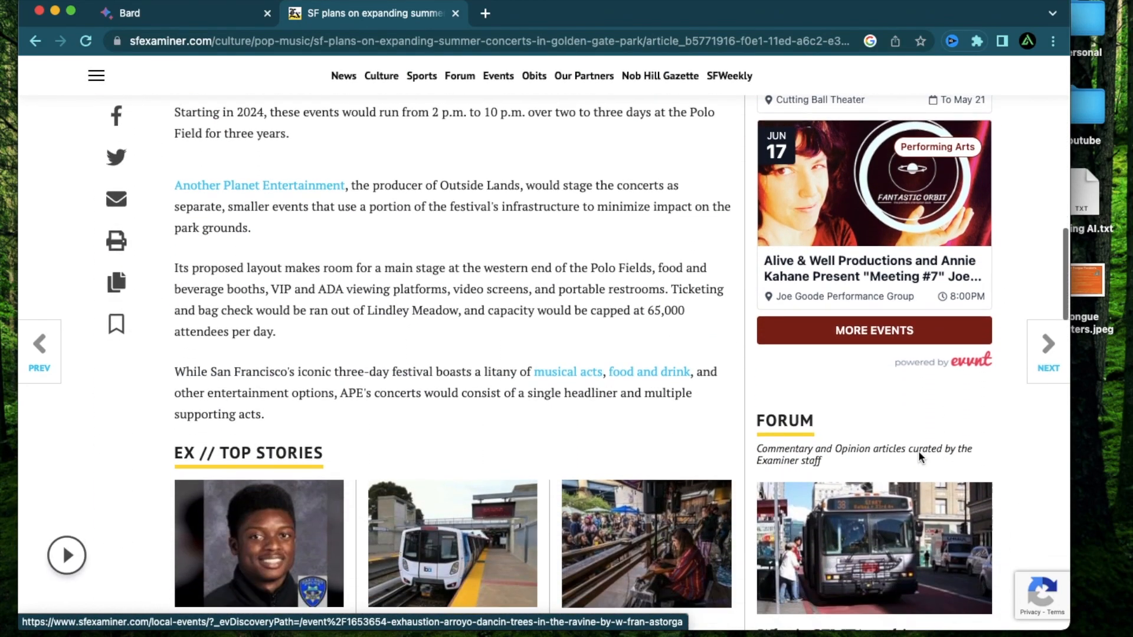
pyautogui.scroll(-3)
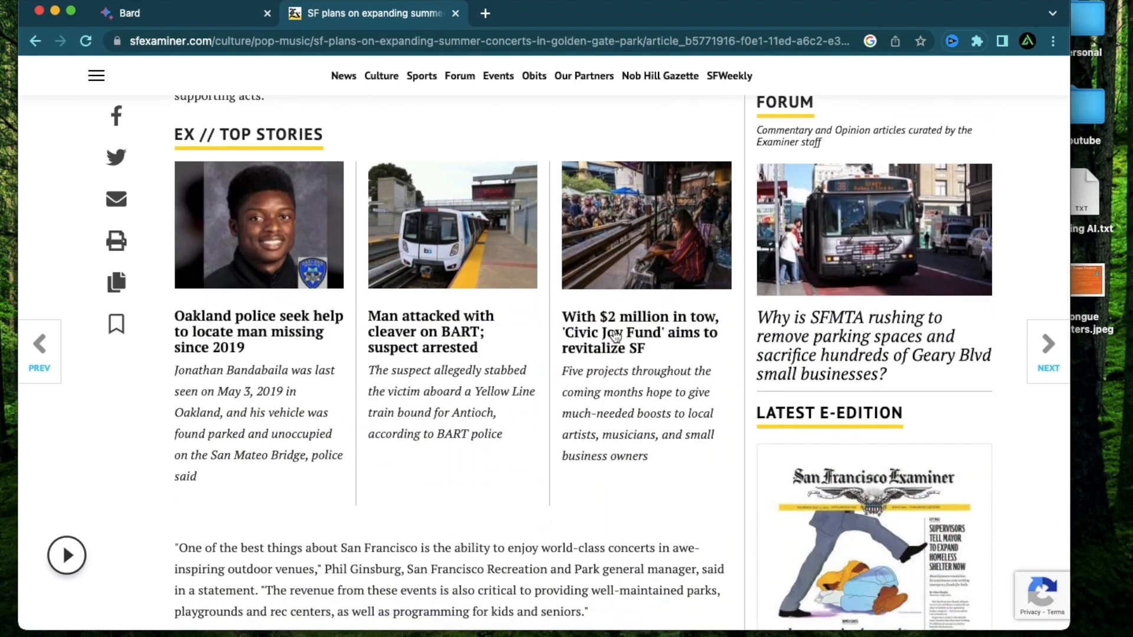
pyautogui.scroll(-3)
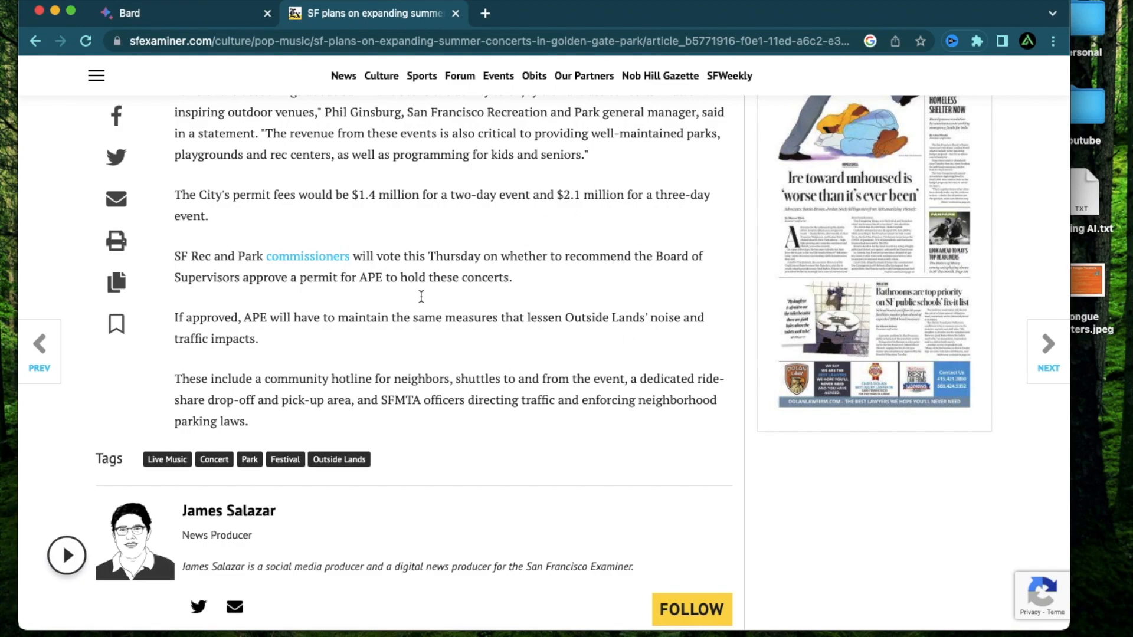
pyautogui.moveTo(439, 237)
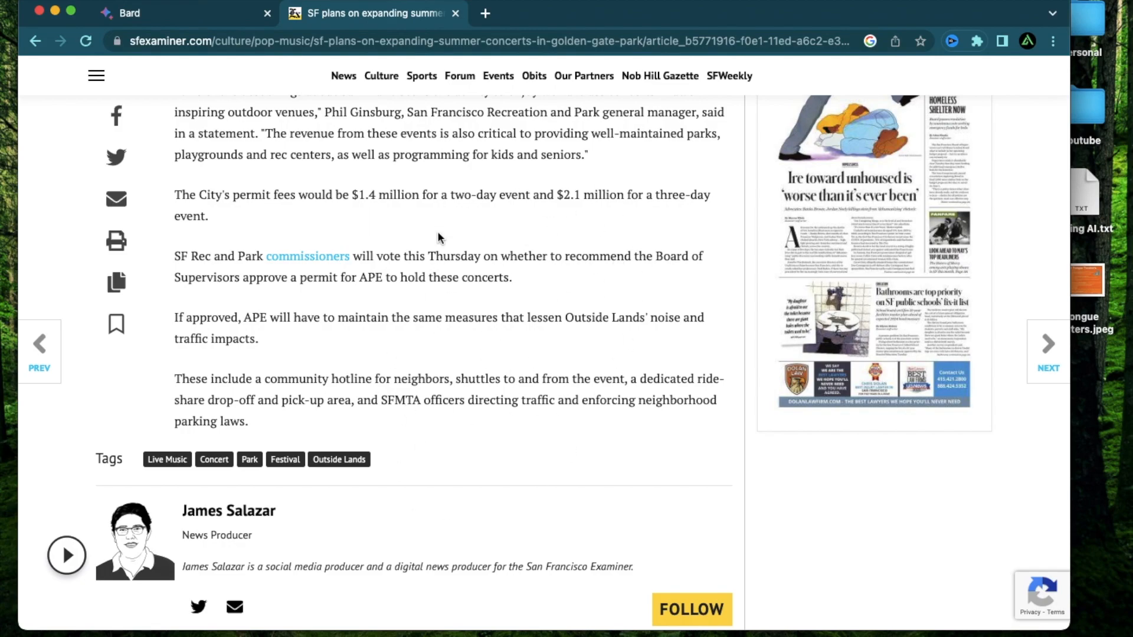
pyautogui.scroll(-3)
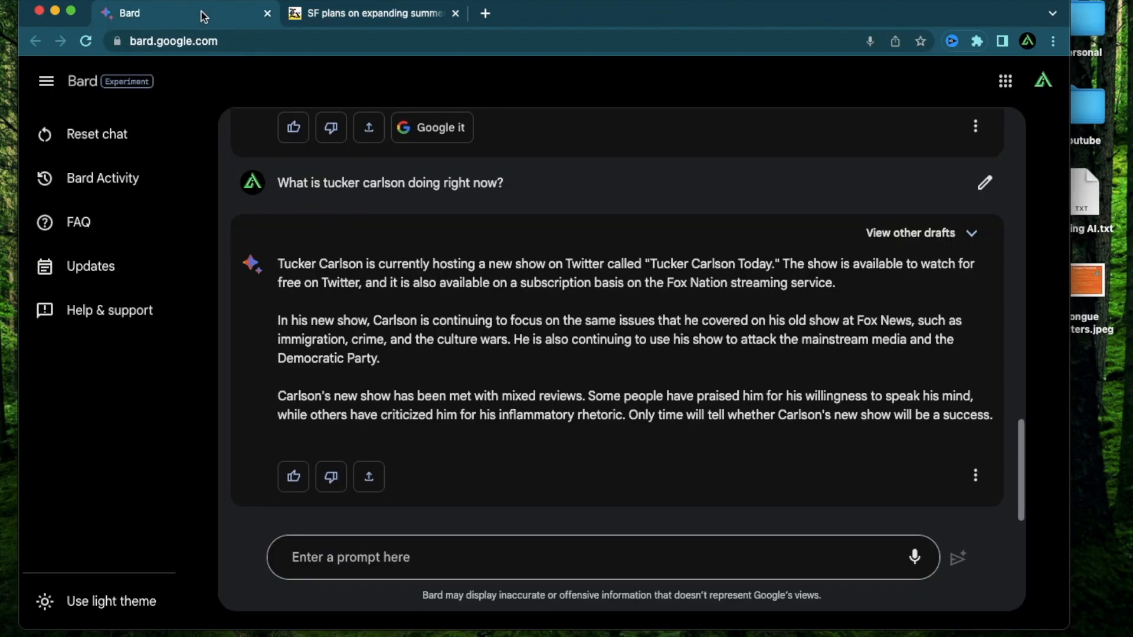
# Step: Ask Bard to summarize the concerts article and scroll its 'Summer in the City' summary
pyautogui.write('Su')
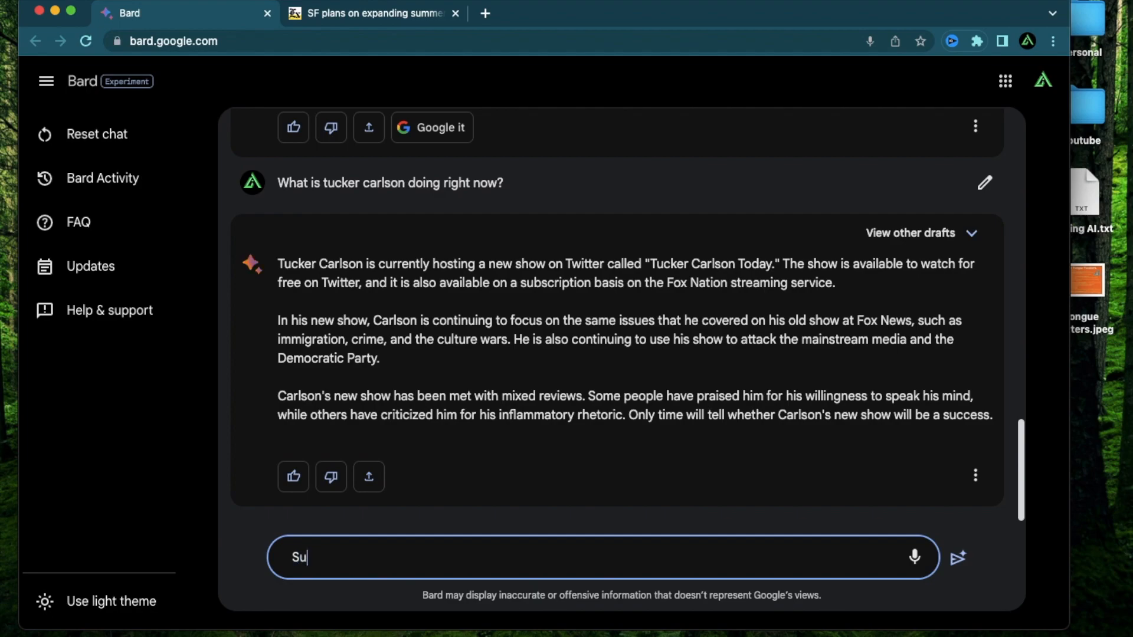
pyautogui.write('mmarize this a')
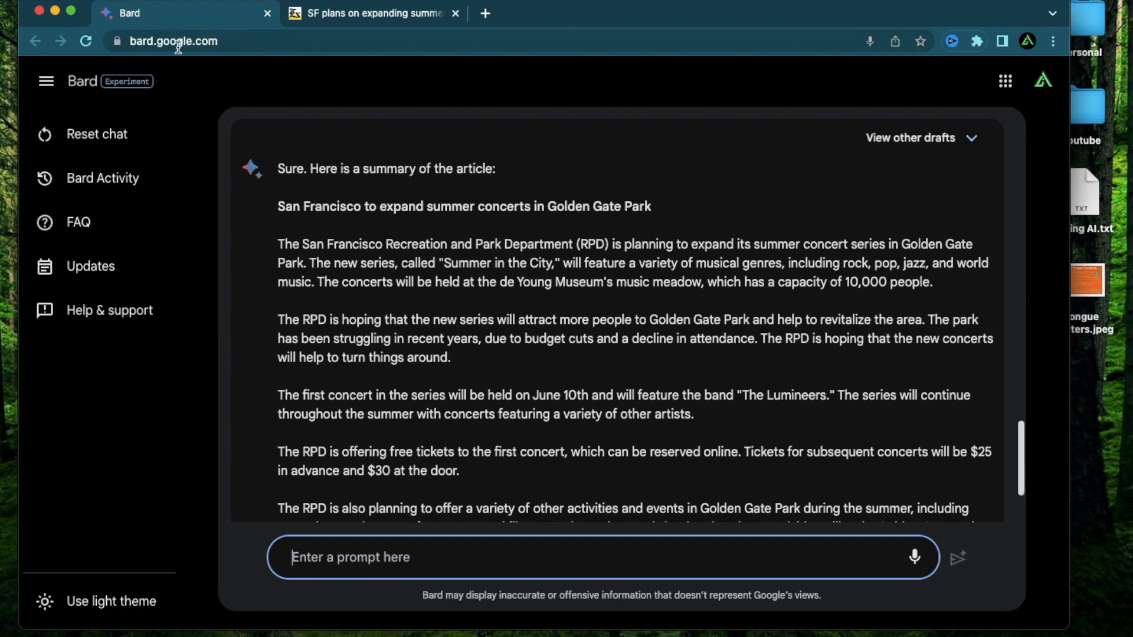
pyautogui.moveTo(486, 302)
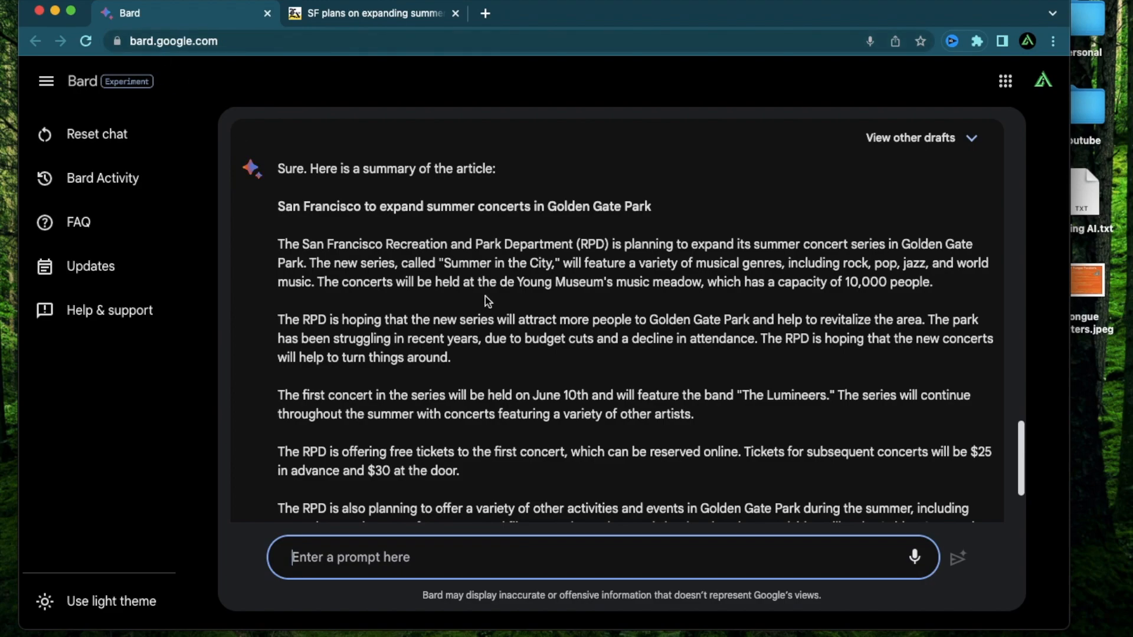
pyautogui.moveTo(536, 287)
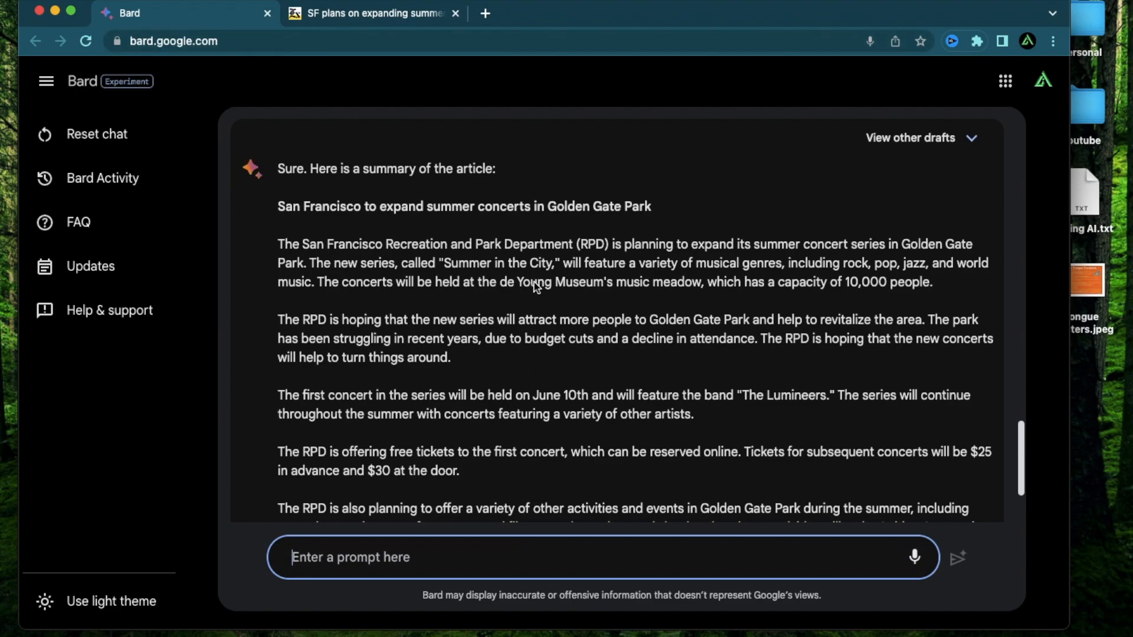
pyautogui.scroll(-3)
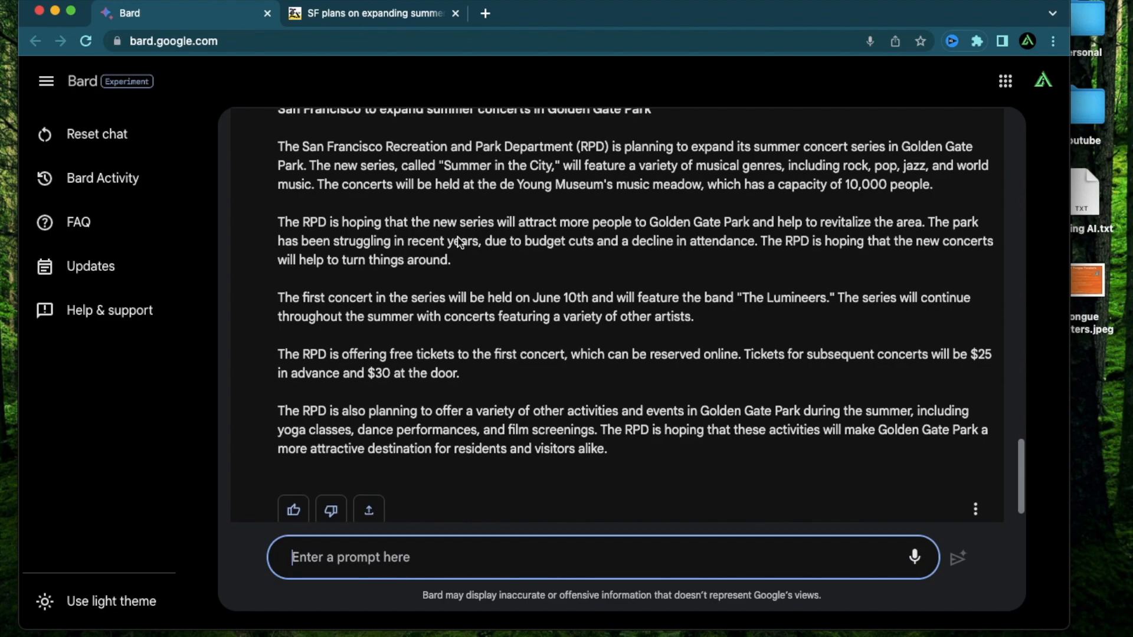
pyautogui.scroll(3)
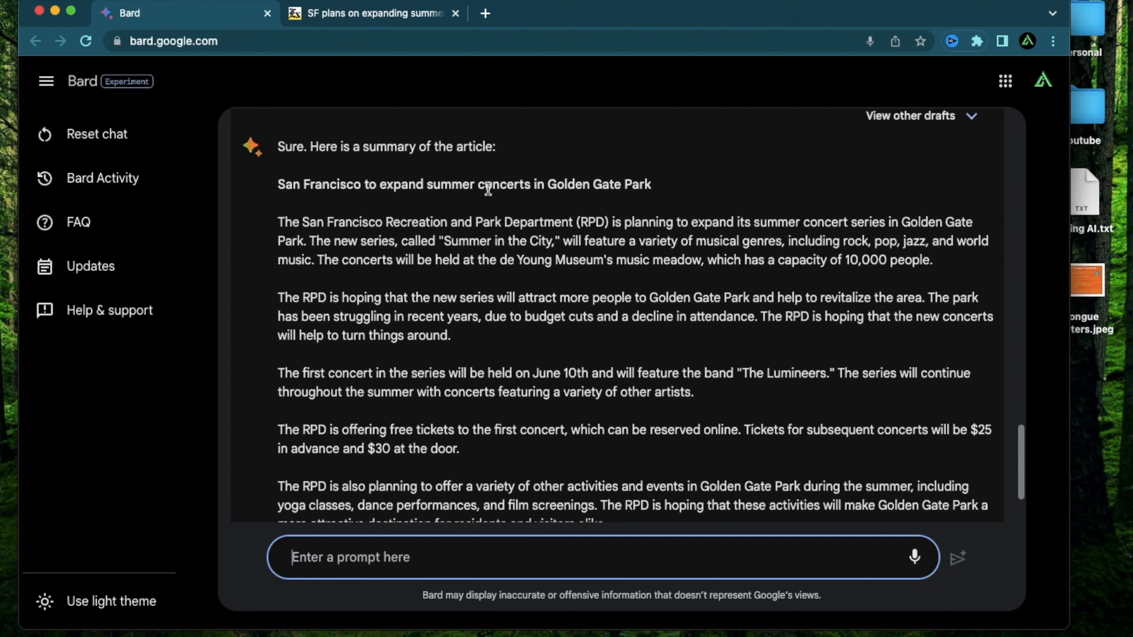
pyautogui.moveTo(550, 384)
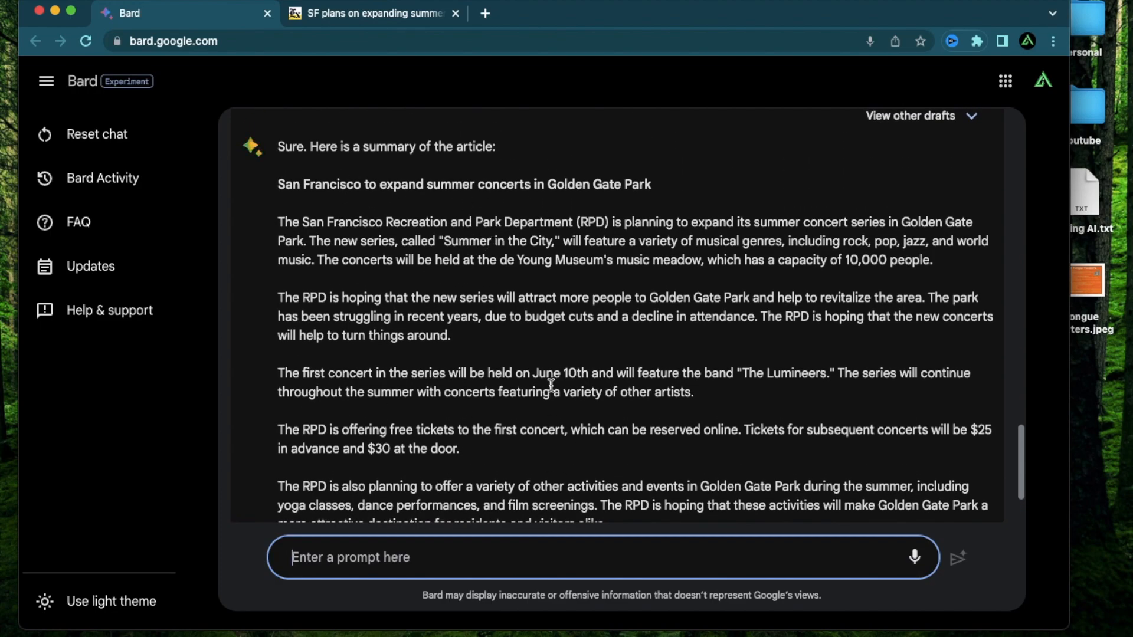
pyautogui.moveTo(559, 294)
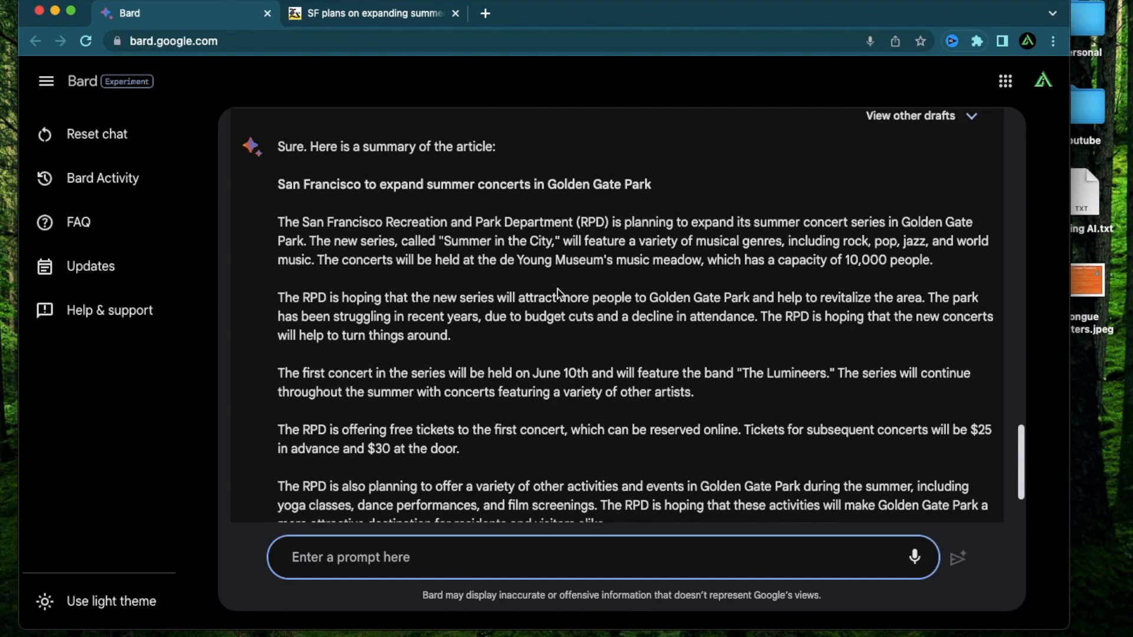
pyautogui.moveTo(538, 331)
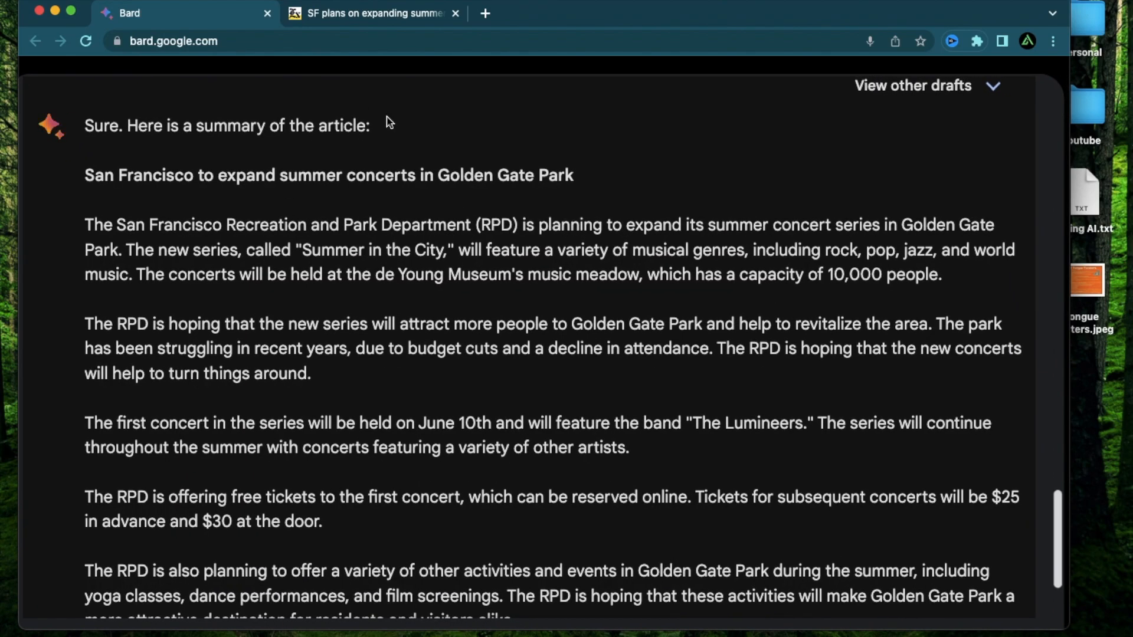
pyautogui.moveTo(220, 173)
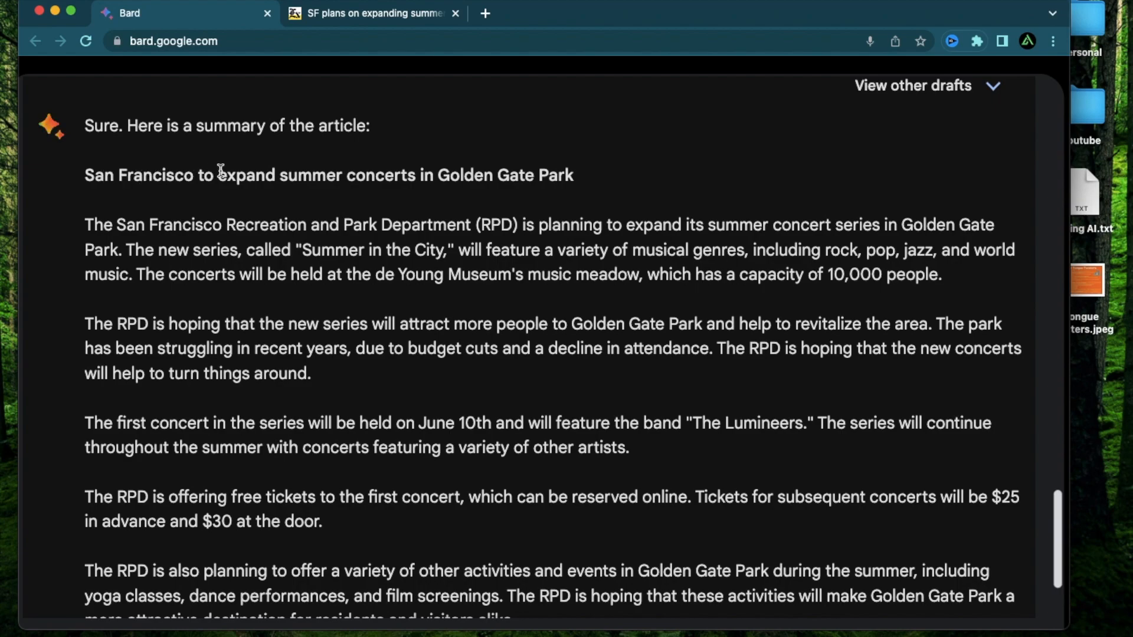
pyautogui.moveTo(421, 292)
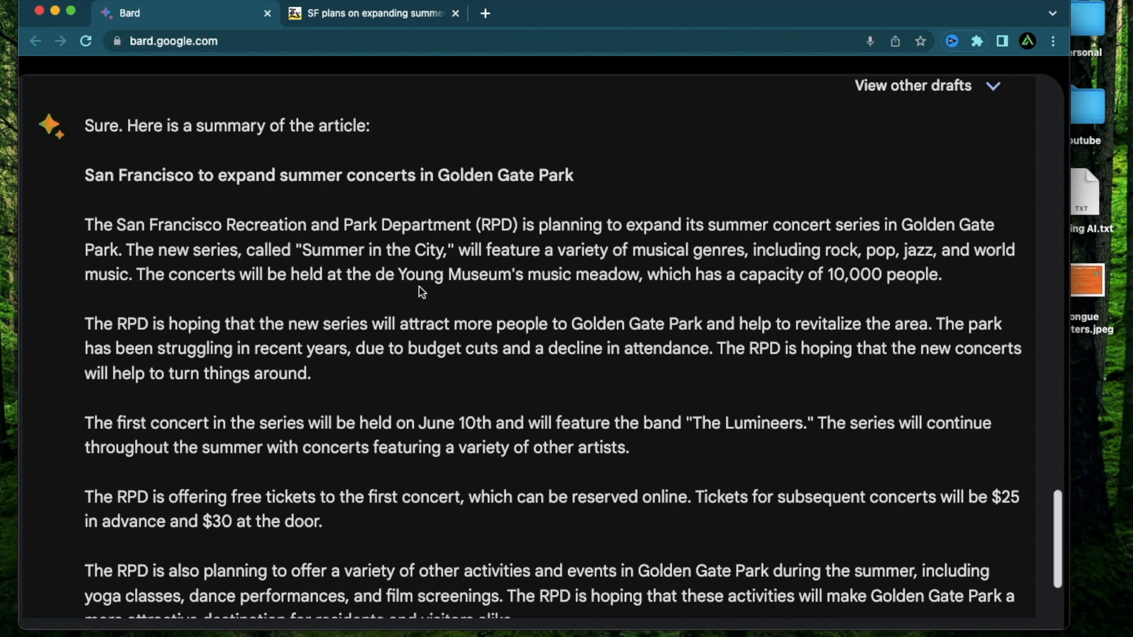
pyautogui.moveTo(488, 231)
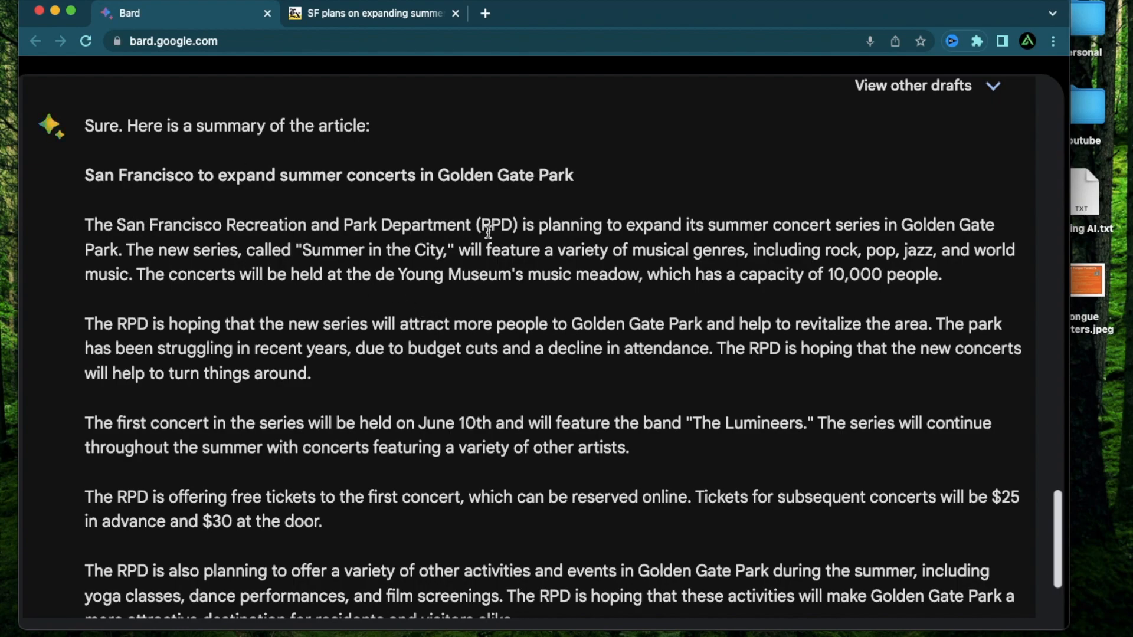
pyautogui.moveTo(813, 232)
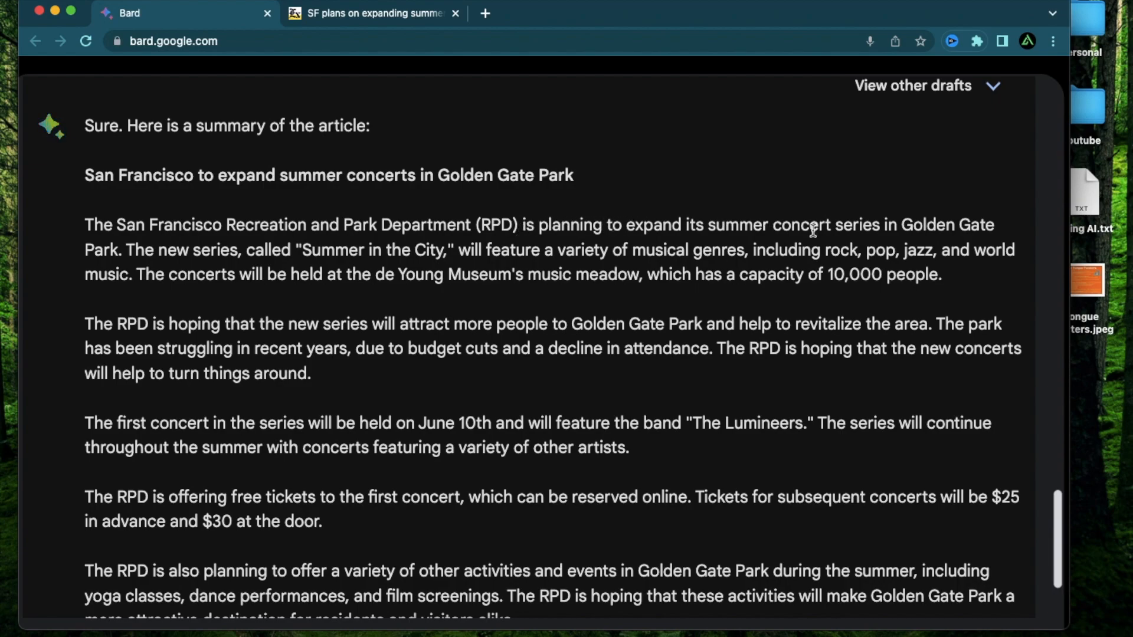
pyautogui.scroll(-3)
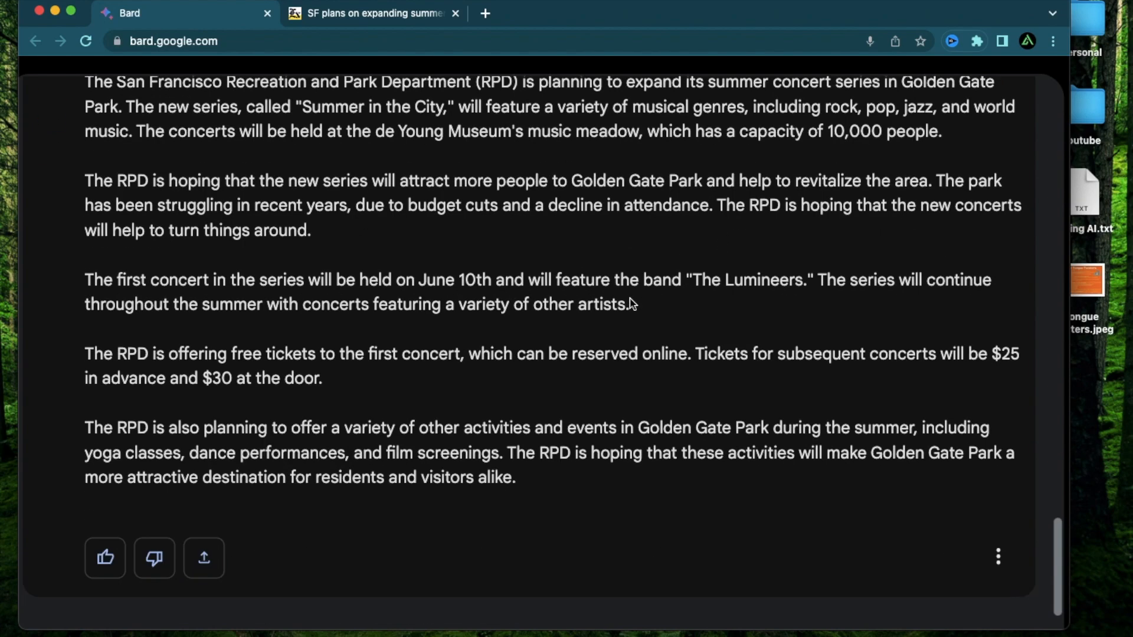
pyautogui.click(44, 80)
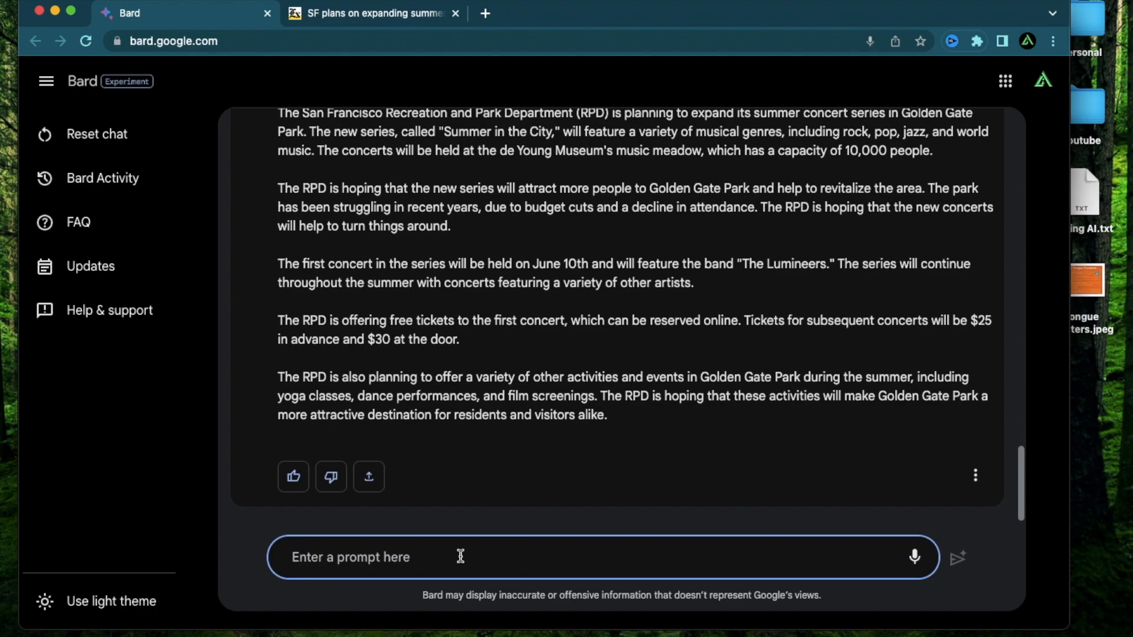
pyautogui.click(958, 557)
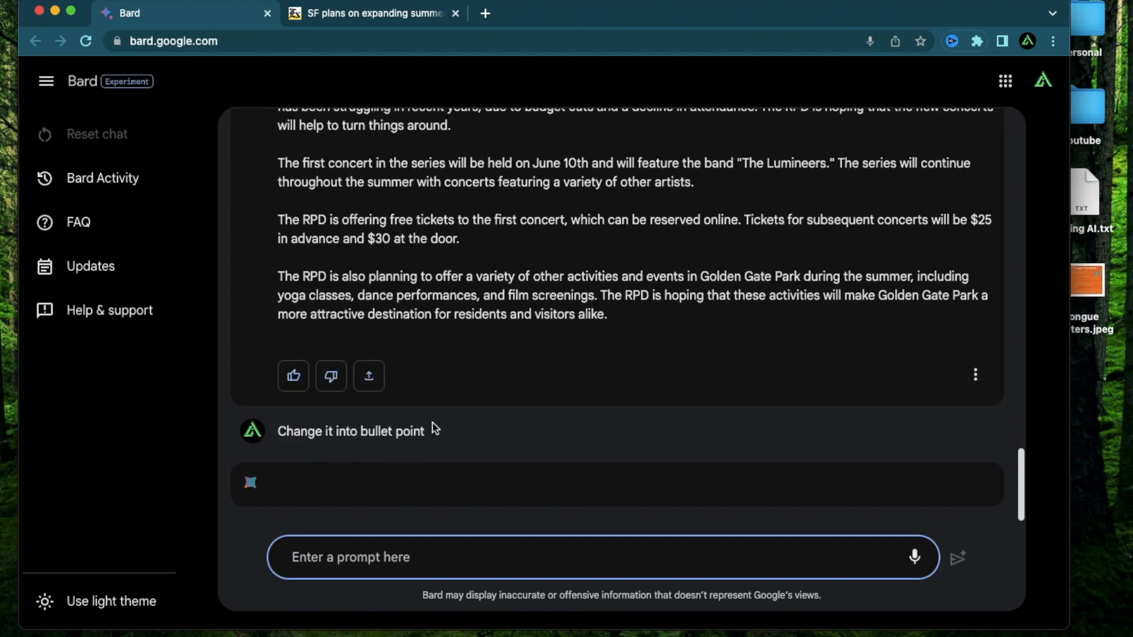
pyautogui.click(958, 556)
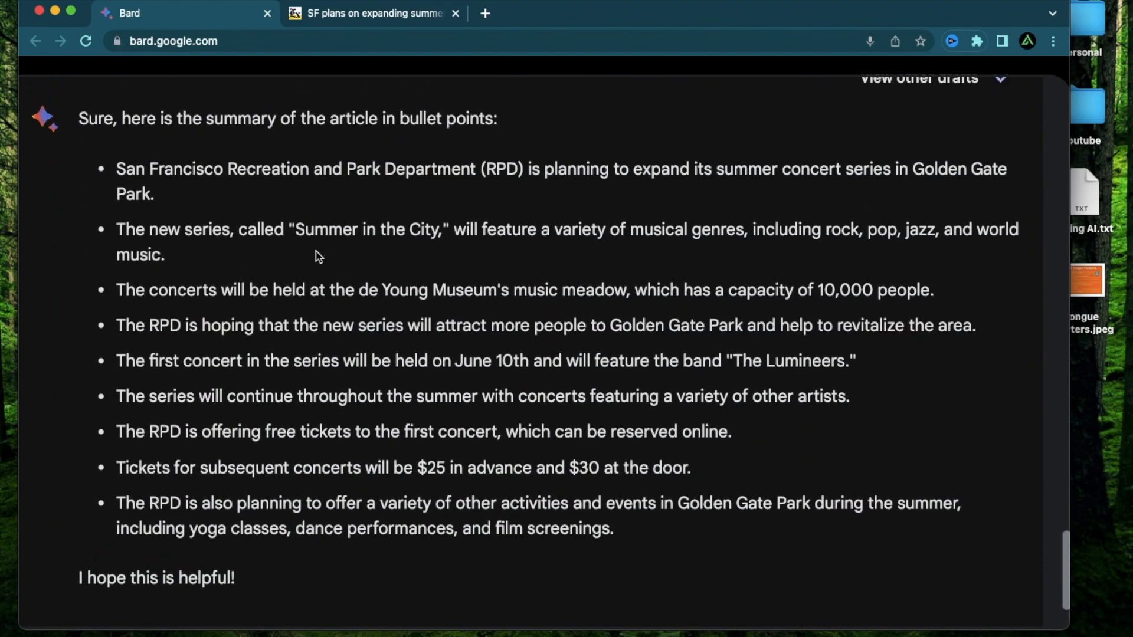
pyautogui.scroll(3)
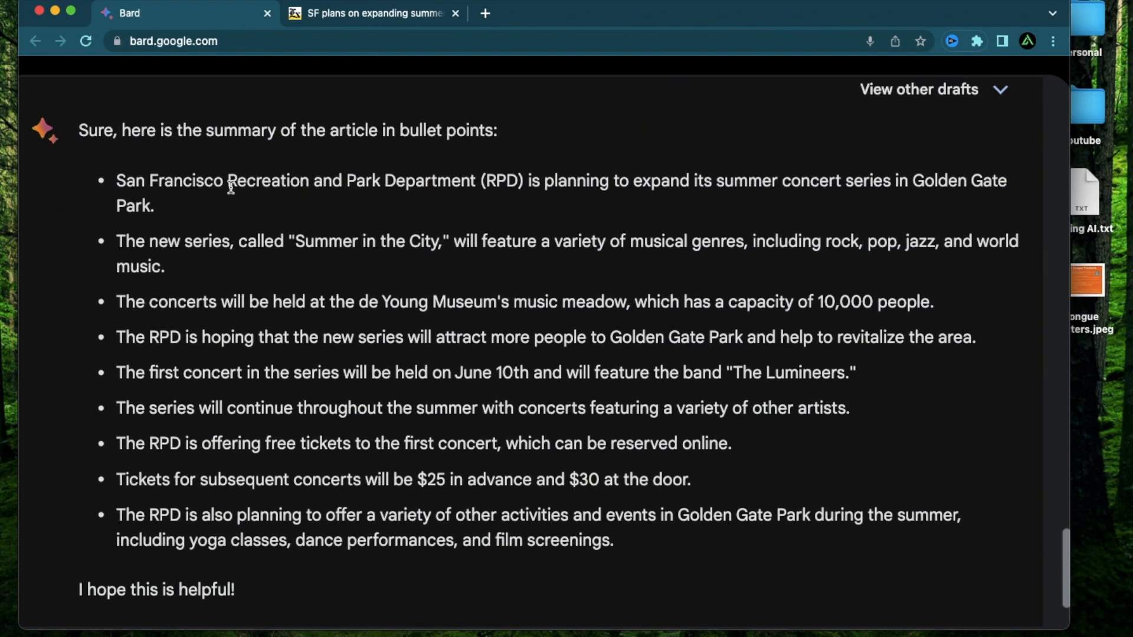
pyautogui.moveTo(695, 180)
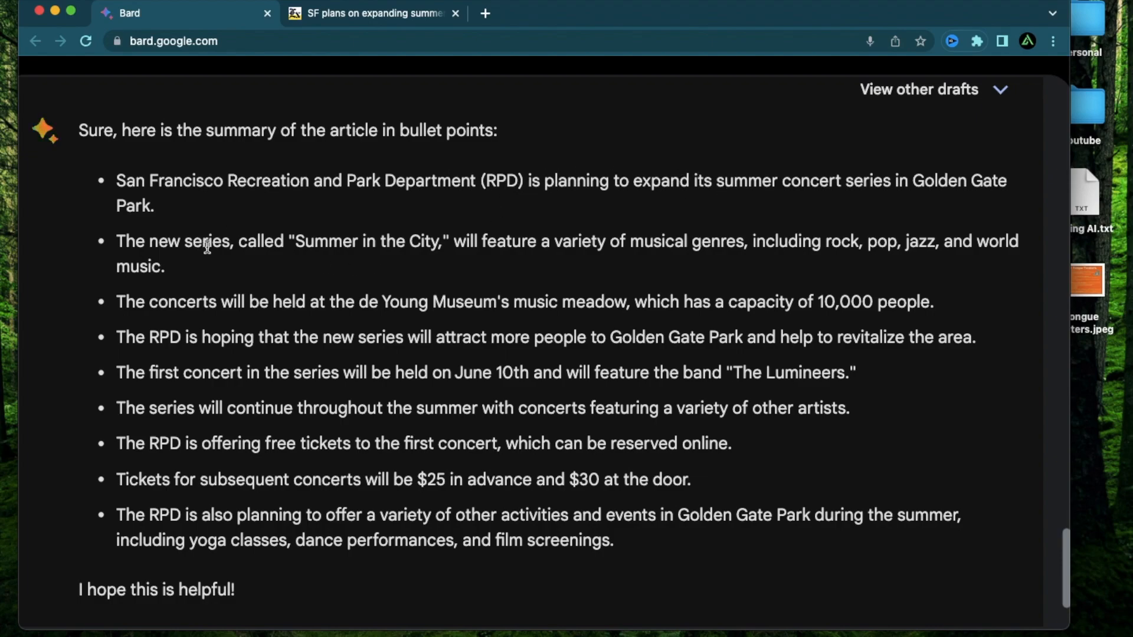
pyautogui.moveTo(229, 305)
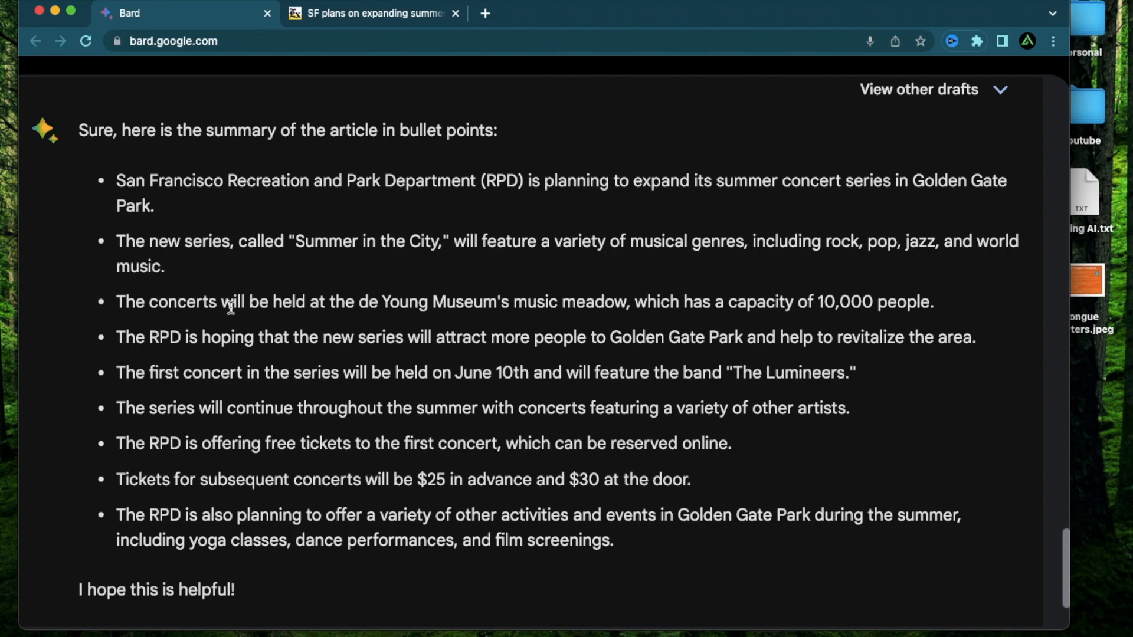
pyautogui.moveTo(728, 321)
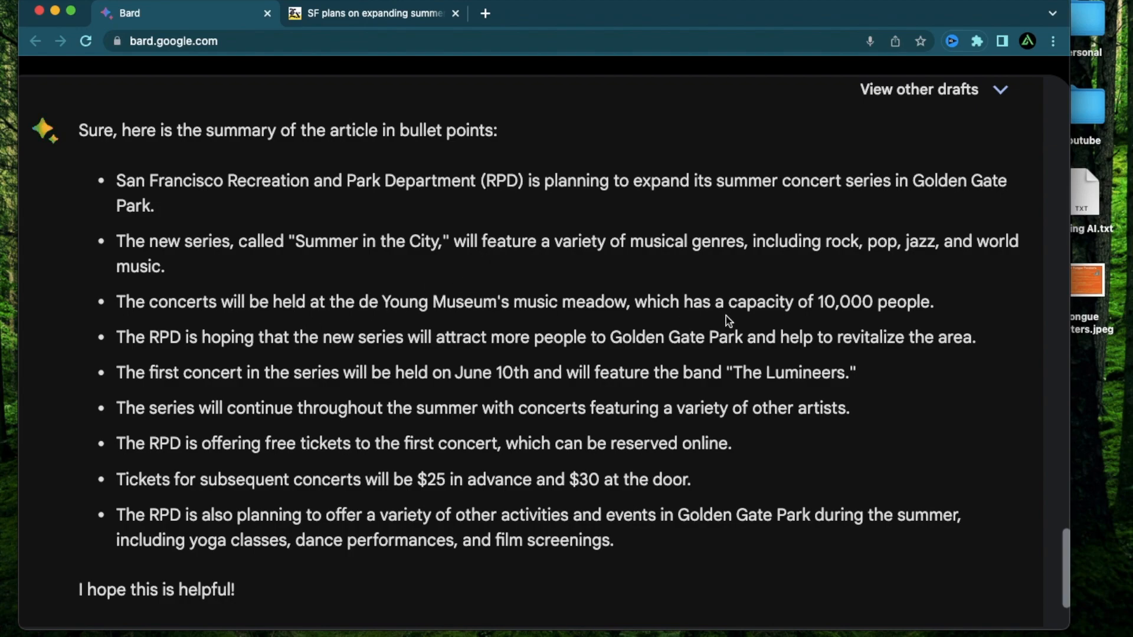
pyautogui.scroll(-3)
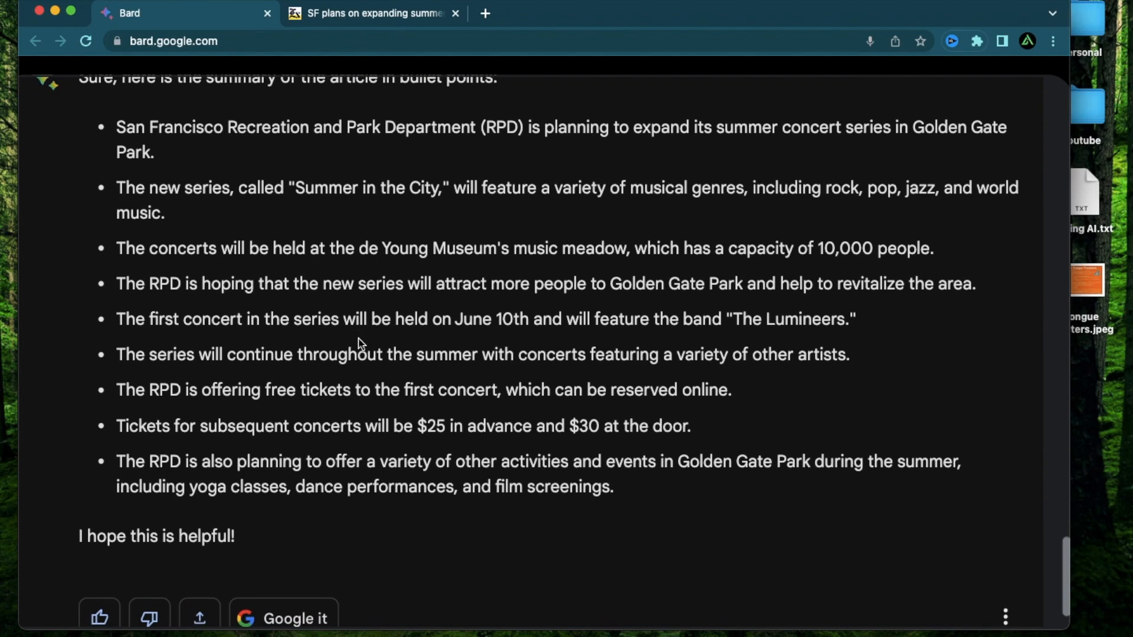
pyautogui.moveTo(505, 320)
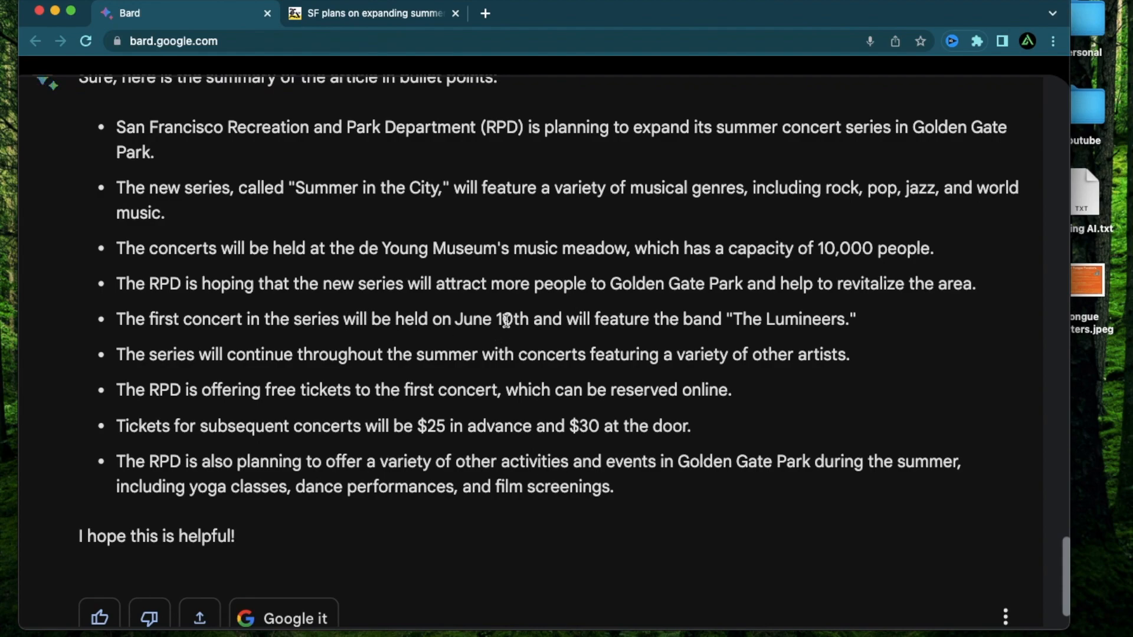
pyautogui.moveTo(804, 323)
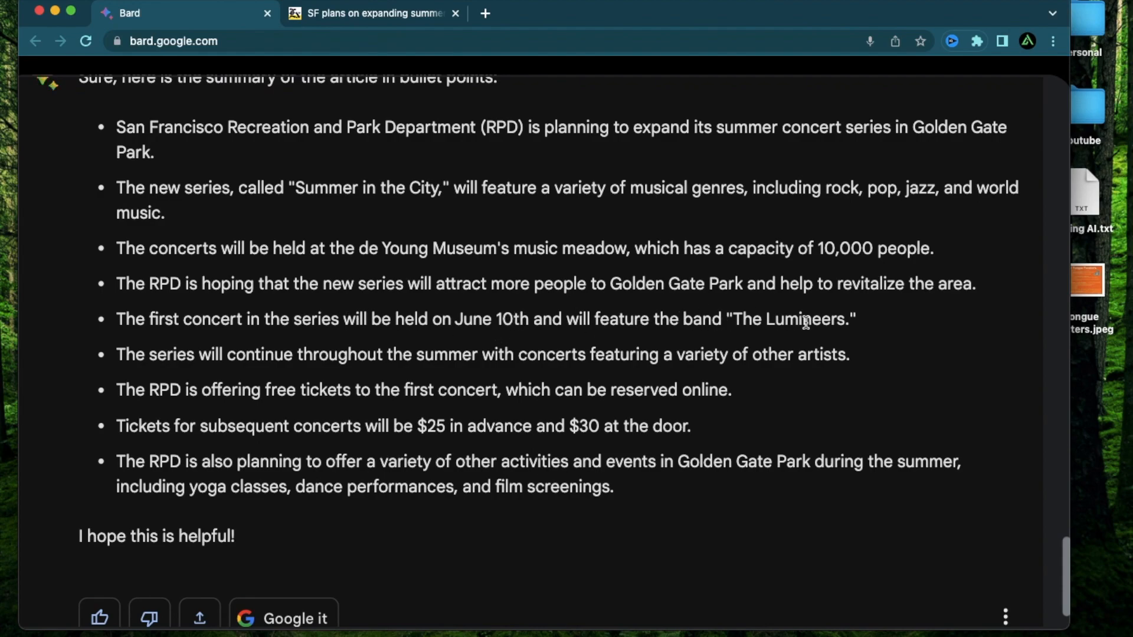
pyautogui.scroll(-3)
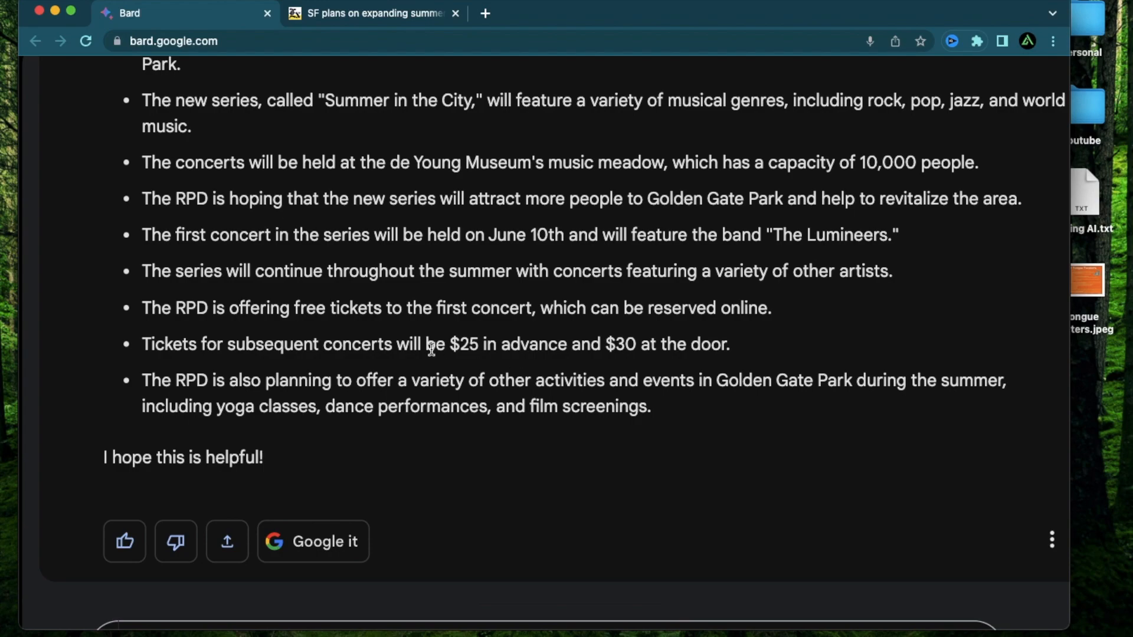
pyautogui.moveTo(293, 305)
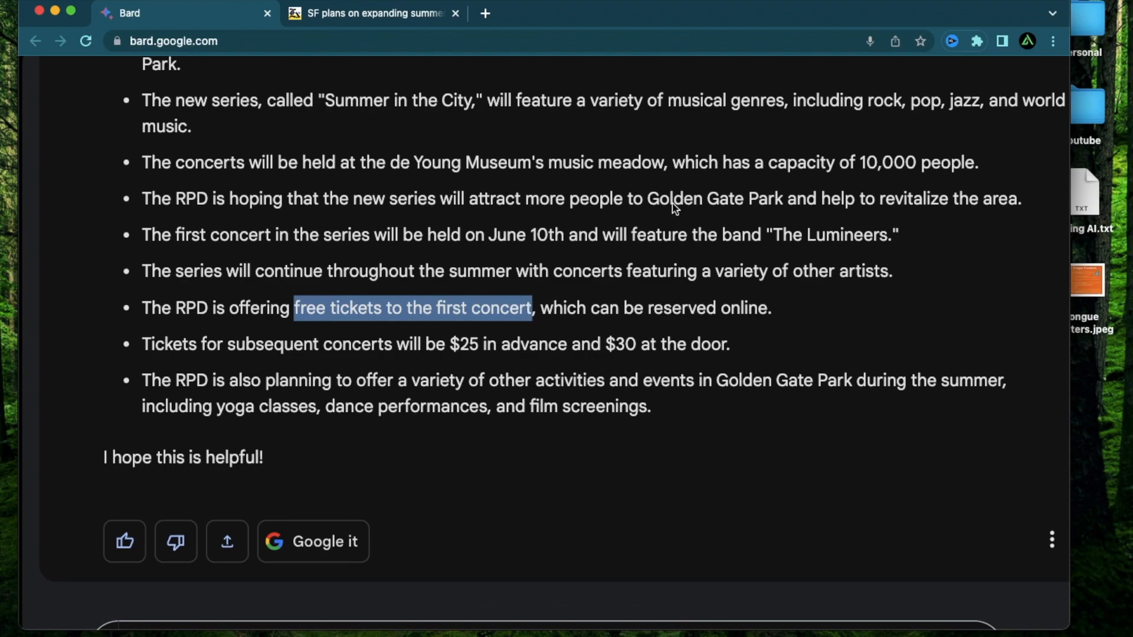
pyautogui.moveTo(686, 455)
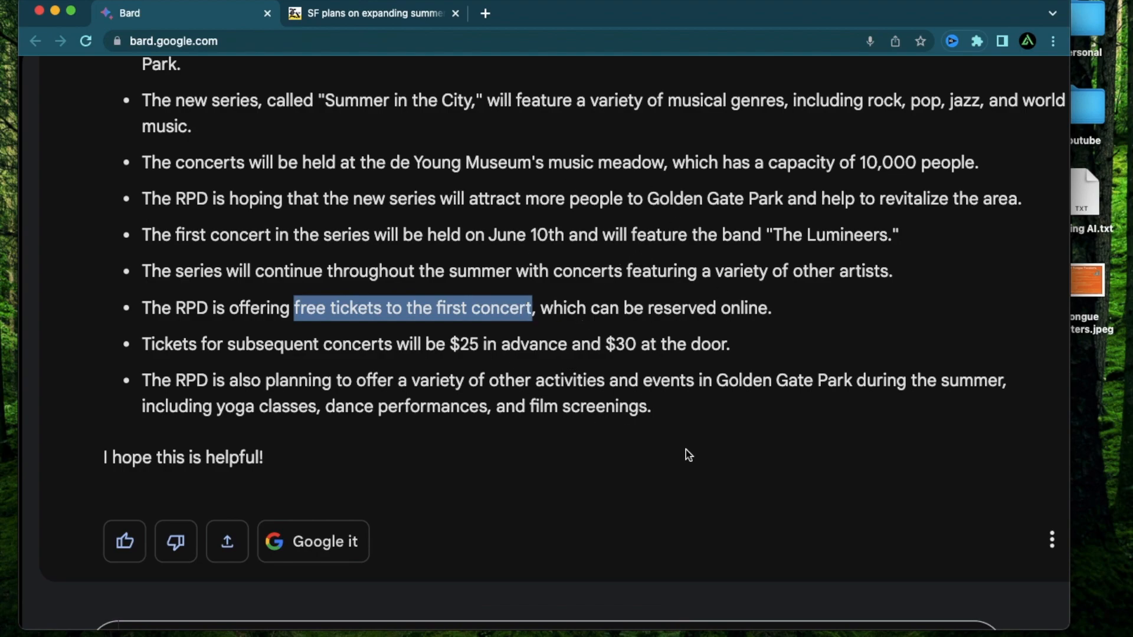
pyautogui.moveTo(627, 397)
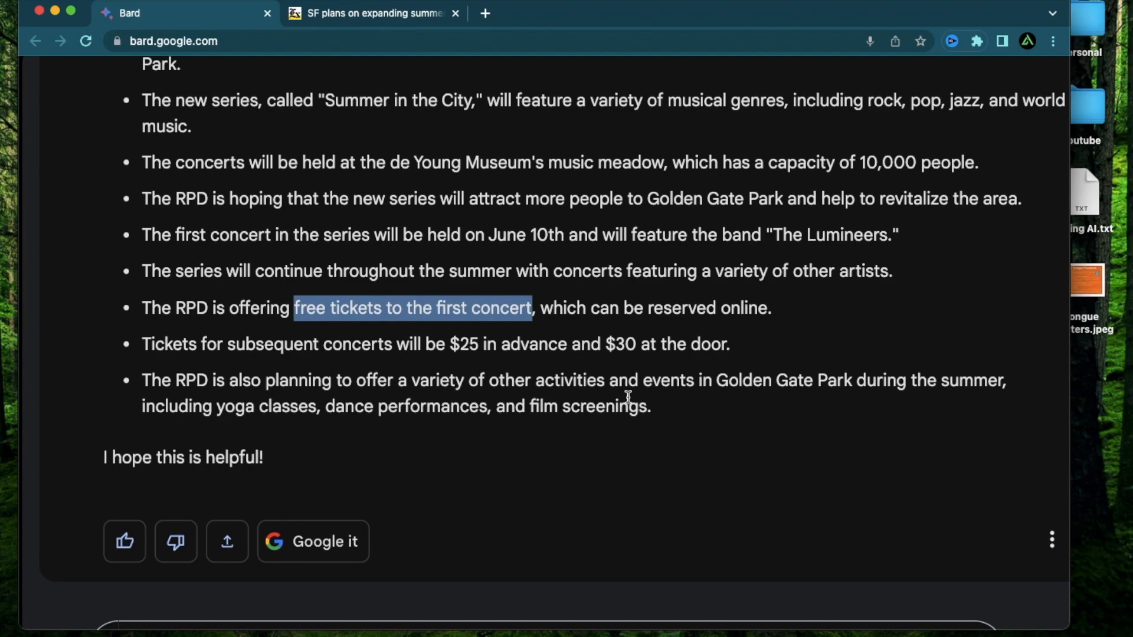
pyautogui.moveTo(692, 297)
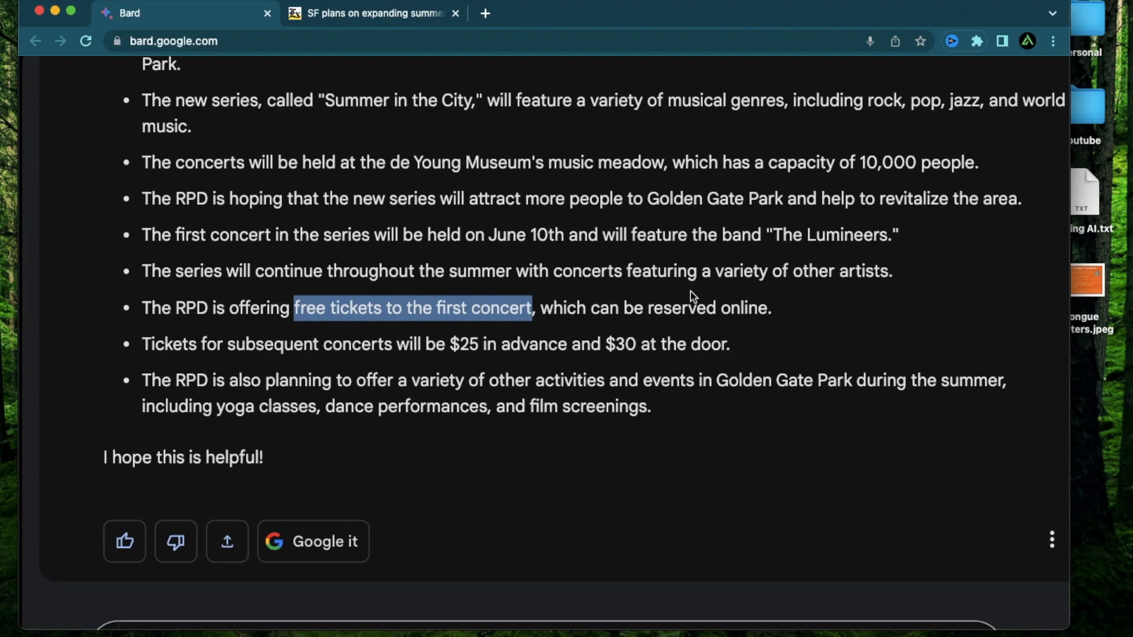
pyautogui.moveTo(769, 345)
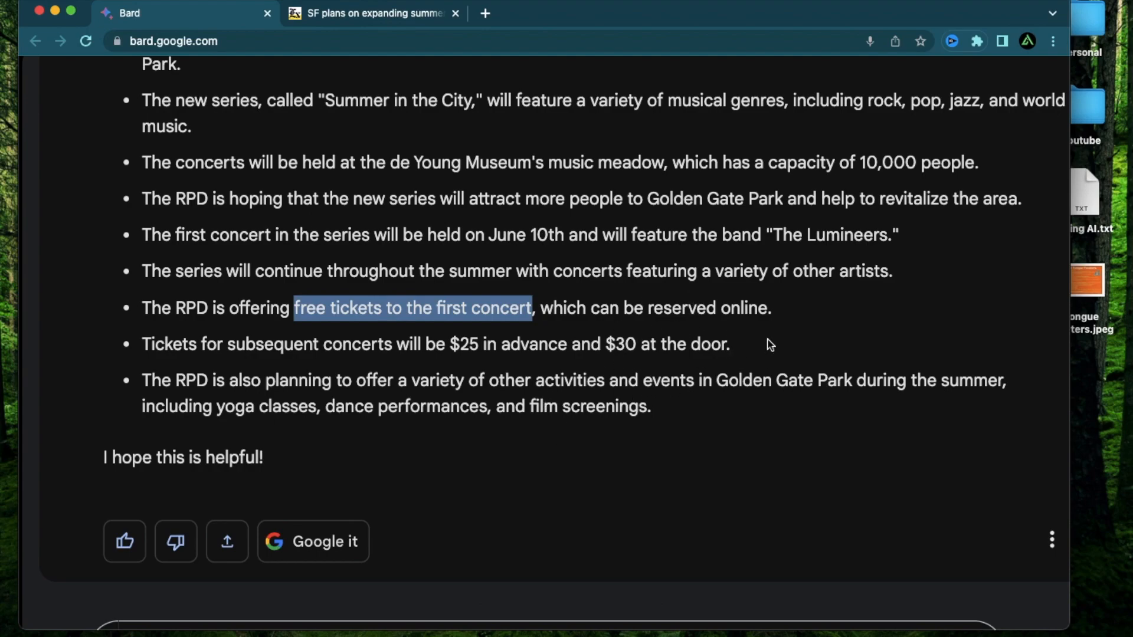
pyautogui.moveTo(604, 398)
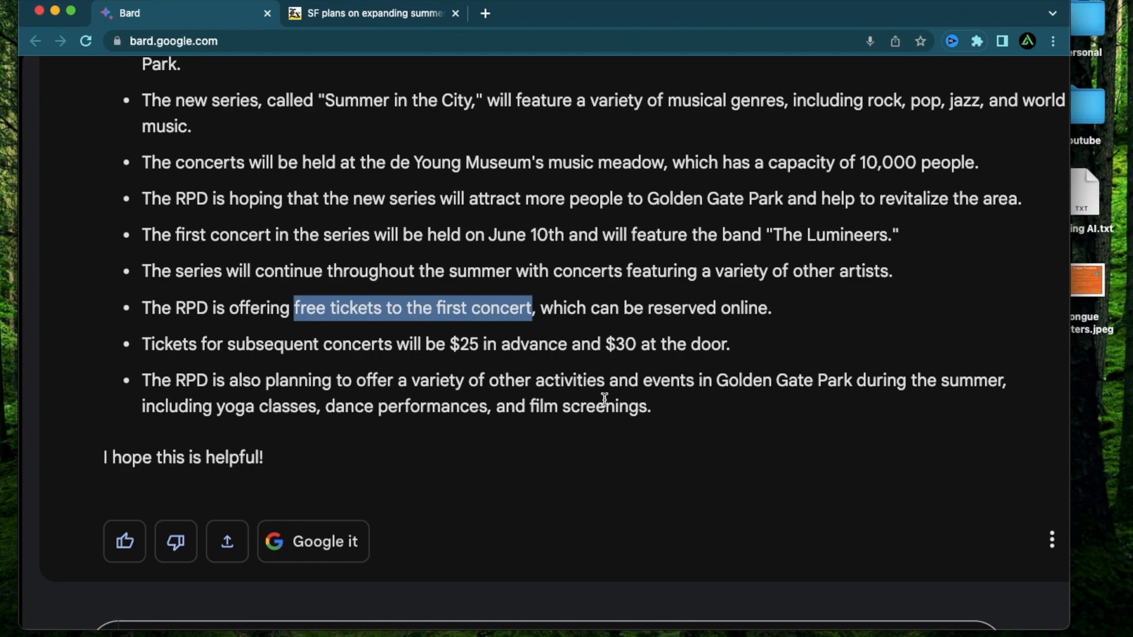
pyautogui.moveTo(649, 297)
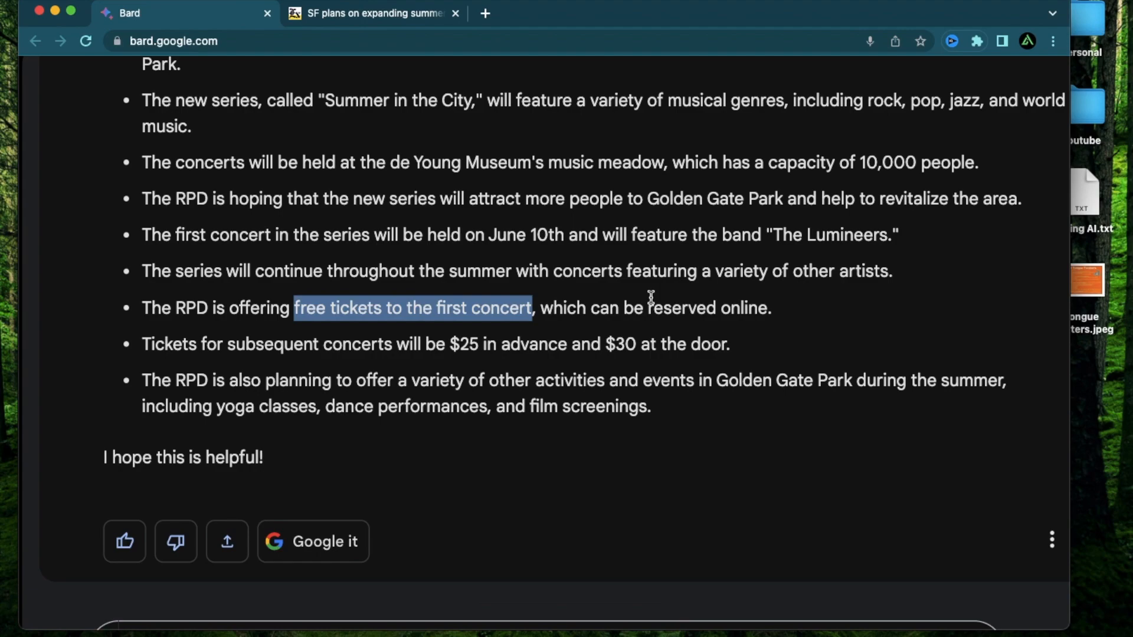
pyautogui.moveTo(585, 336)
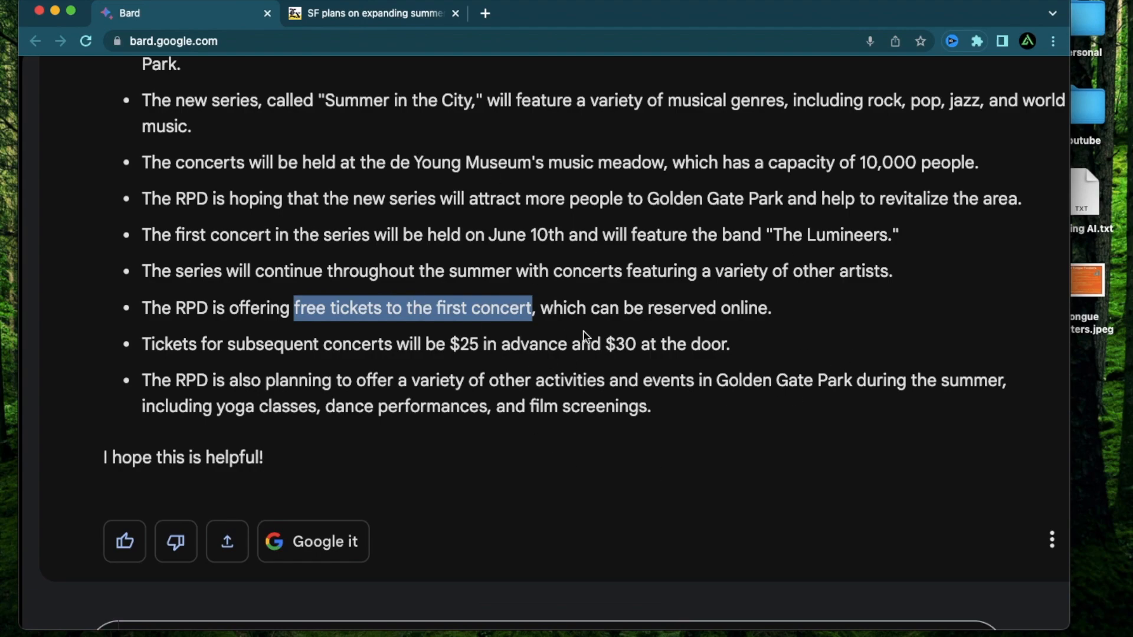
pyautogui.moveTo(451, 271)
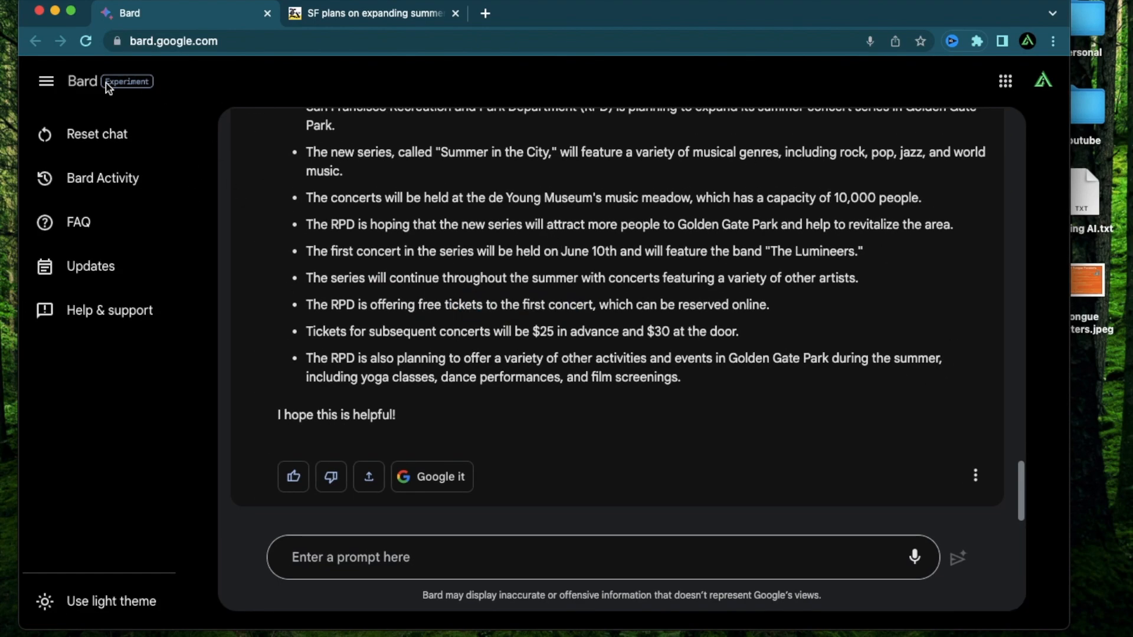
pyautogui.moveTo(508, 270)
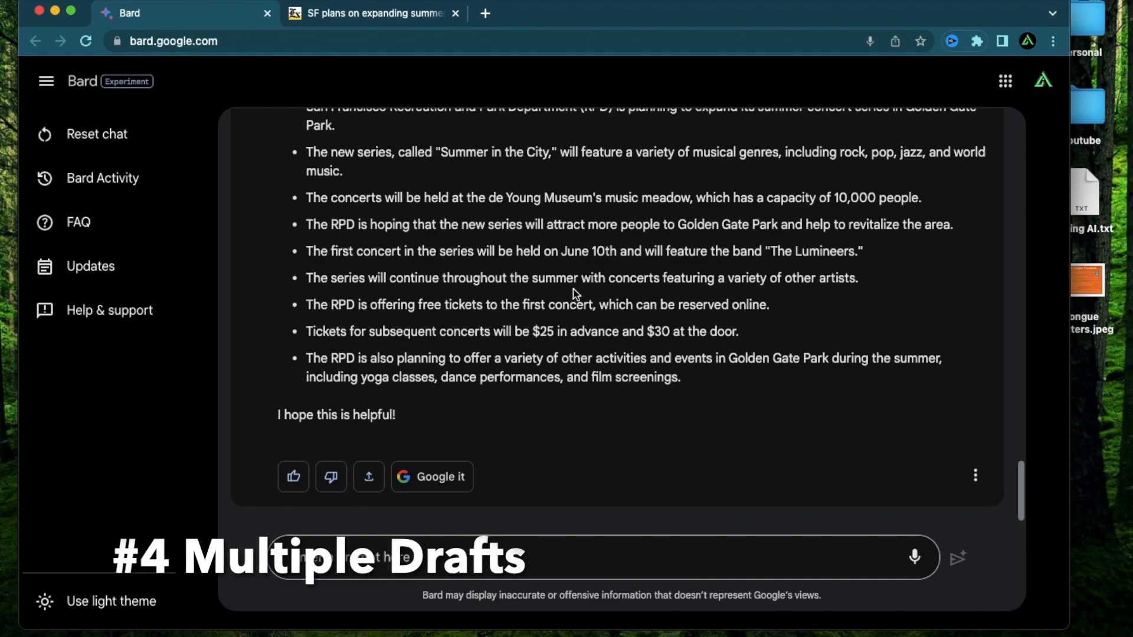
pyautogui.moveTo(549, 311)
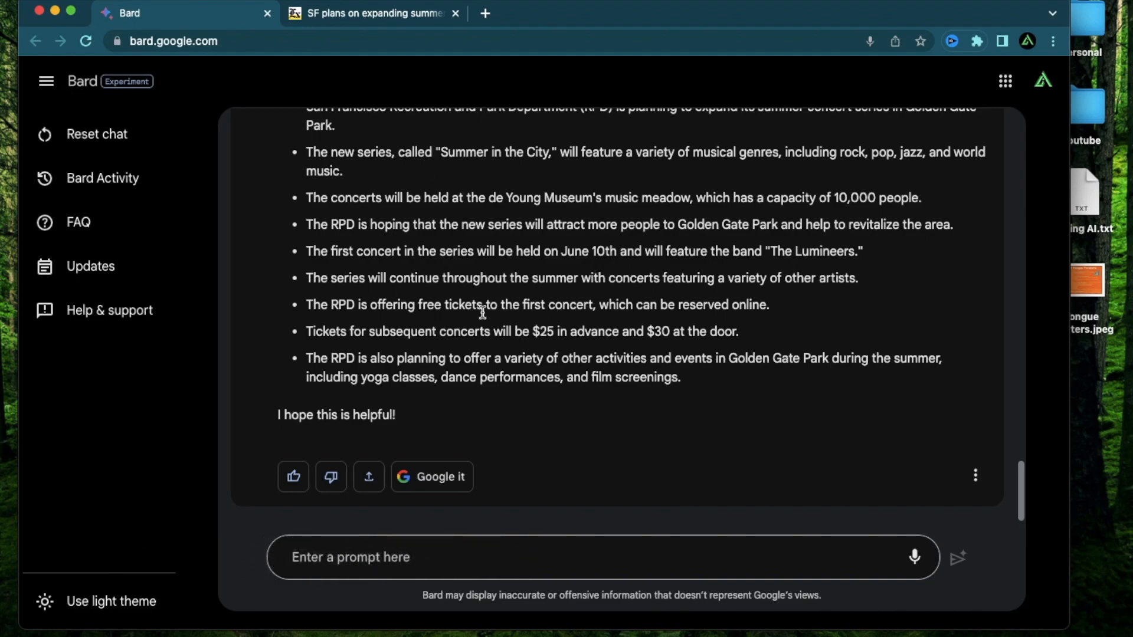
pyautogui.moveTo(570, 438)
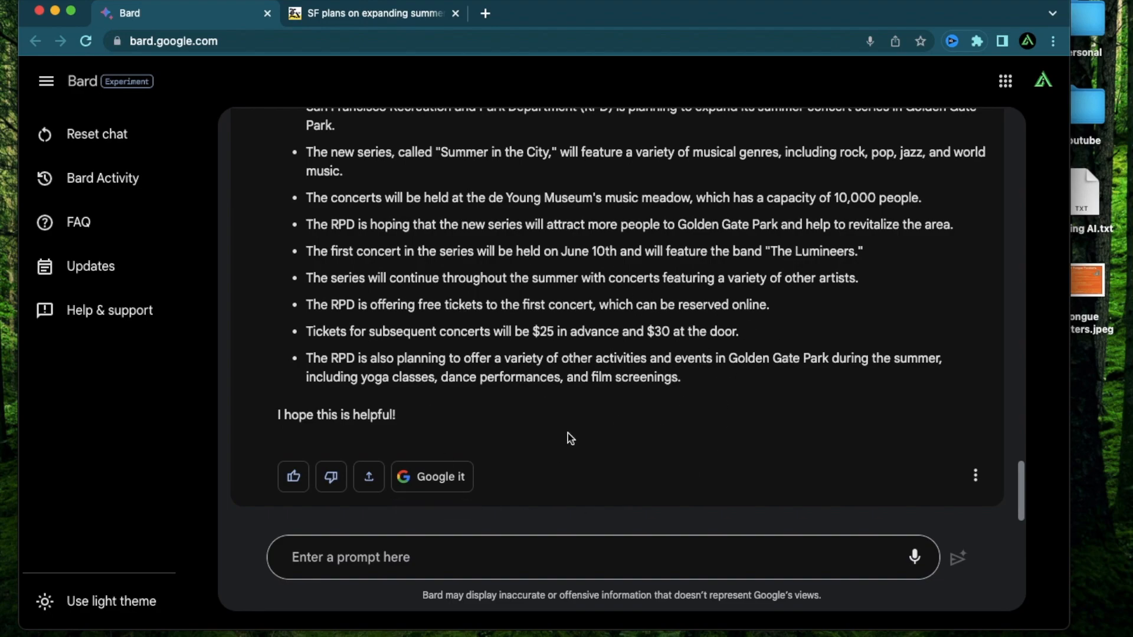
pyautogui.moveTo(639, 315)
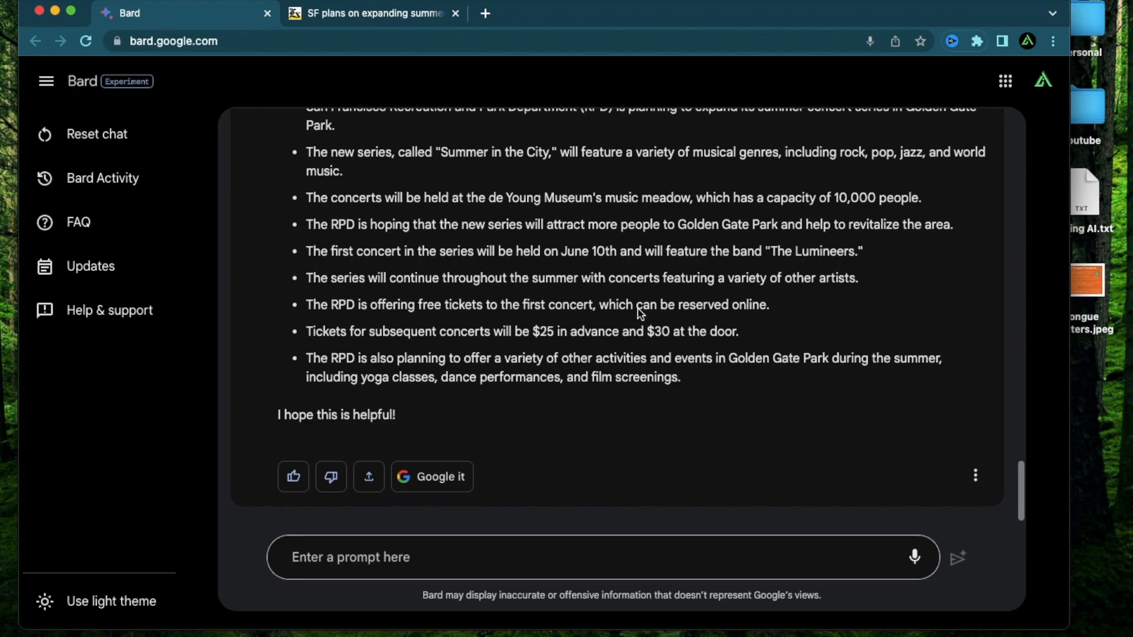
pyautogui.moveTo(737, 388)
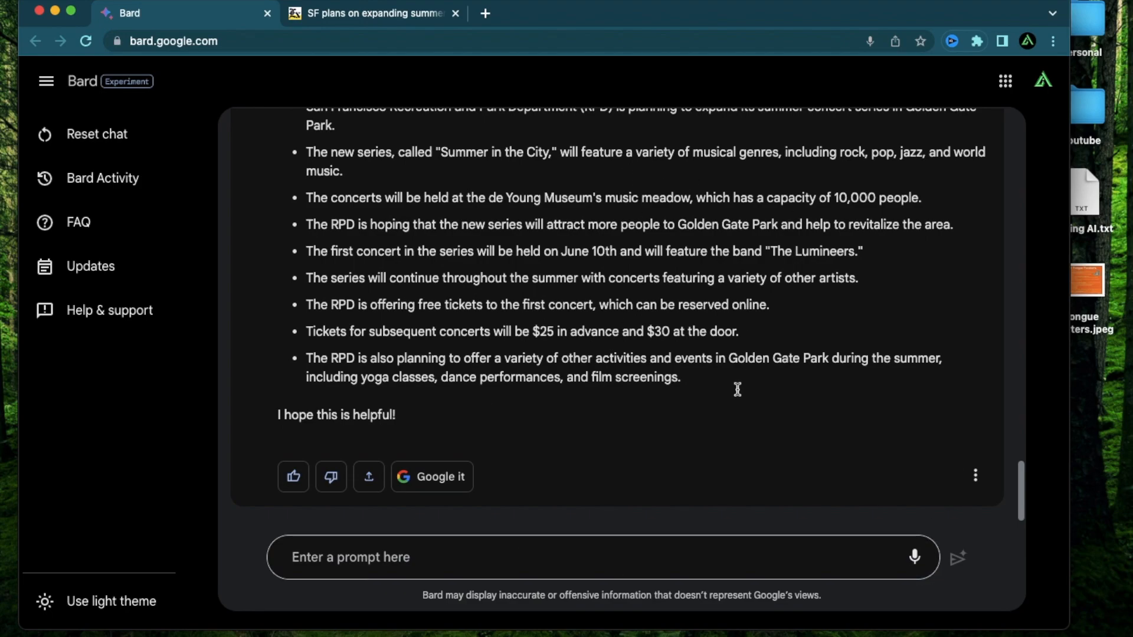
pyautogui.moveTo(618, 241)
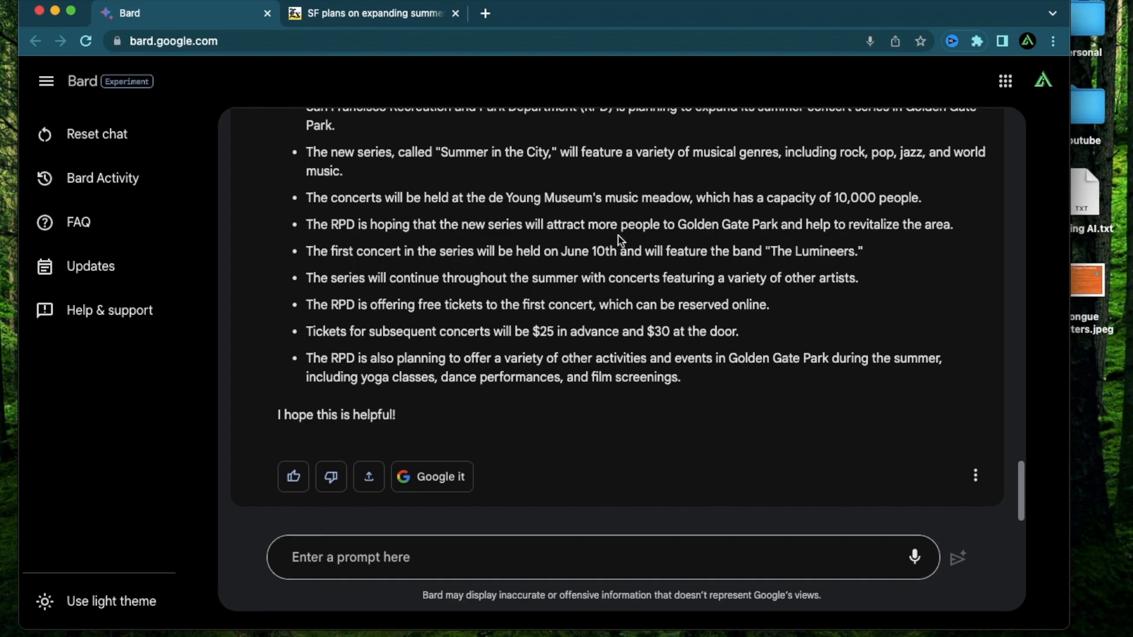
pyautogui.scroll(3)
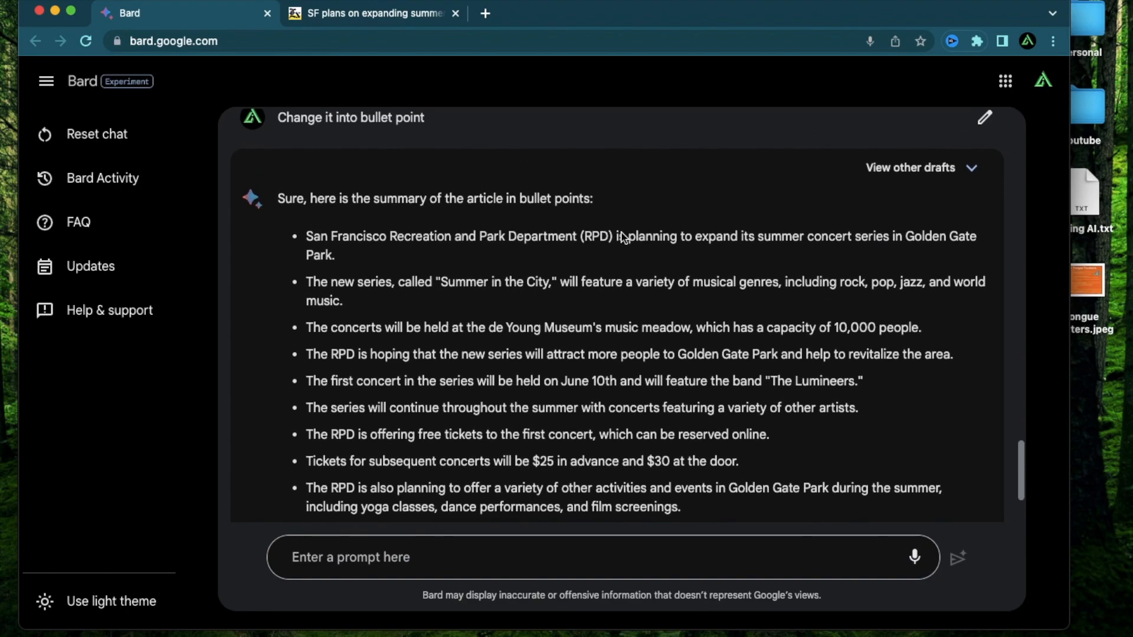
# Step: Open the other drafts of the bulleted concerts summary and switch to Draft 2
pyautogui.scroll(3)
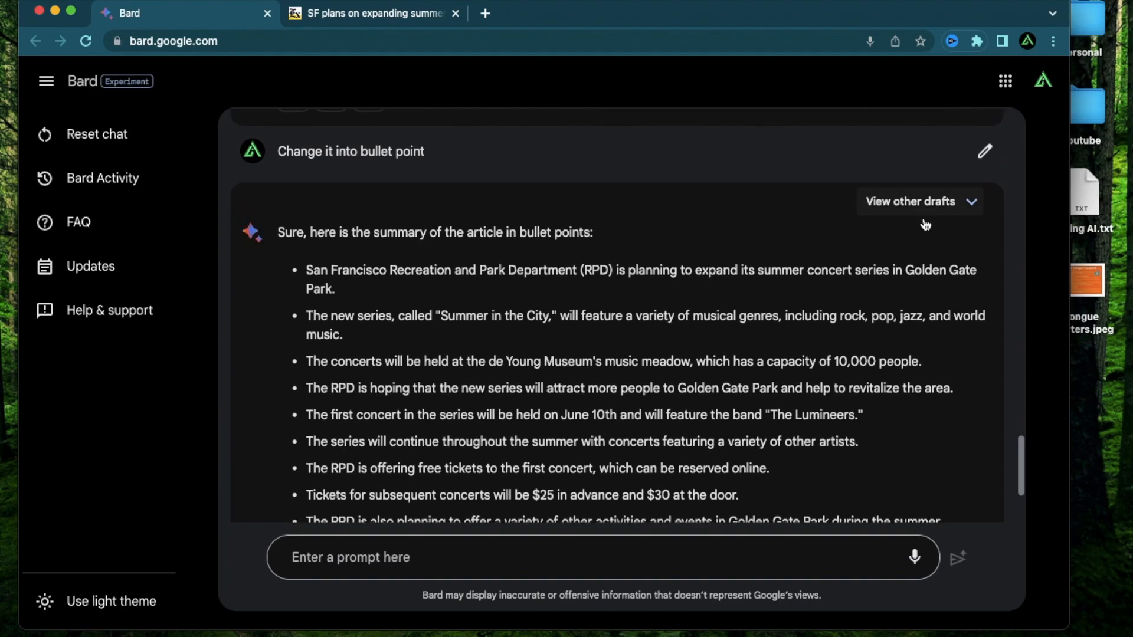
pyautogui.moveTo(849, 351)
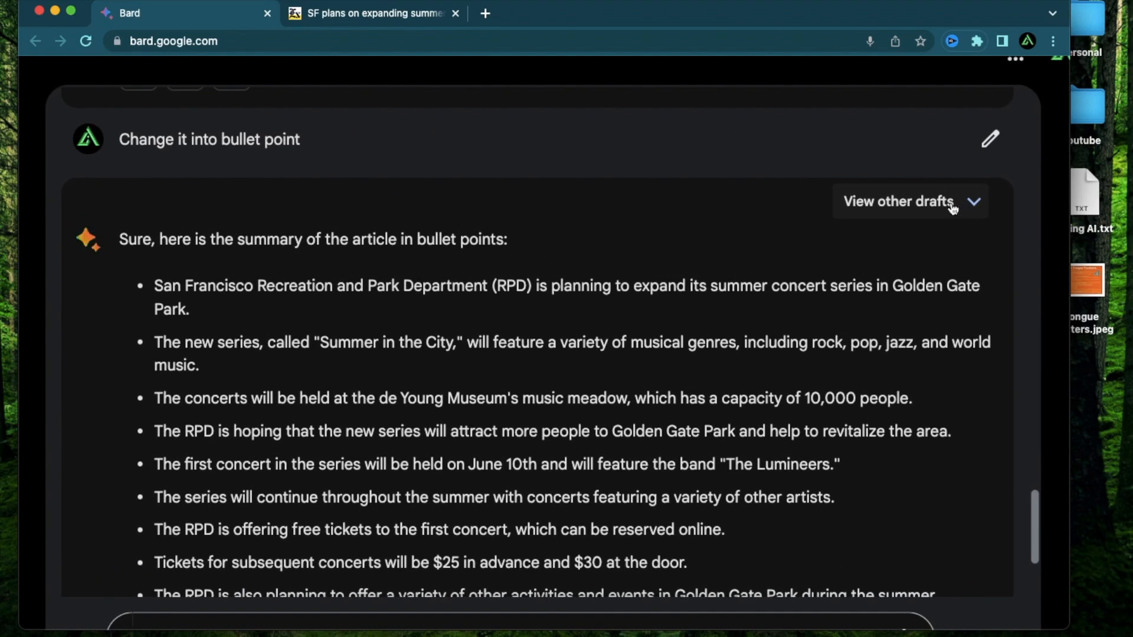
pyautogui.click(910, 201)
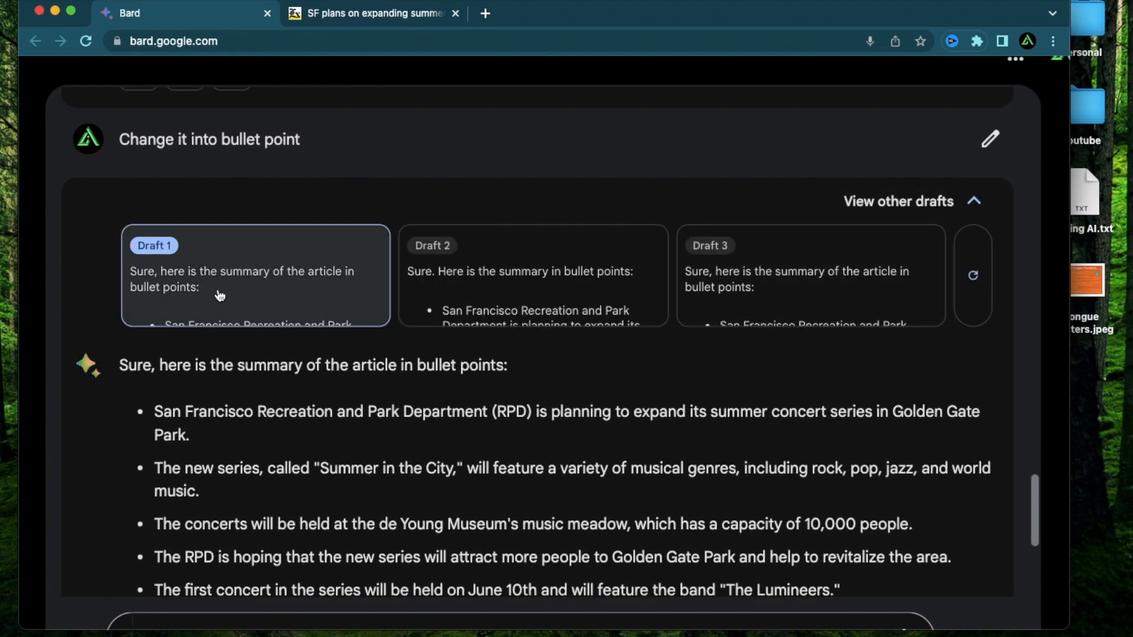
pyautogui.moveTo(454, 390)
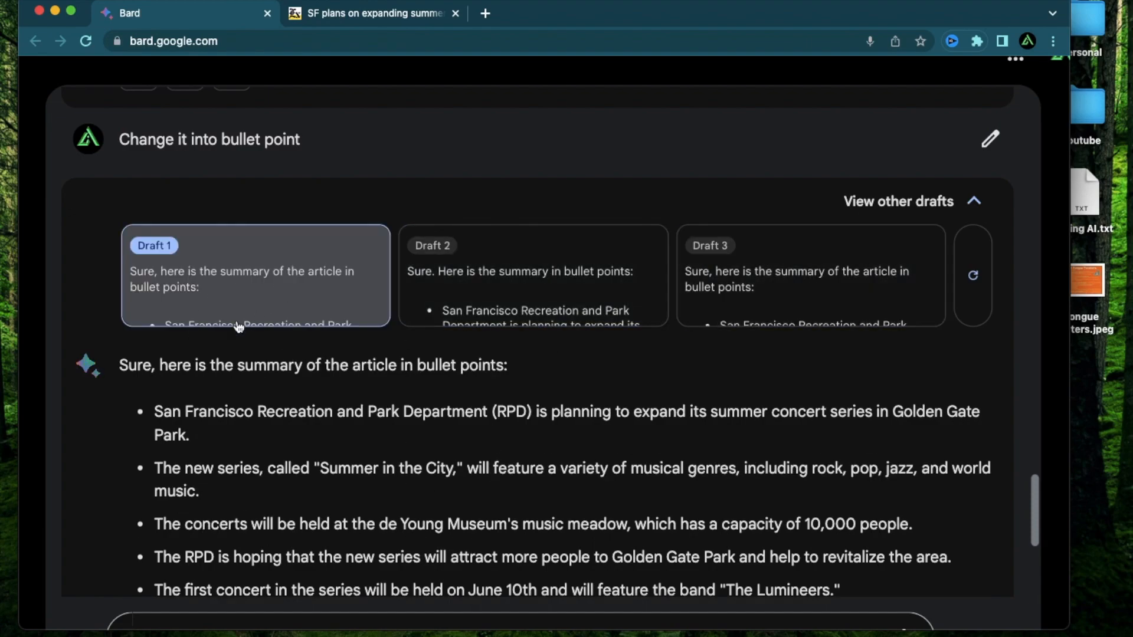
pyautogui.click(532, 274)
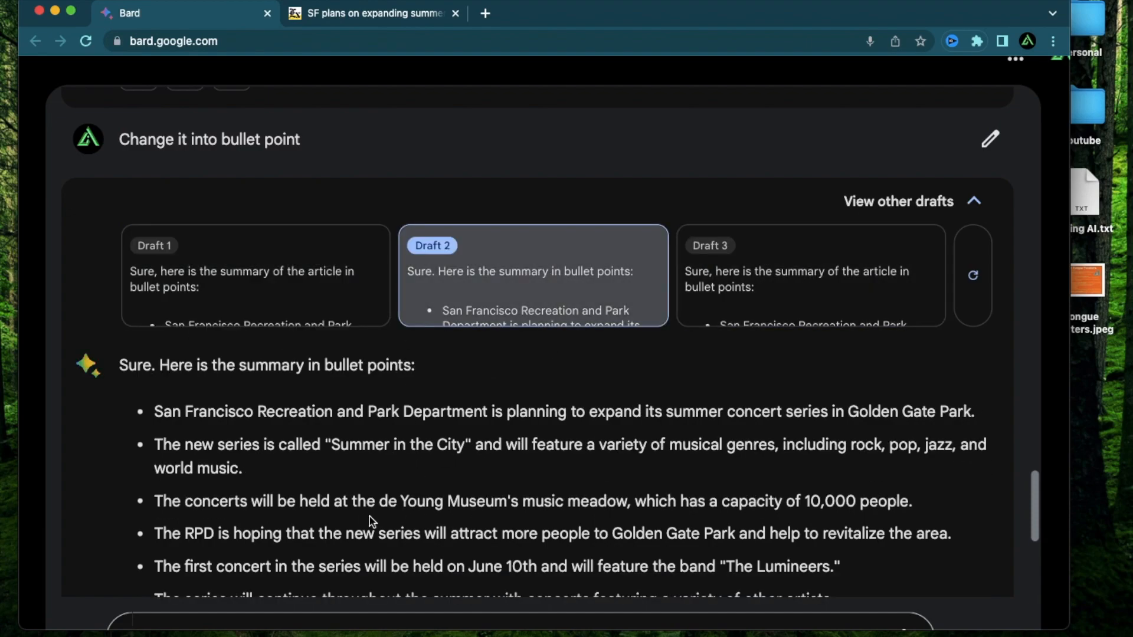
pyautogui.scroll(-3)
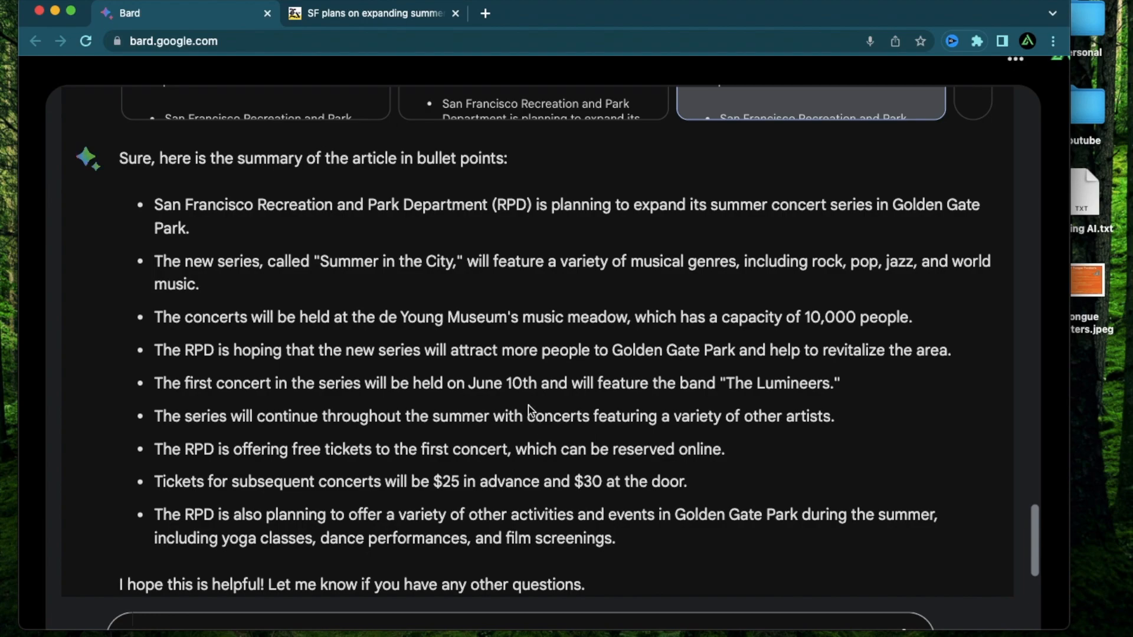
pyautogui.scroll(3)
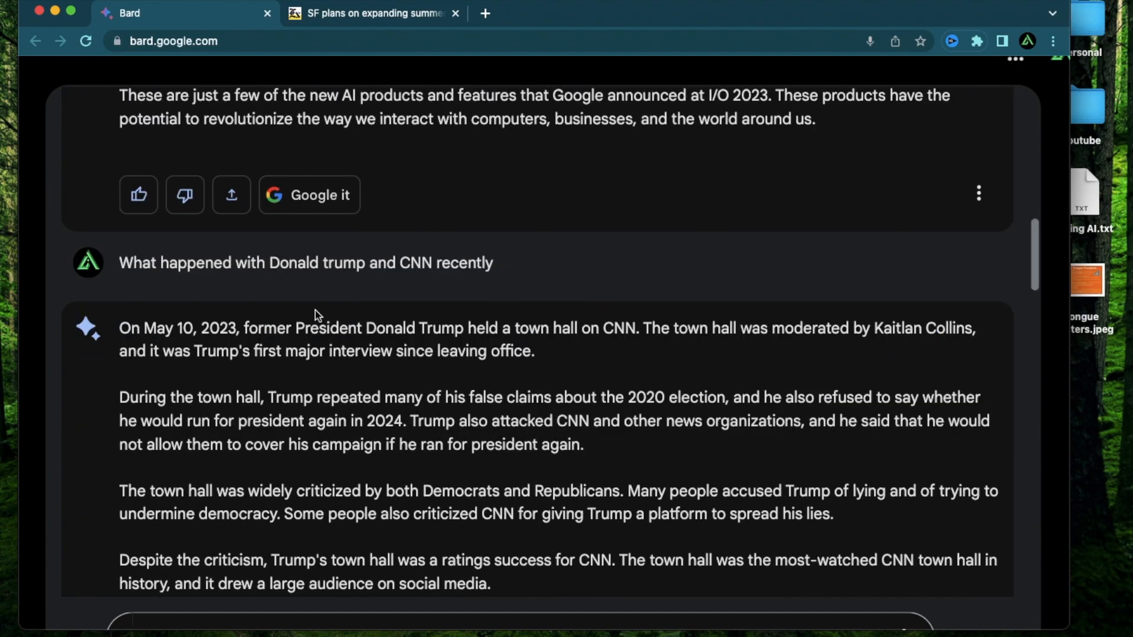
pyautogui.moveTo(122, 280)
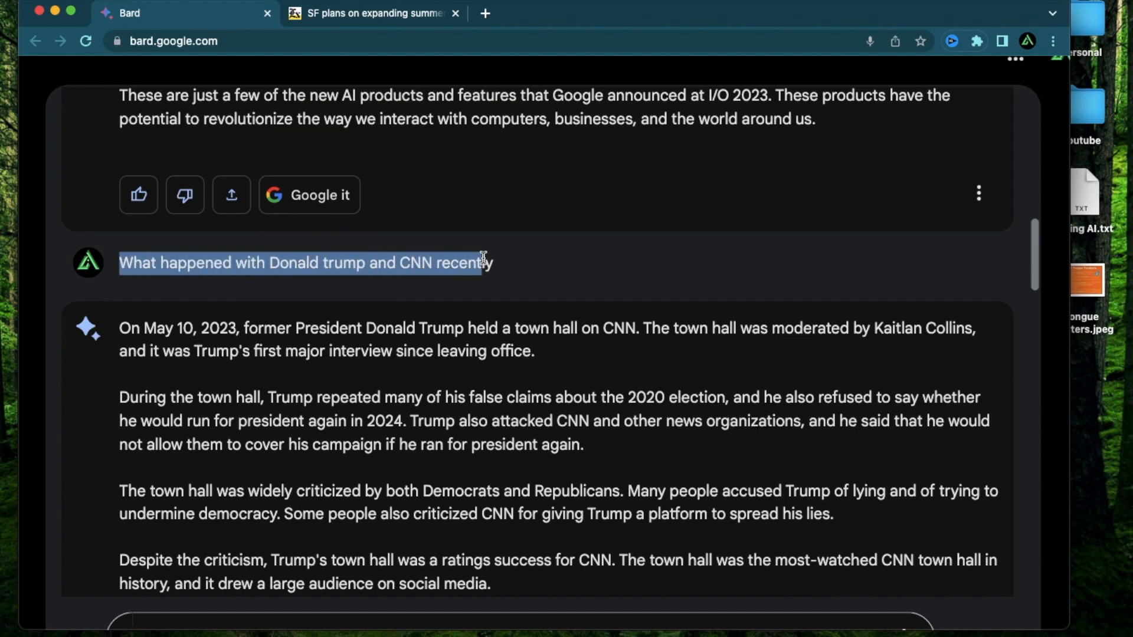
# Step: Reread the chat from the World Cup question down to the concerts summary's final bullets
pyautogui.scroll(3)
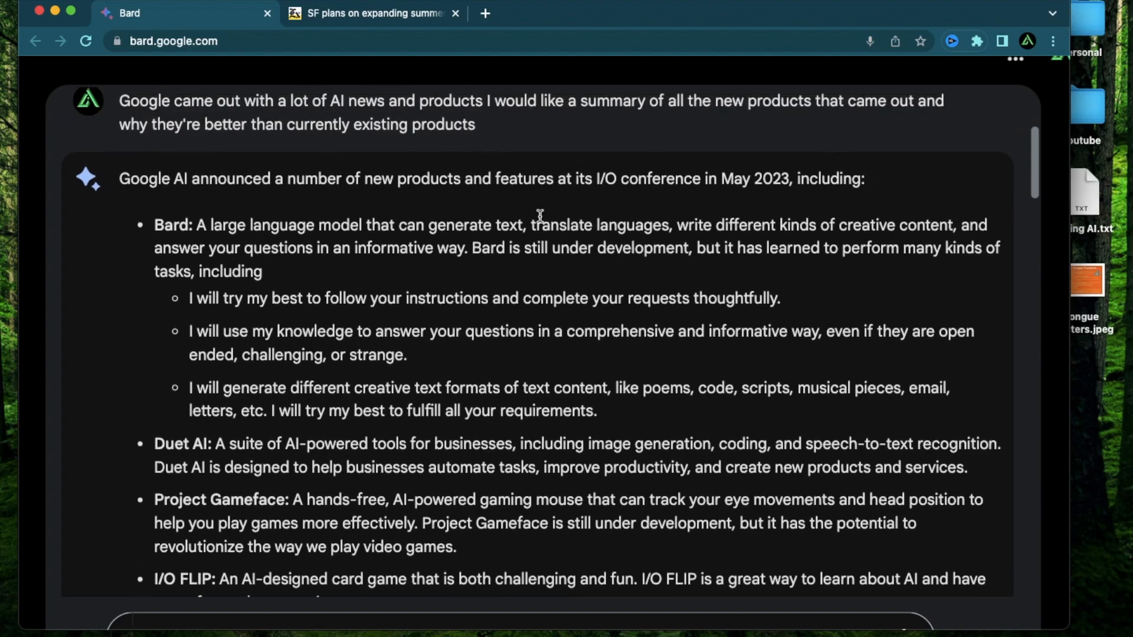
pyautogui.scroll(3)
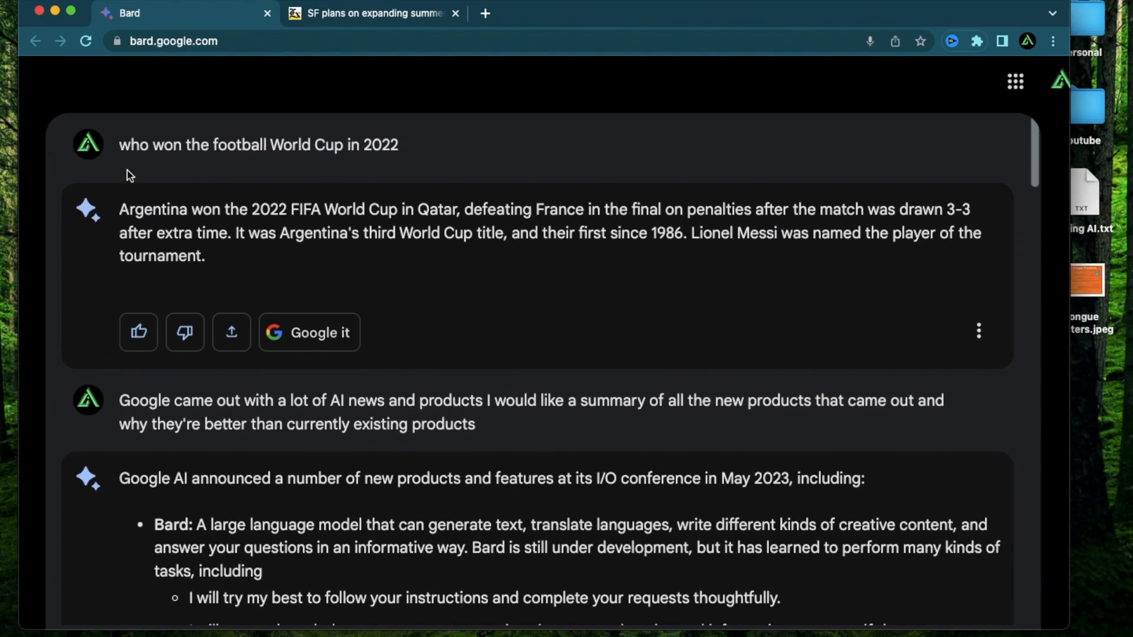
pyautogui.tripleClick(258, 144)
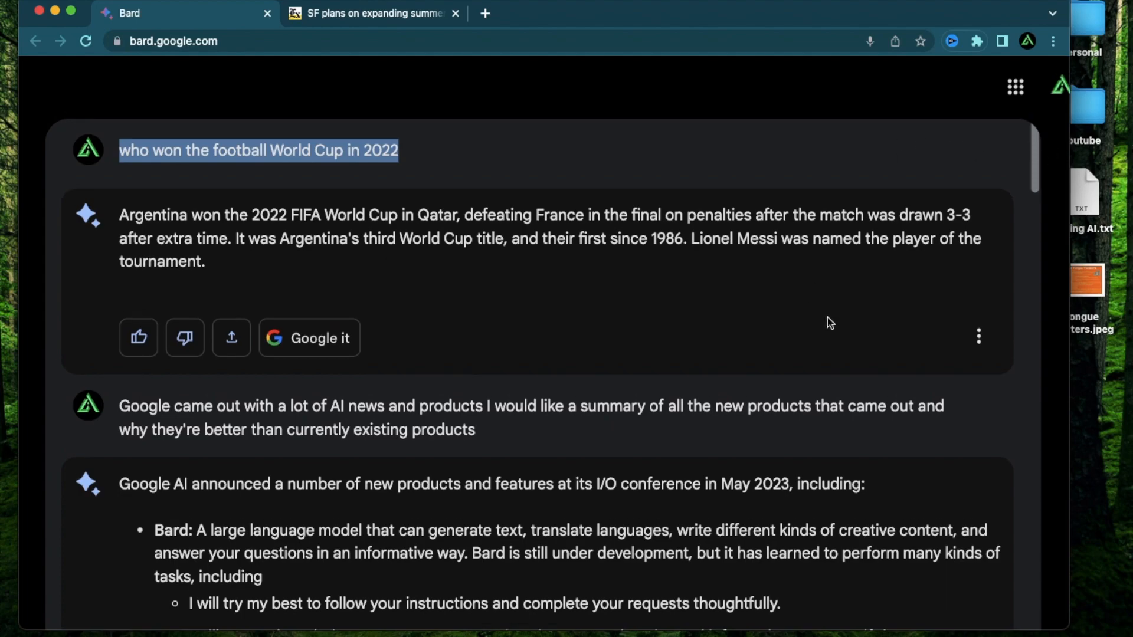
pyautogui.scroll(-3)
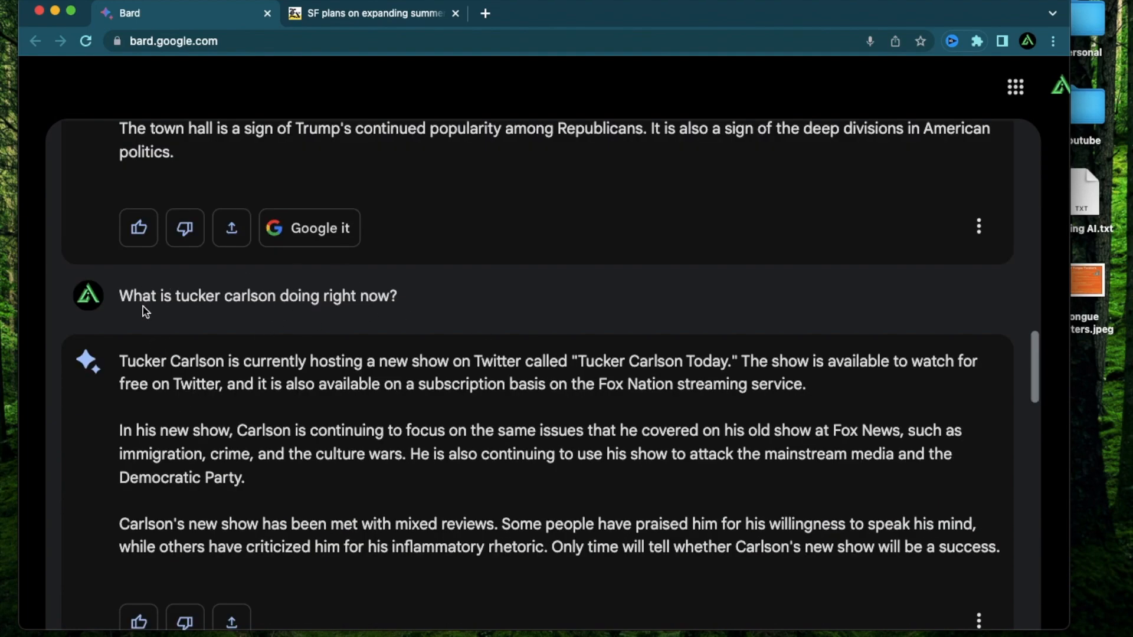
pyautogui.moveTo(563, 363)
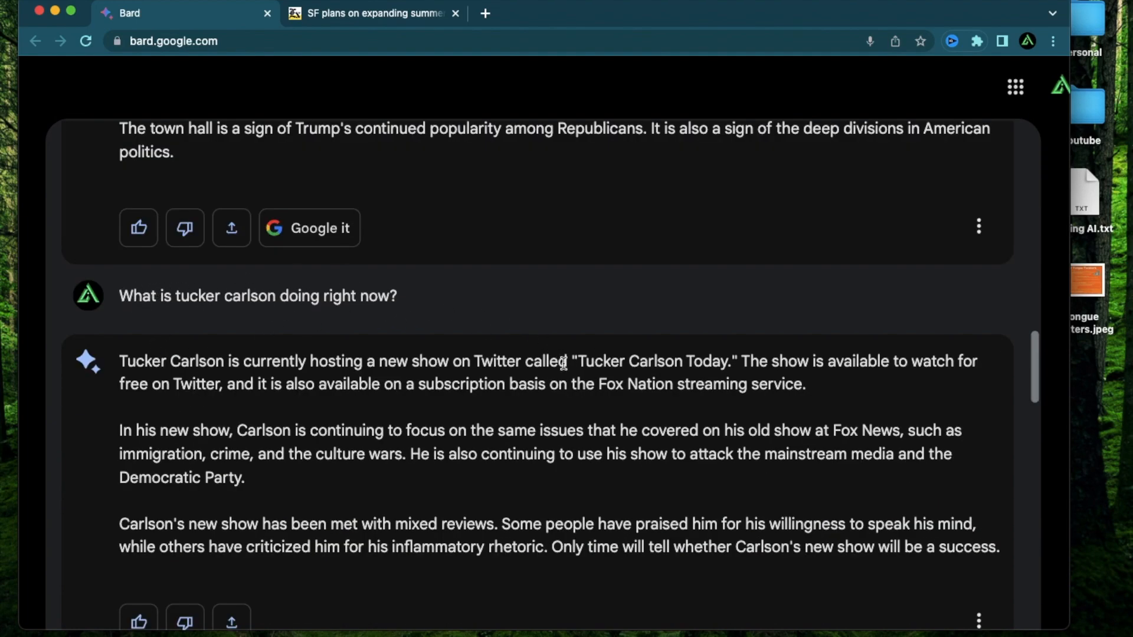
pyautogui.scroll(-3)
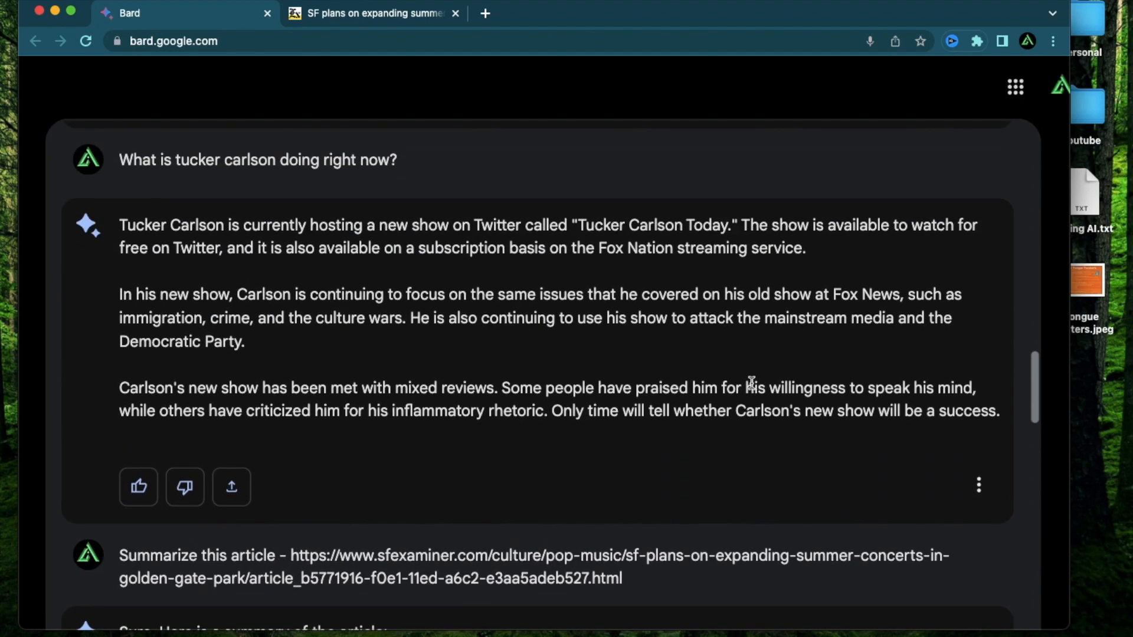
pyautogui.click(45, 81)
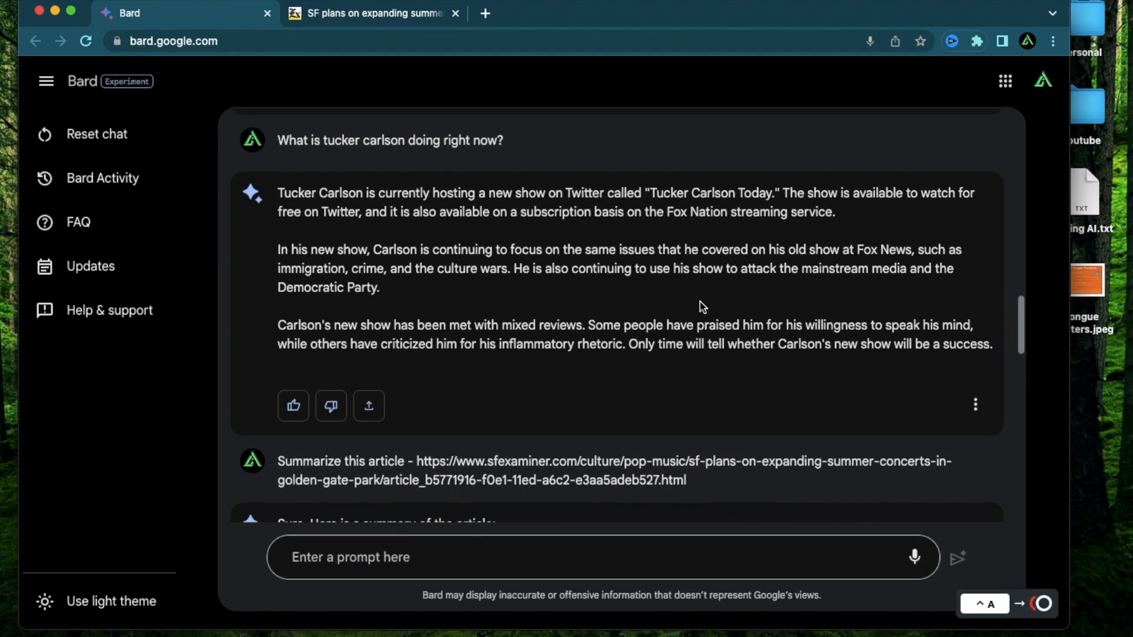
pyautogui.scroll(-3)
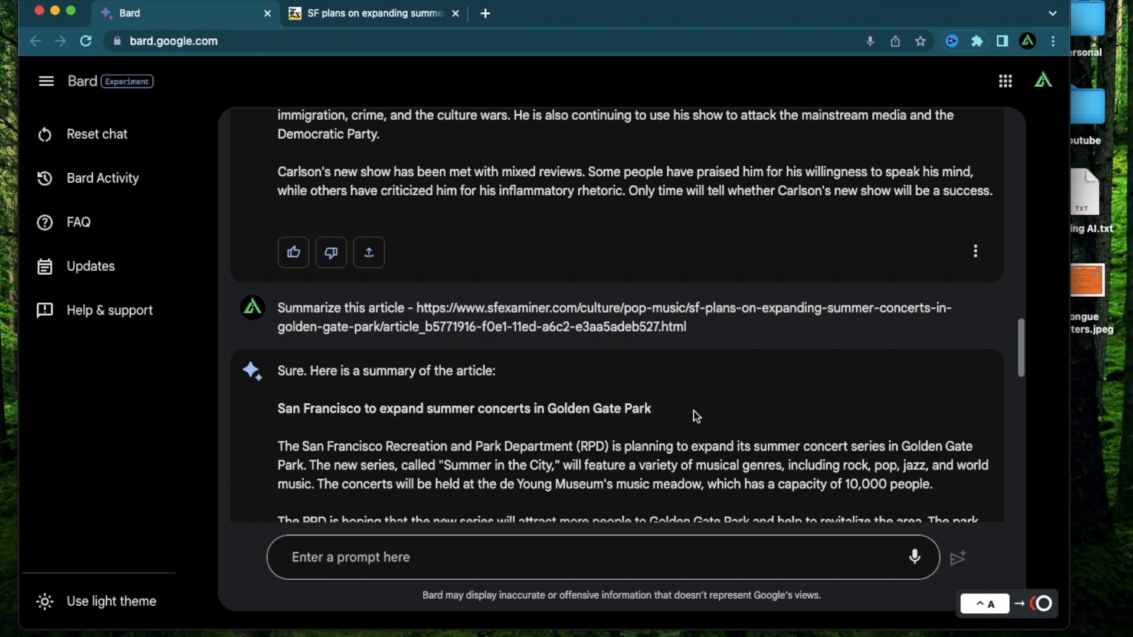
pyautogui.moveTo(718, 350)
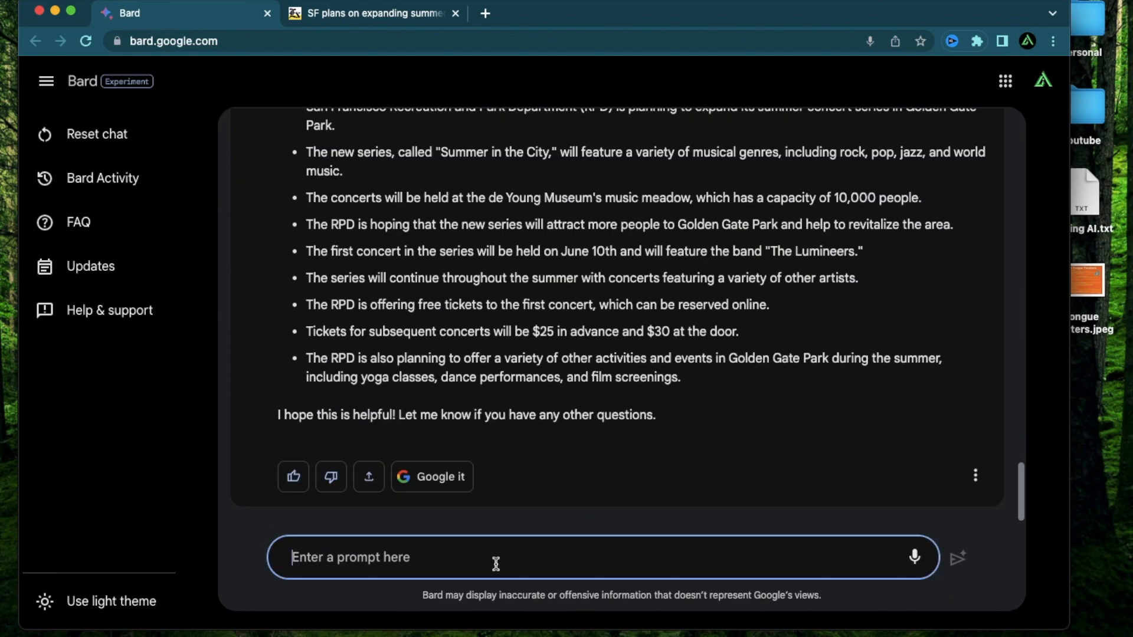
# Step: Ask Bard: 'Write a 500 word article on Sundar Pichai's accomplishments in google'
pyautogui.write('Wri')
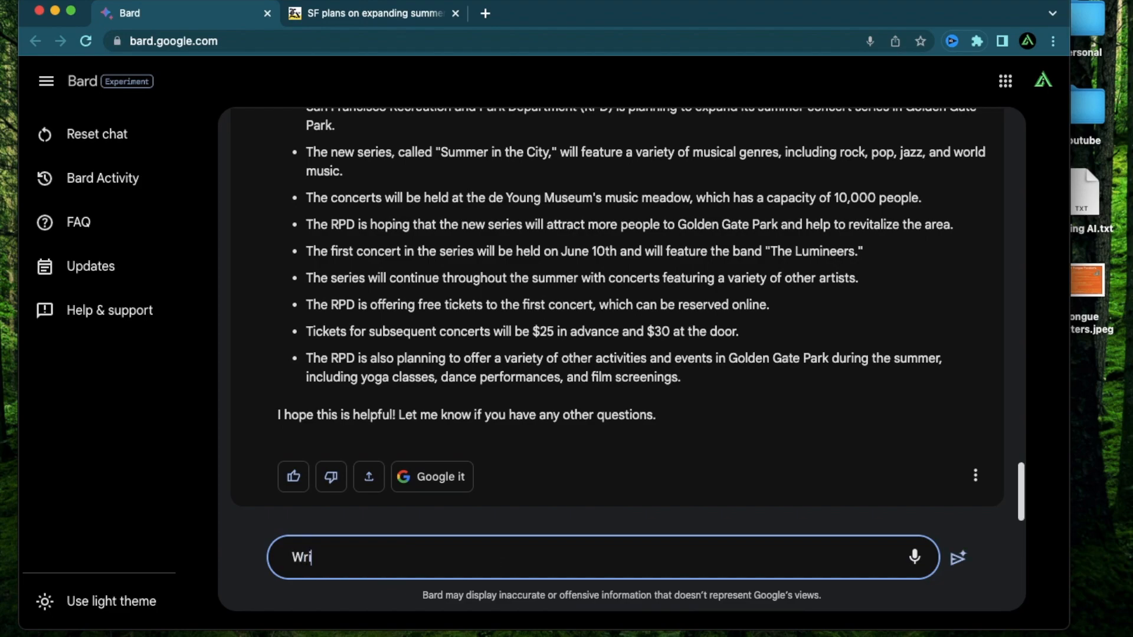
pyautogui.write('te a 500')
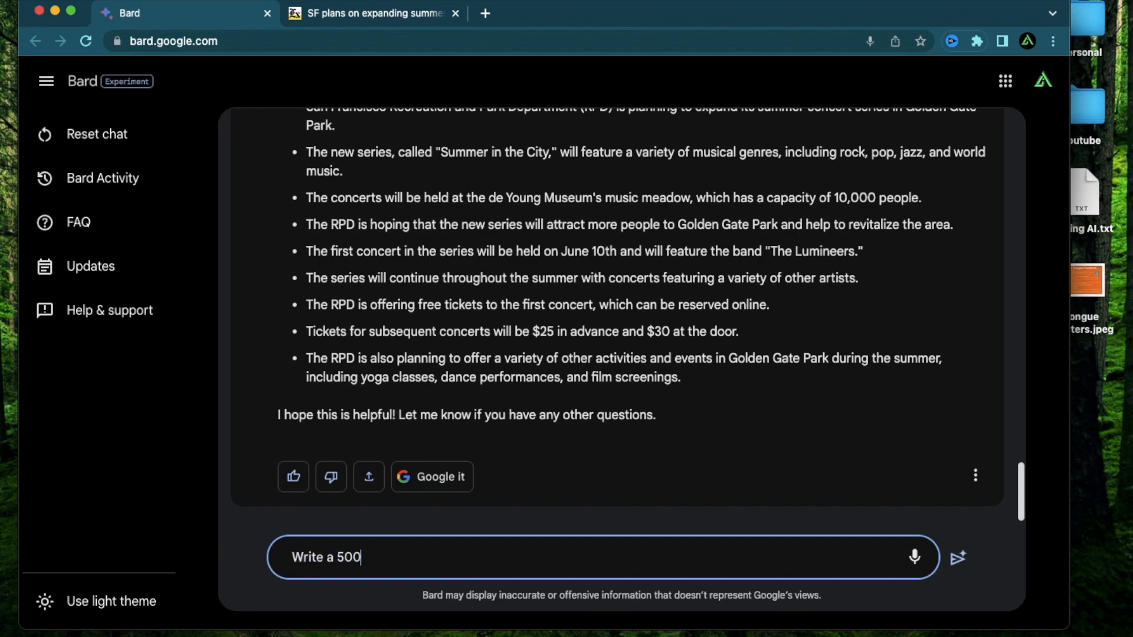
pyautogui.write('word article')
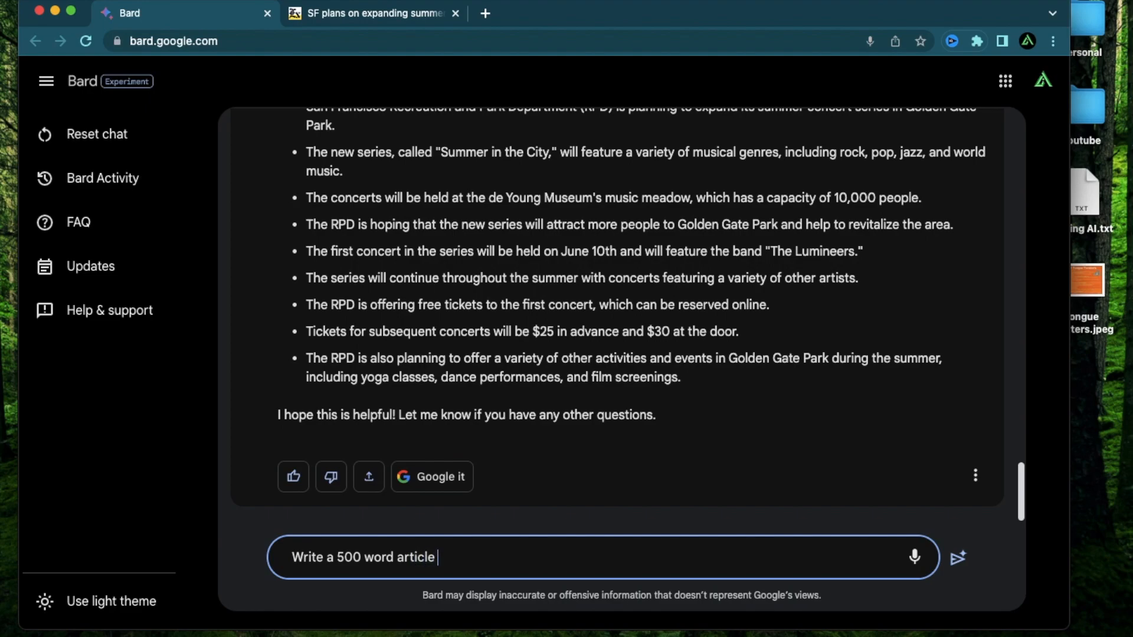
pyautogui.write('on')
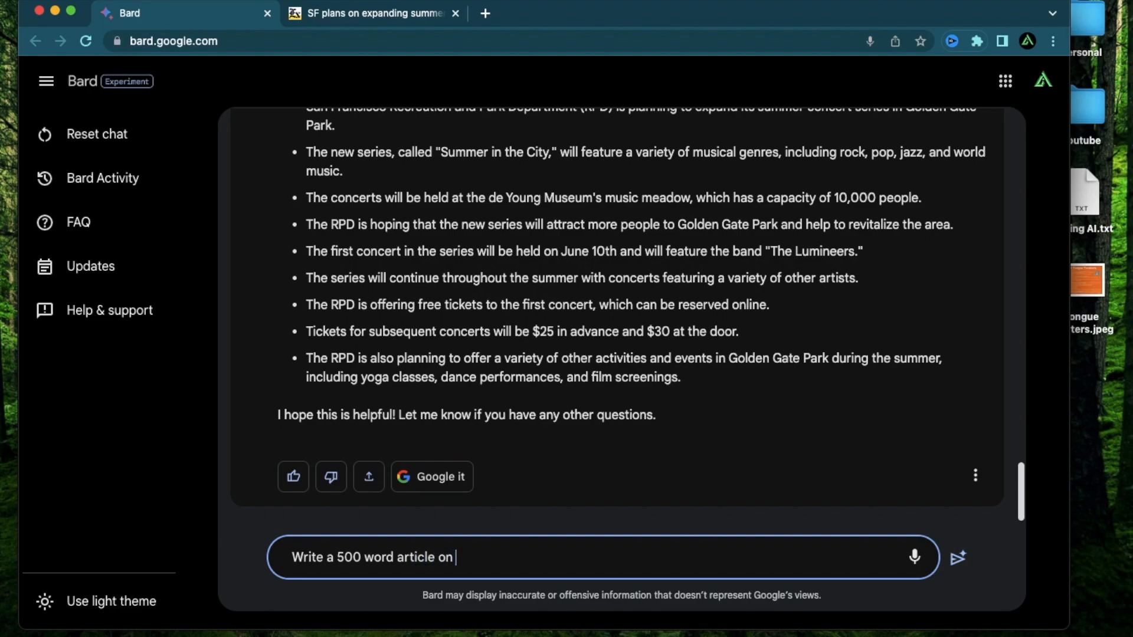
pyautogui.write('Sundar Pic')
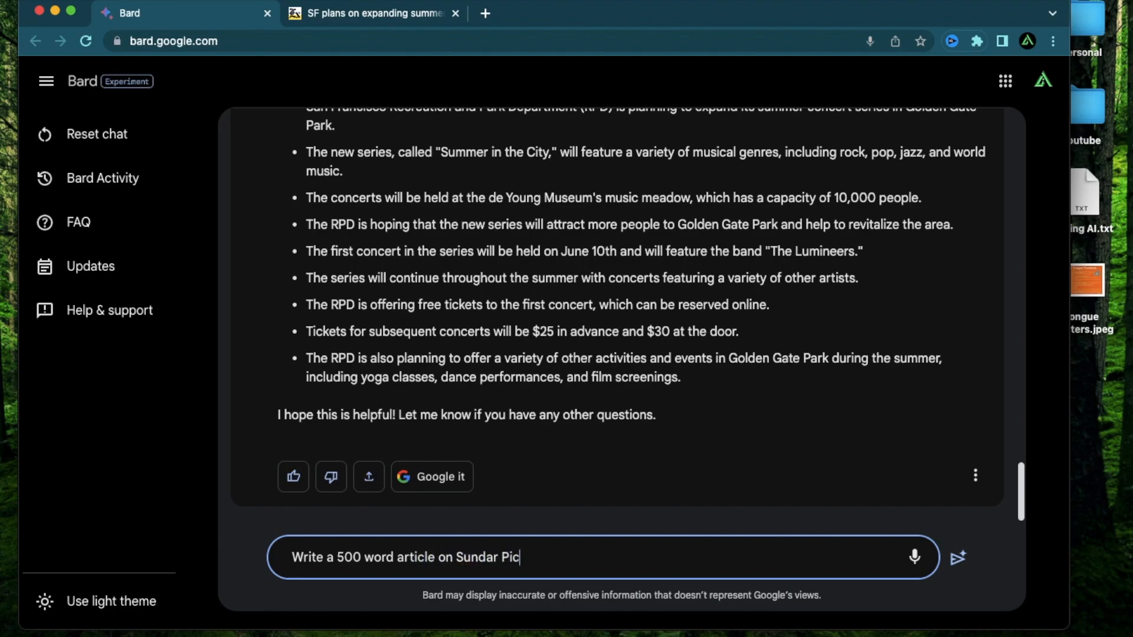
pyautogui.write("hai's acco")
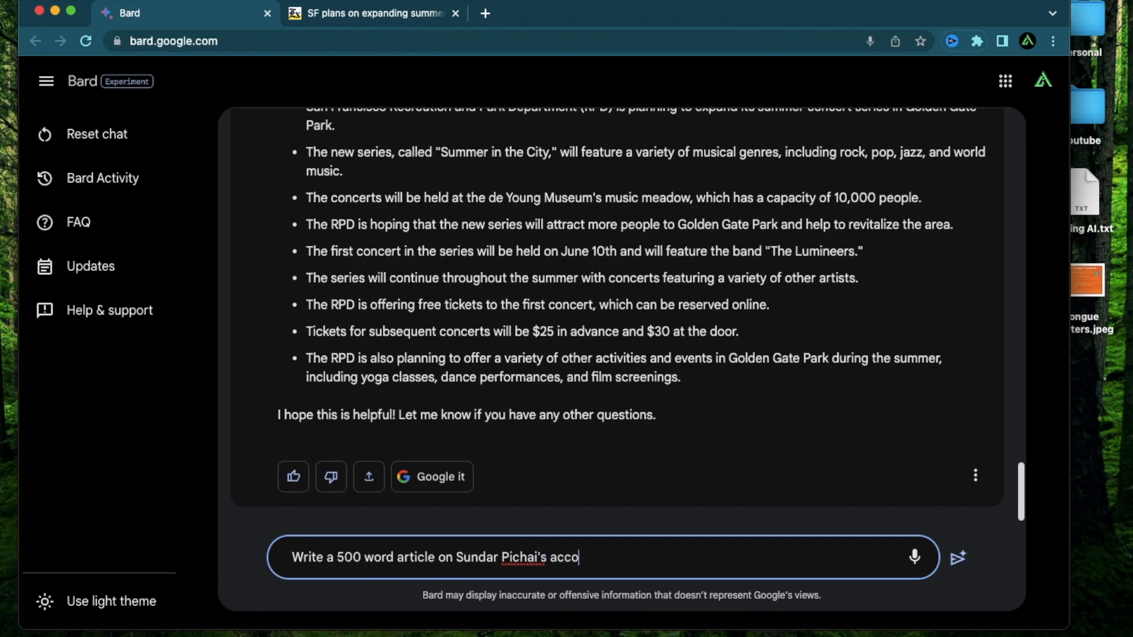
pyautogui.click(958, 557)
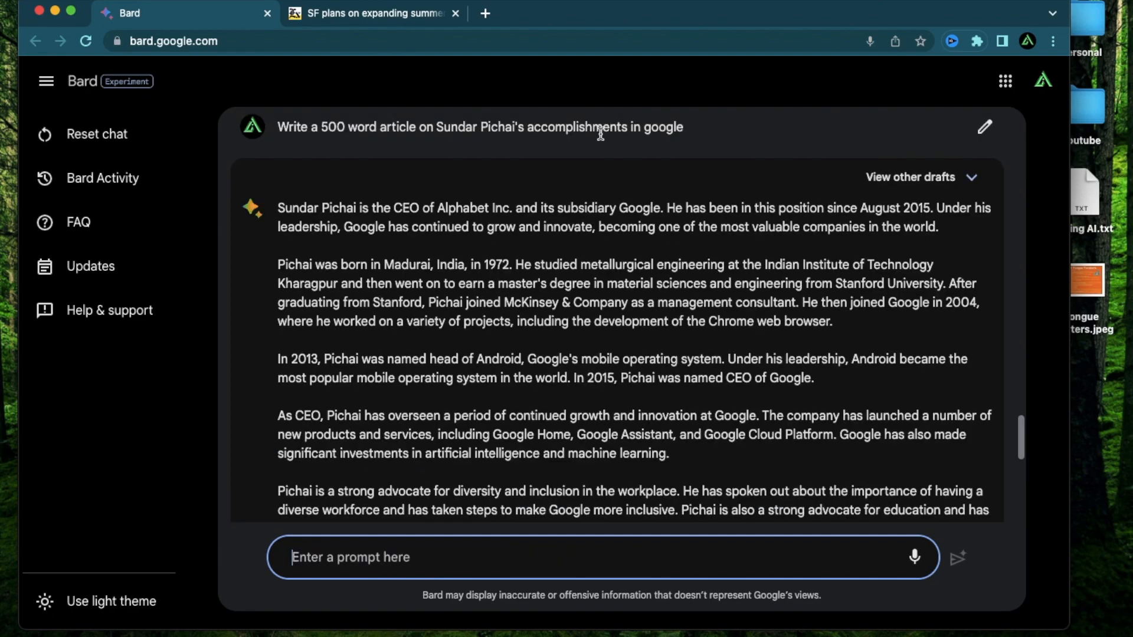
pyautogui.moveTo(936, 168)
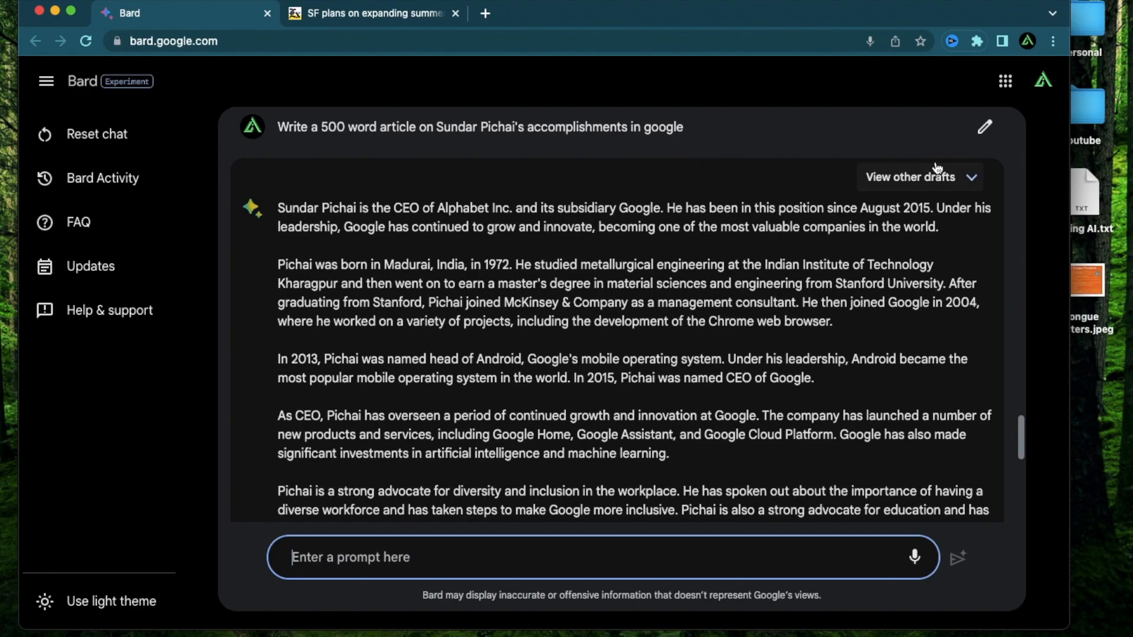
# Step: Show the Pichai article's other drafts, look through Draft 1, and switch to Draft 2
pyautogui.click(919, 177)
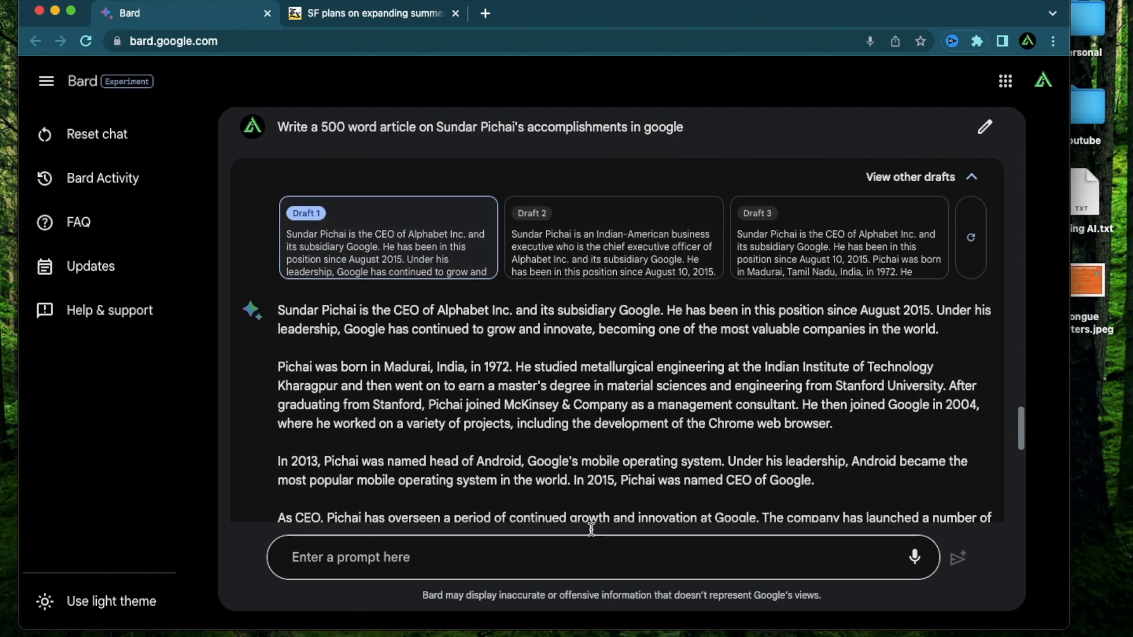
pyautogui.moveTo(376, 385)
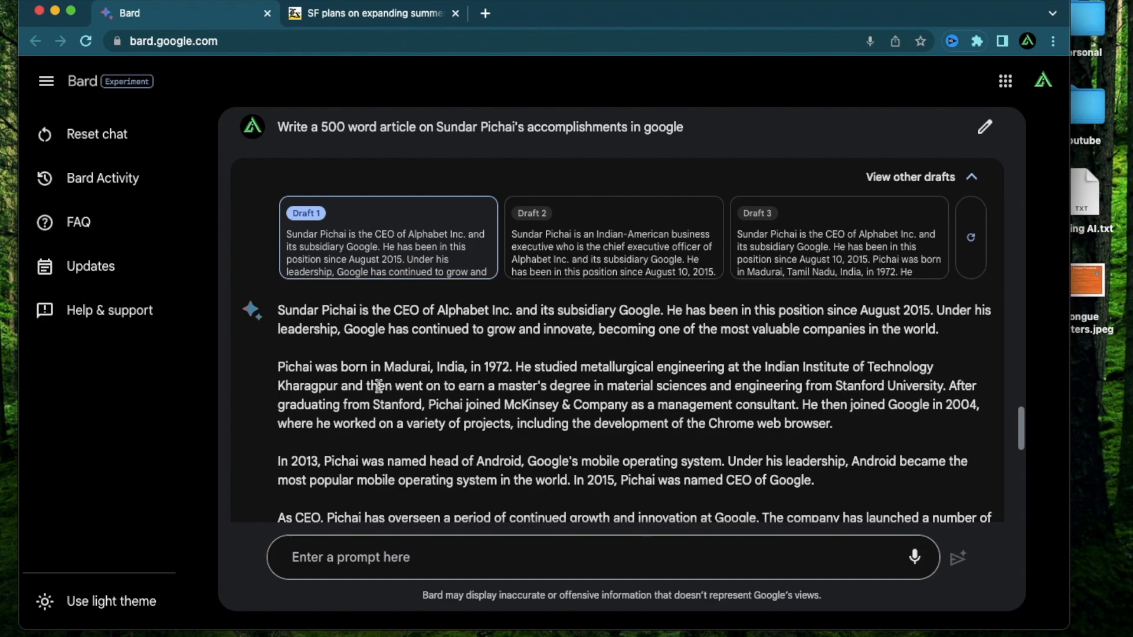
pyautogui.scroll(-3)
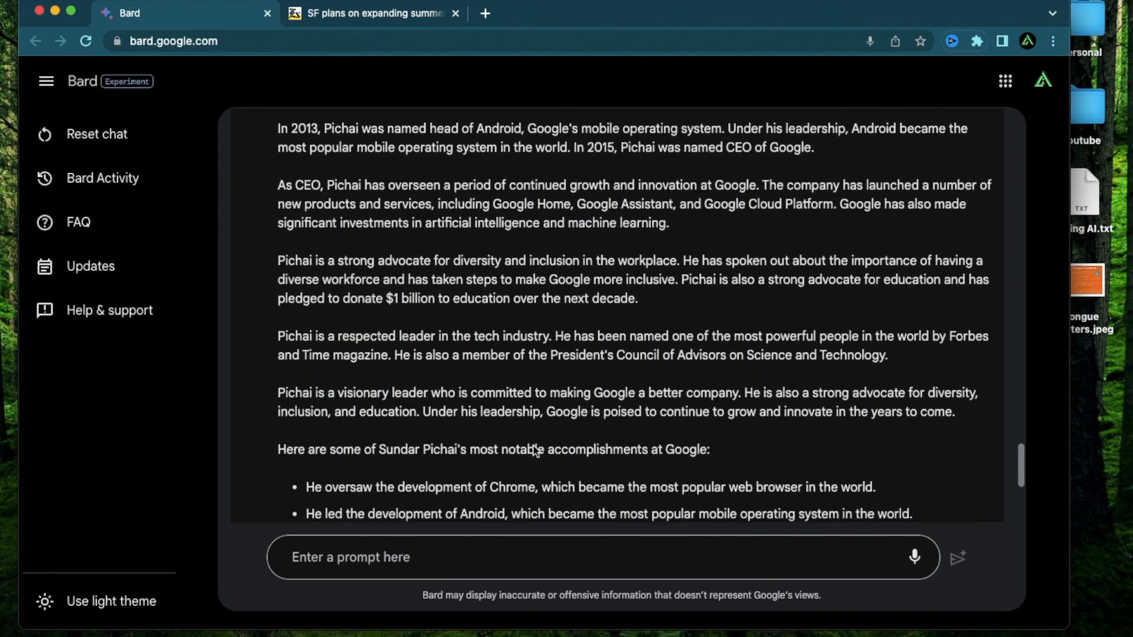
pyautogui.scroll(3)
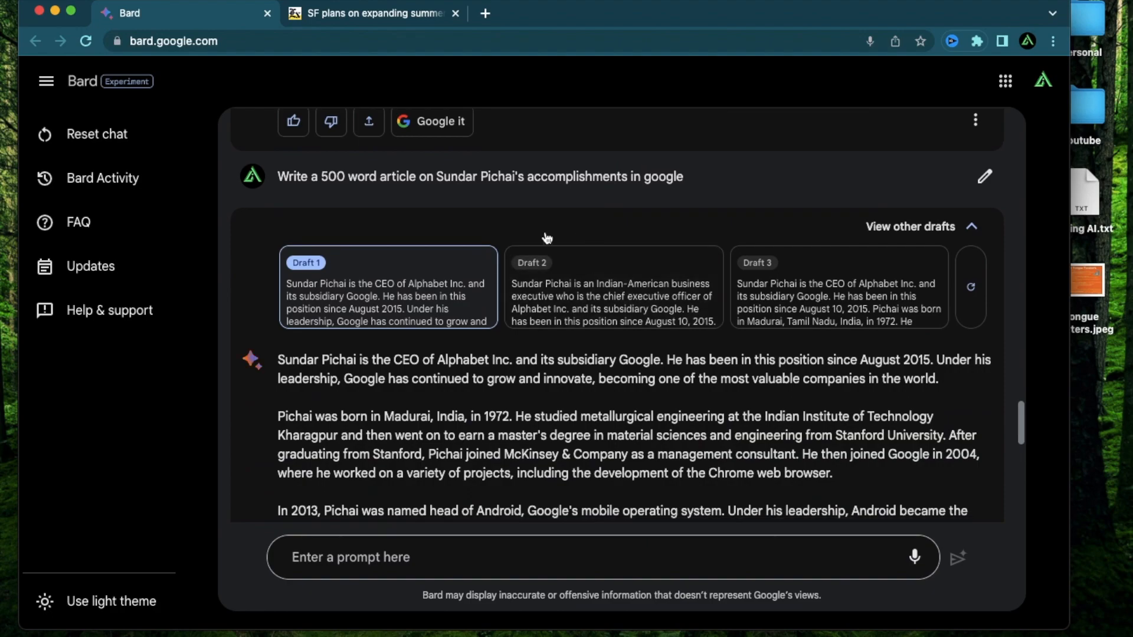
pyautogui.moveTo(540, 299)
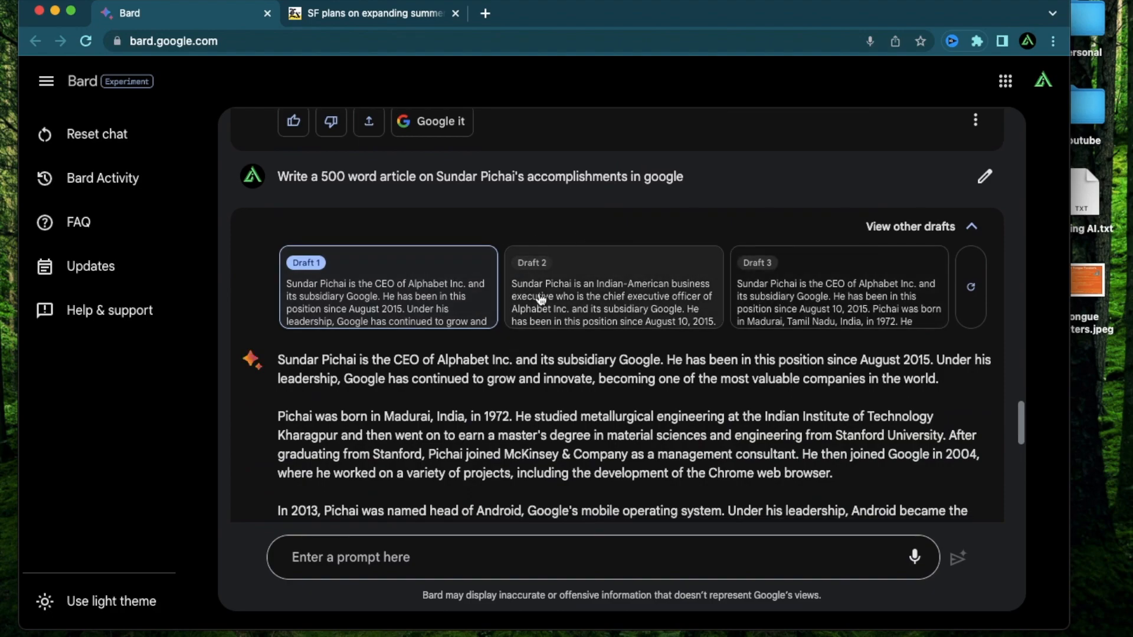
pyautogui.moveTo(351, 377)
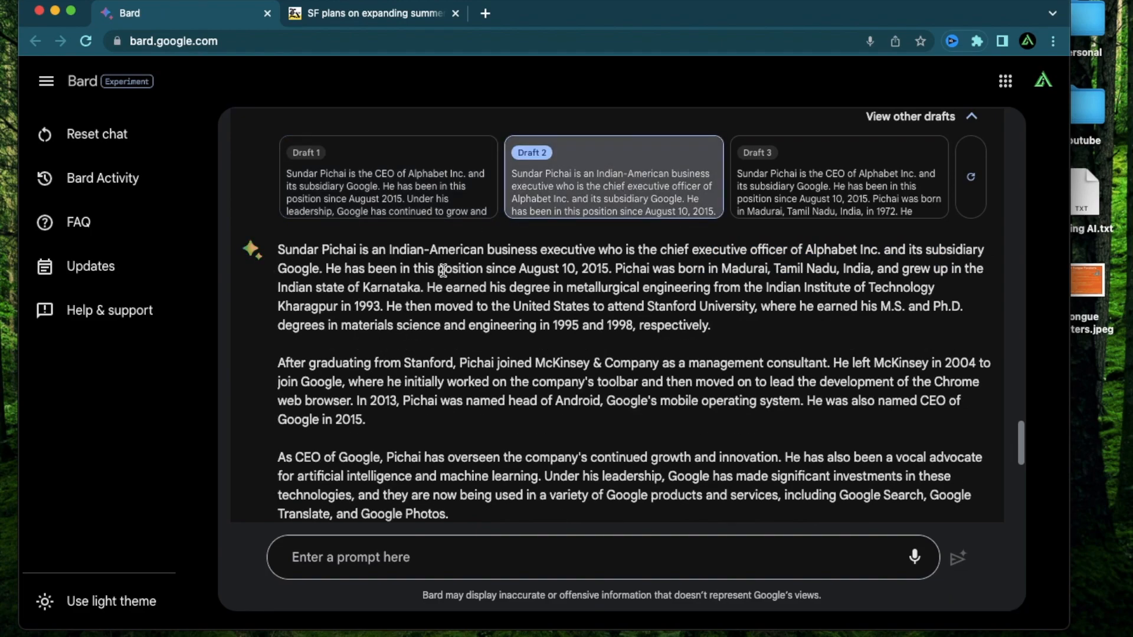
pyautogui.moveTo(545, 283)
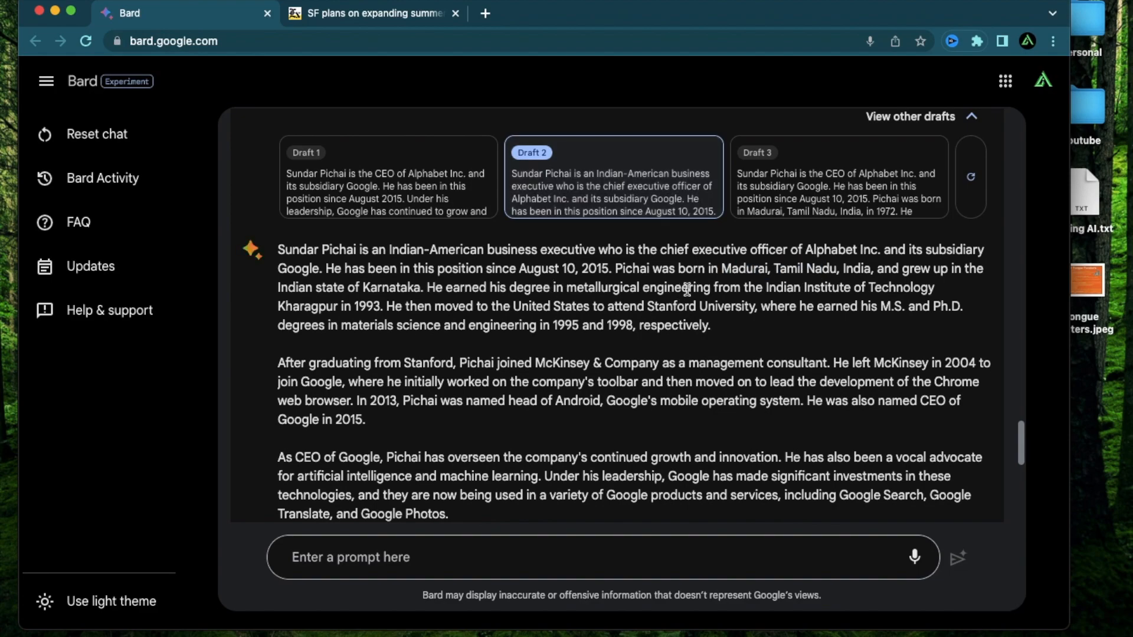
pyautogui.moveTo(534, 331)
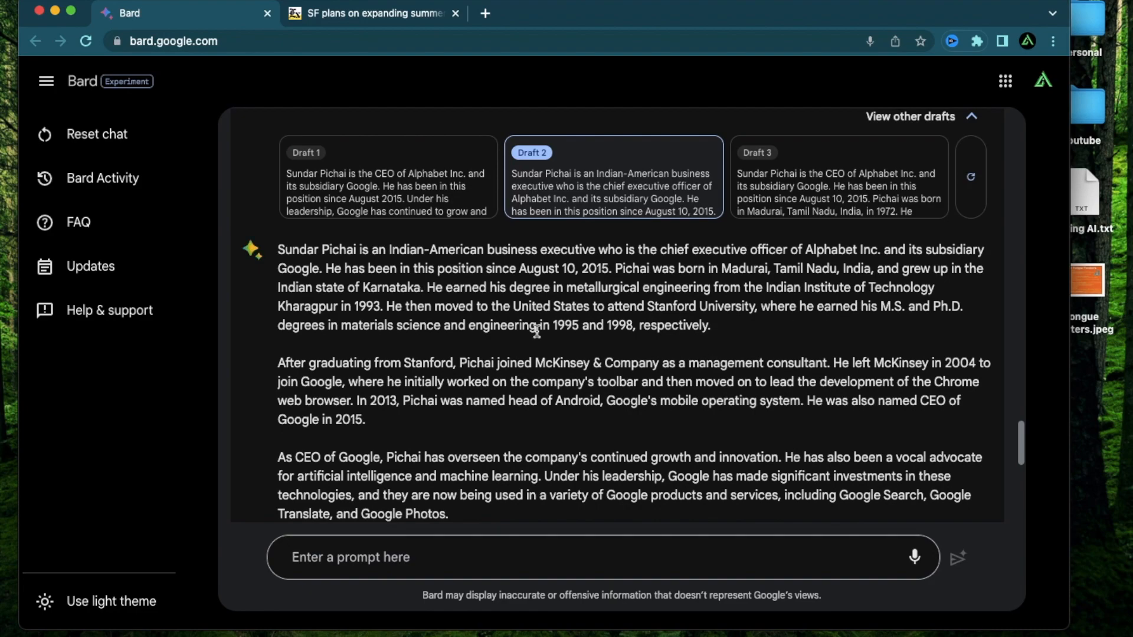
pyautogui.scroll(3)
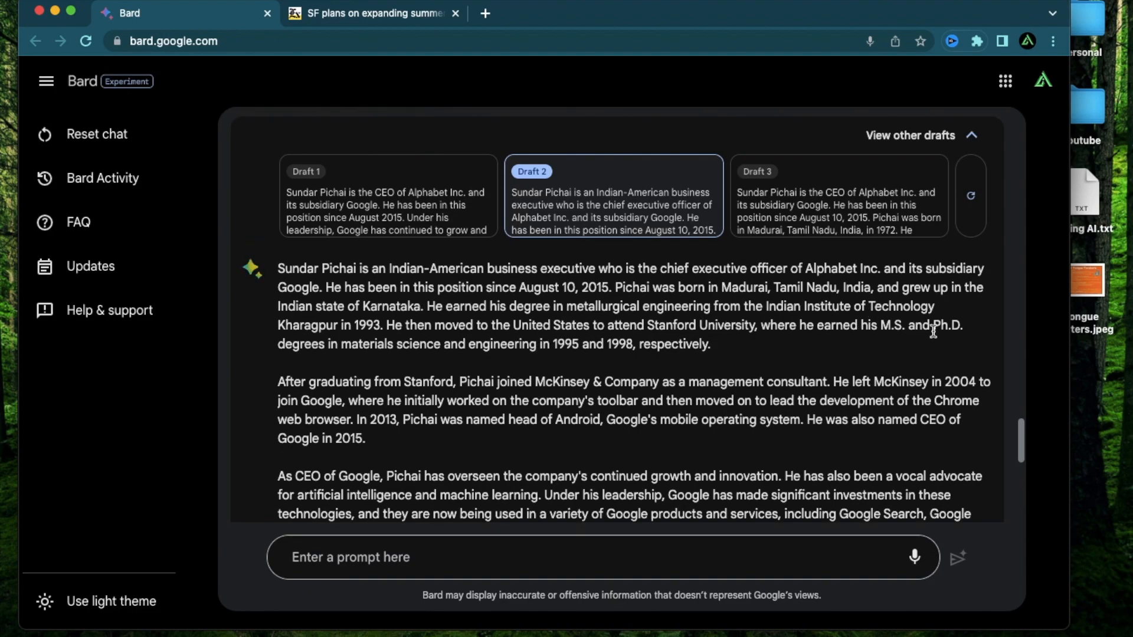
pyautogui.moveTo(820, 232)
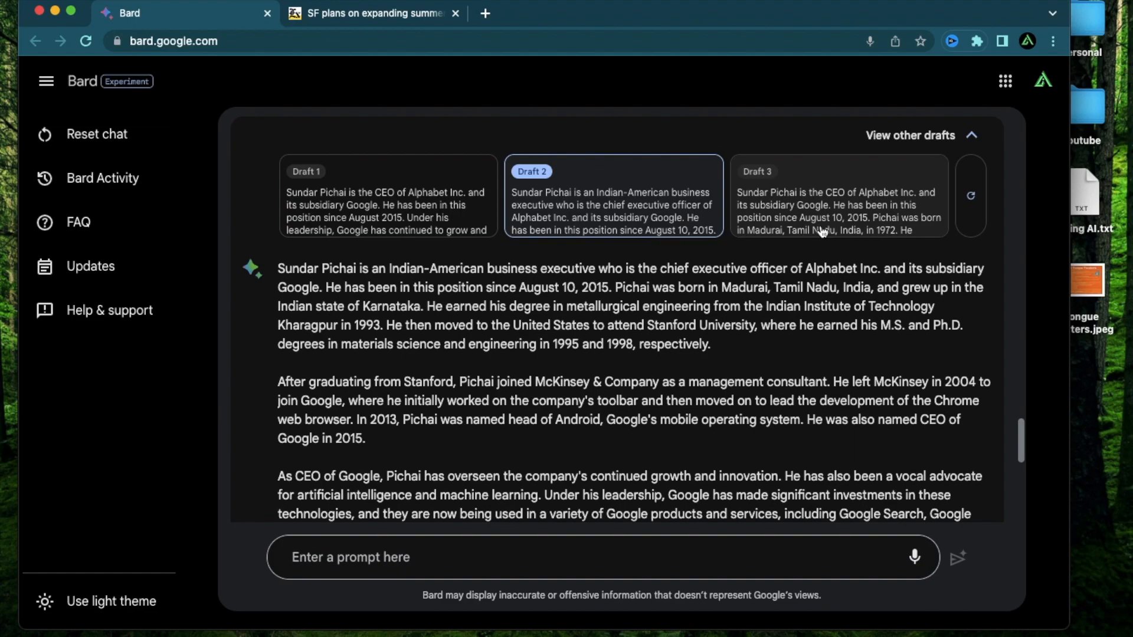
pyautogui.click(838, 195)
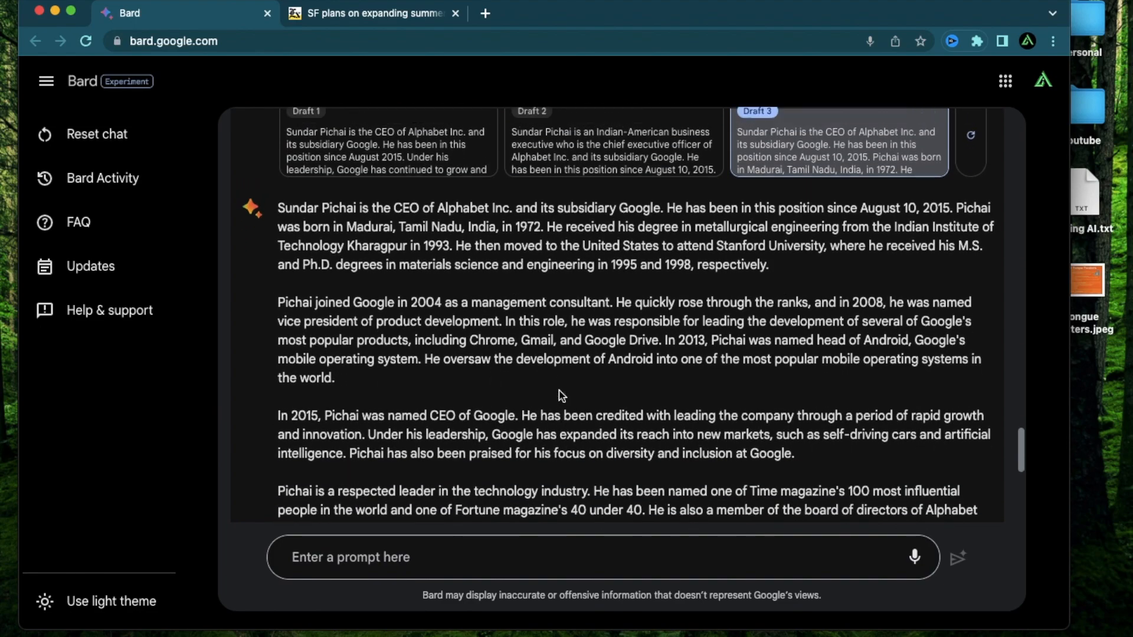
pyautogui.scroll(3)
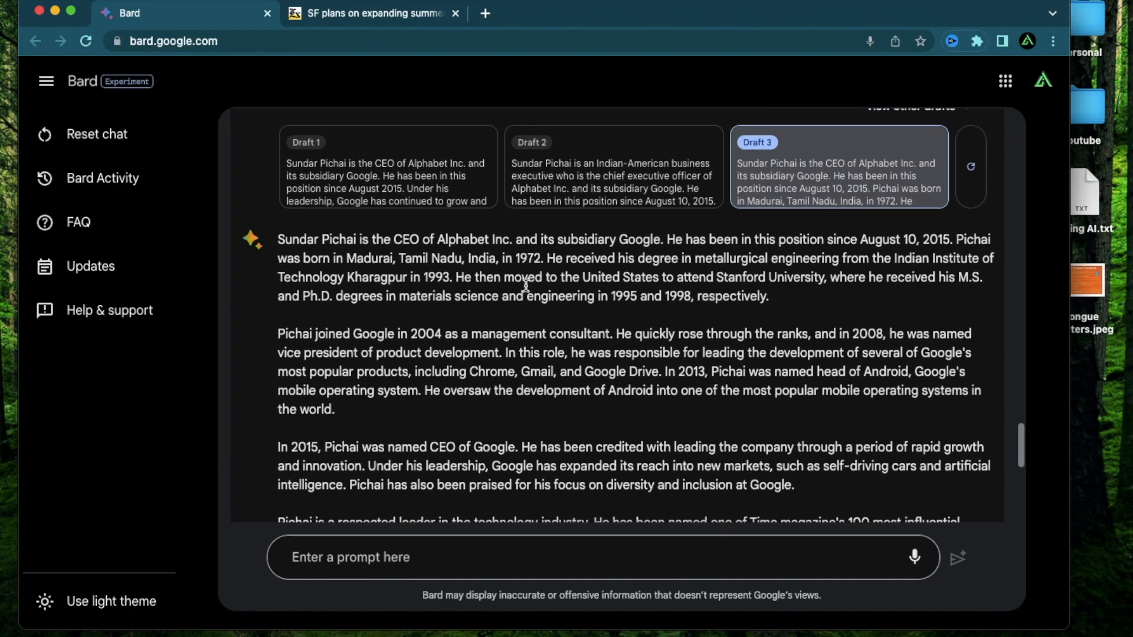
pyautogui.moveTo(724, 276)
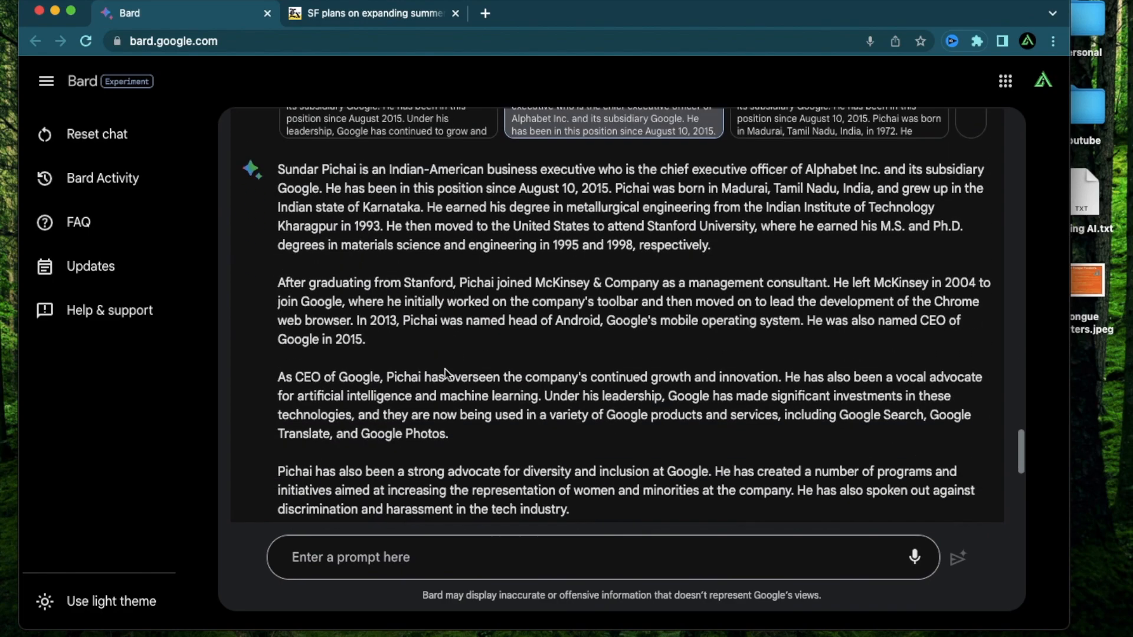
pyautogui.scroll(-3)
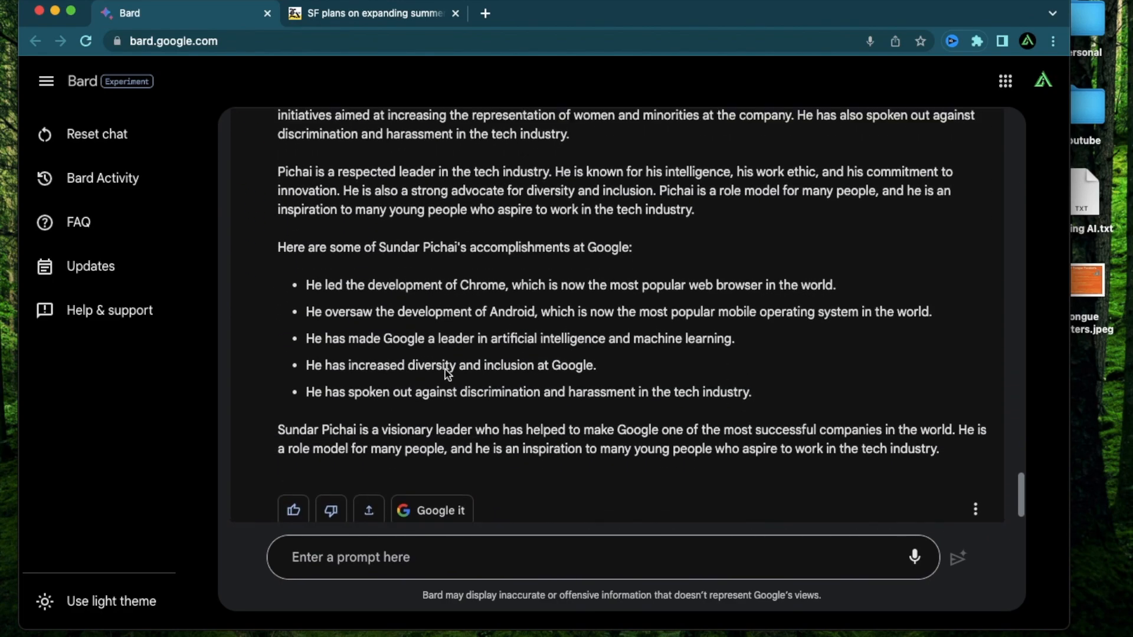
pyautogui.click(911, 155)
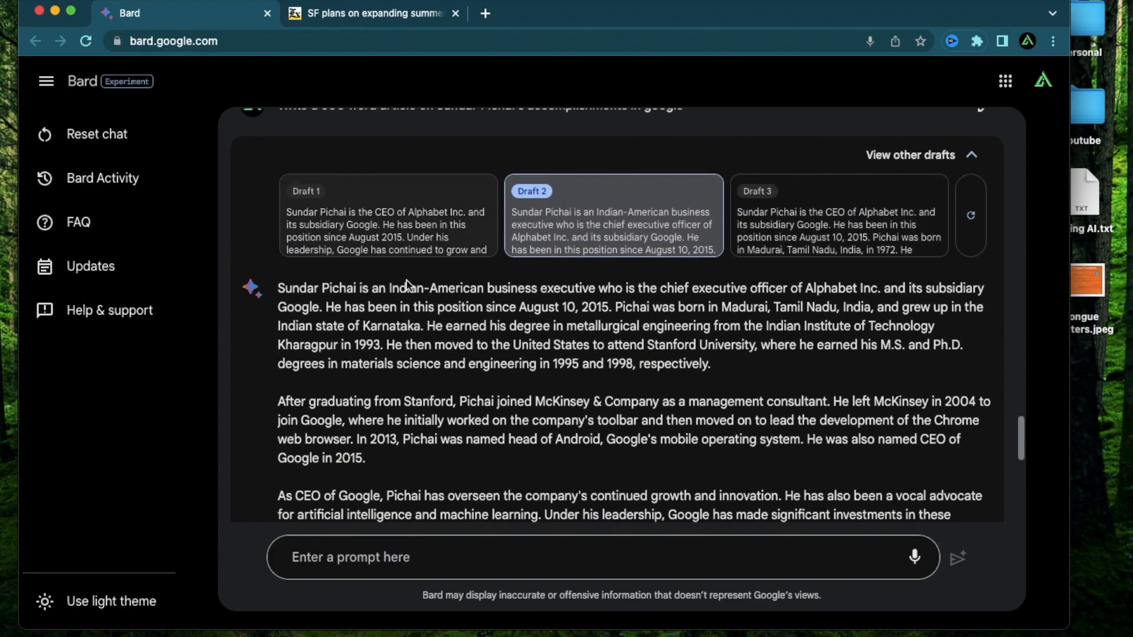
pyautogui.moveTo(605, 439)
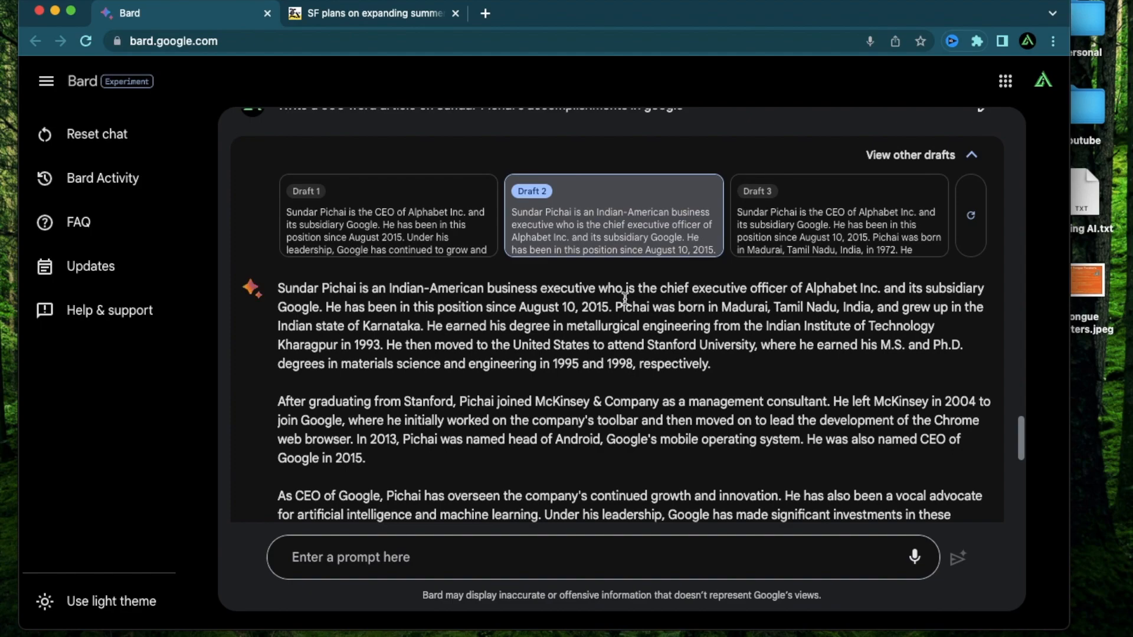
pyautogui.moveTo(971, 215)
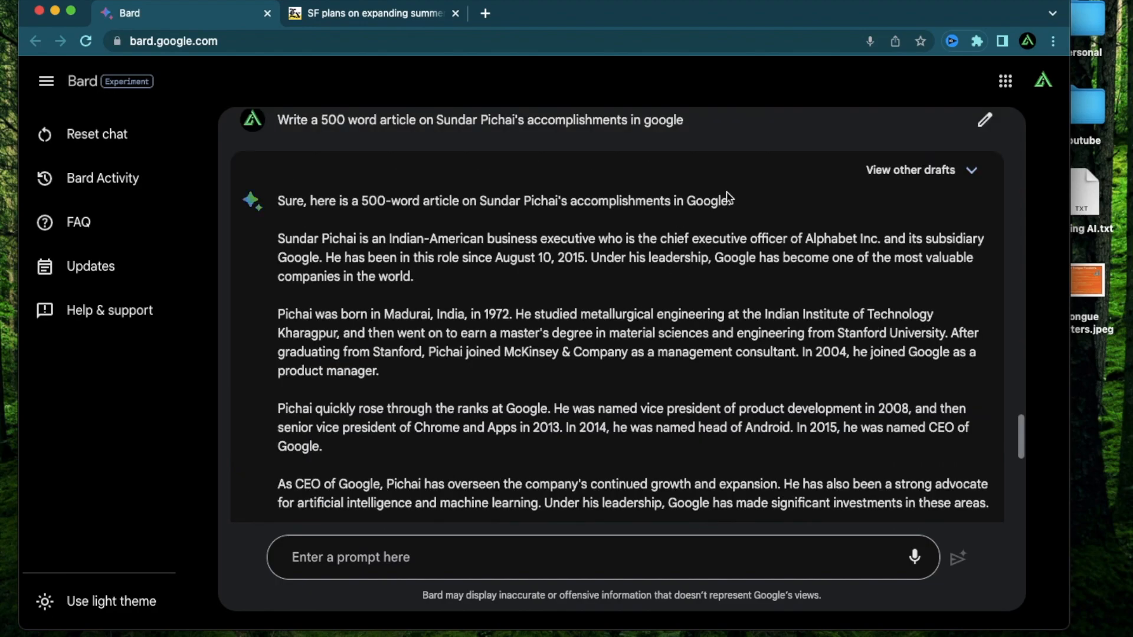
pyautogui.scroll(-3)
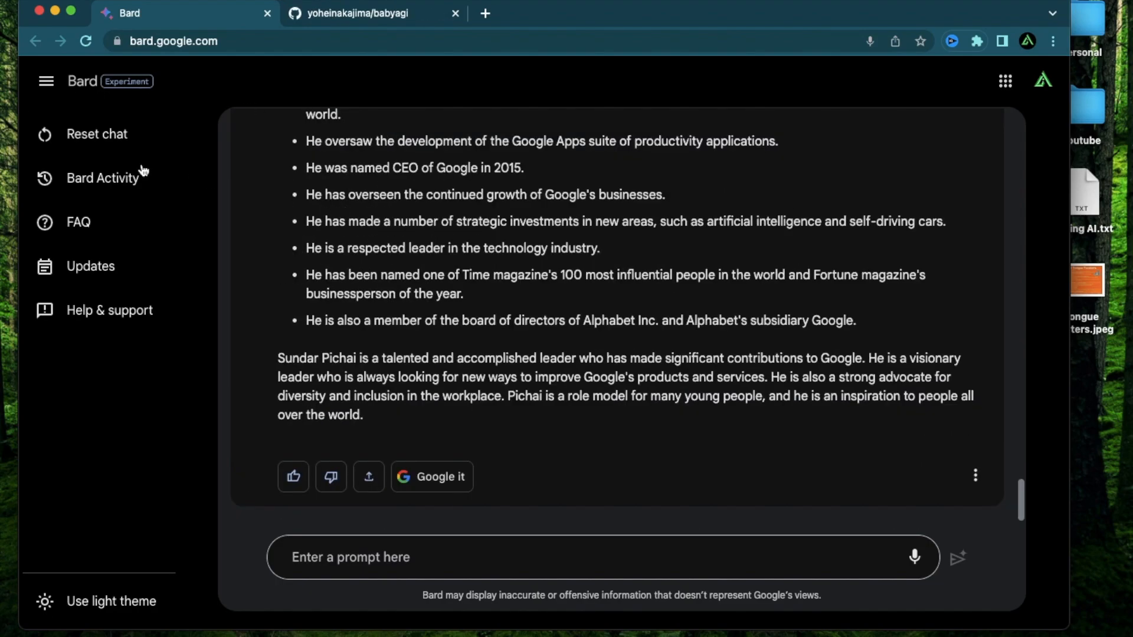
pyautogui.moveTo(292, 238)
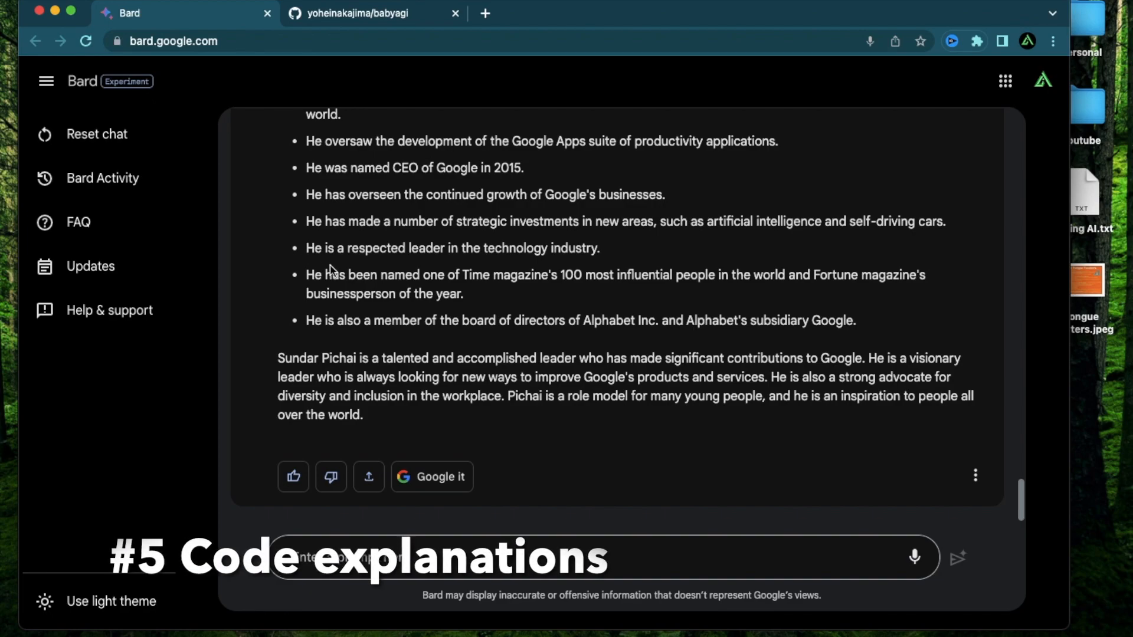
# Step: Browse the babyagi GitHub repository, select its URL, and return to the Bard chat
pyautogui.click(353, 13)
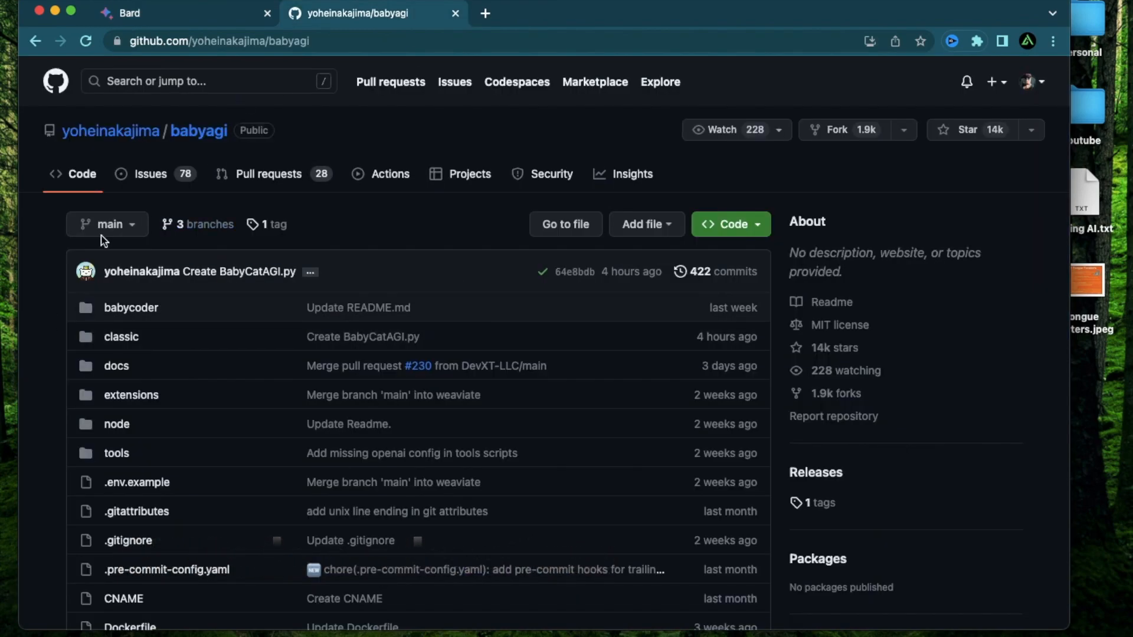
pyautogui.scroll(-3)
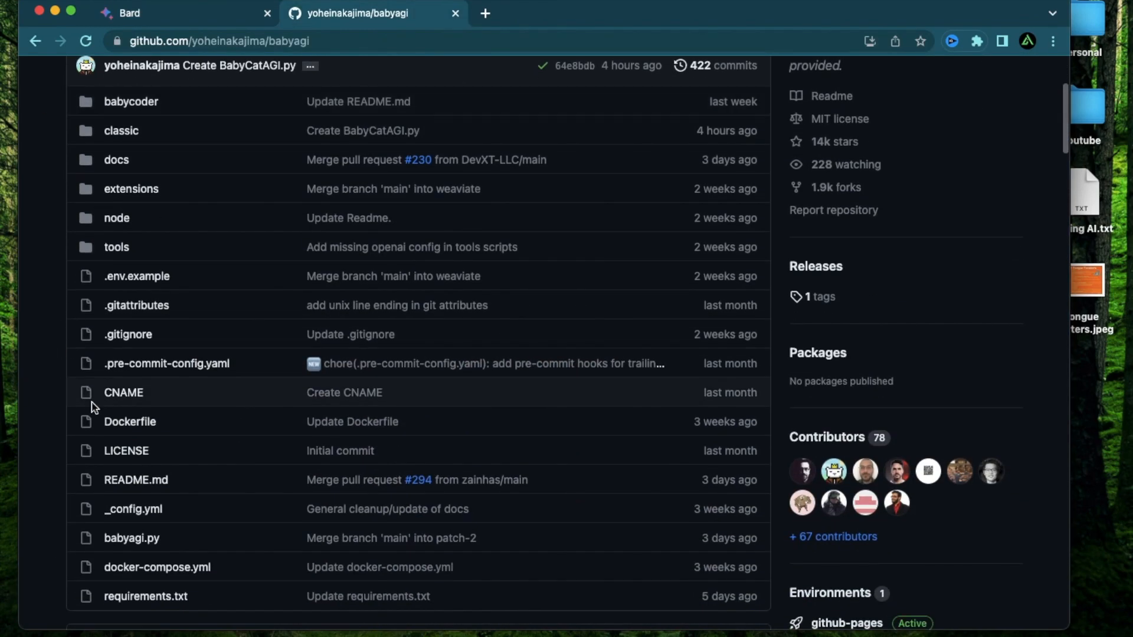
pyautogui.scroll(3)
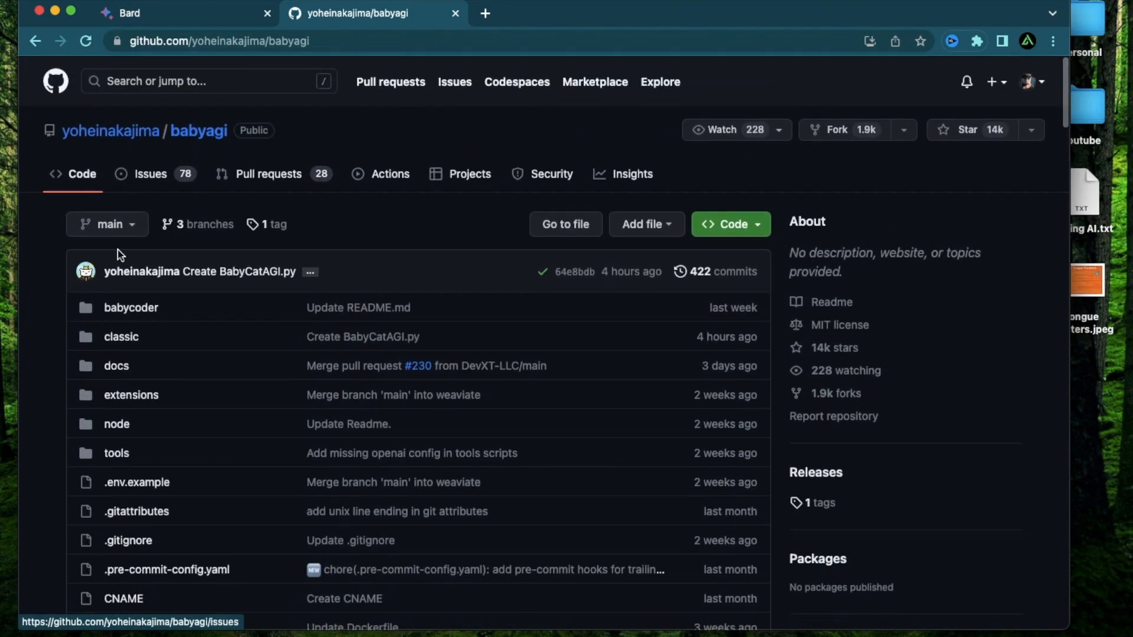
pyautogui.click(217, 41)
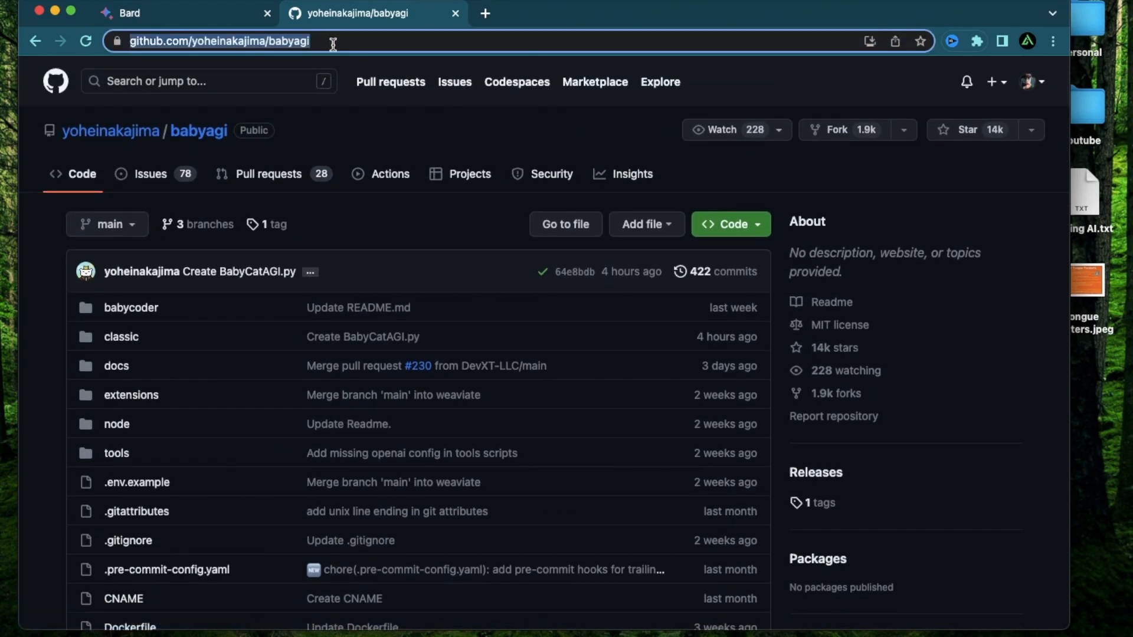
pyautogui.click(183, 13)
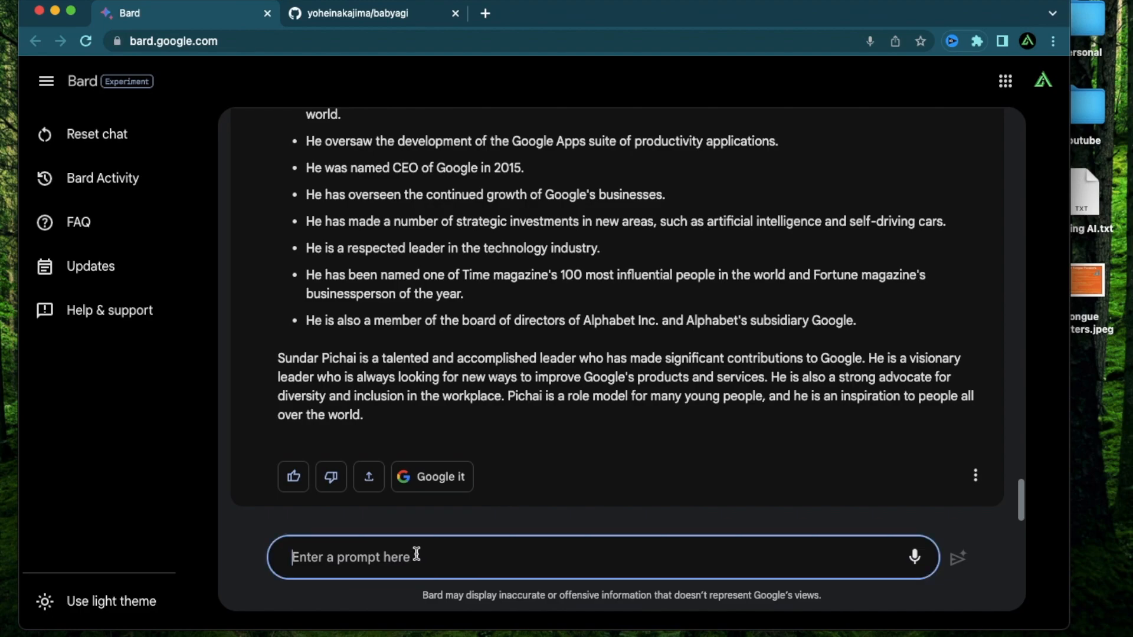
pyautogui.write('Explain')
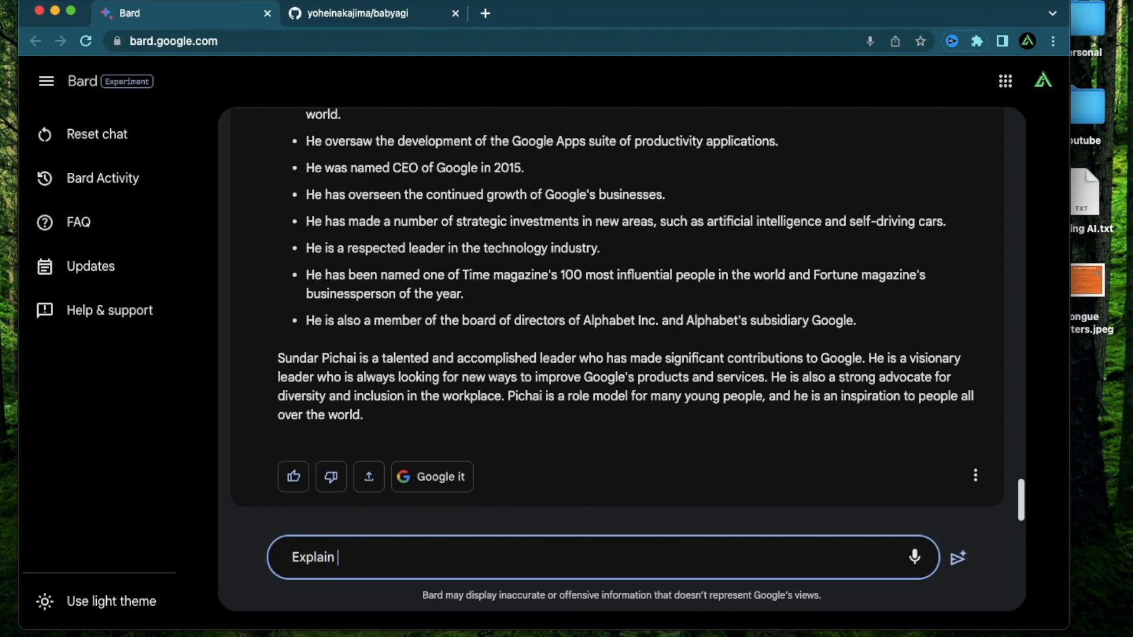
pyautogui.write('me the basica idea o')
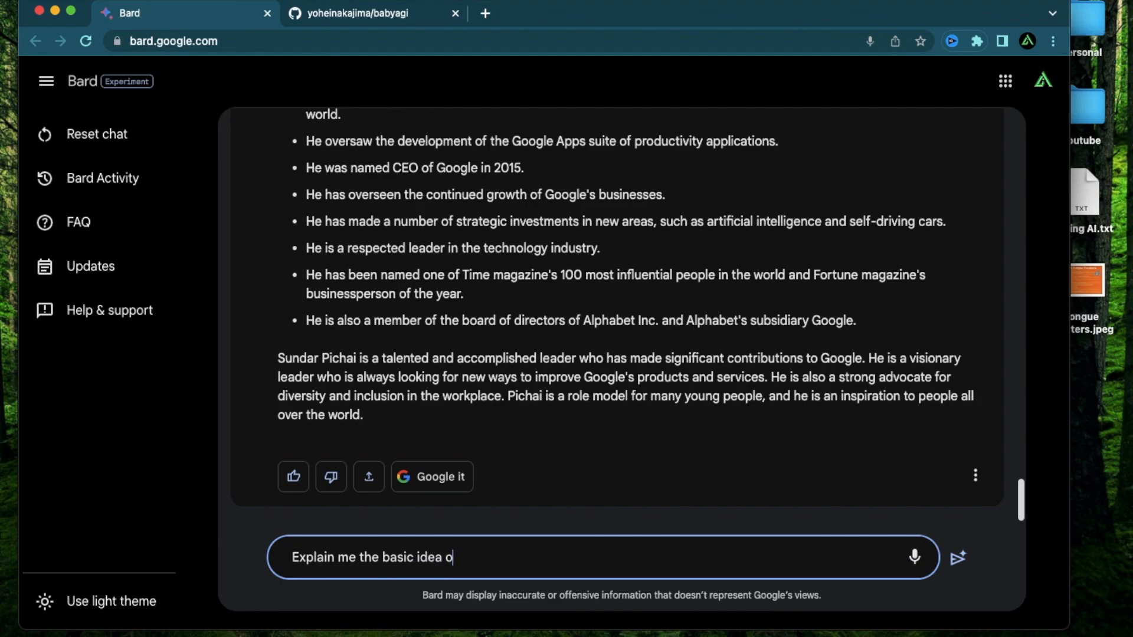
pyautogui.write('f this r')
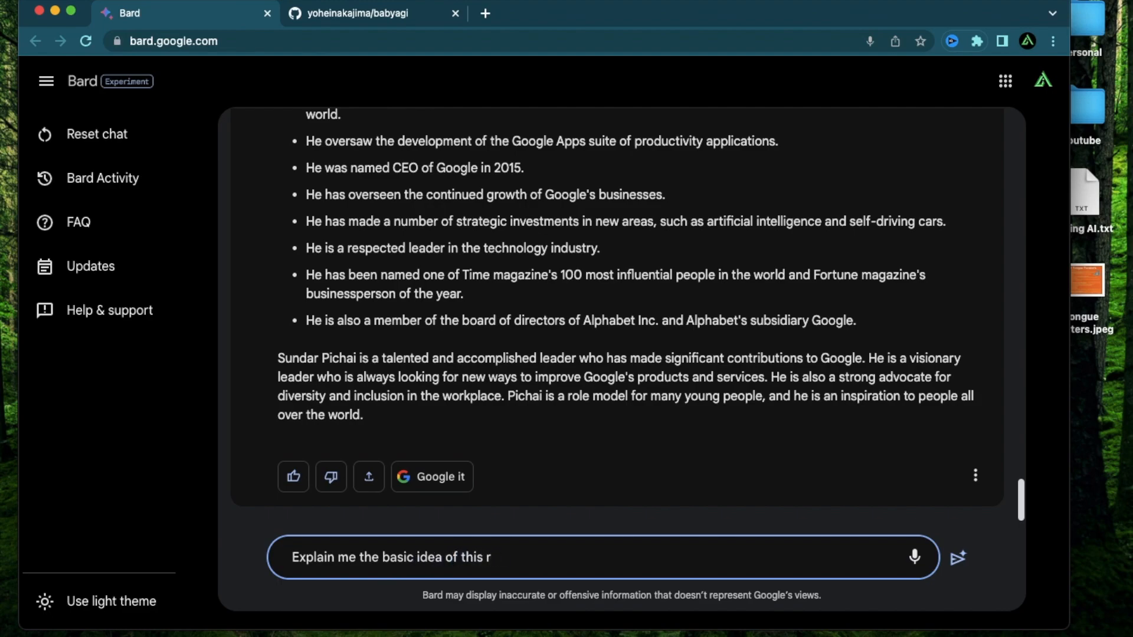
pyautogui.write('epo - https://github.com/yoheinakajima/babyagi')
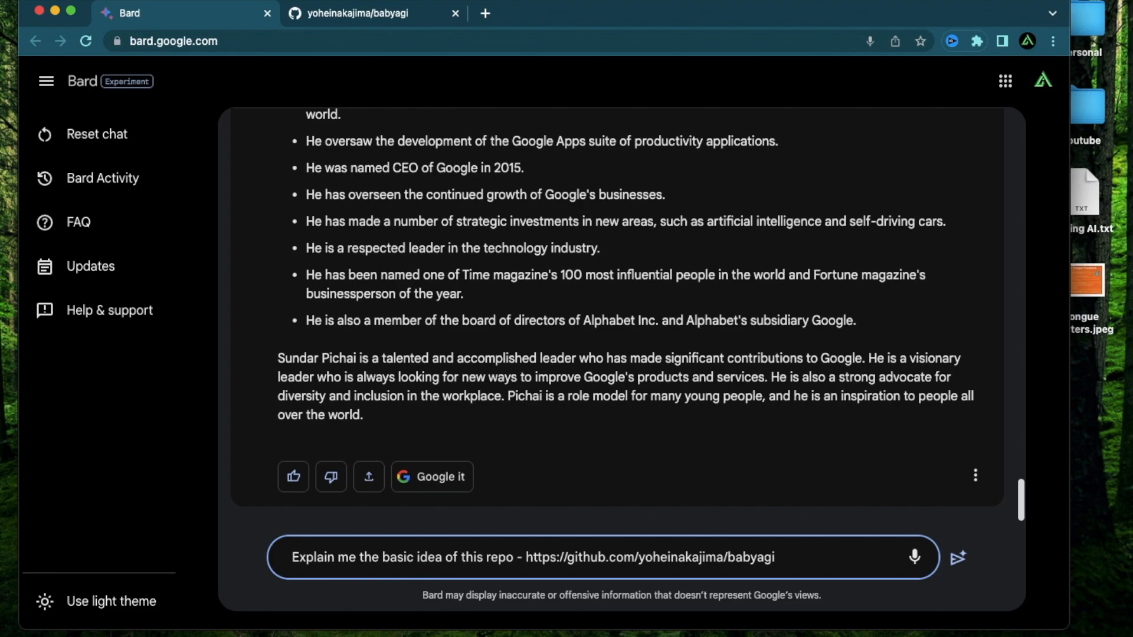
pyautogui.click(958, 557)
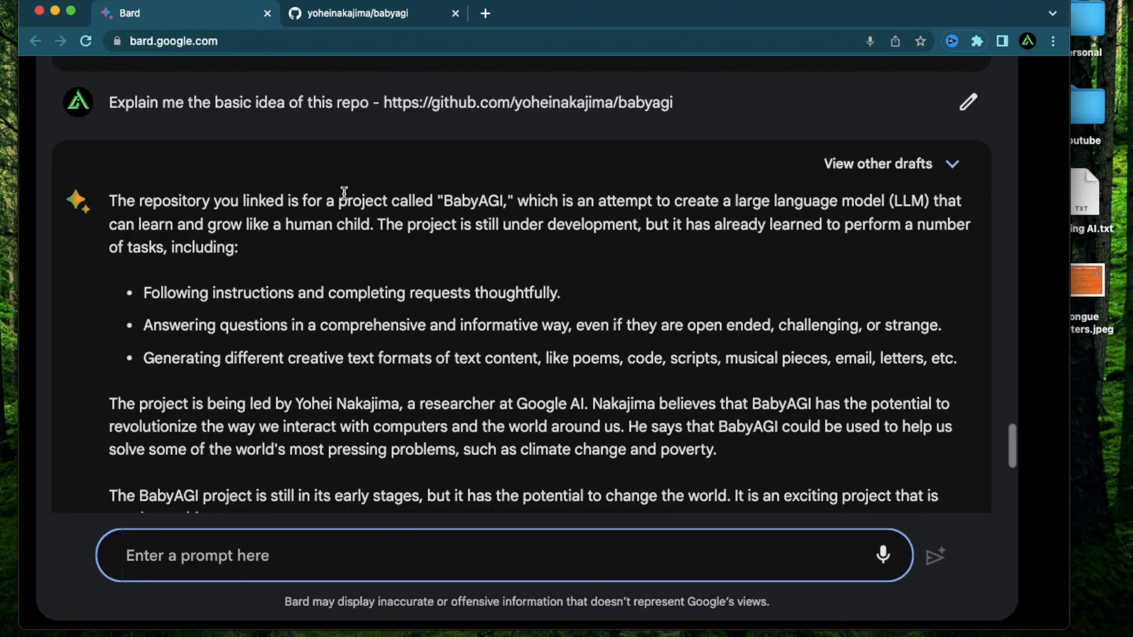
pyautogui.moveTo(533, 193)
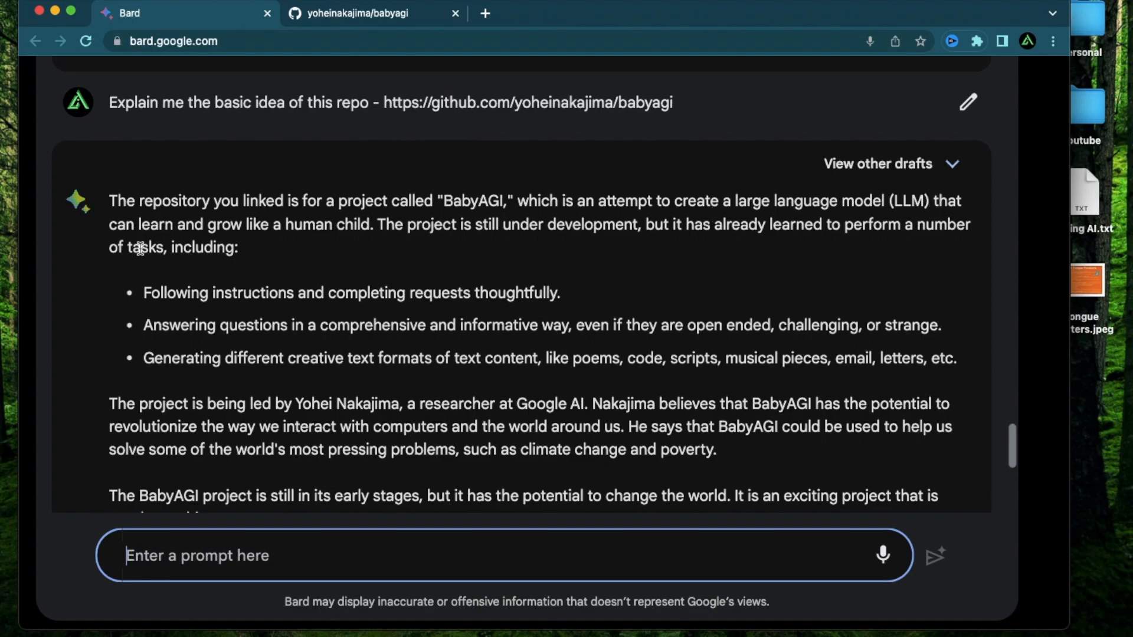
pyautogui.moveTo(423, 243)
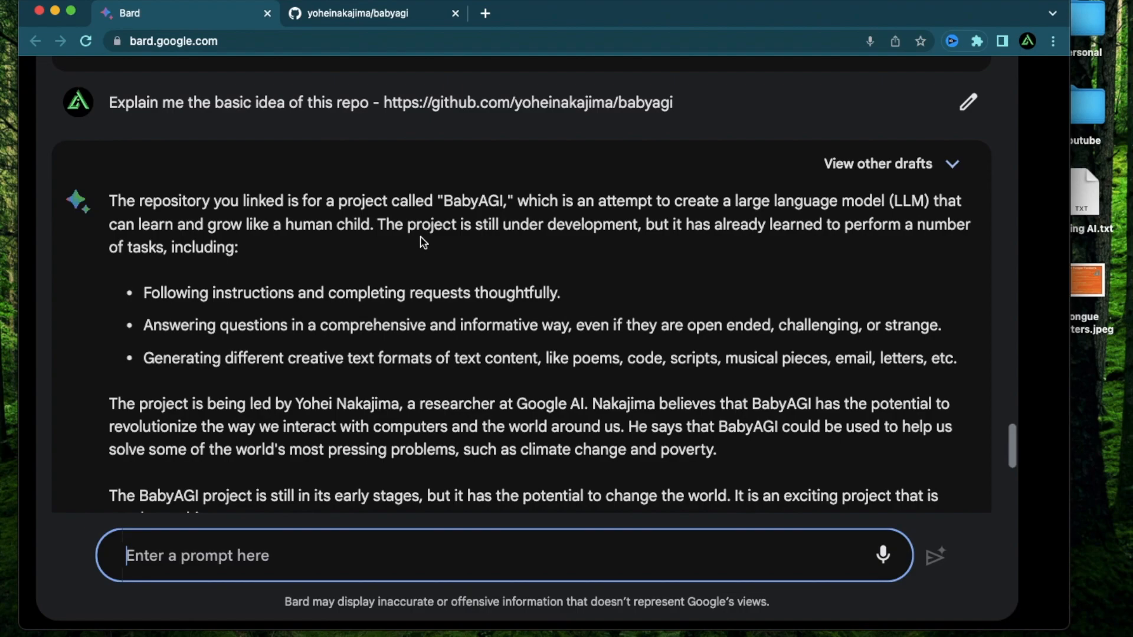
pyautogui.scroll(-3)
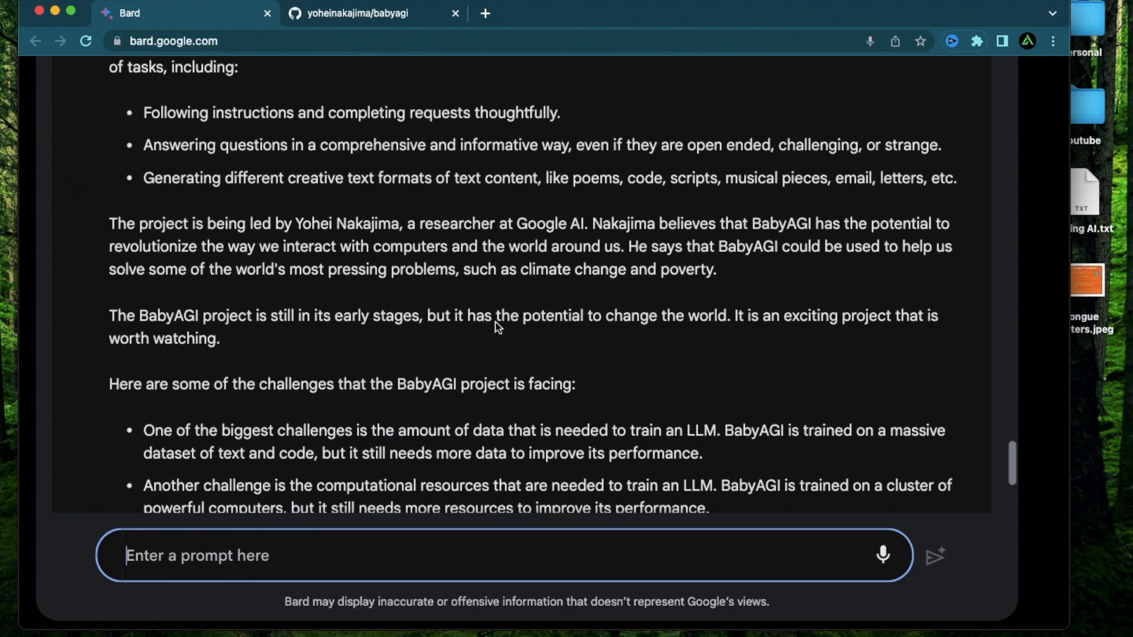
pyautogui.scroll(3)
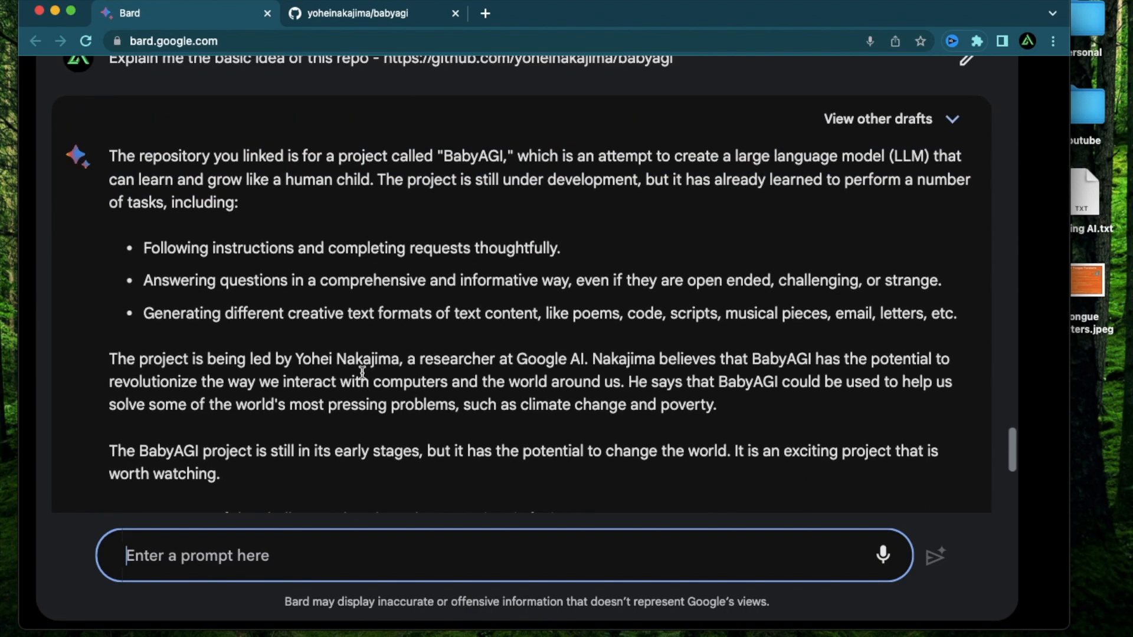
# Step: Open babycoder/babycoder.py in the babyagi repository and read past the API key setup
pyautogui.scroll(3)
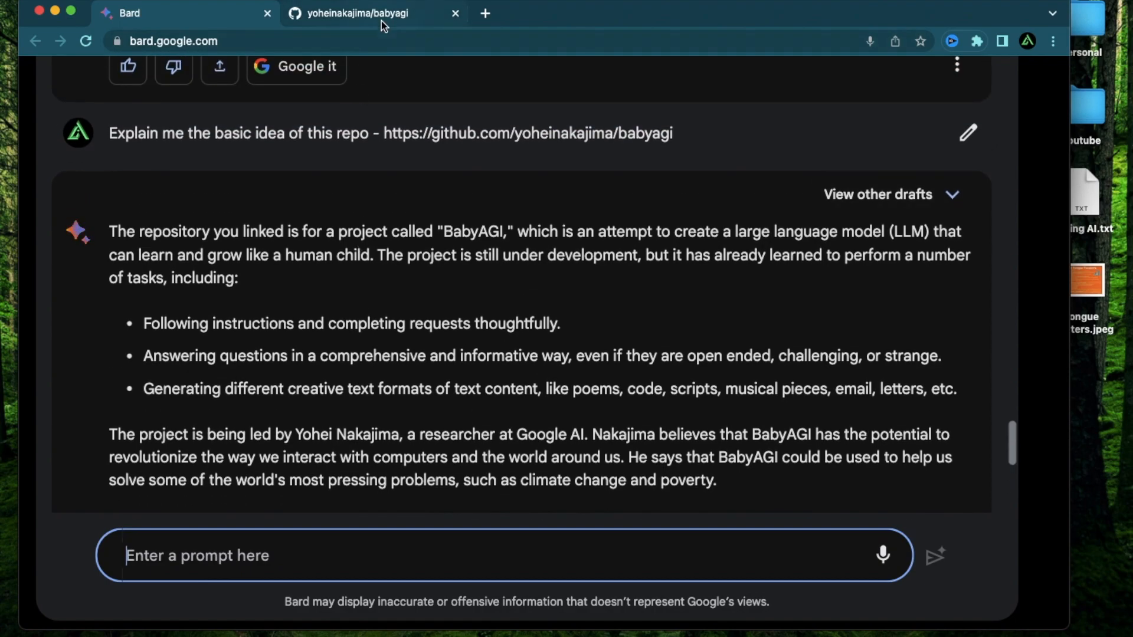
pyautogui.click(354, 13)
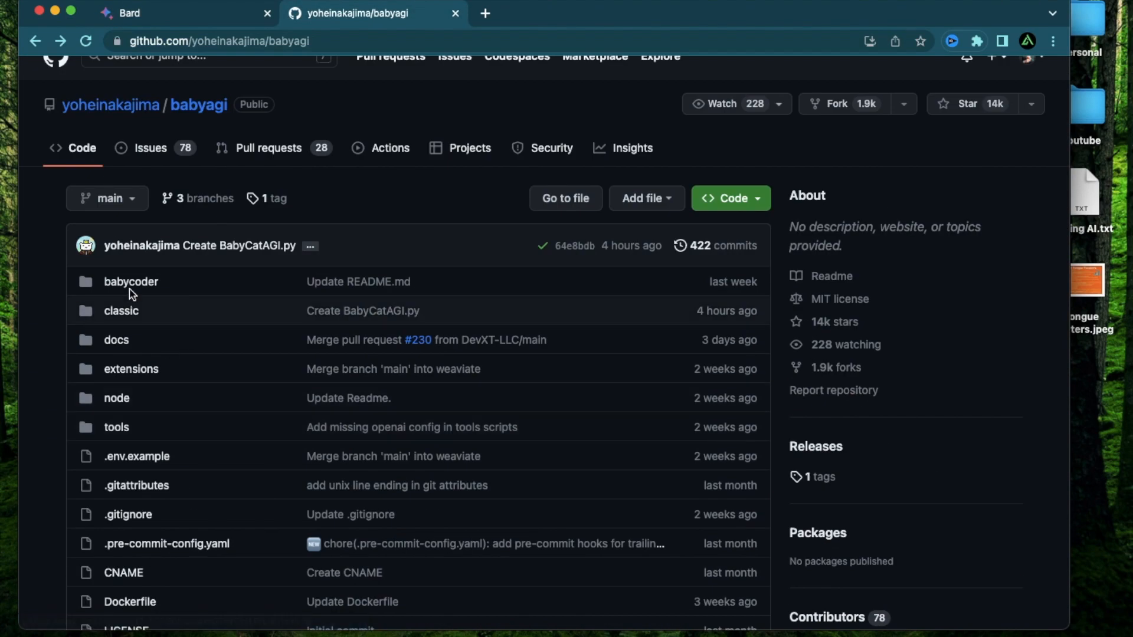
pyautogui.moveTo(131, 282)
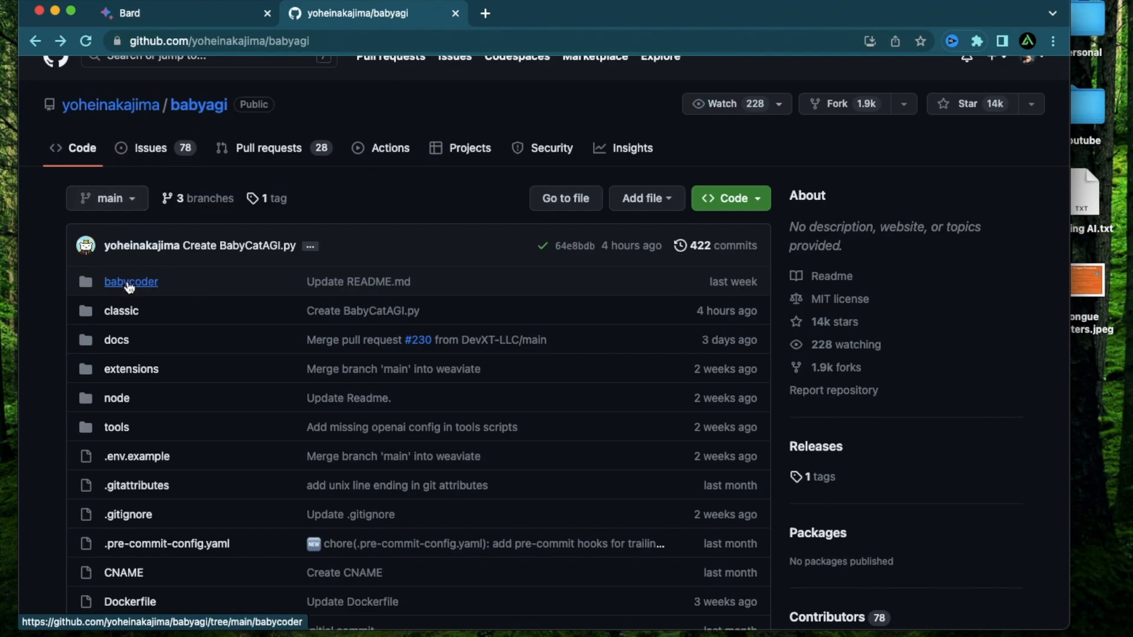
pyautogui.click(131, 281)
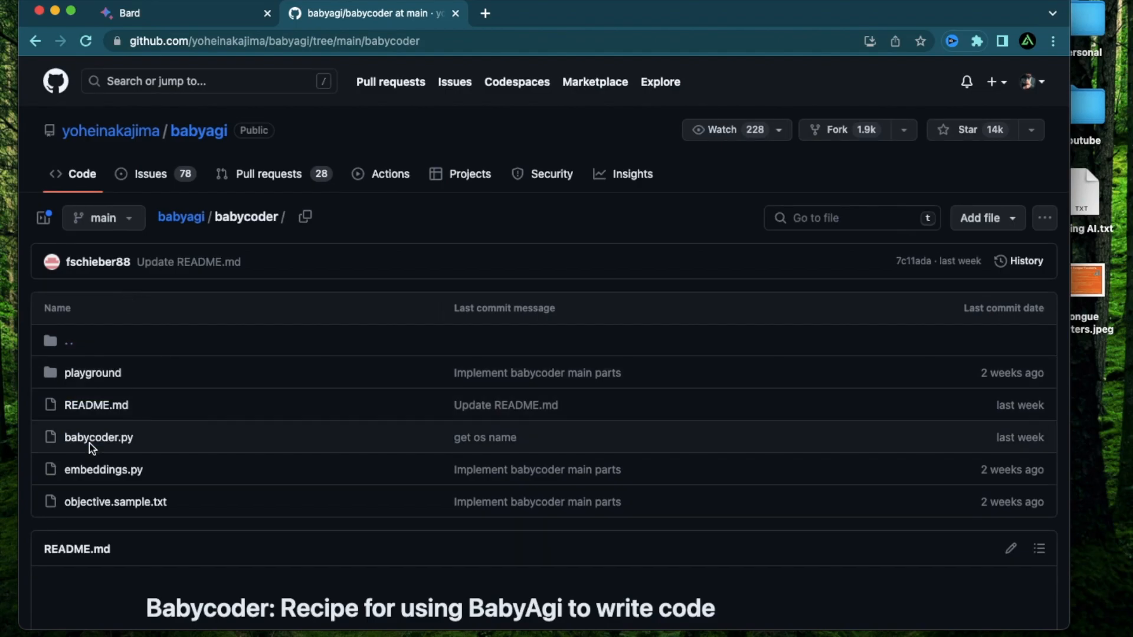
pyautogui.click(98, 437)
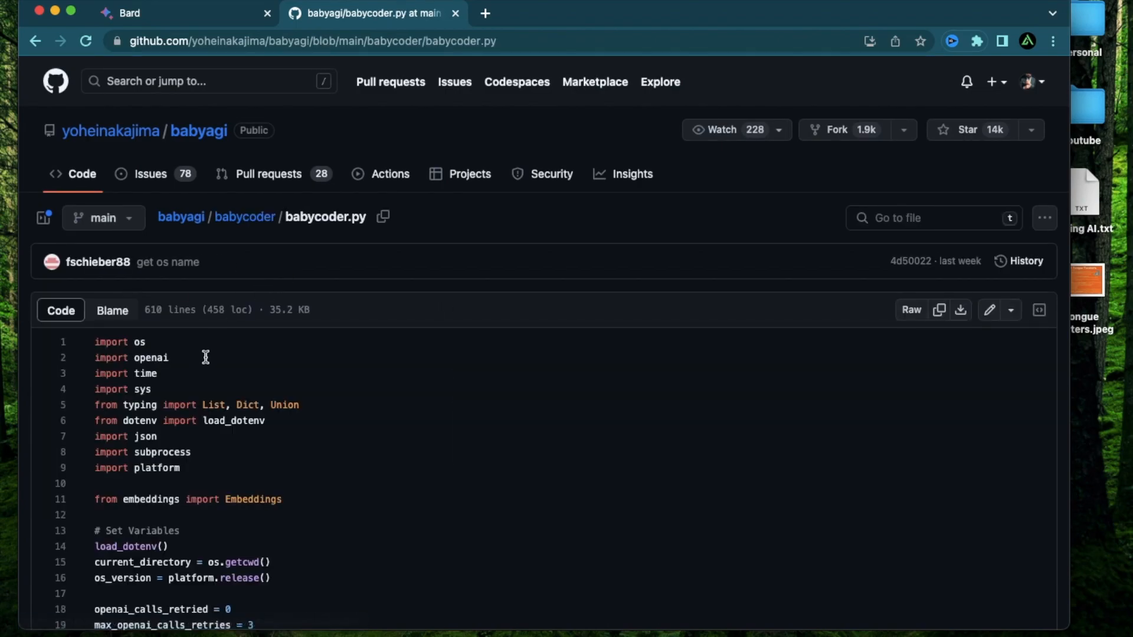
pyautogui.scroll(-3)
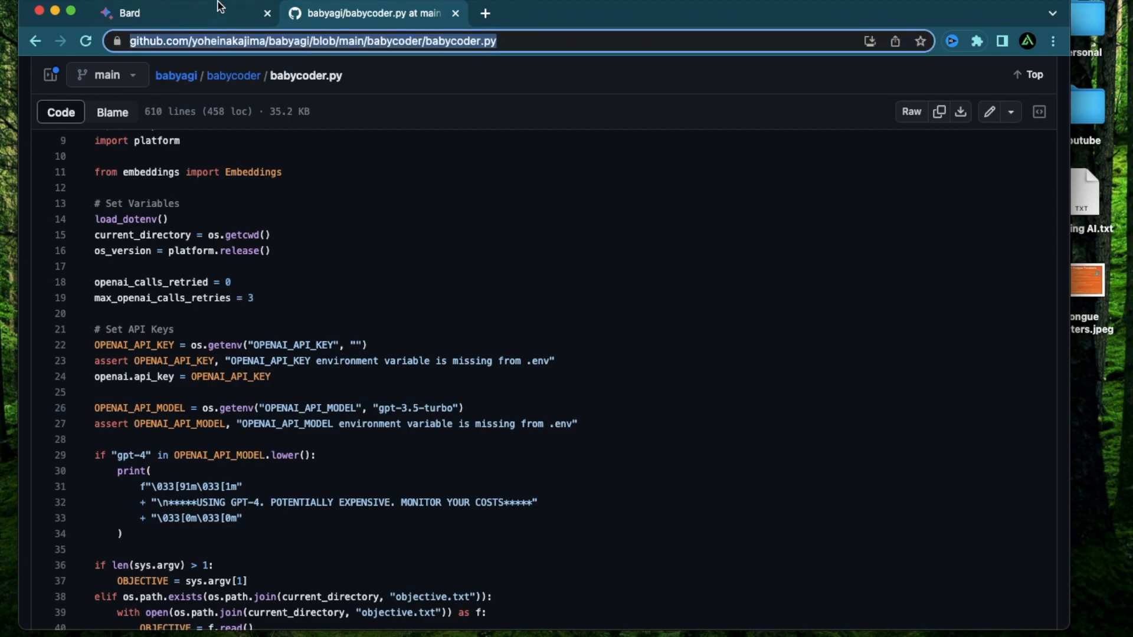
# Step: Ask Bard 'Explain me whats happening here -' about the babycoder.py file
pyautogui.click(130, 13)
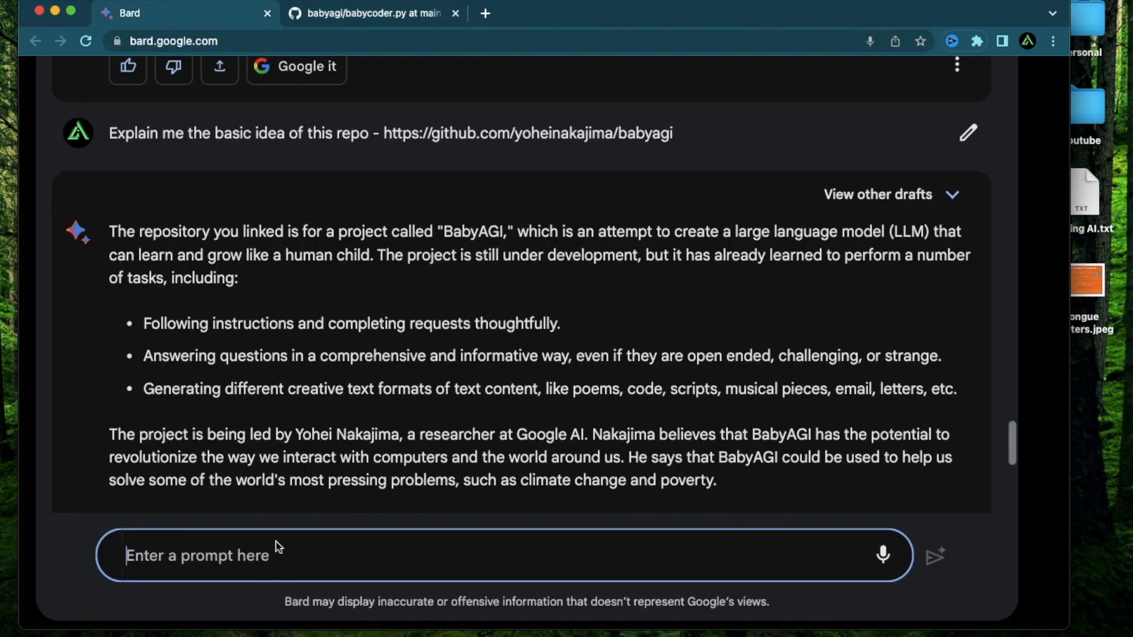
pyautogui.write('Explain')
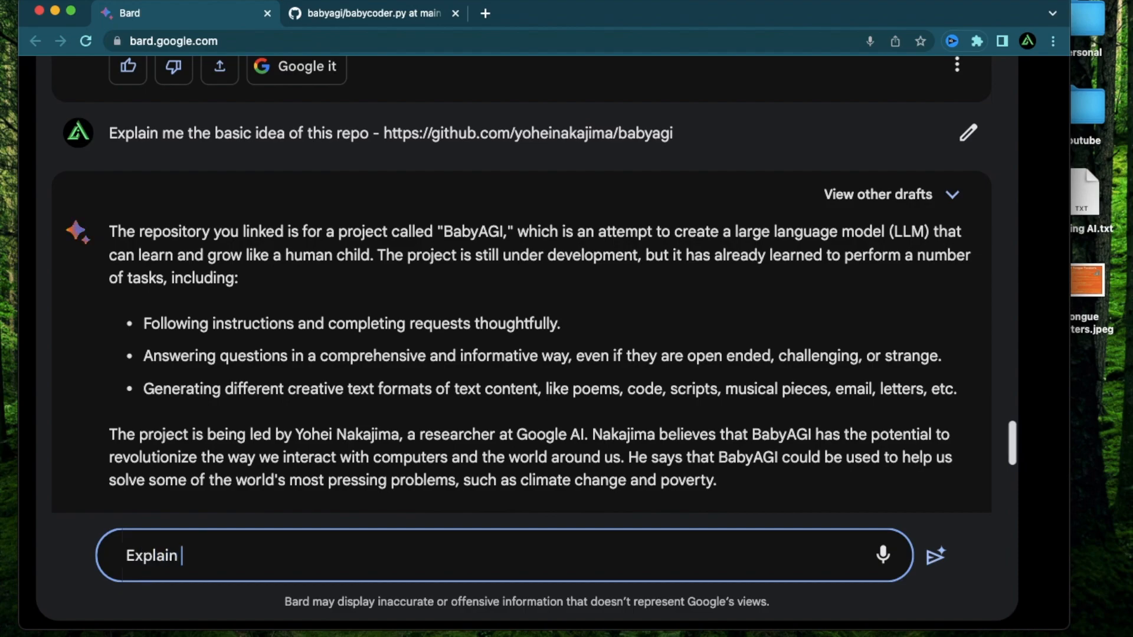
pyautogui.write('me whats hap')
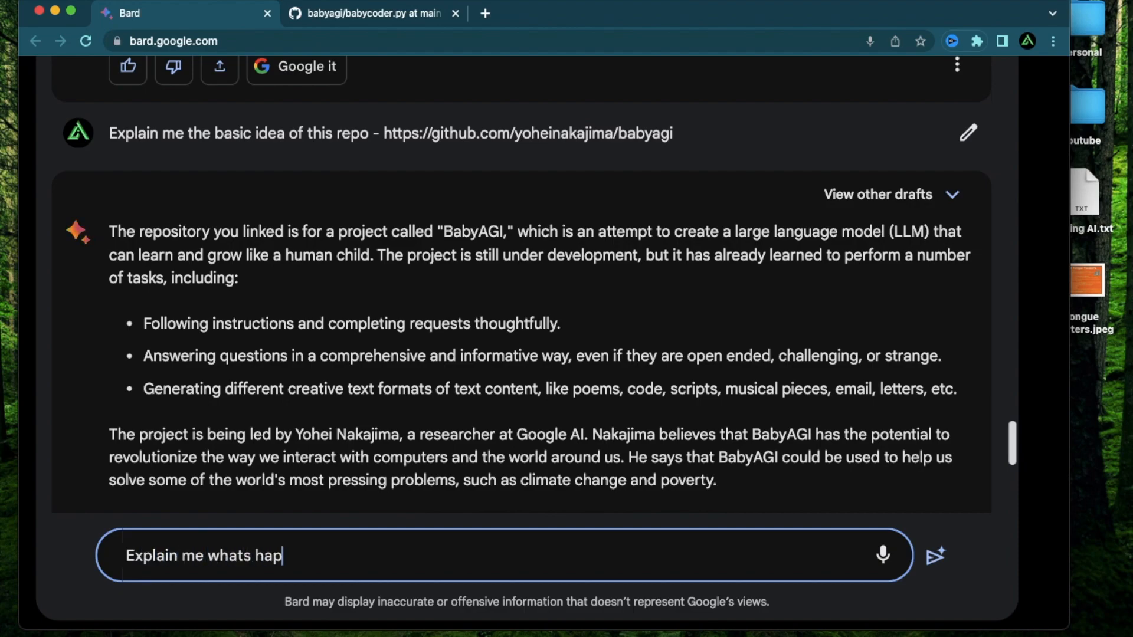
pyautogui.write('pening here -')
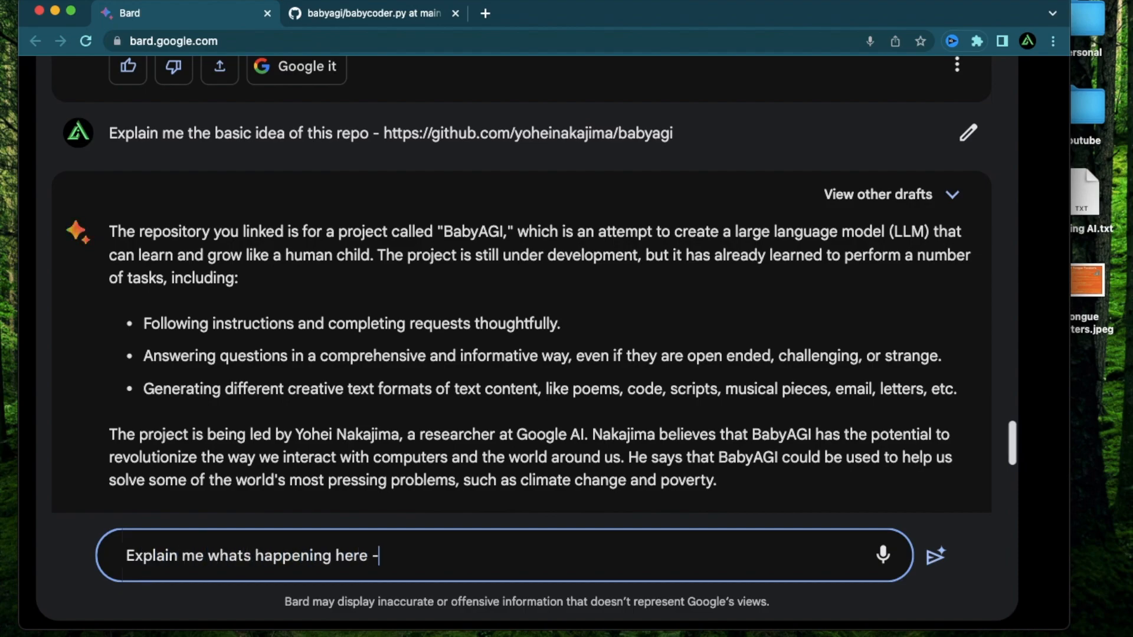
pyautogui.click(934, 554)
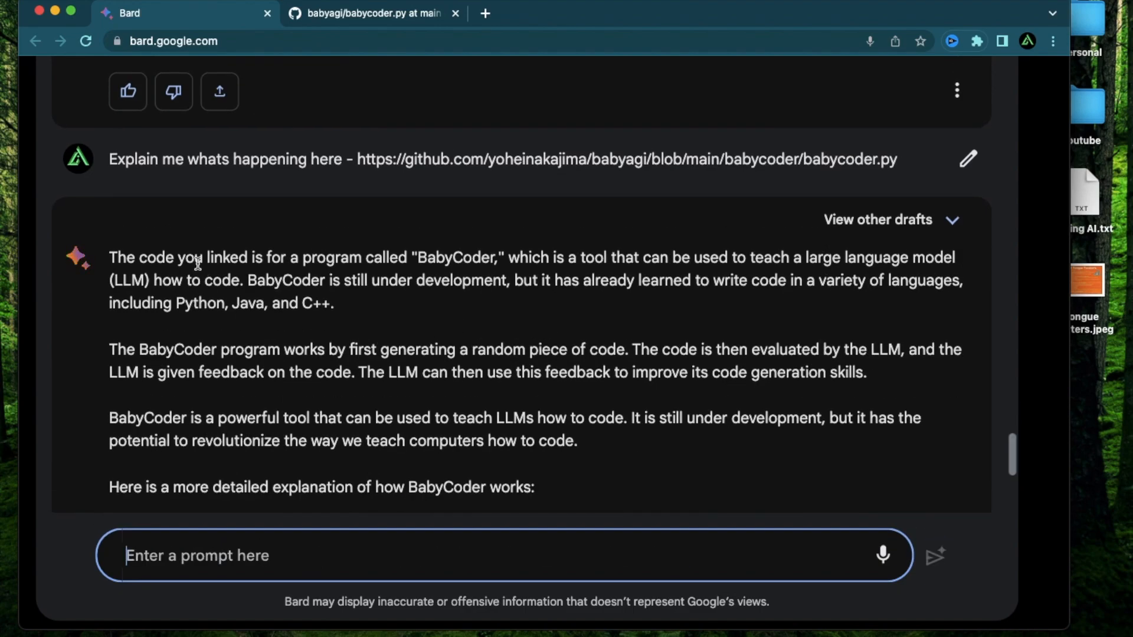
pyautogui.moveTo(563, 299)
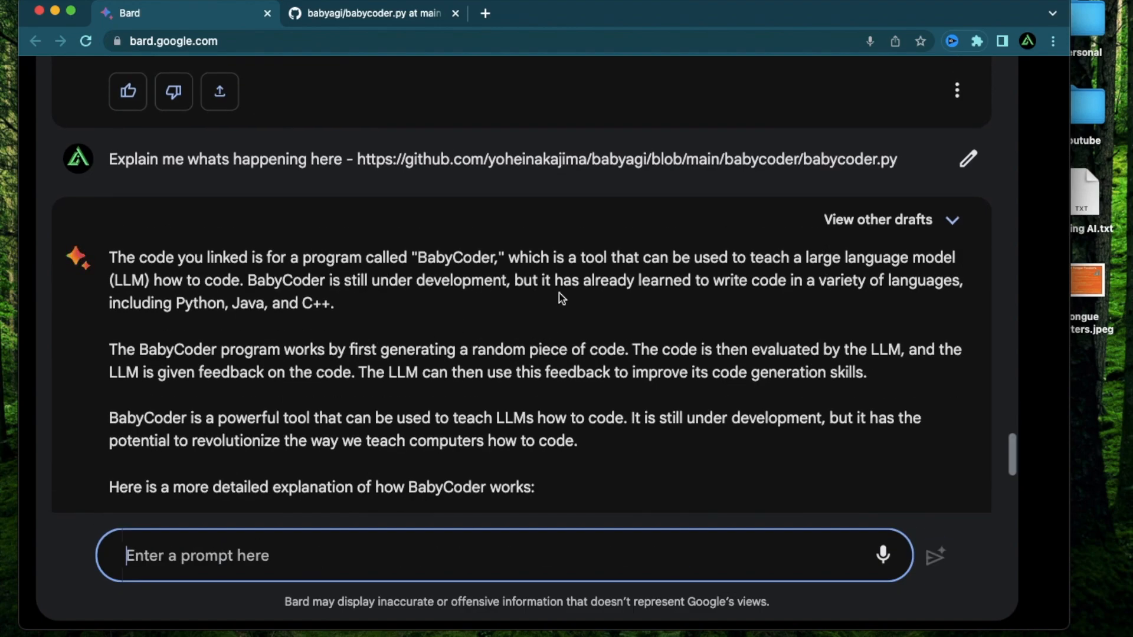
pyautogui.moveTo(681, 262)
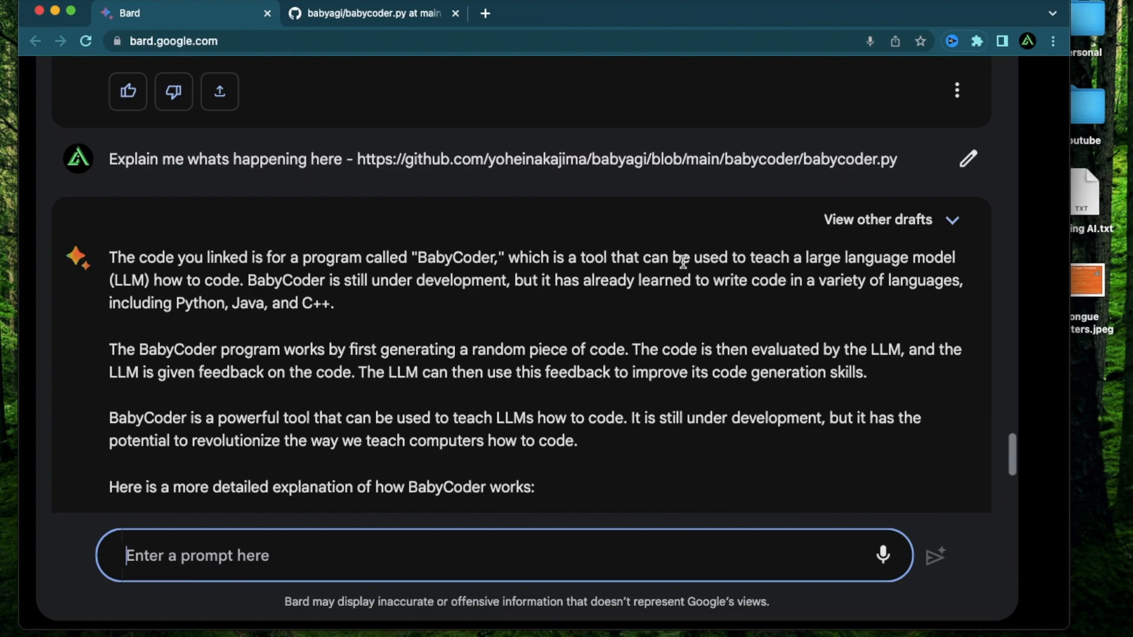
pyautogui.moveTo(302, 296)
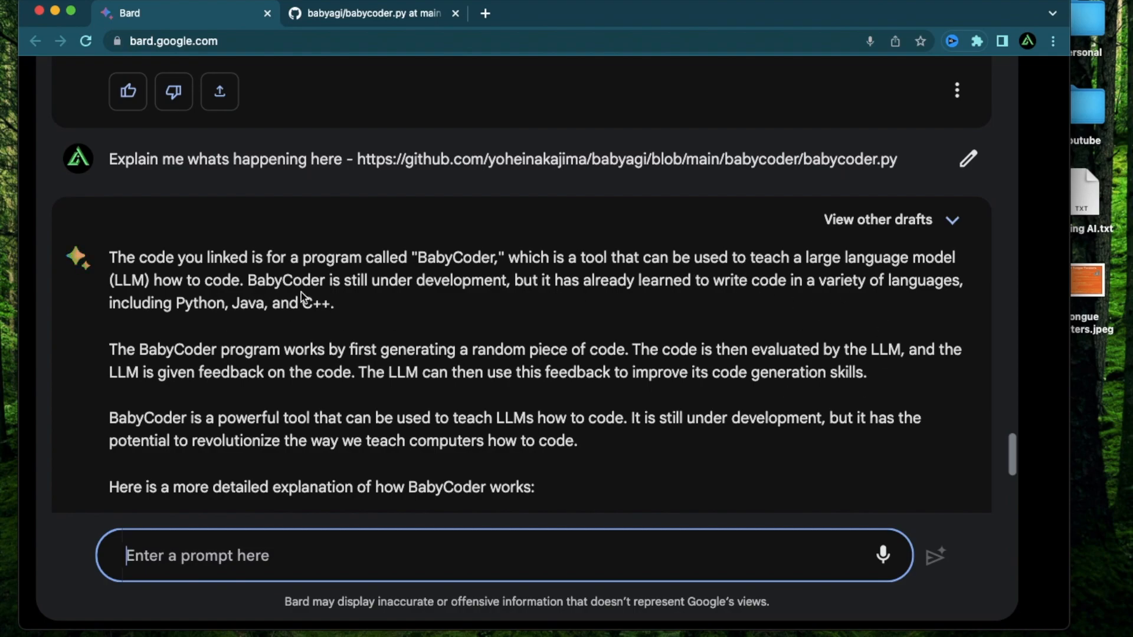
pyautogui.scroll(-3)
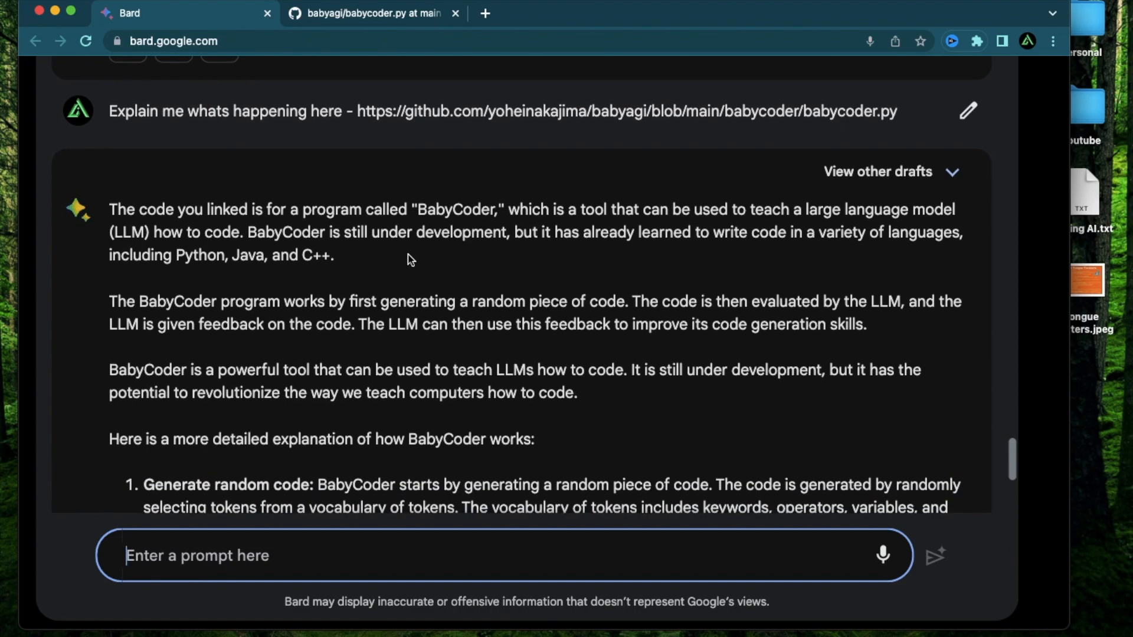
pyautogui.scroll(-3)
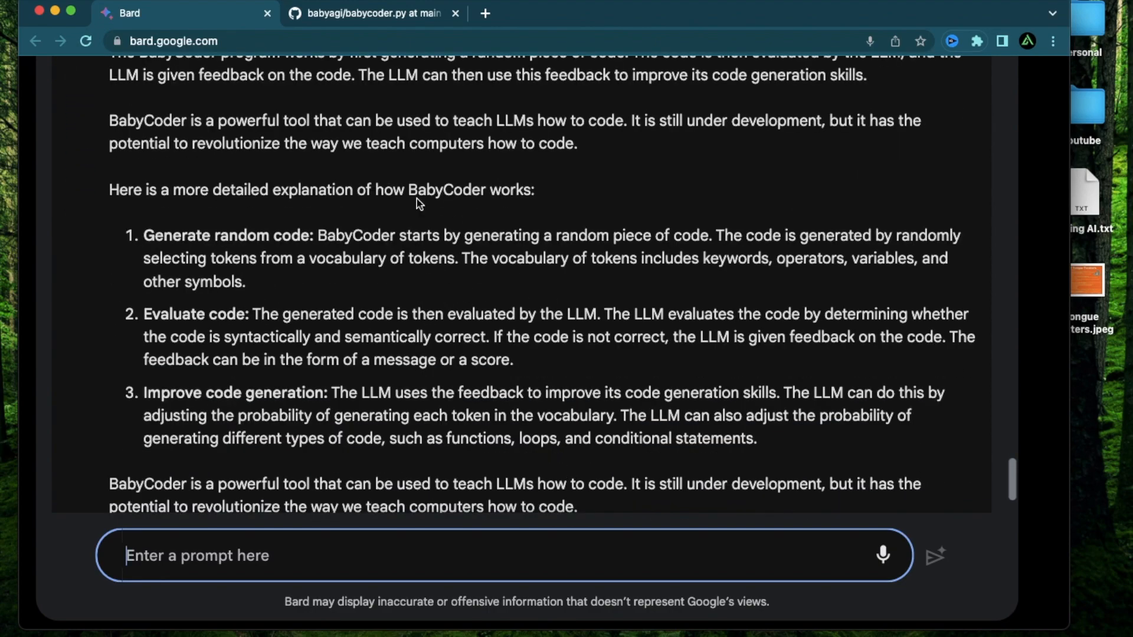
pyautogui.moveTo(446, 187)
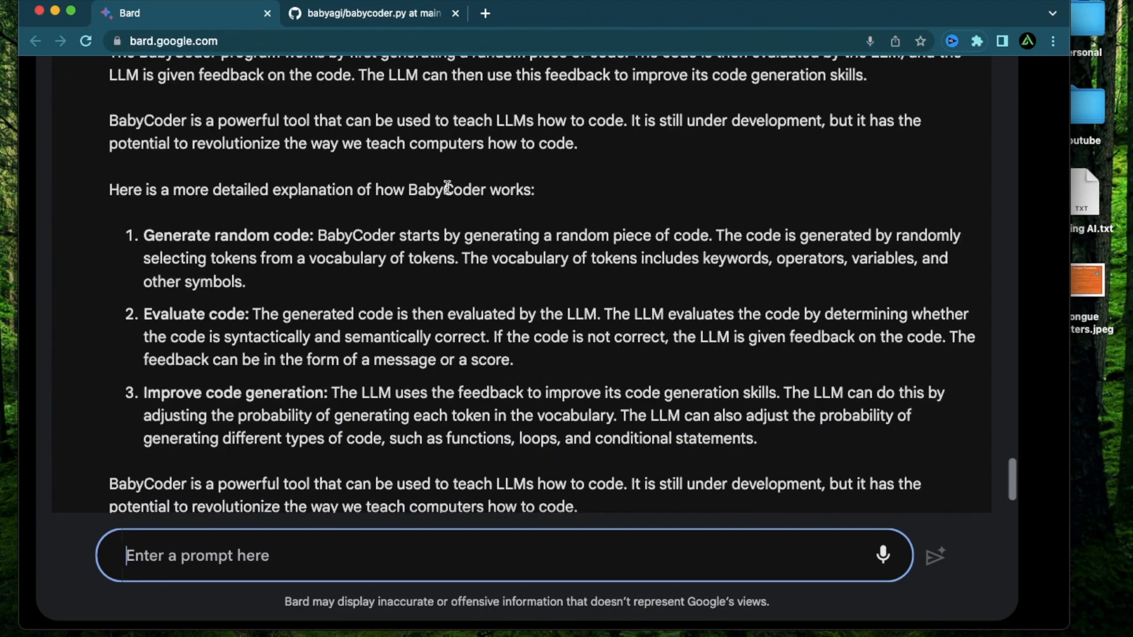
pyautogui.moveTo(182, 253)
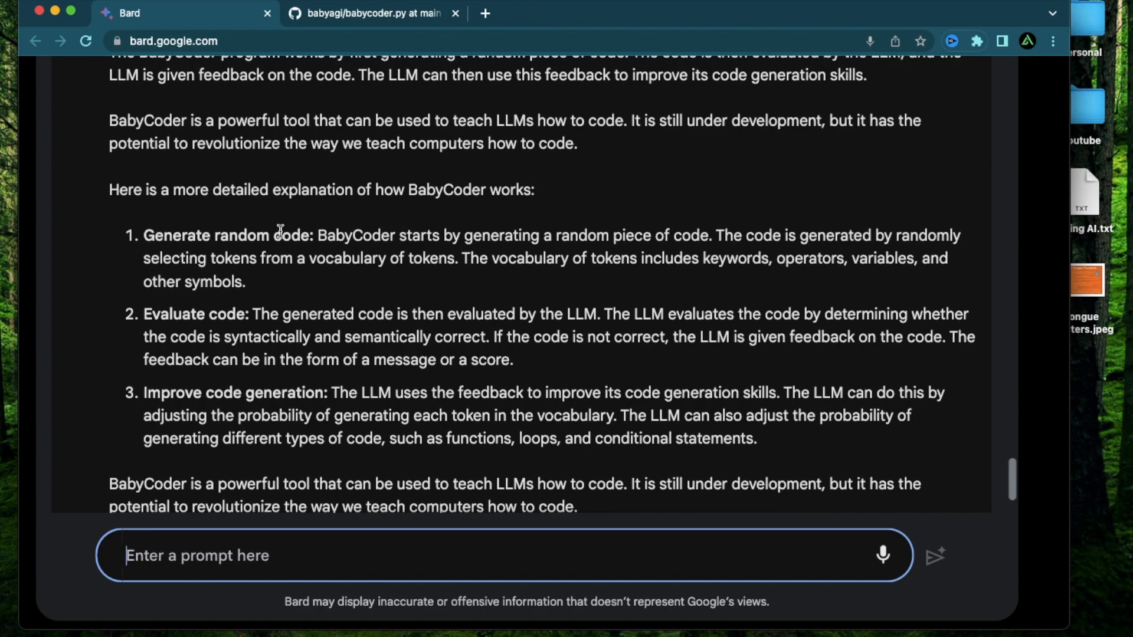
pyautogui.moveTo(517, 244)
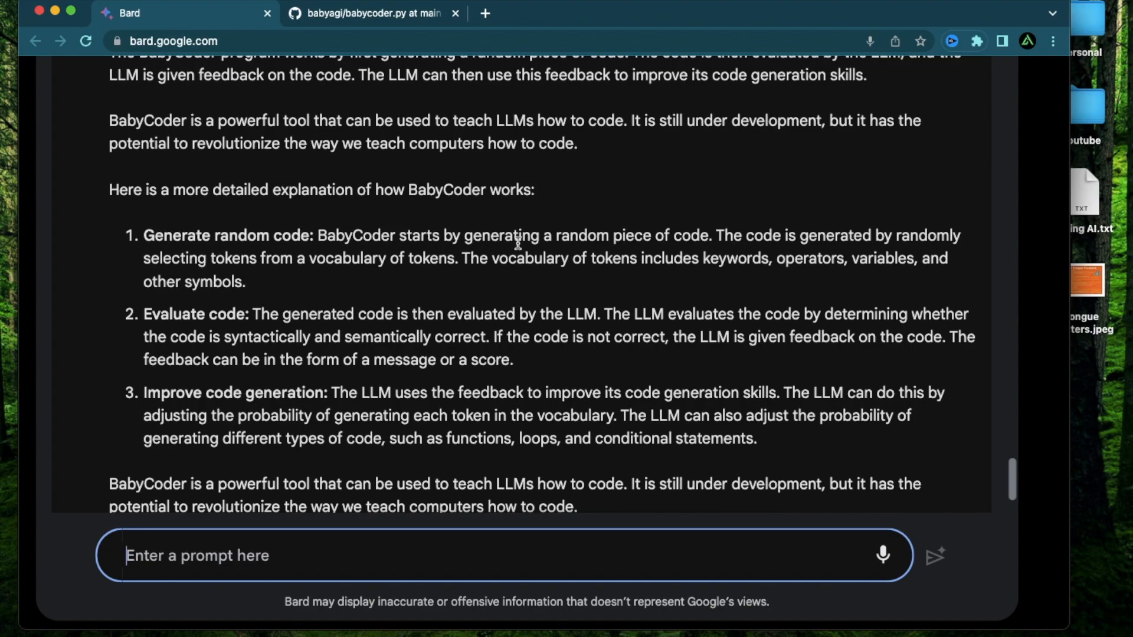
pyautogui.moveTo(802, 235)
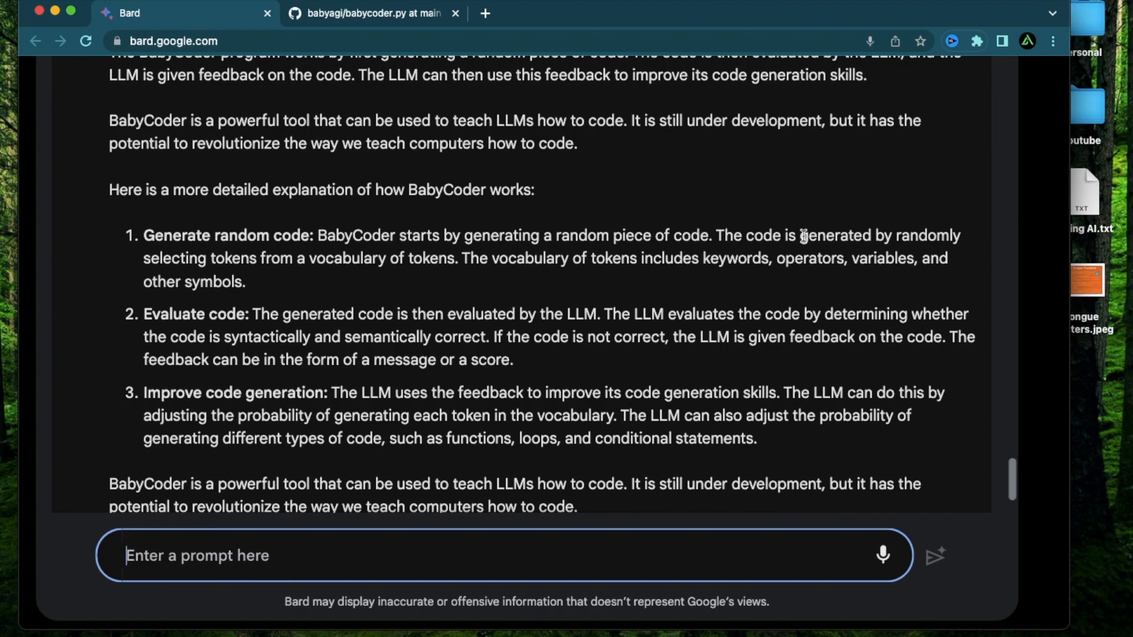
pyautogui.moveTo(249, 261)
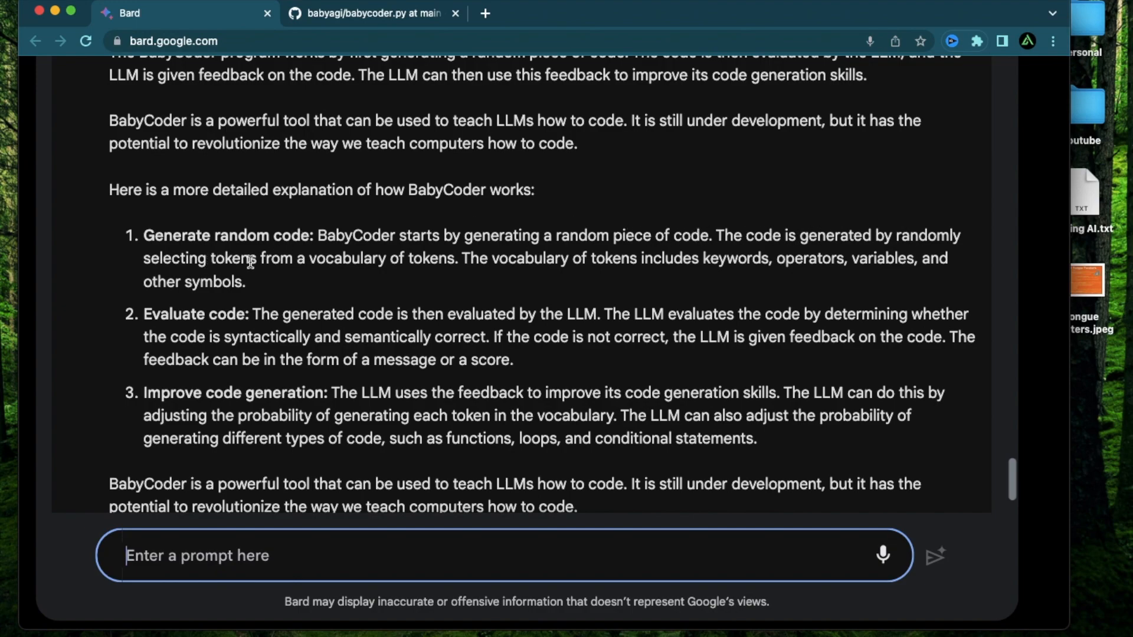
pyautogui.moveTo(470, 265)
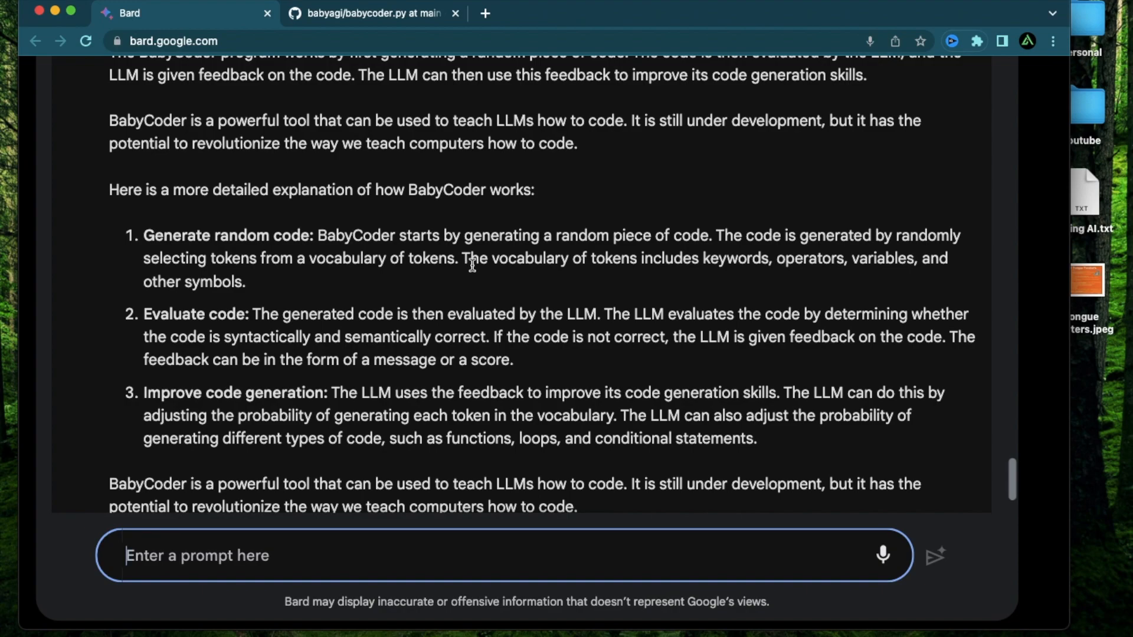
pyautogui.moveTo(769, 270)
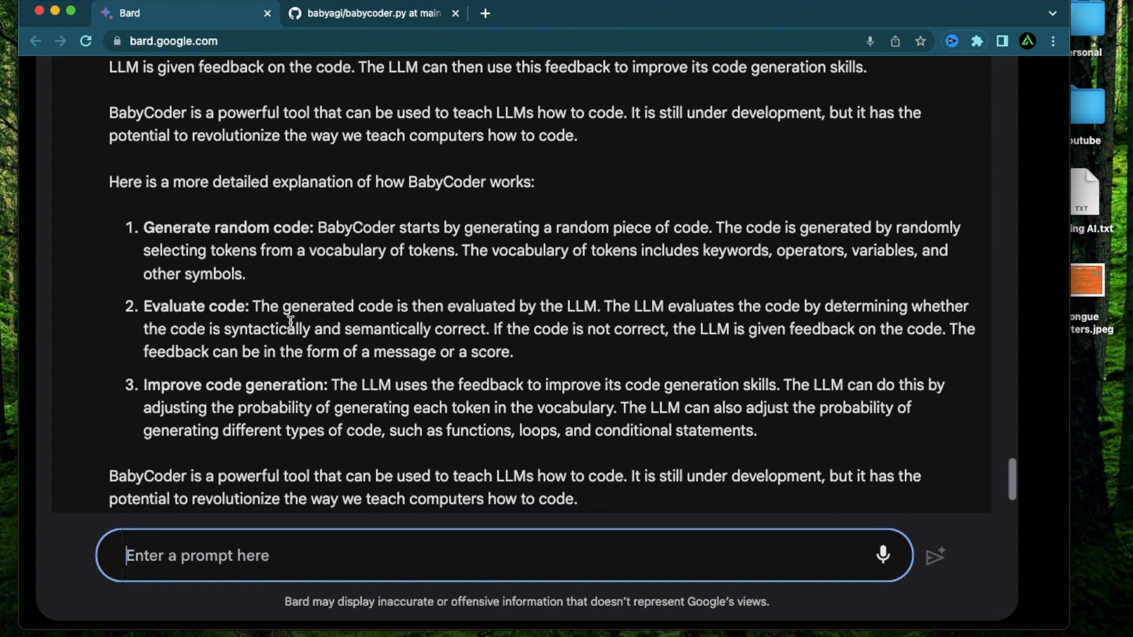
pyautogui.scroll(-3)
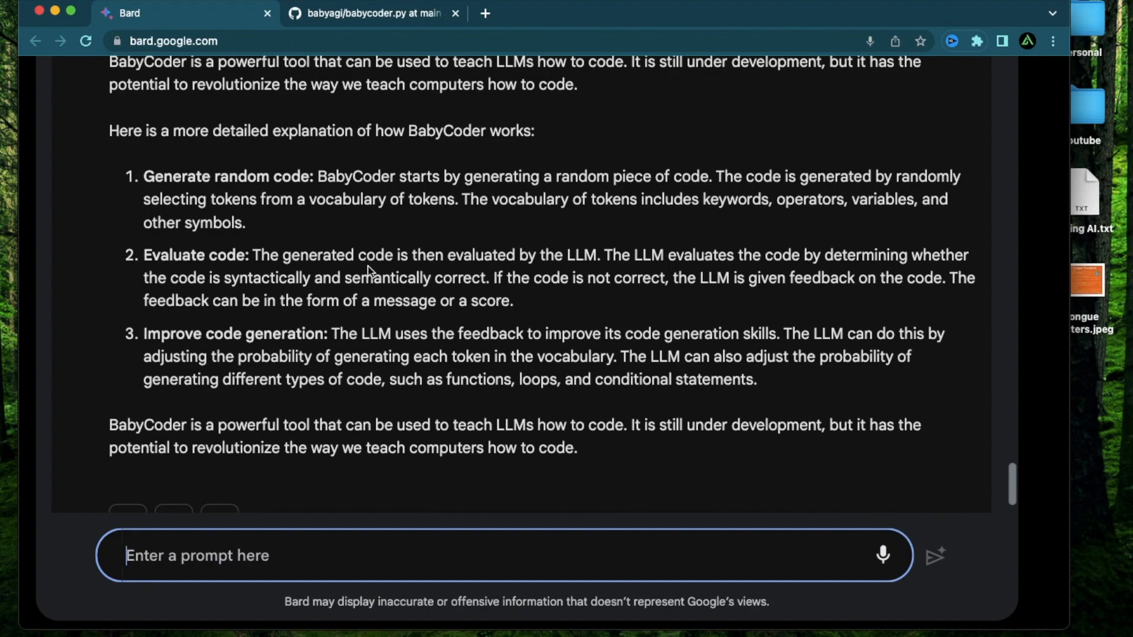
pyautogui.moveTo(685, 271)
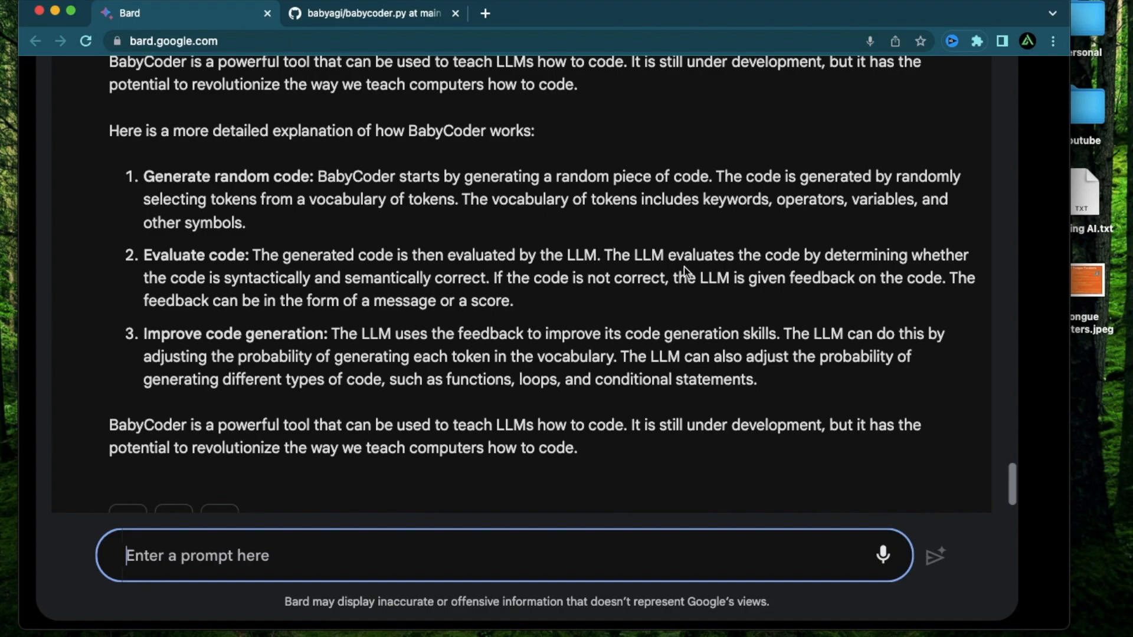
pyautogui.moveTo(879, 280)
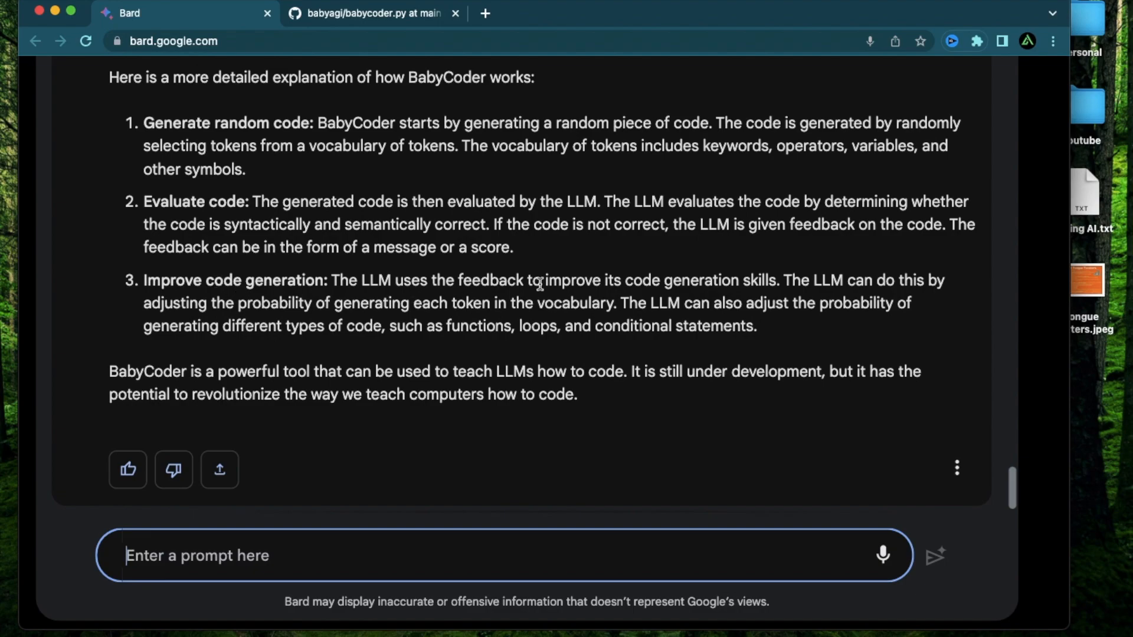
pyautogui.moveTo(747, 296)
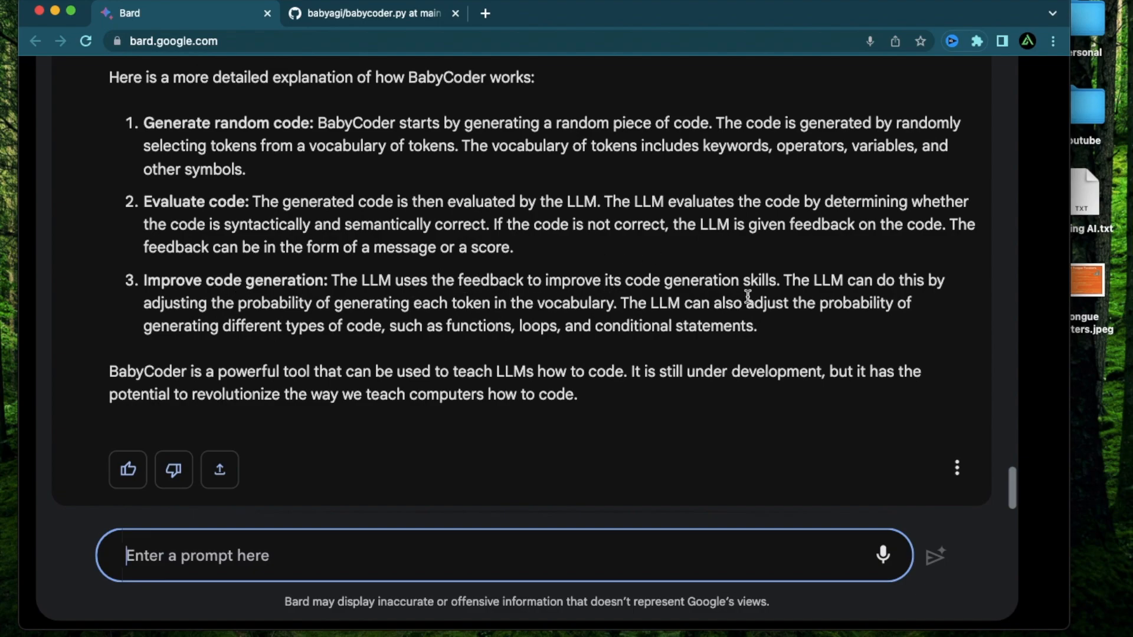
pyautogui.moveTo(364, 322)
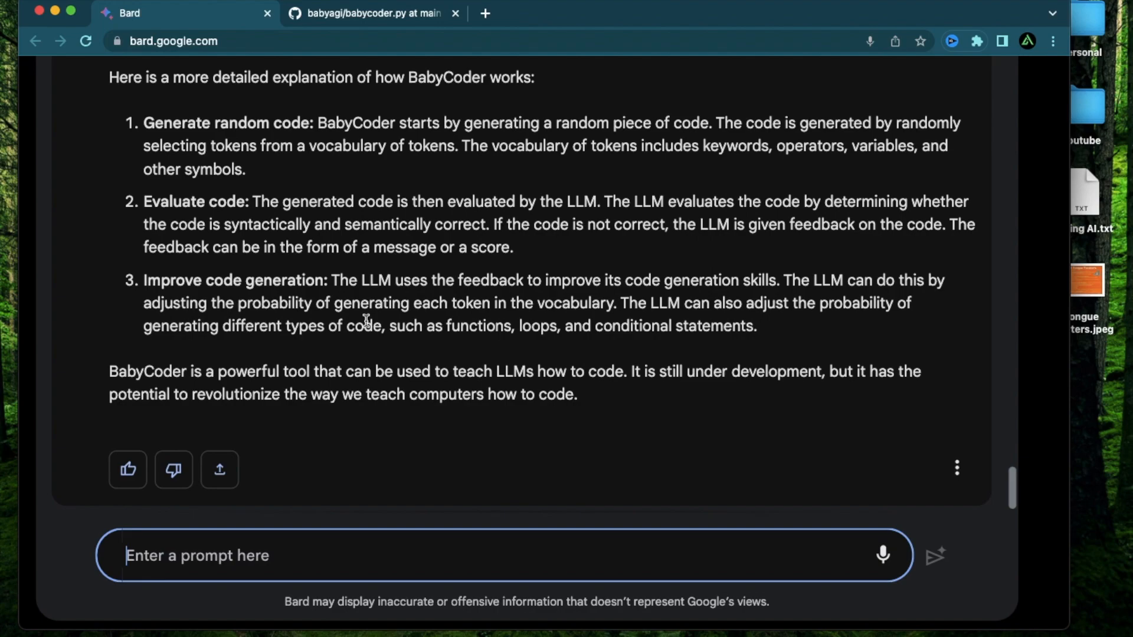
pyautogui.moveTo(460, 368)
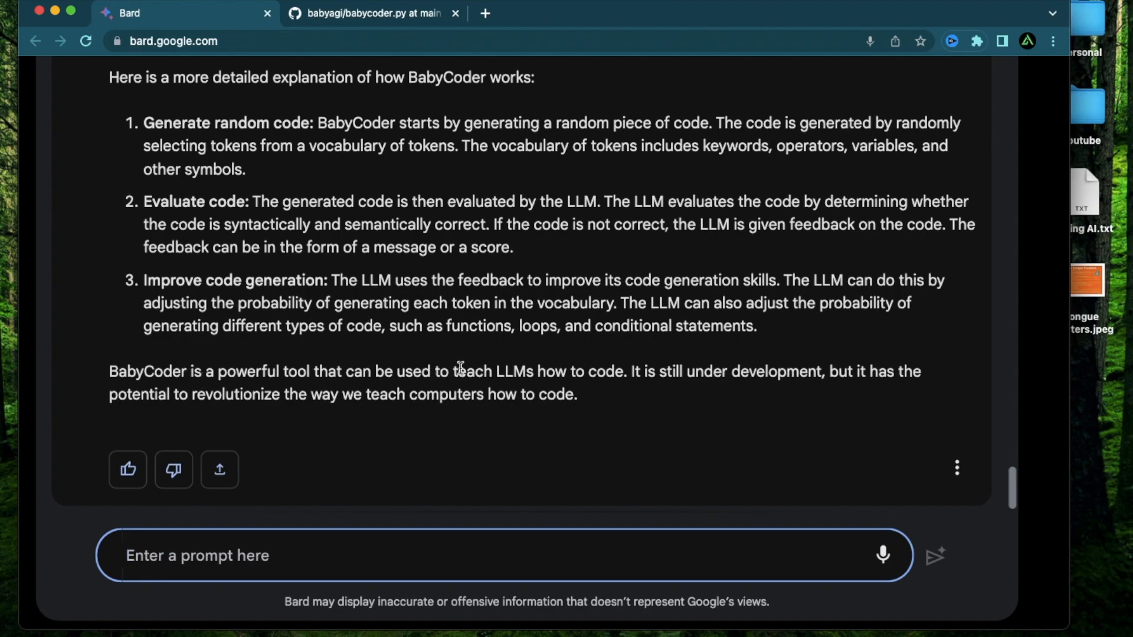
pyautogui.moveTo(625, 356)
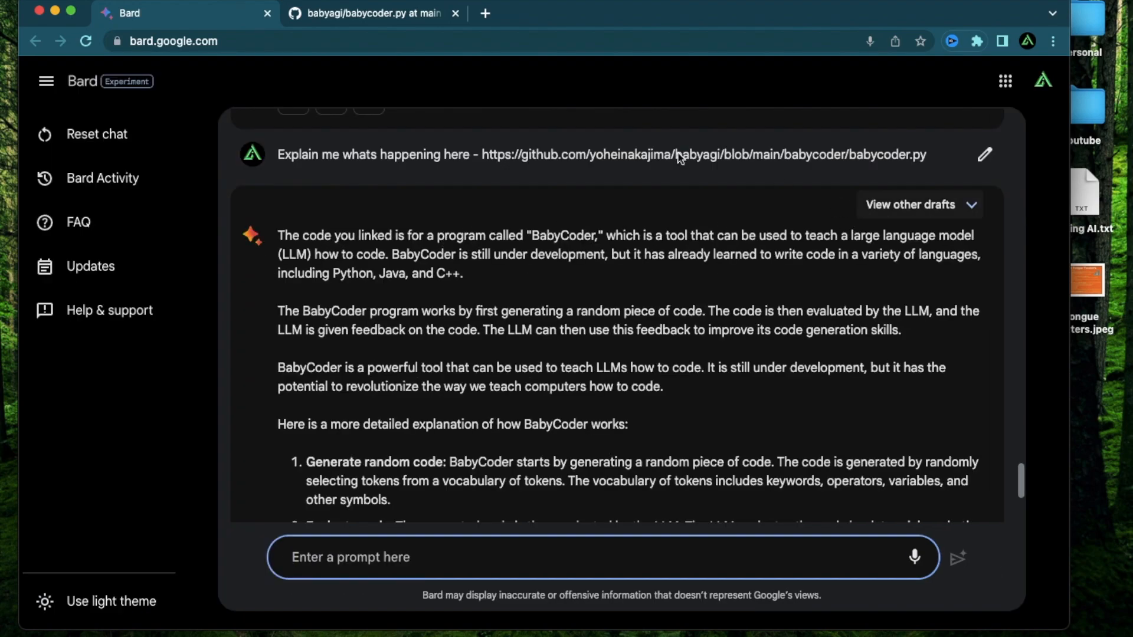
pyautogui.moveTo(389, 186)
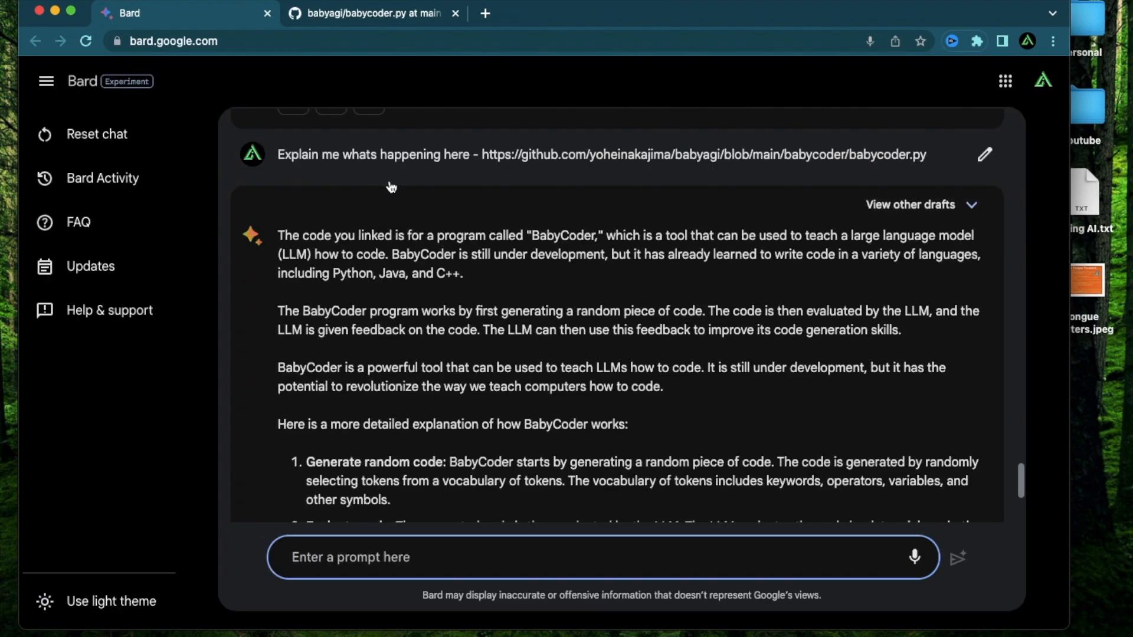
# Step: Go from babycoder.py back up to the babyagi repository root and open its Dockerfile
pyautogui.click(372, 13)
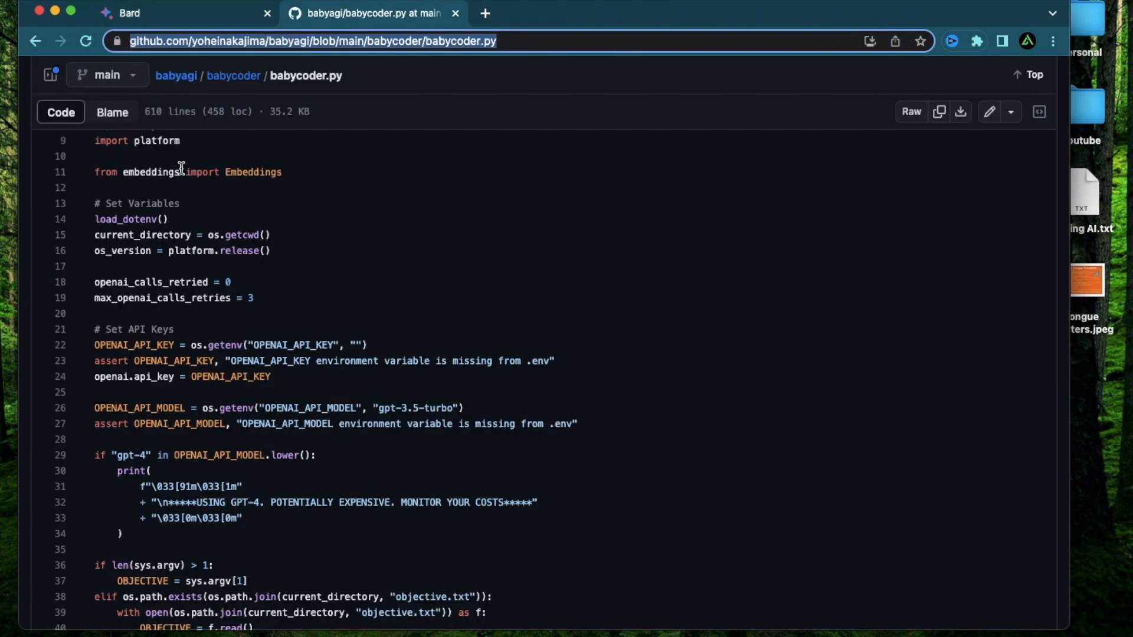
pyautogui.click(233, 75)
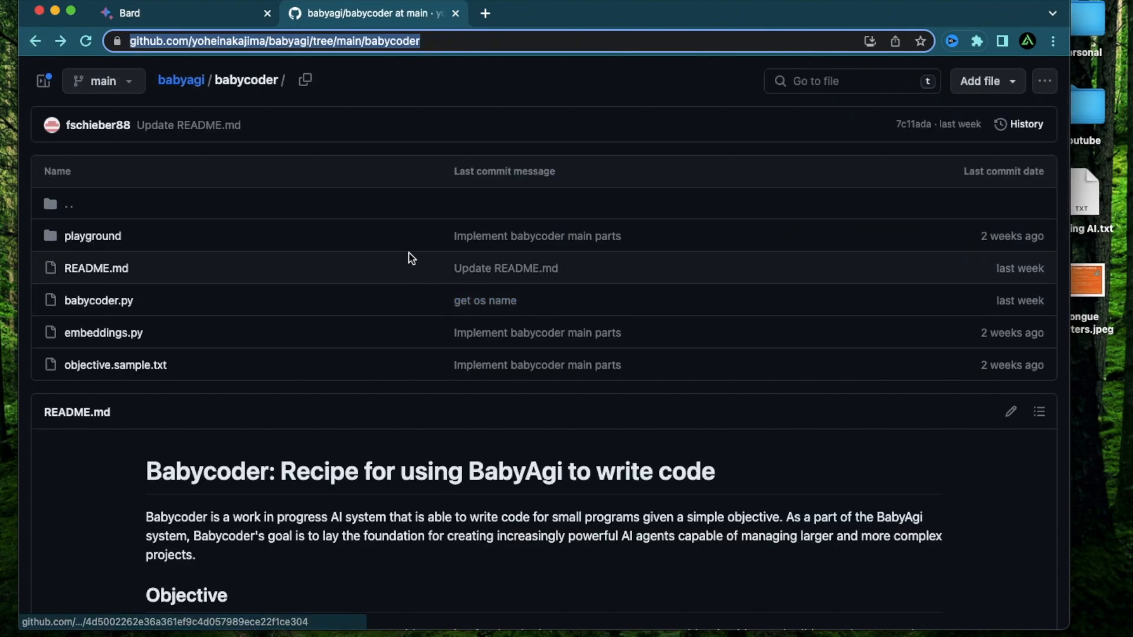
pyautogui.click(180, 79)
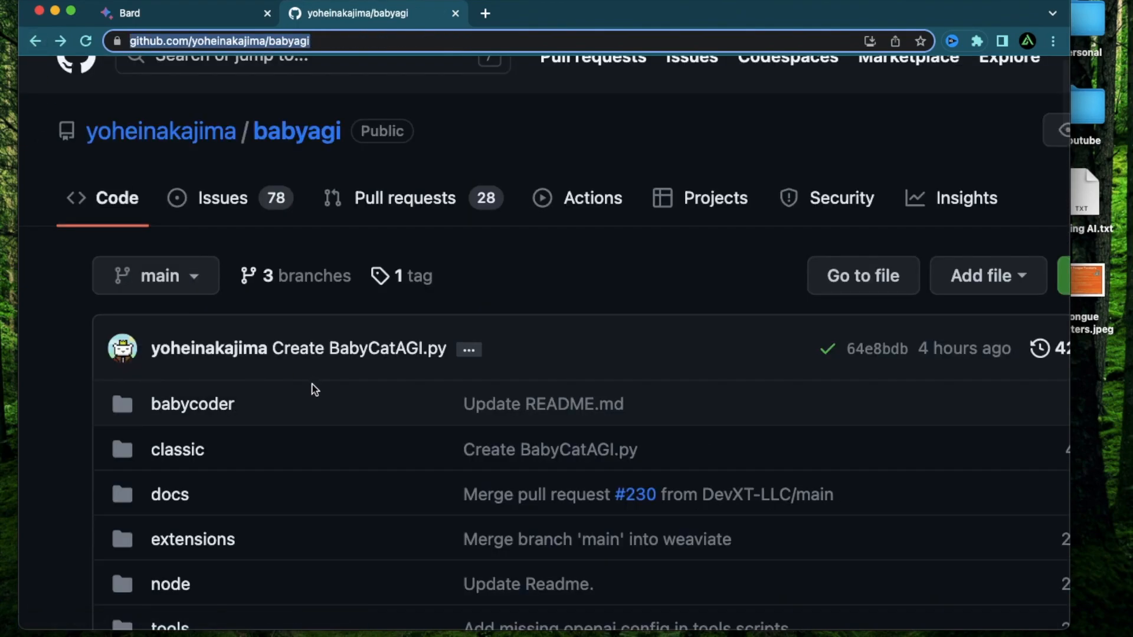
pyautogui.scroll(-3)
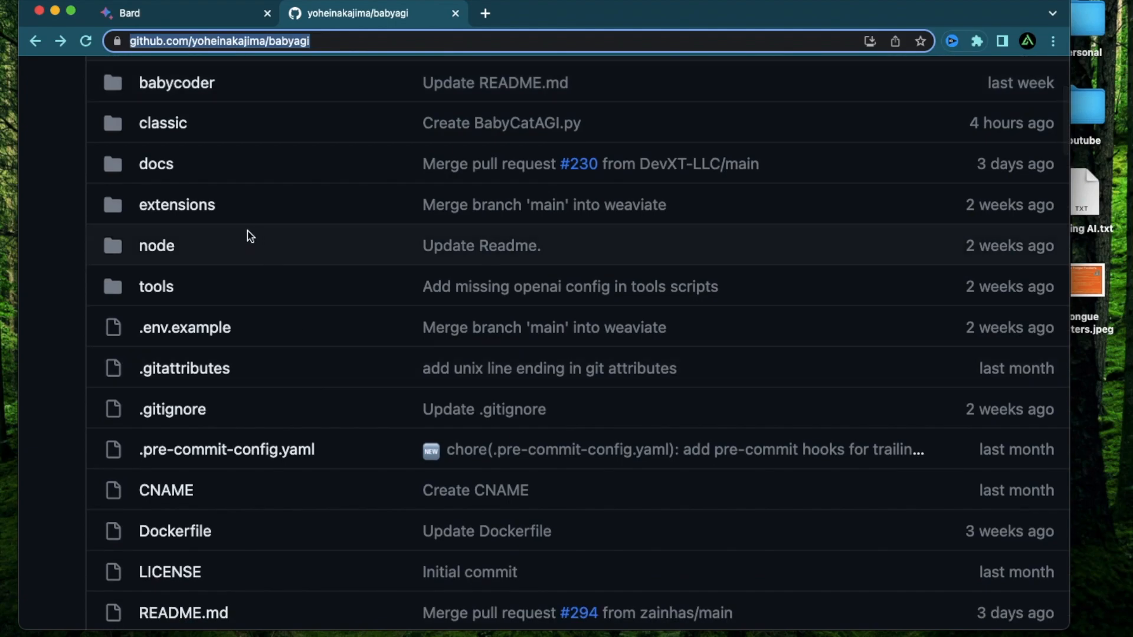
pyautogui.scroll(3)
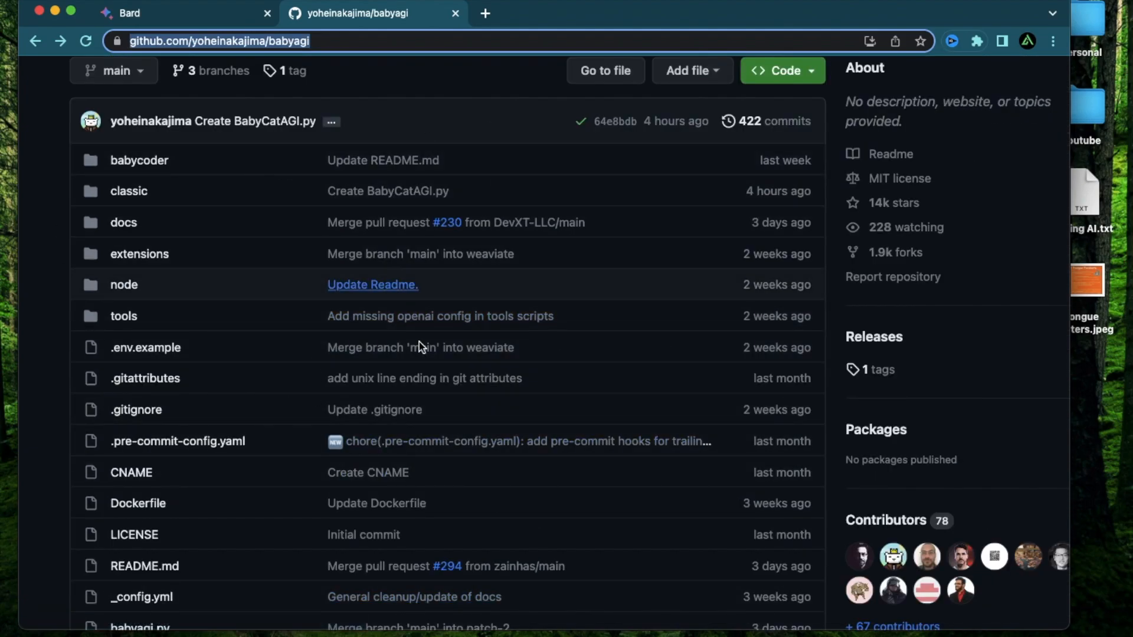
pyautogui.moveTo(227, 316)
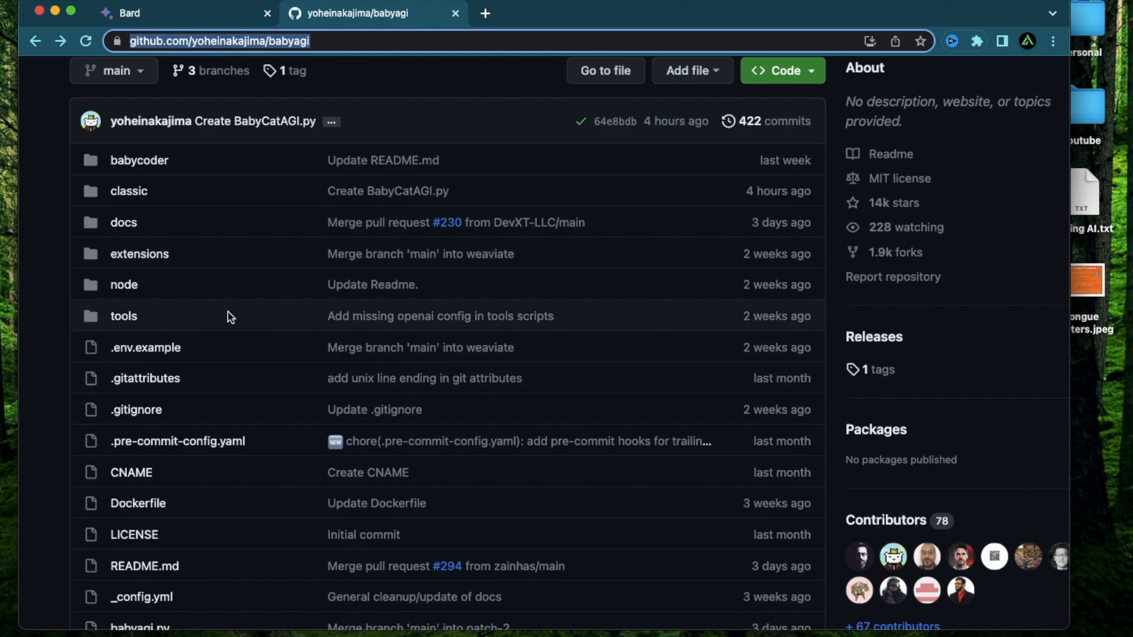
pyautogui.click(138, 502)
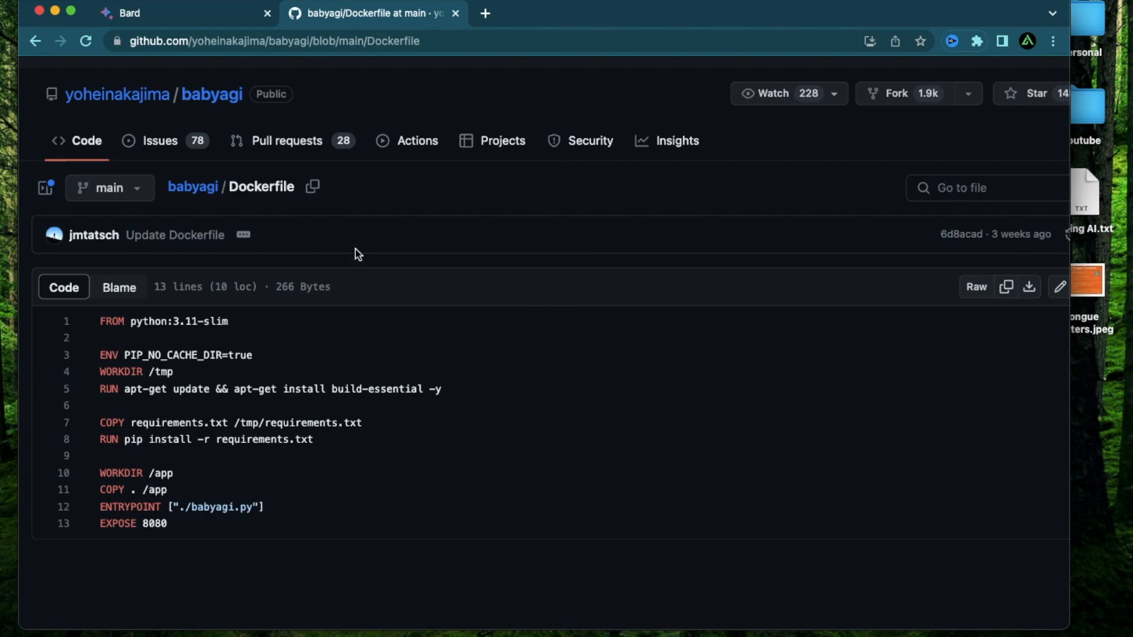
pyautogui.moveTo(437, 47)
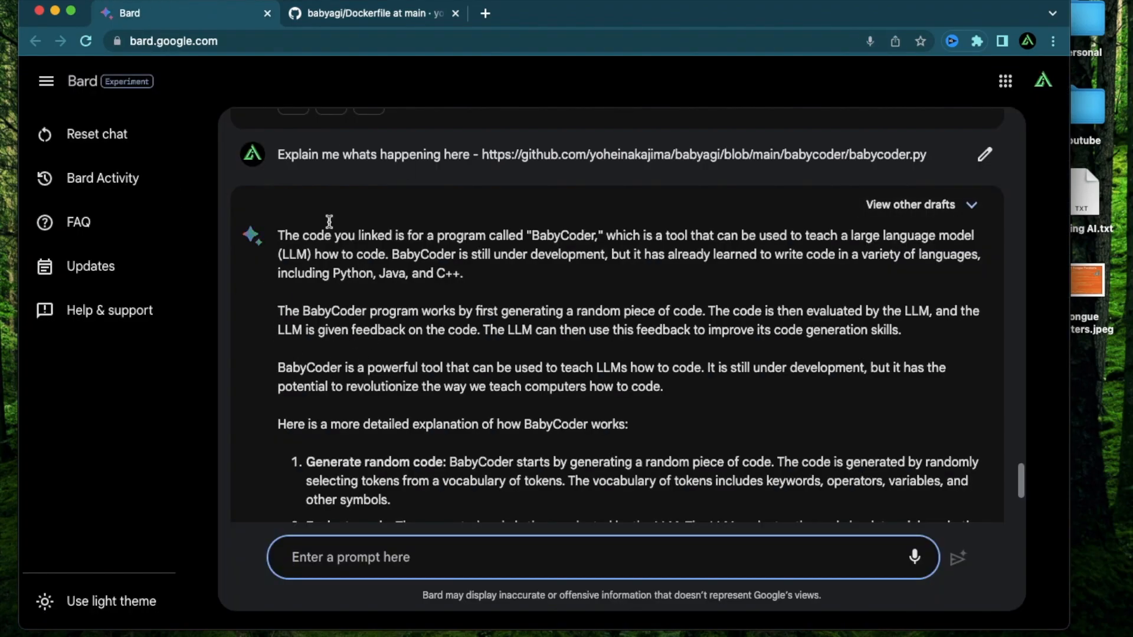
pyautogui.moveTo(407, 269)
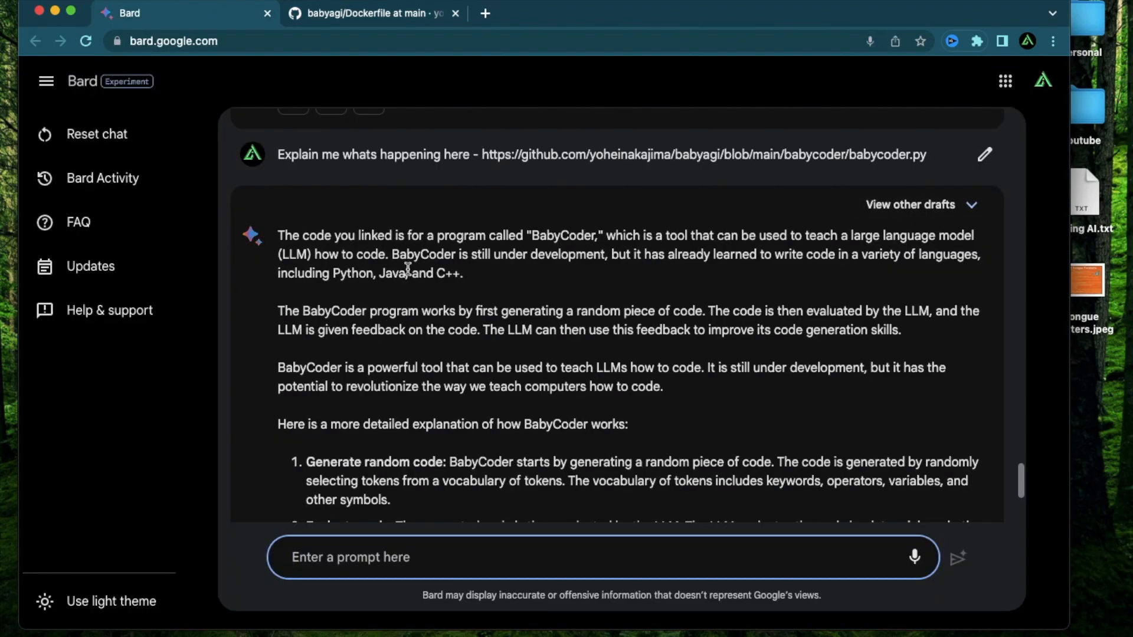
pyautogui.scroll(3)
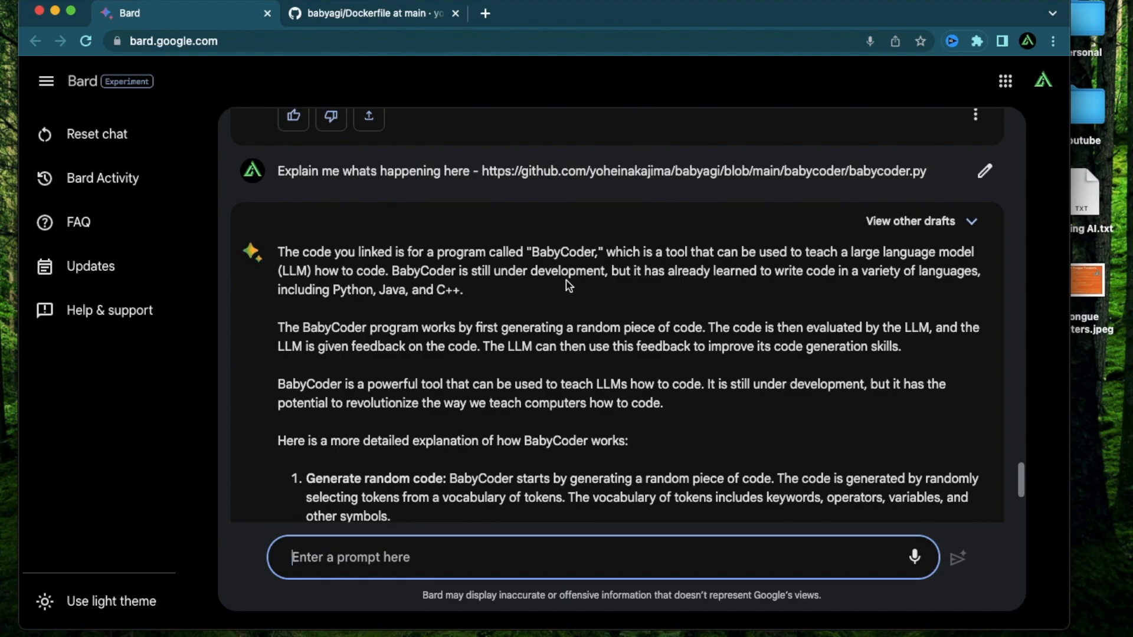
pyautogui.moveTo(365, 266)
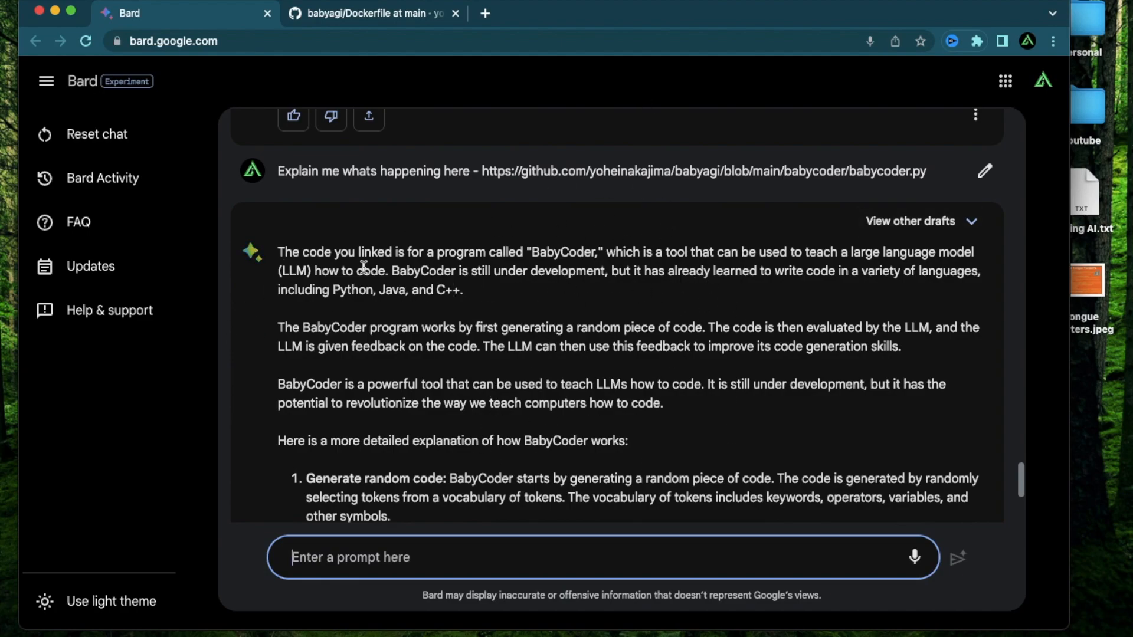
pyautogui.moveTo(159, 112)
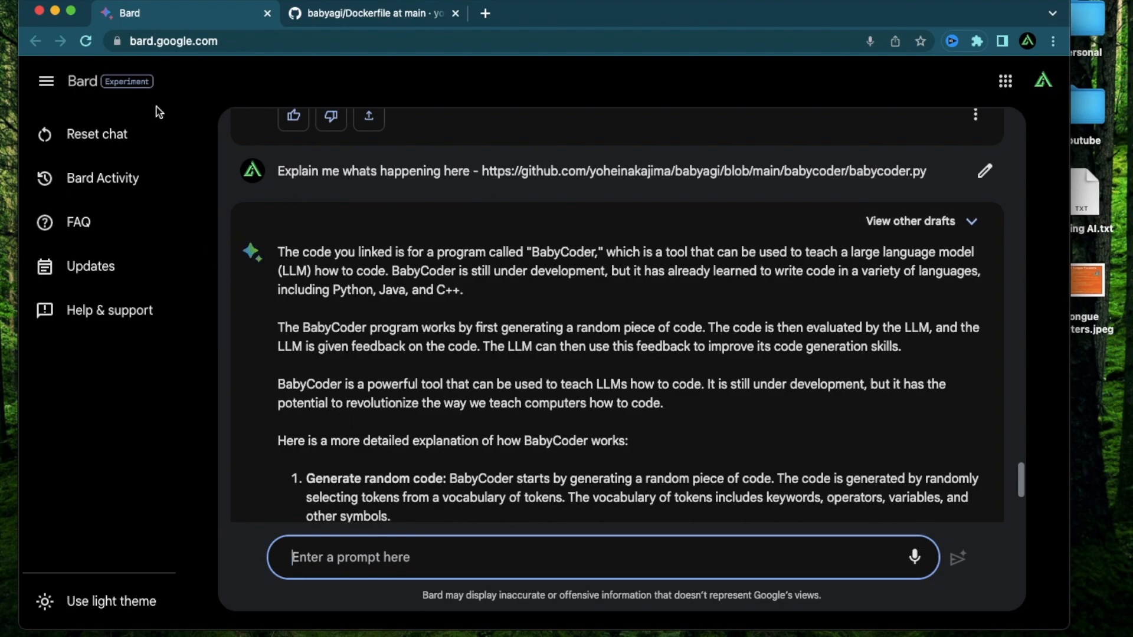
pyautogui.moveTo(87, 81)
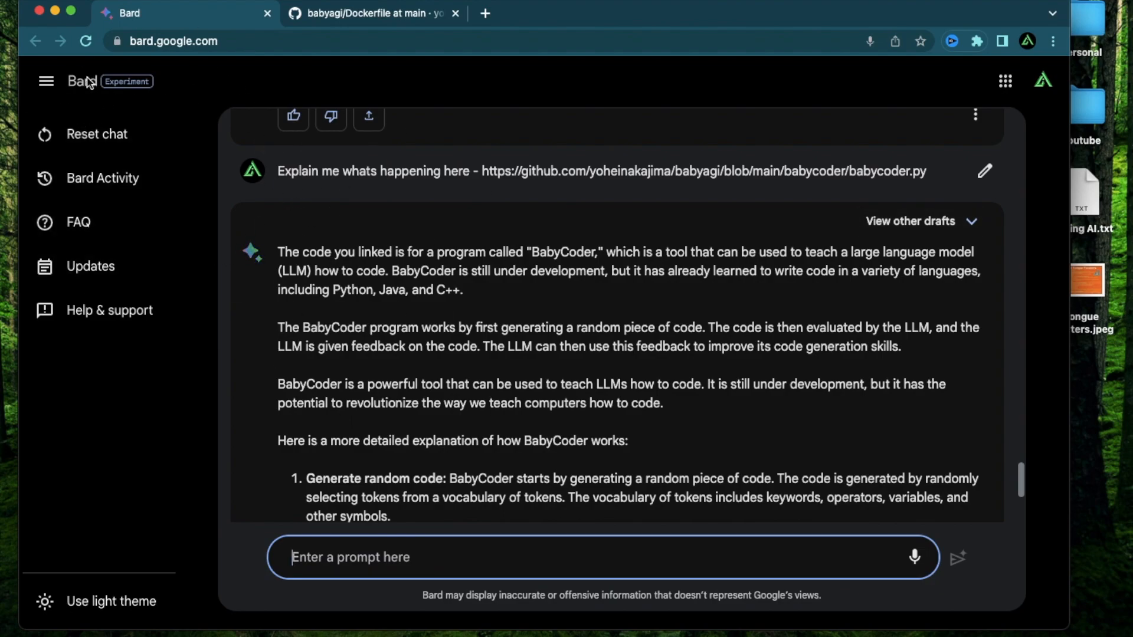
pyautogui.moveTo(515, 307)
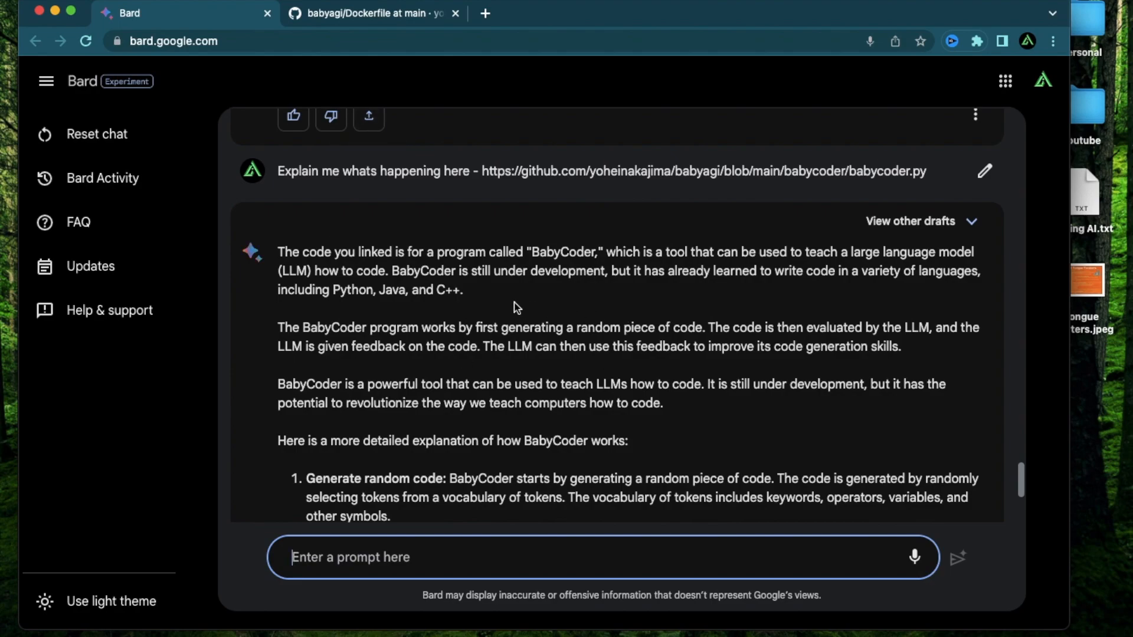
pyautogui.moveTo(651, 302)
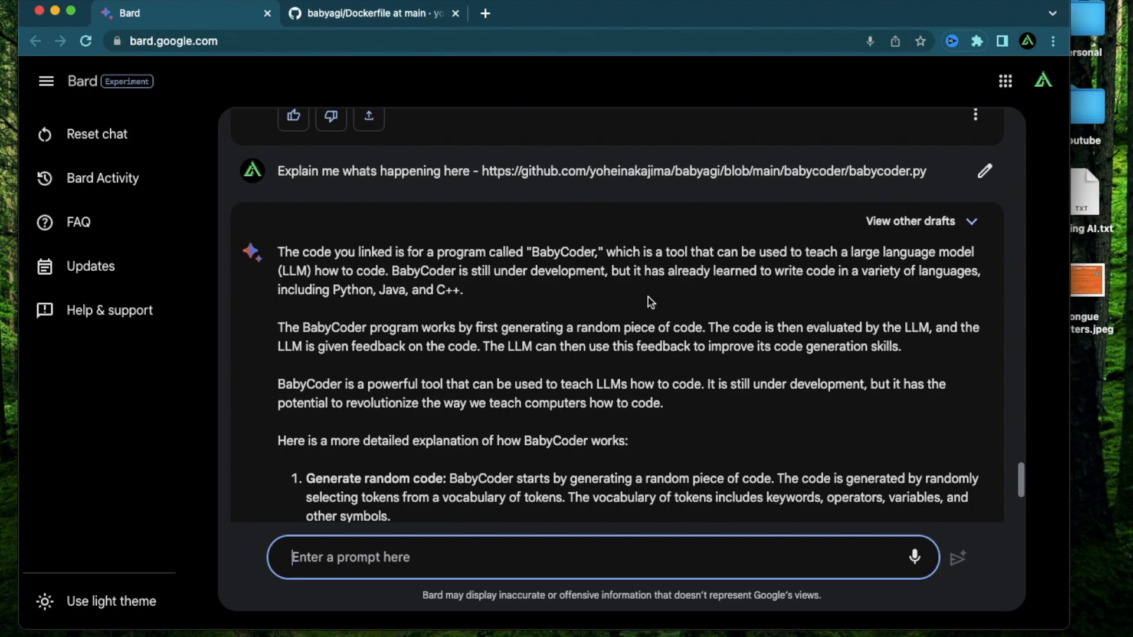
pyautogui.moveTo(656, 260)
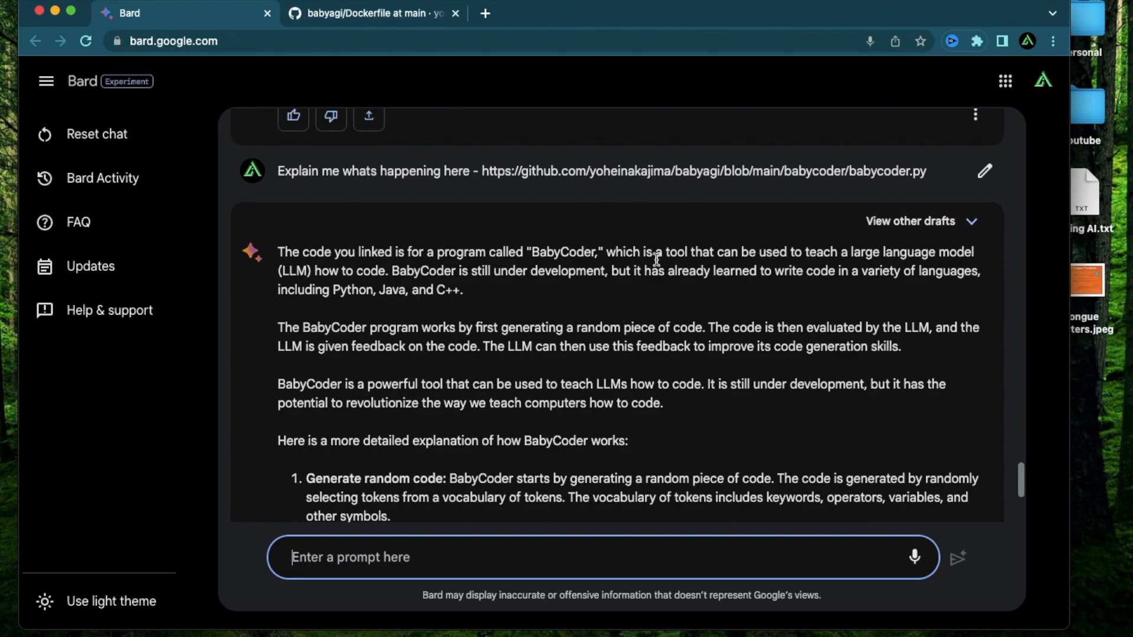
pyautogui.moveTo(89, 88)
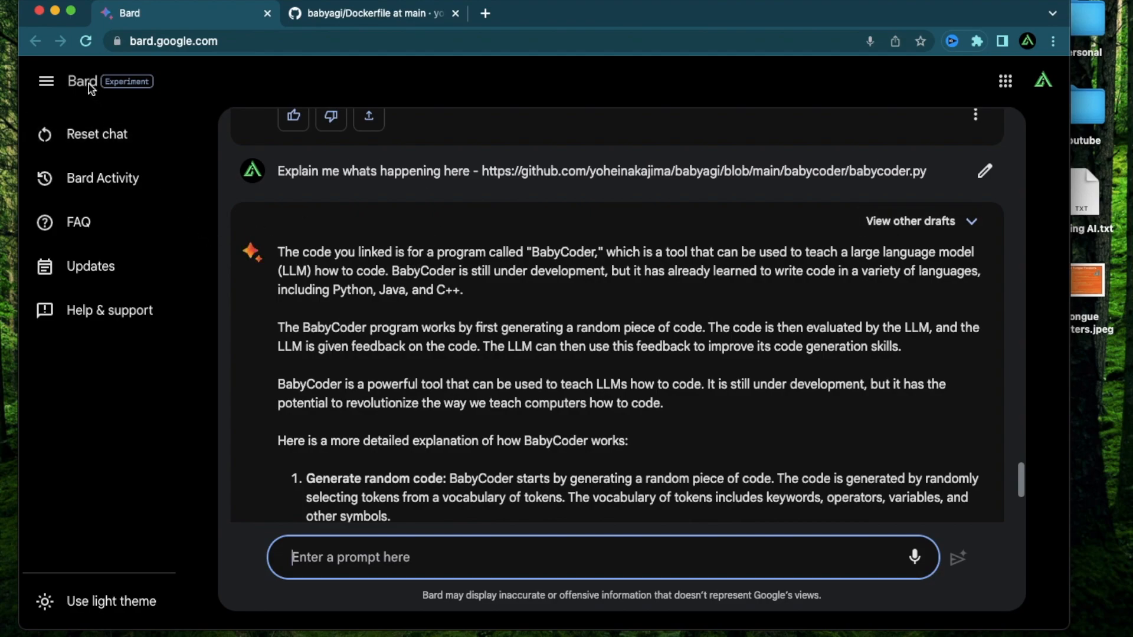
pyautogui.moveTo(415, 347)
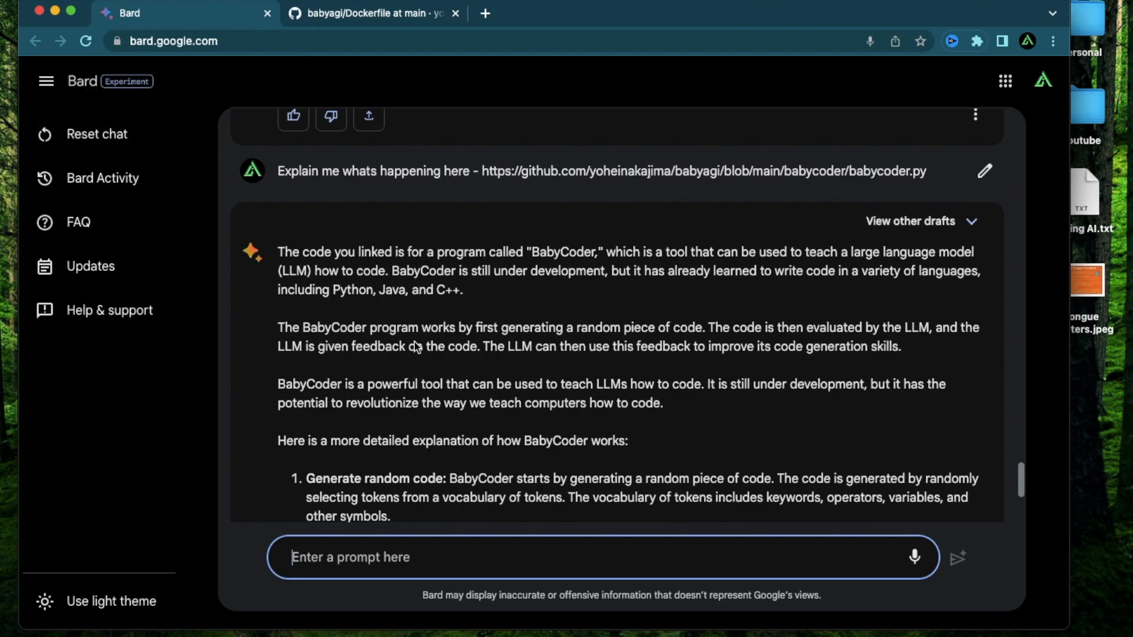
pyautogui.moveTo(526, 524)
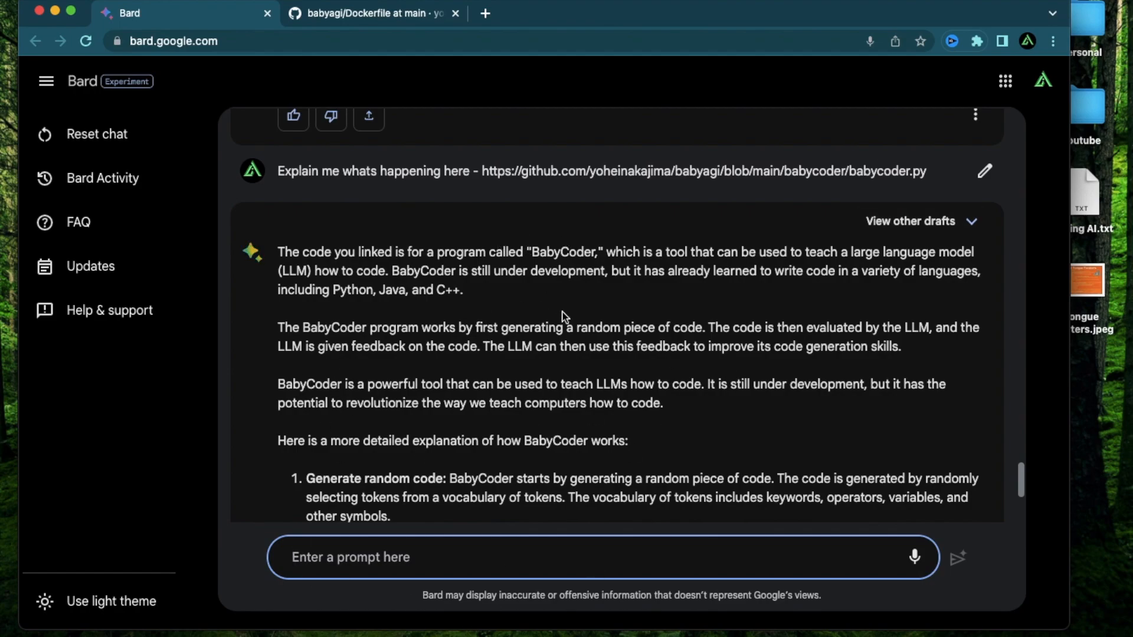
pyautogui.moveTo(516, 289)
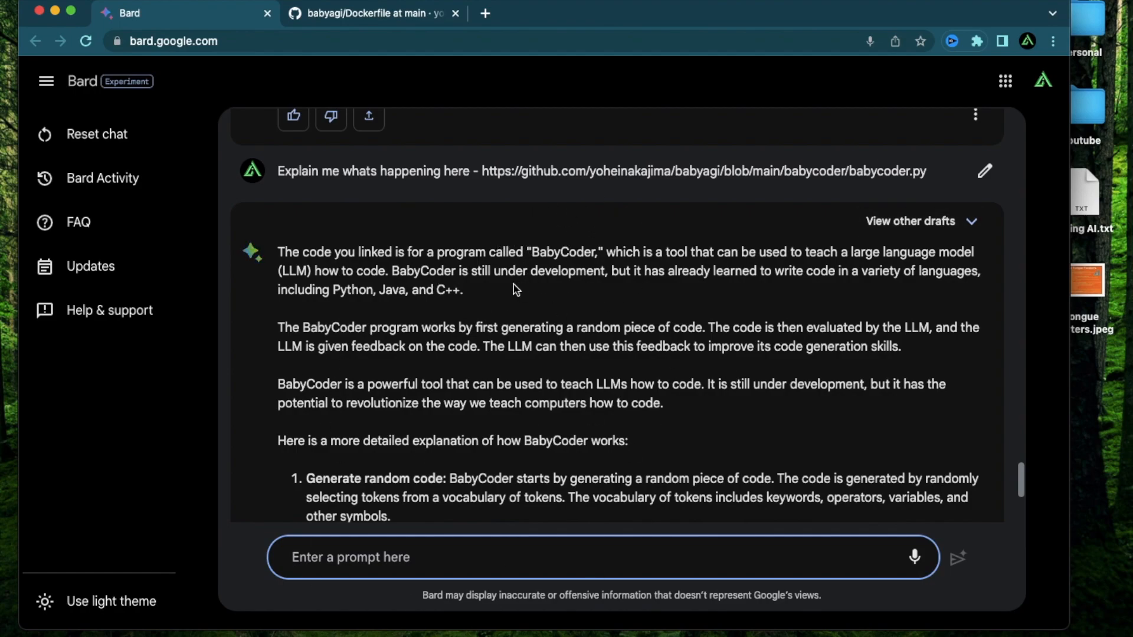
pyautogui.scroll(-3)
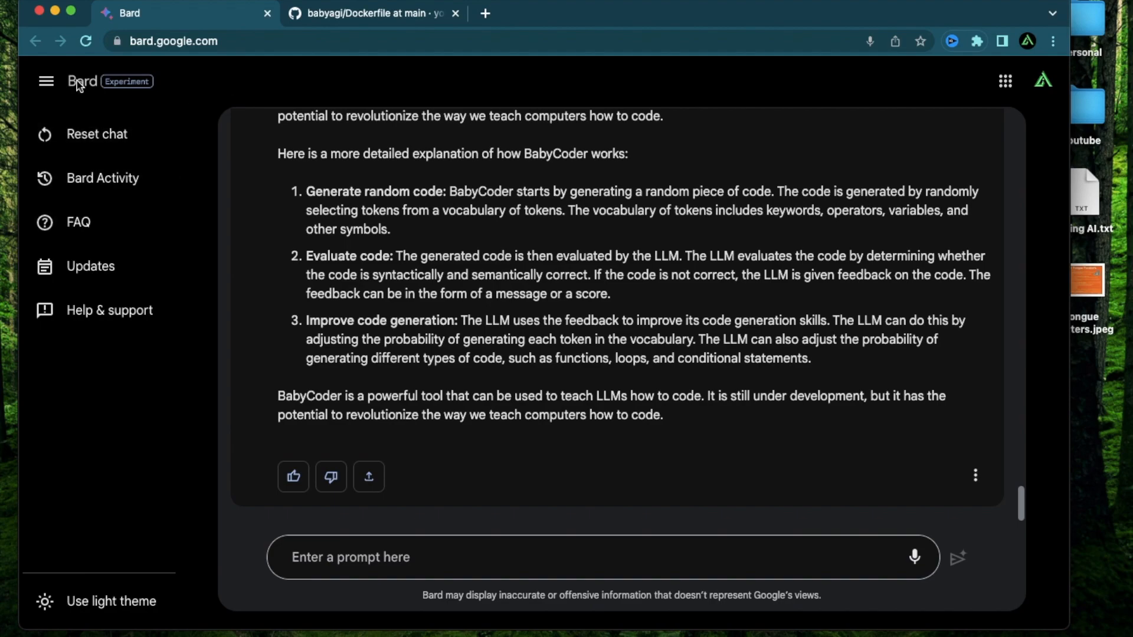
pyautogui.moveTo(247, 333)
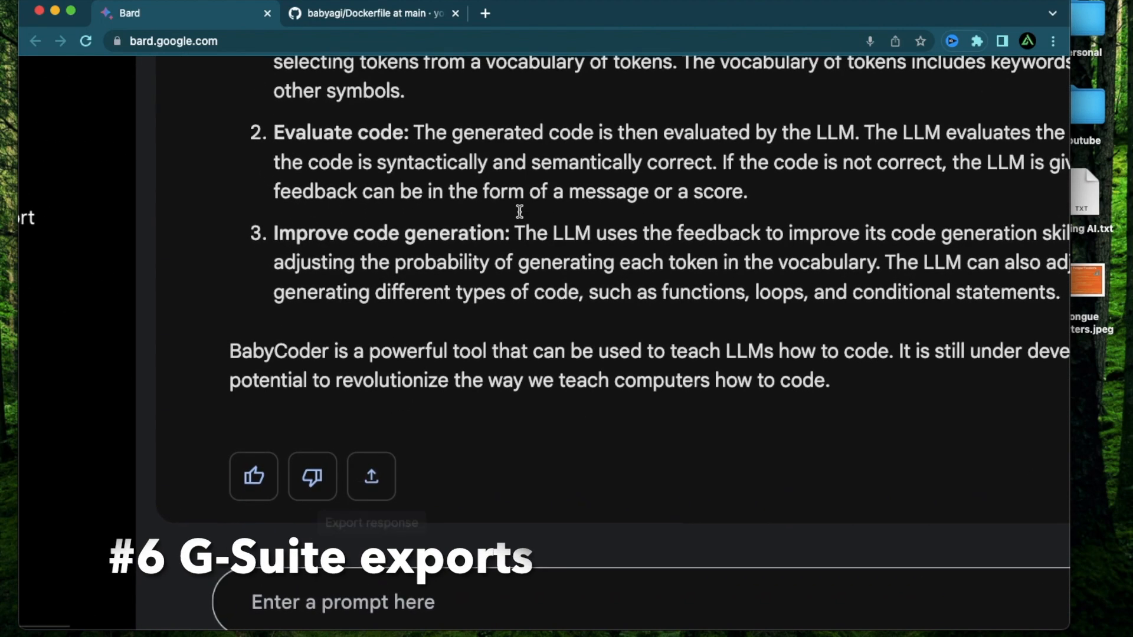
pyautogui.scroll(3)
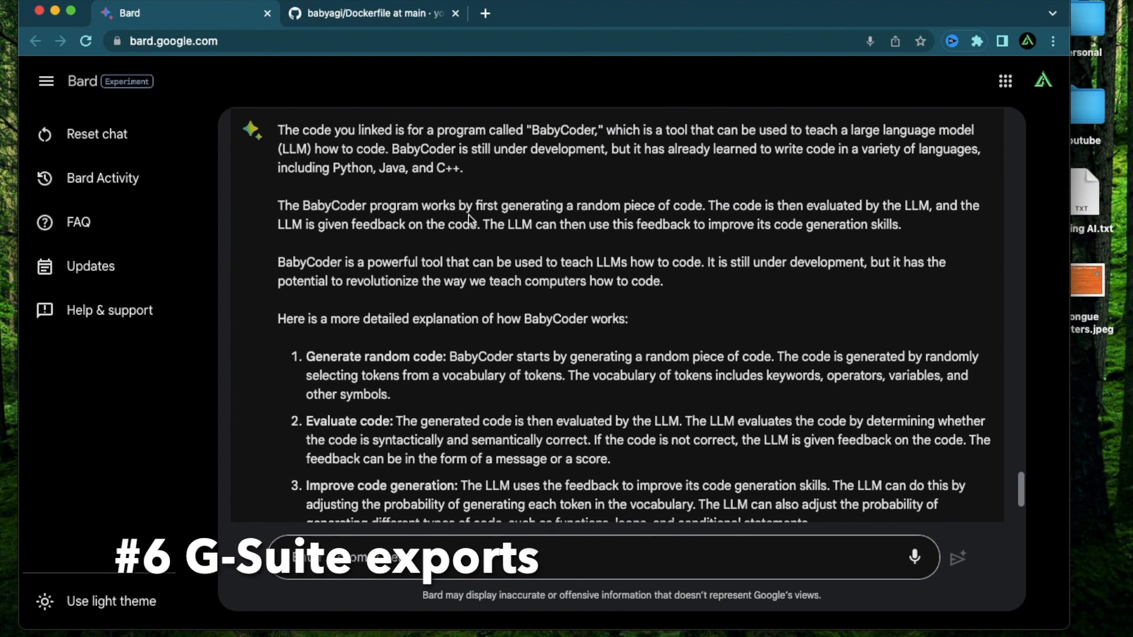
pyautogui.scroll(3)
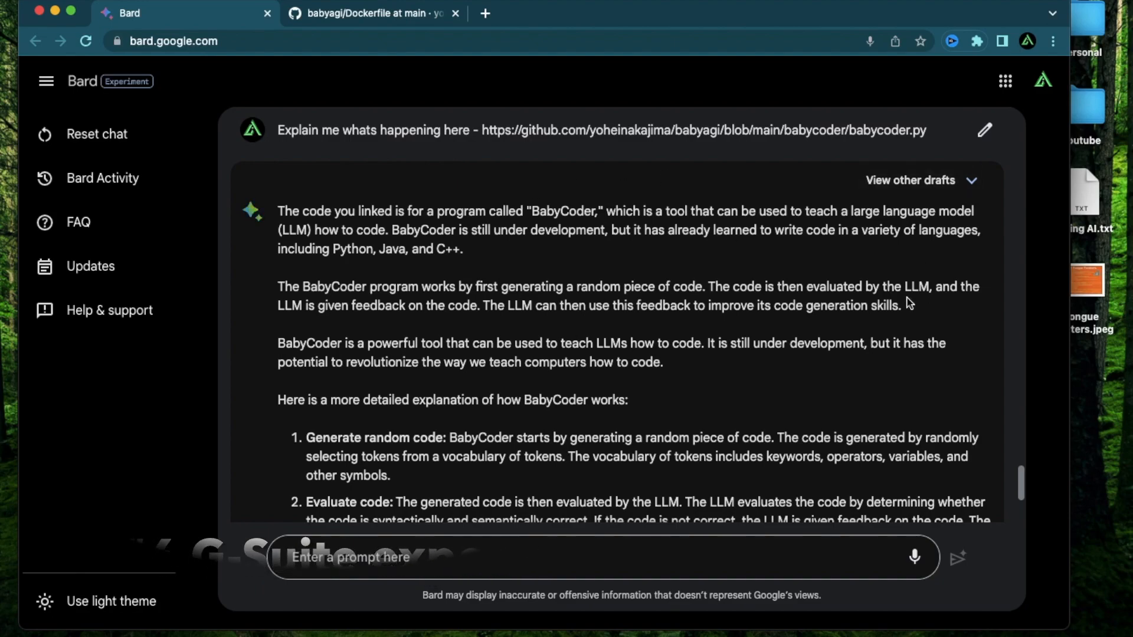
pyautogui.scroll(-3)
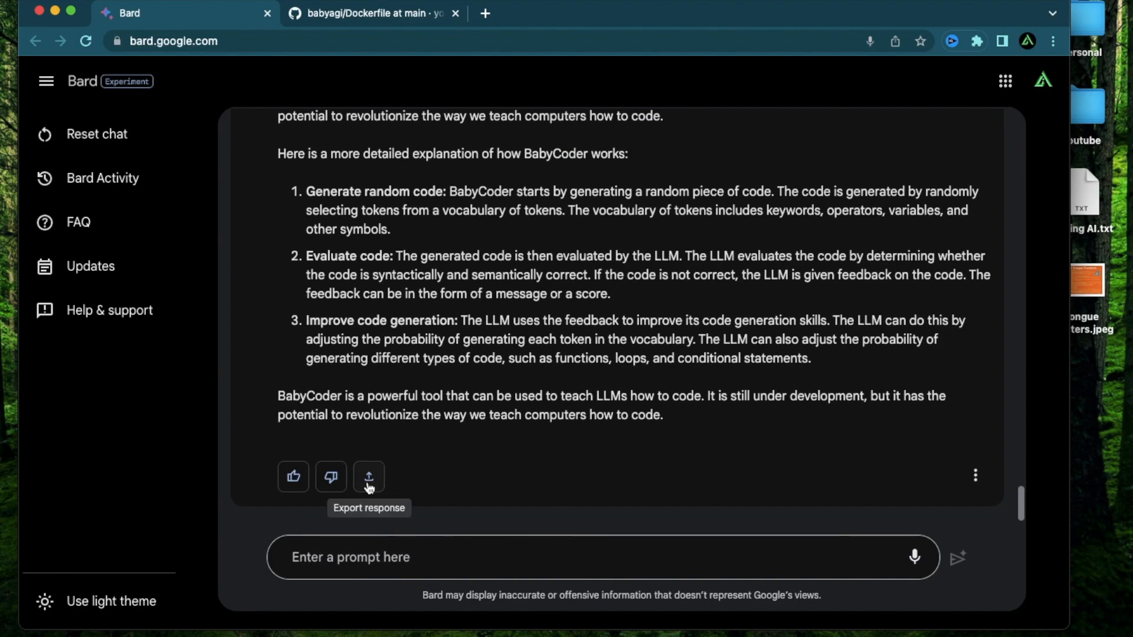
# Step: Export the BabyCoder answer to Google Docs and view the new document
pyautogui.click(368, 476)
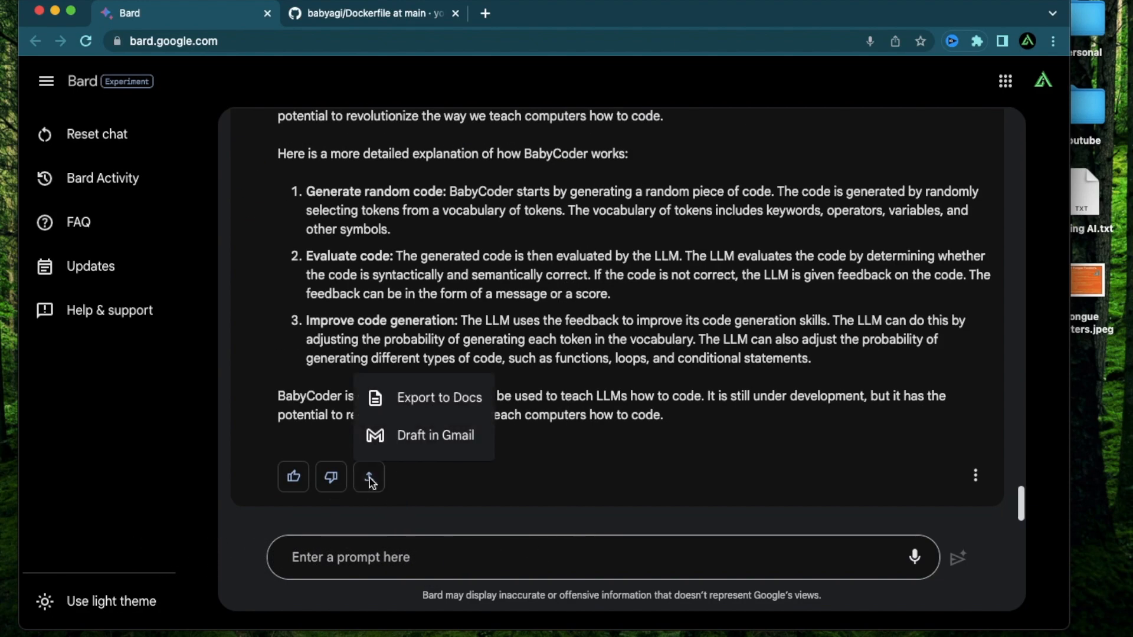
pyautogui.moveTo(439, 397)
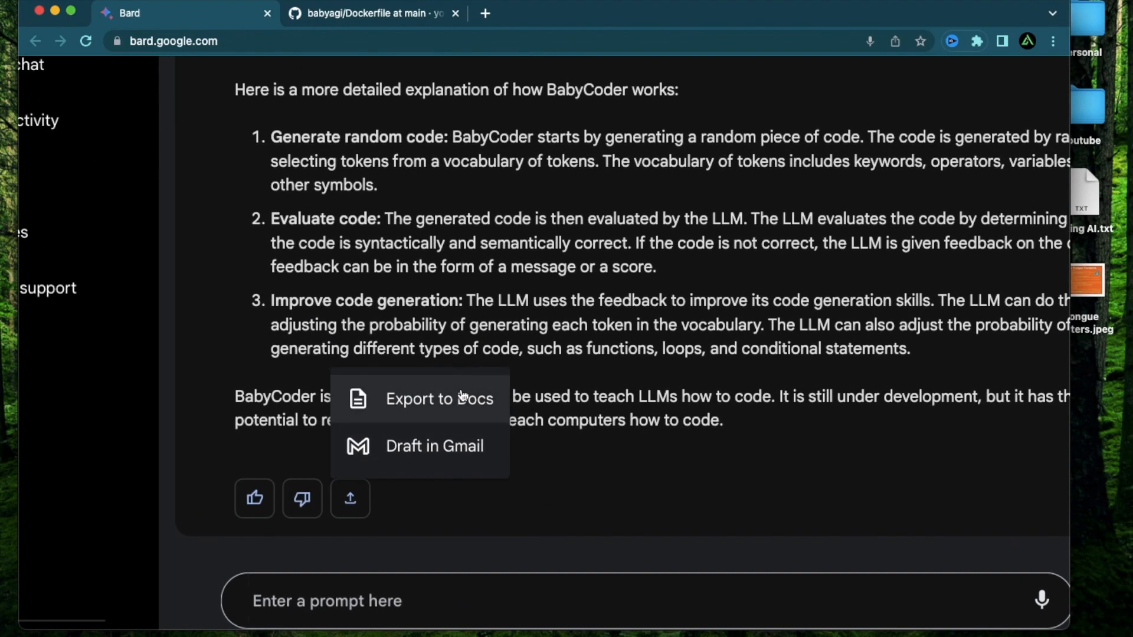
pyautogui.moveTo(468, 451)
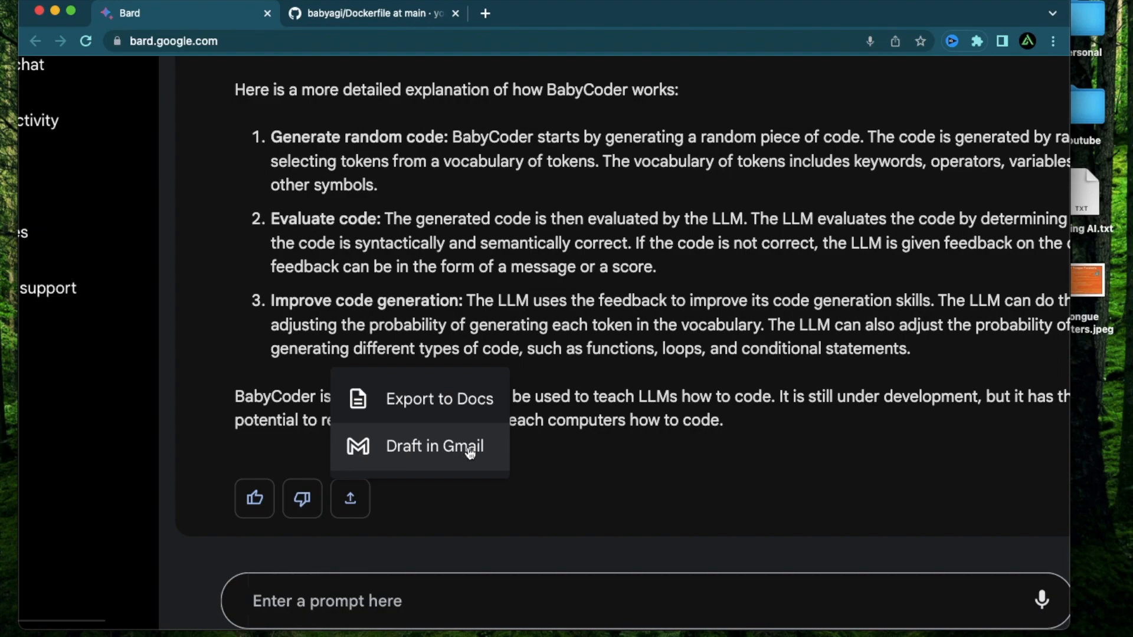
pyautogui.moveTo(438, 399)
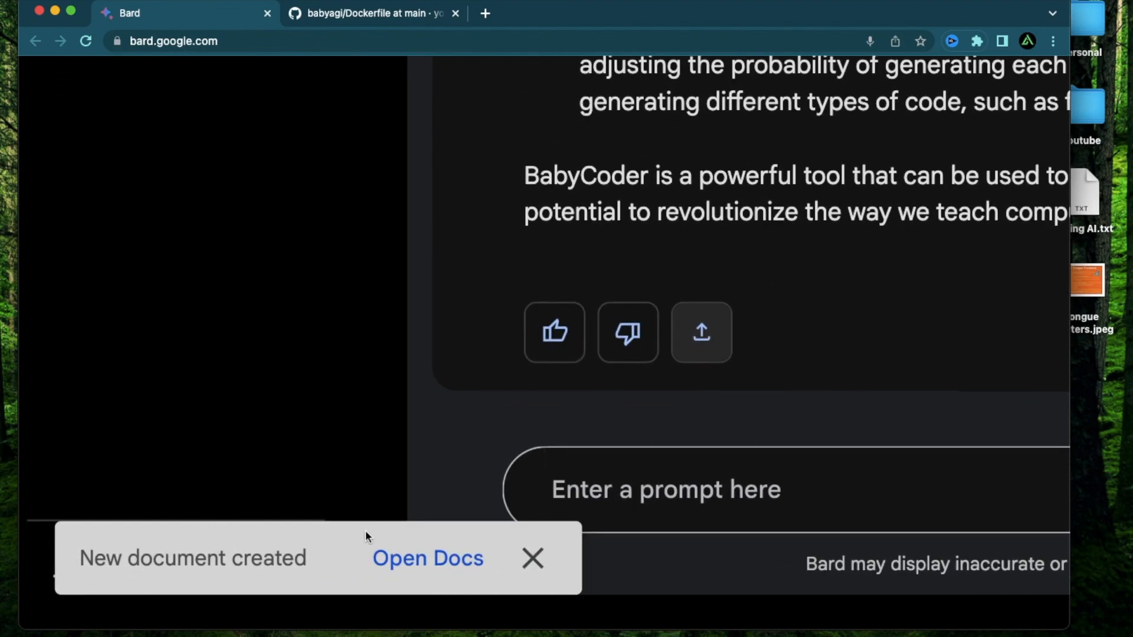
pyautogui.moveTo(427, 557)
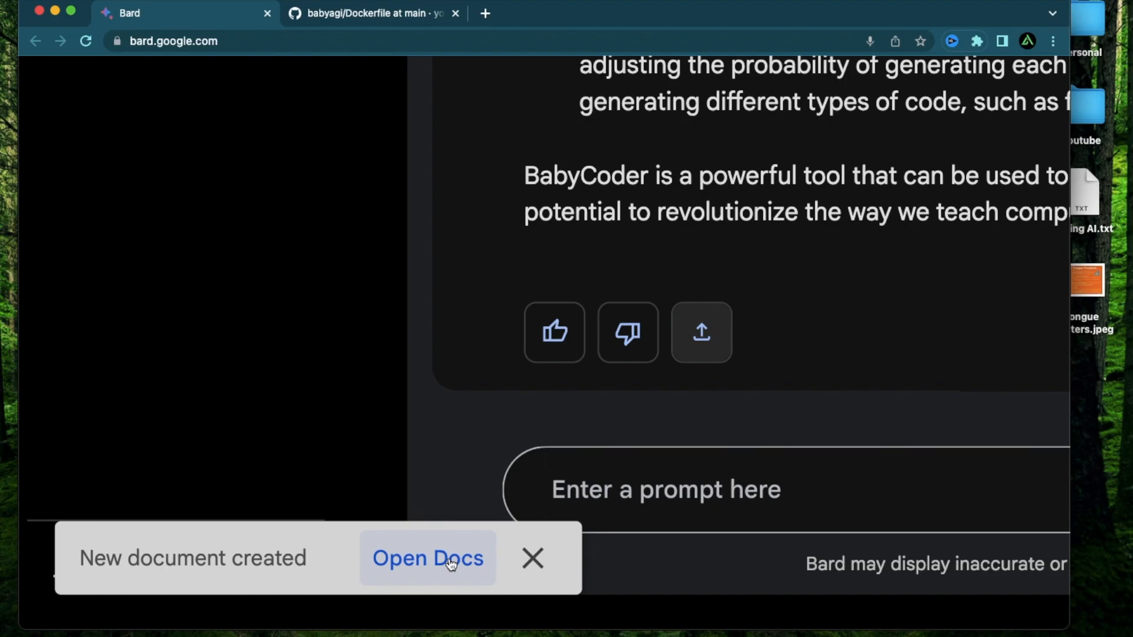
pyautogui.click(427, 558)
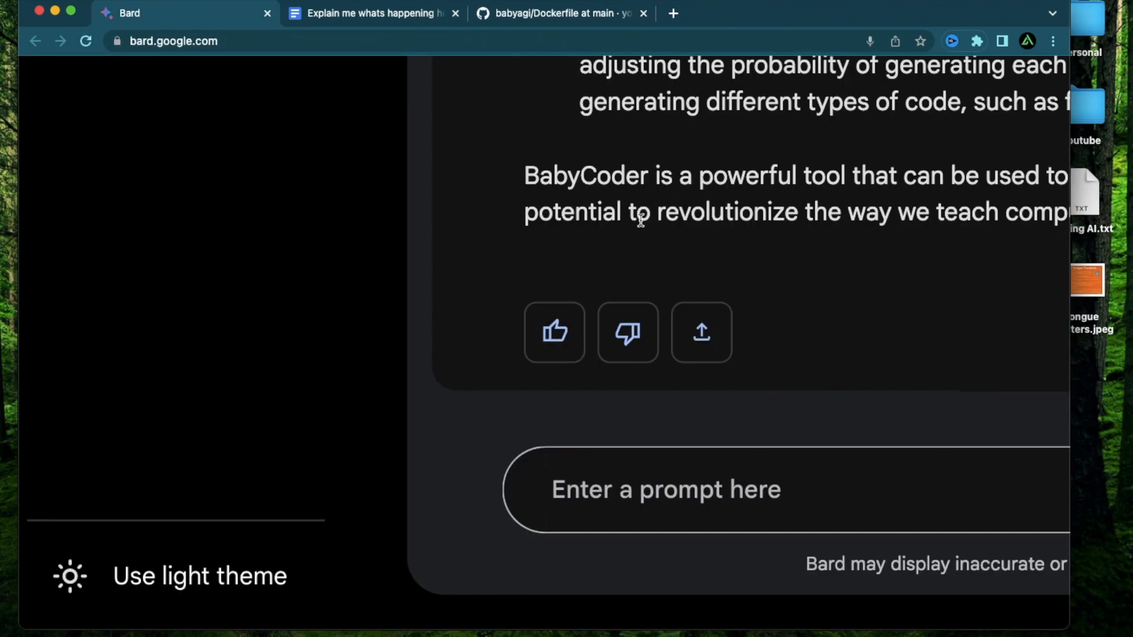
pyautogui.moveTo(803, 255)
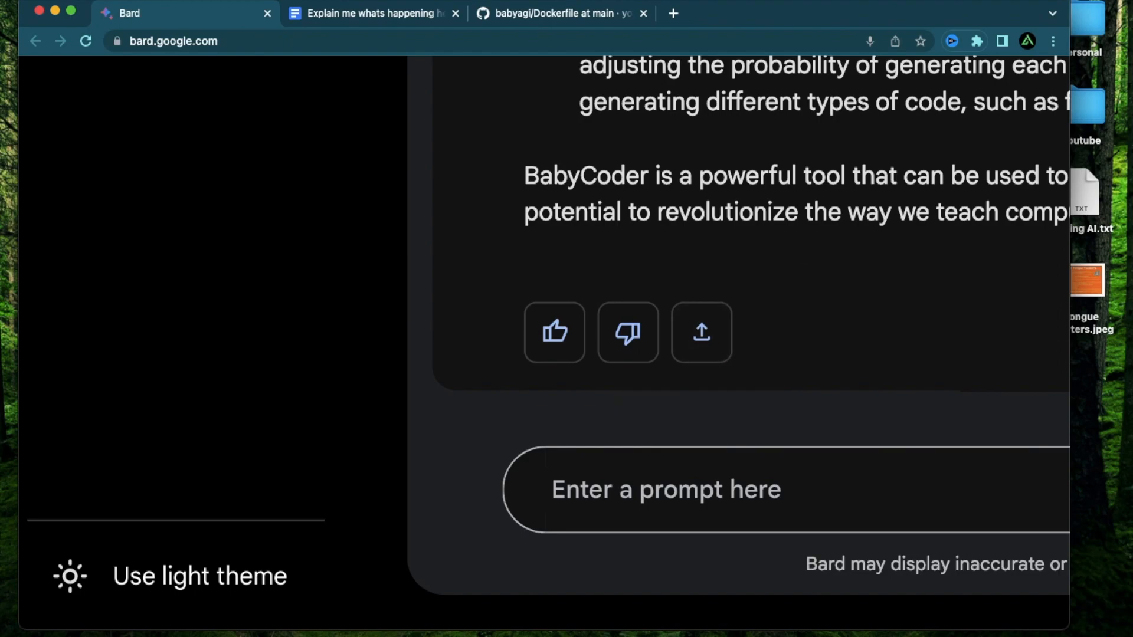
pyautogui.click(369, 13)
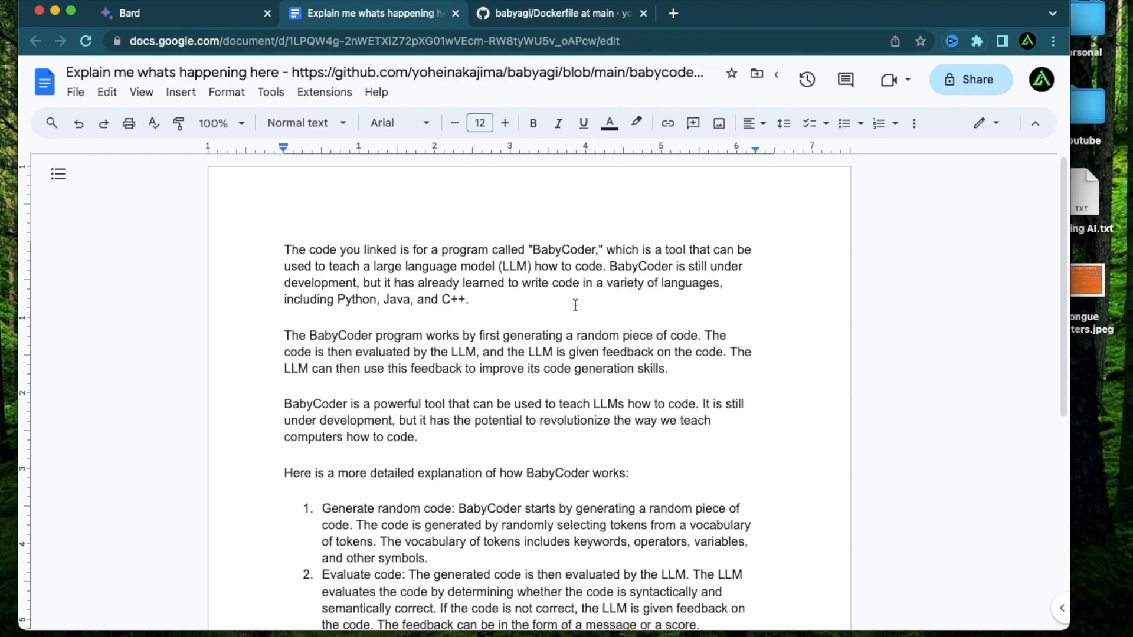
pyautogui.moveTo(549, 463)
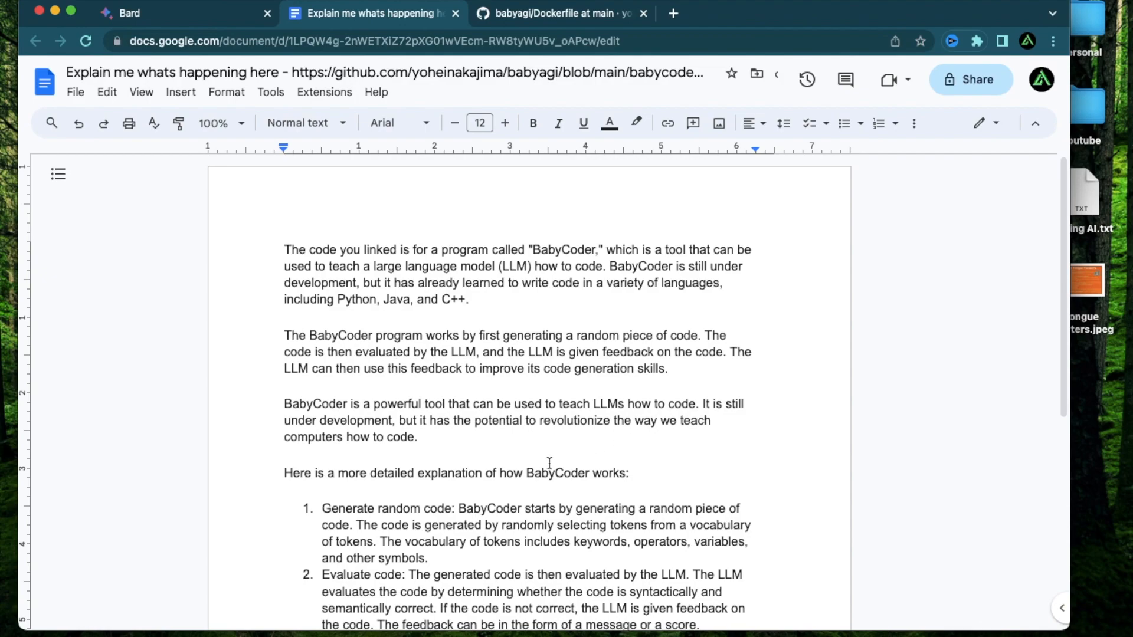
pyautogui.moveTo(540, 345)
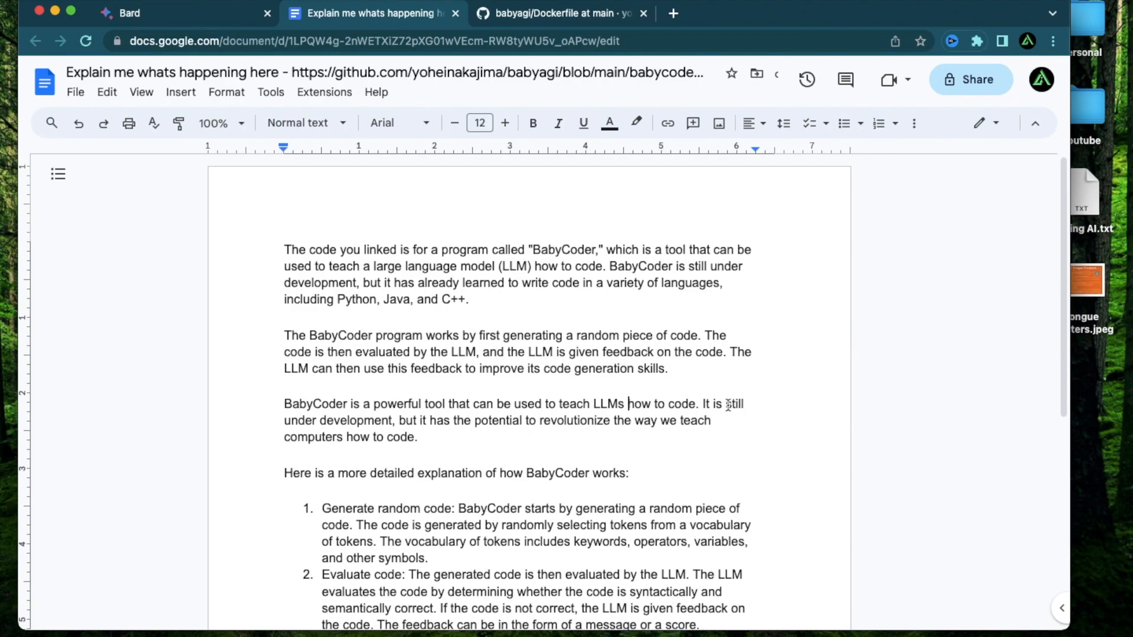
pyautogui.scroll(-3)
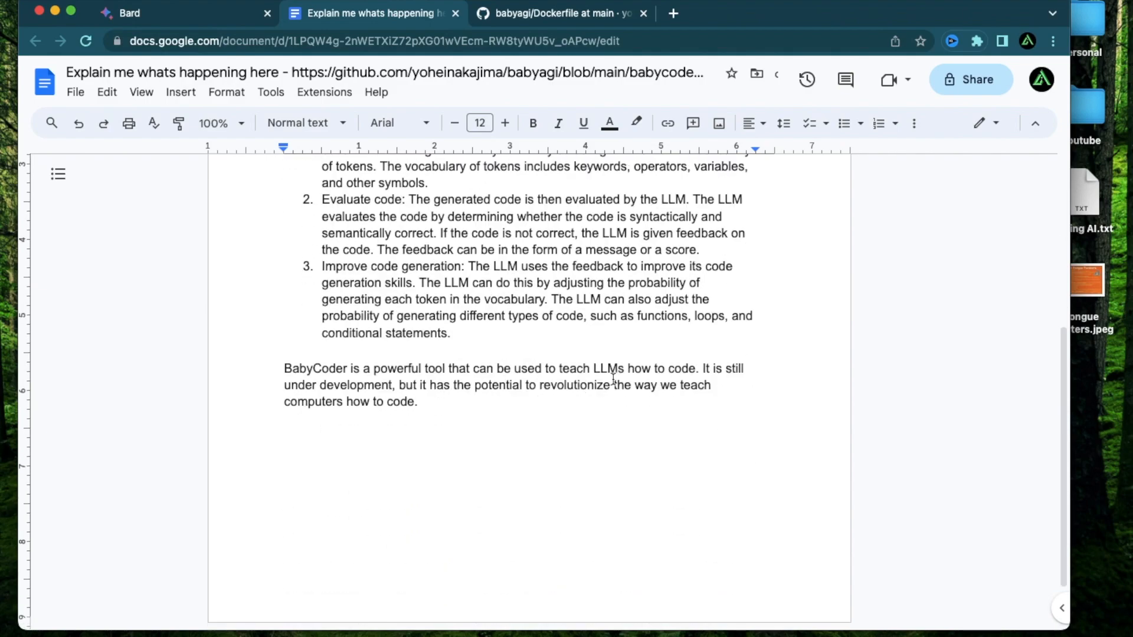
pyautogui.scroll(3)
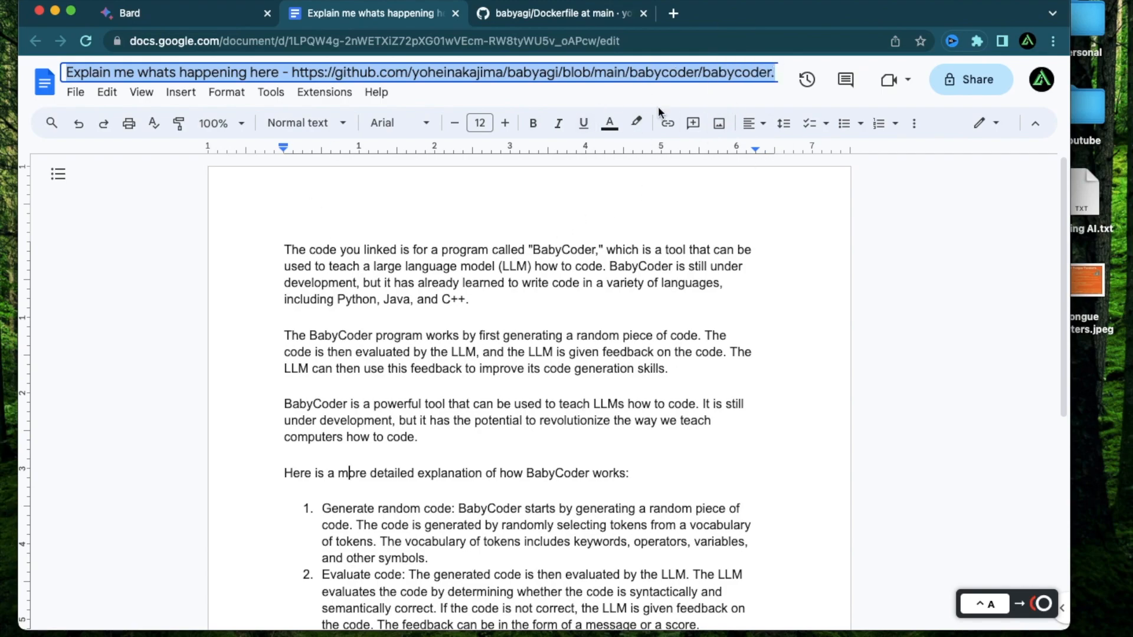
pyautogui.moveTo(434, 306)
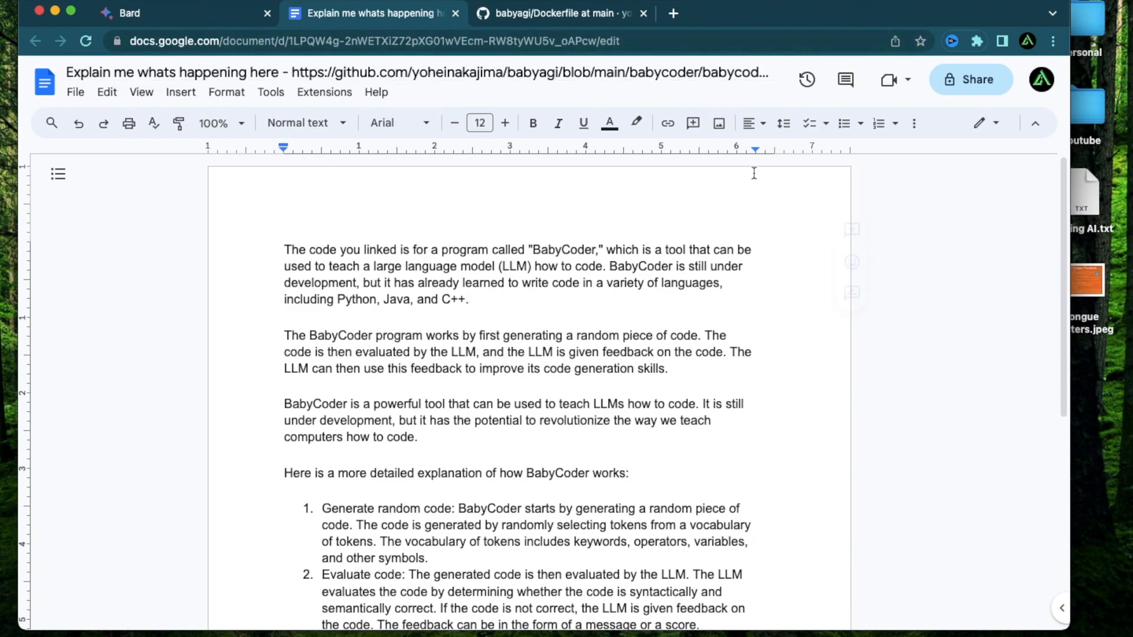
pyautogui.moveTo(213, 35)
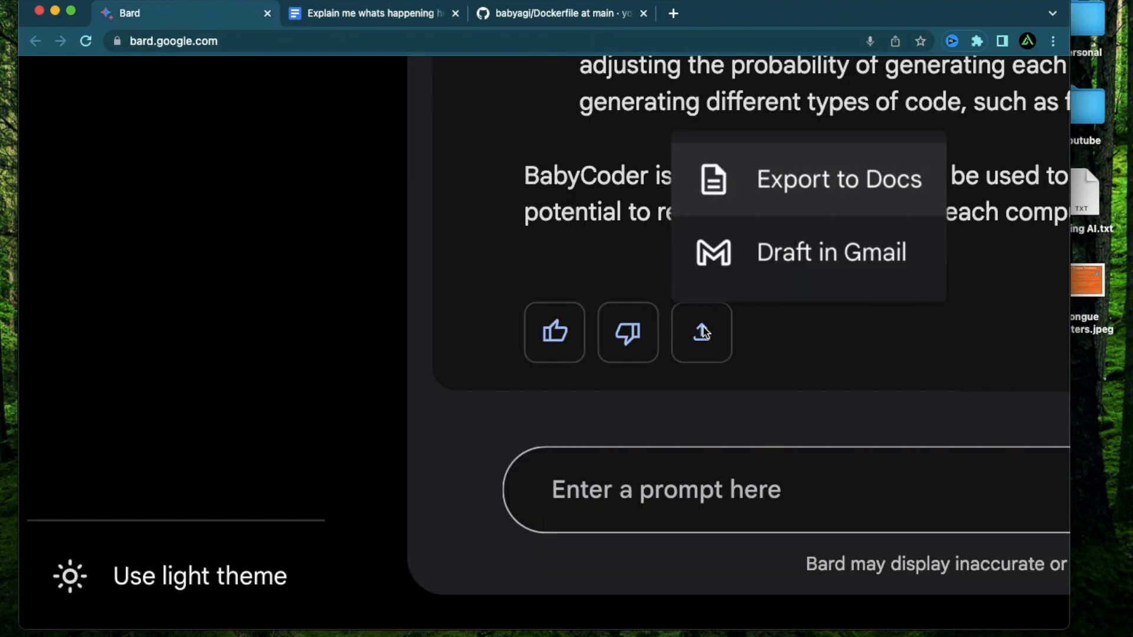
pyautogui.moveTo(757, 270)
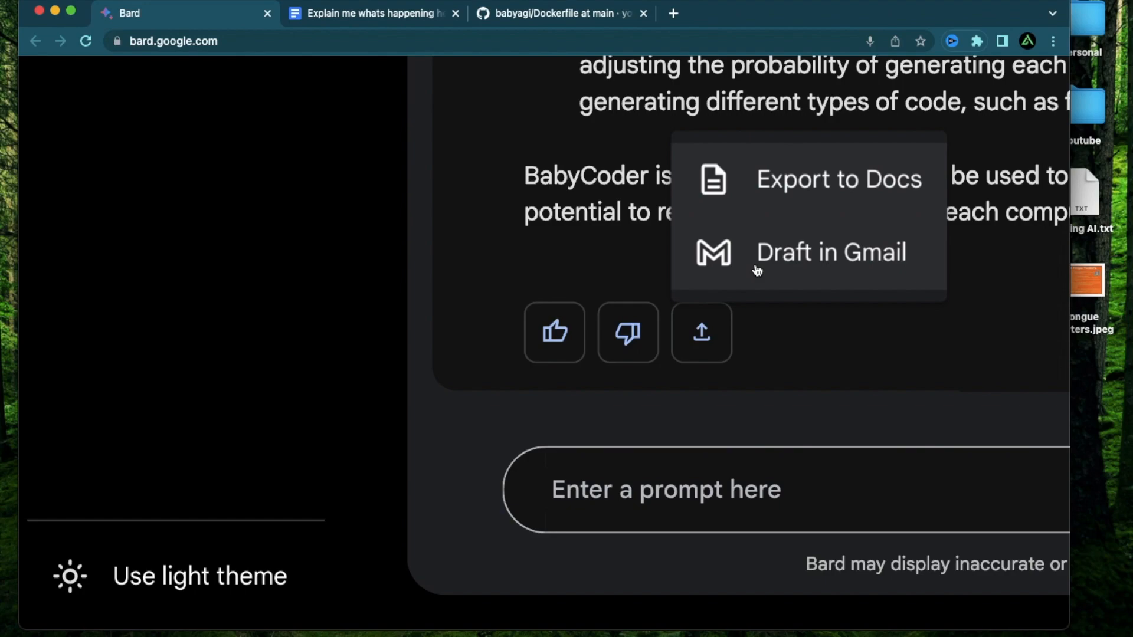
# Step: Send the BabyCoder answer to a Gmail draft and open that draft
pyautogui.click(830, 252)
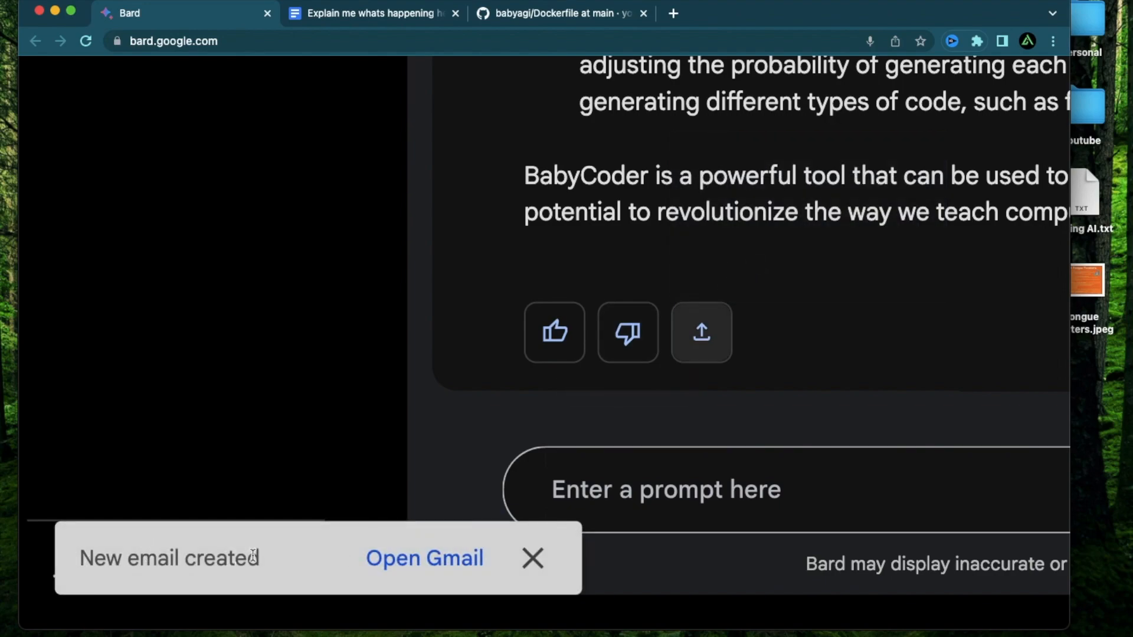
pyautogui.click(424, 558)
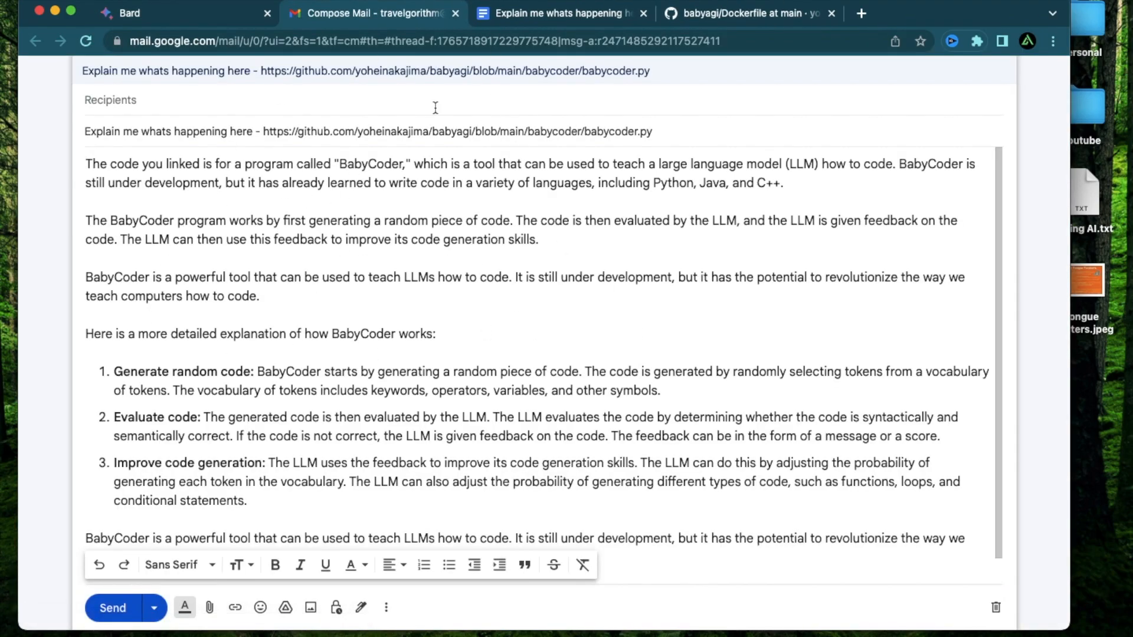
pyautogui.moveTo(615, 299)
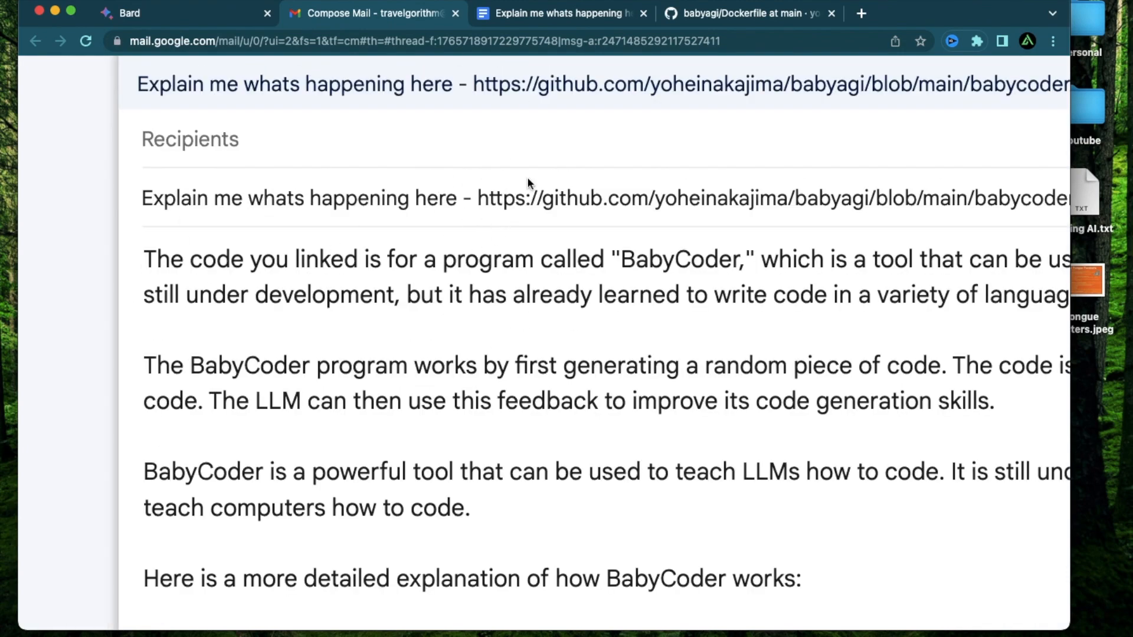
pyautogui.scroll(3)
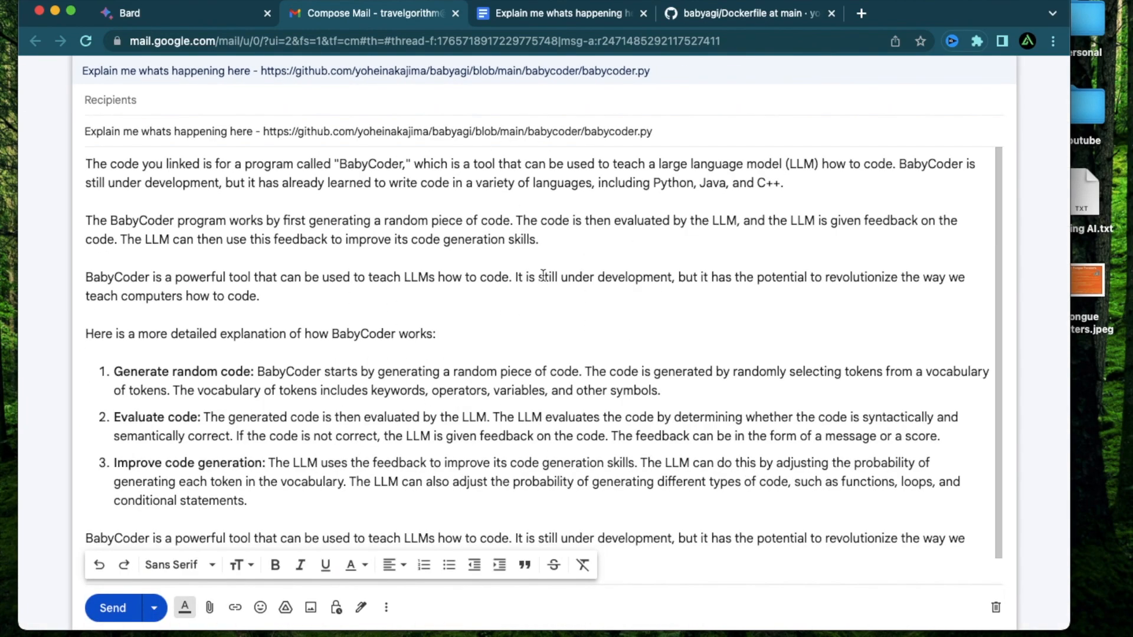
pyautogui.moveTo(332, 258)
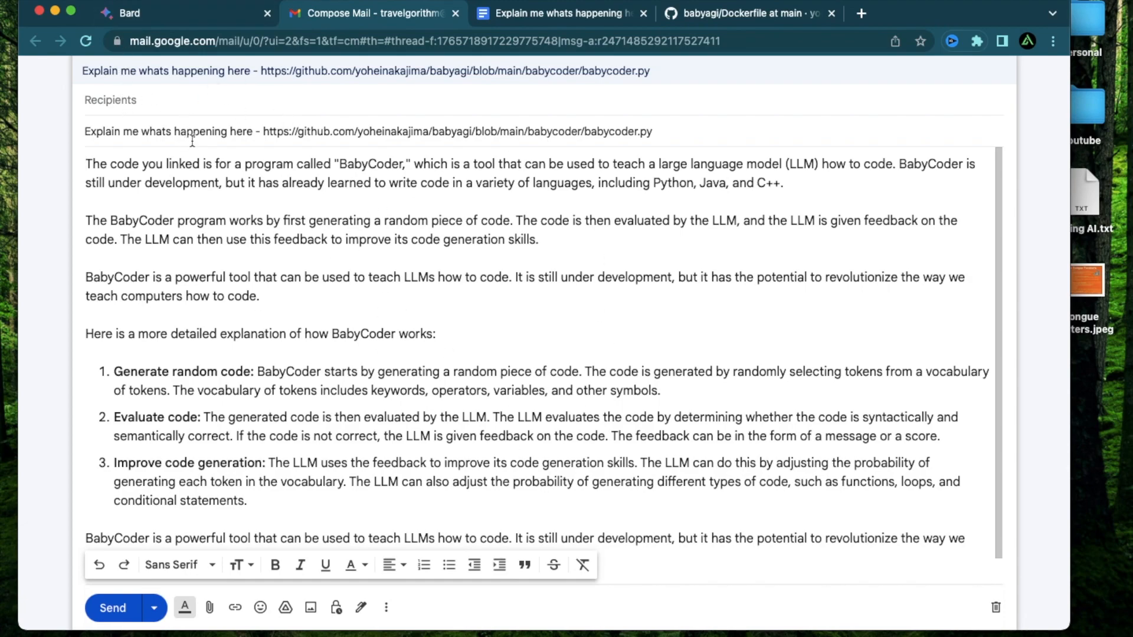
pyautogui.moveTo(202, 242)
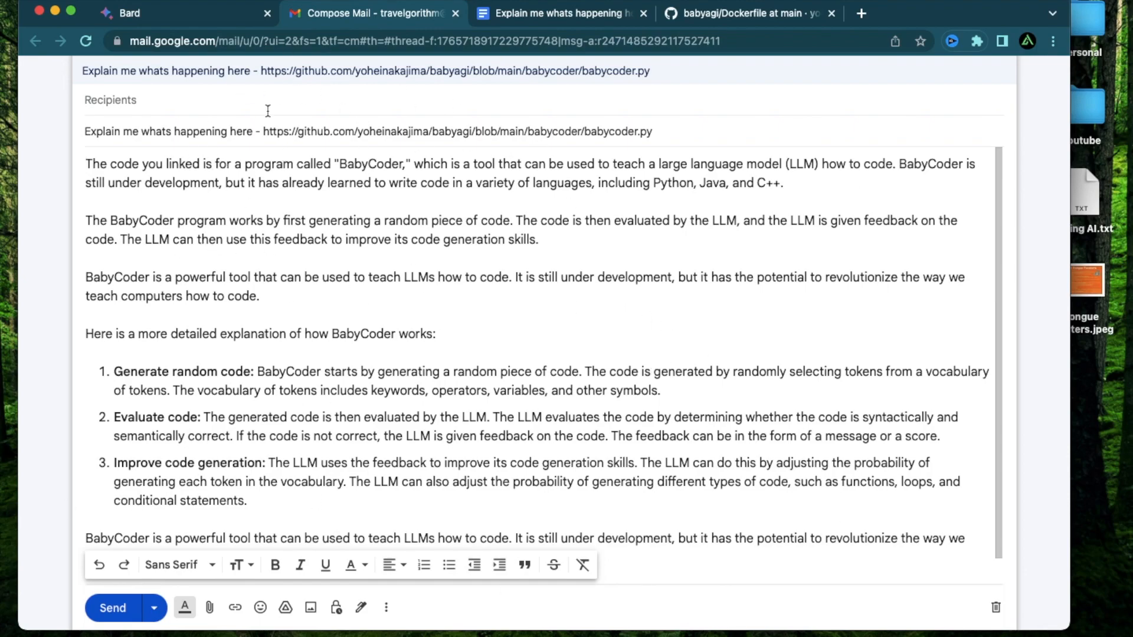
pyautogui.moveTo(191, 23)
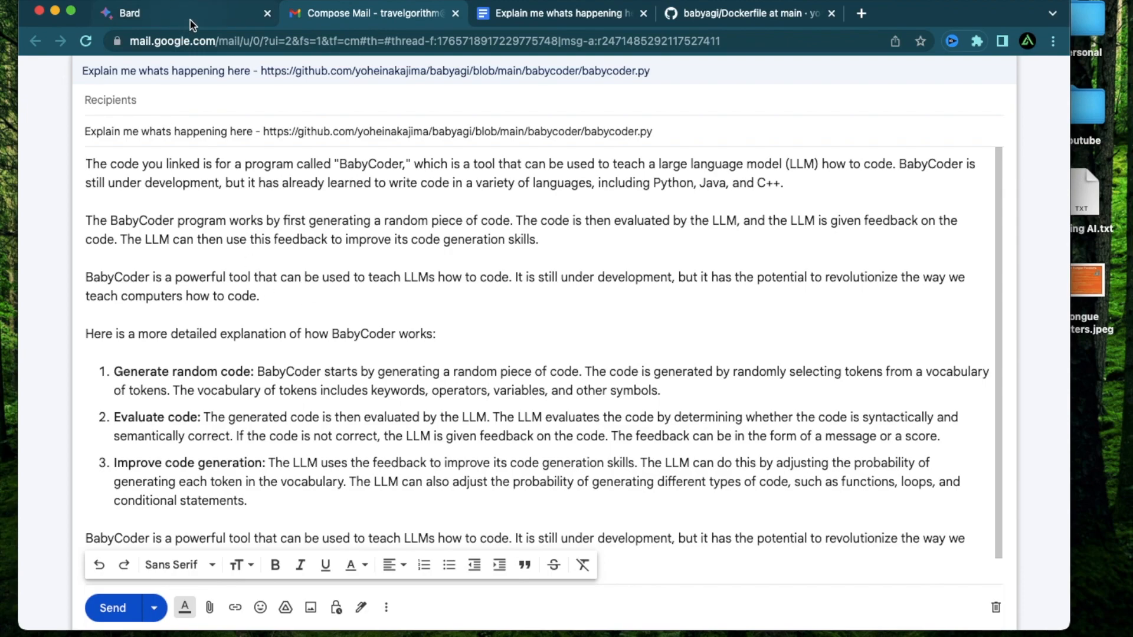
# Step: Return to Bard and use 'Google it' on the Sundar Pichai article response to list three related topics
pyautogui.click(130, 13)
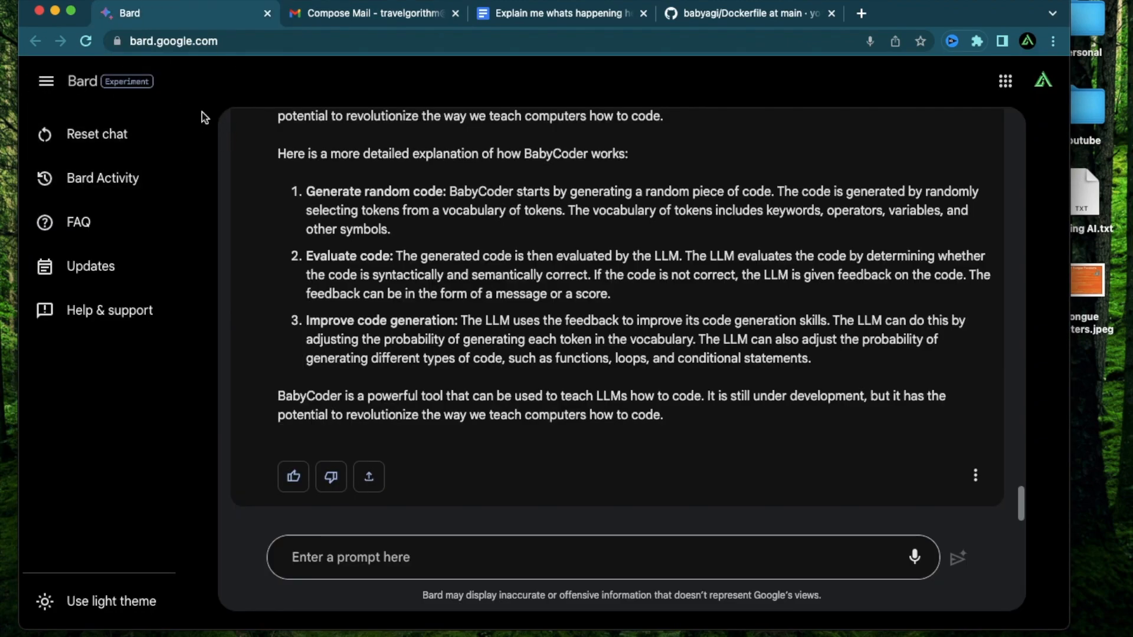
pyautogui.moveTo(147, 105)
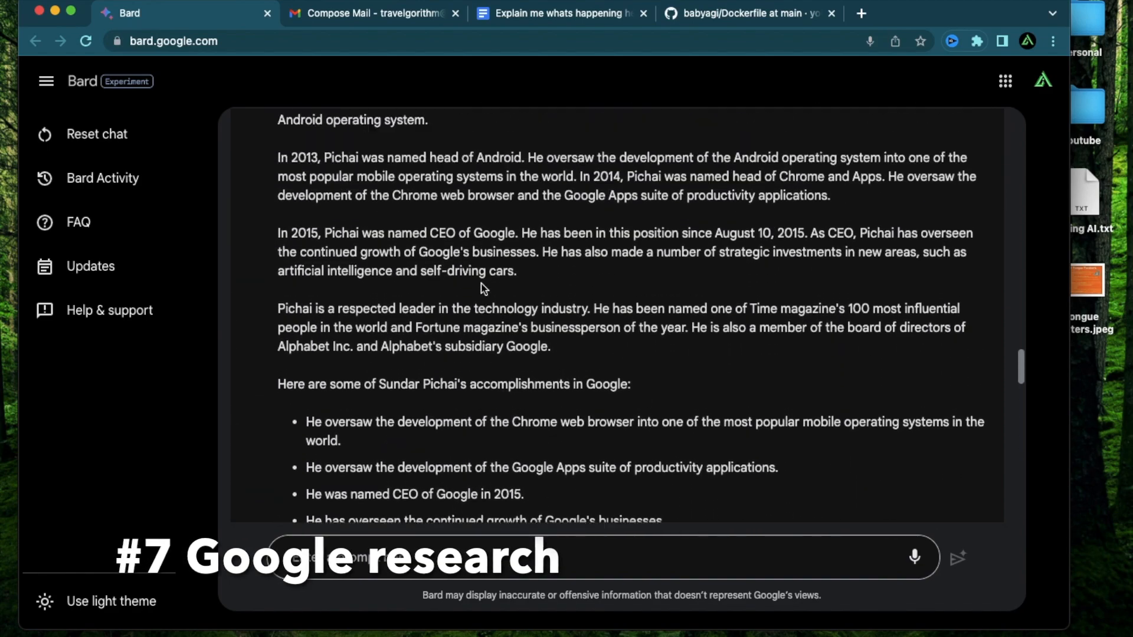
pyautogui.scroll(3)
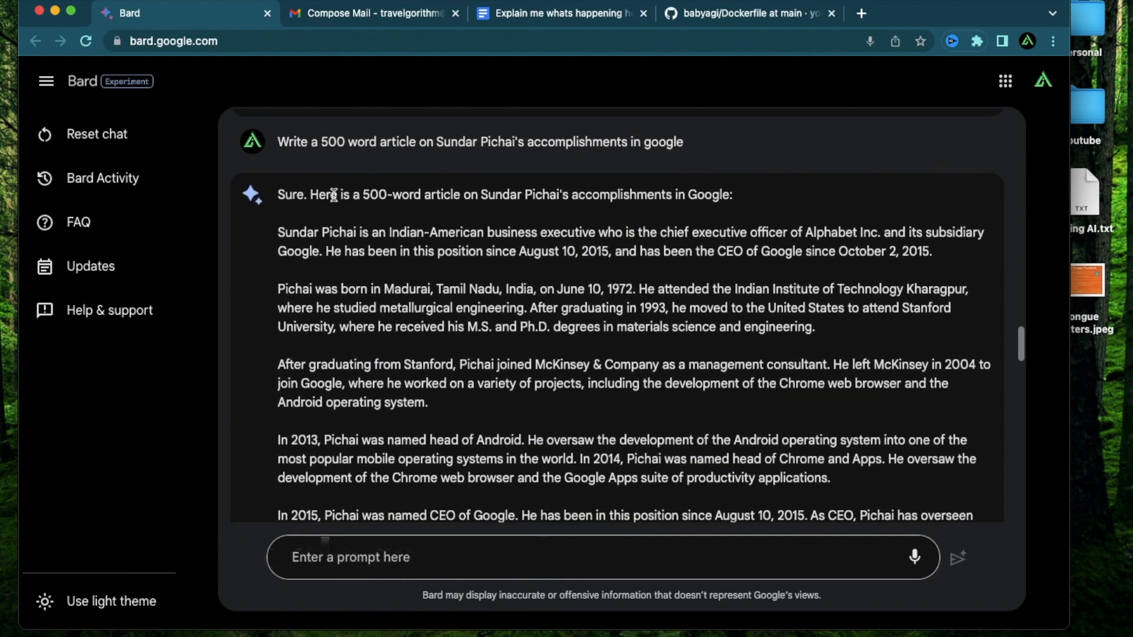
pyautogui.scroll(-3)
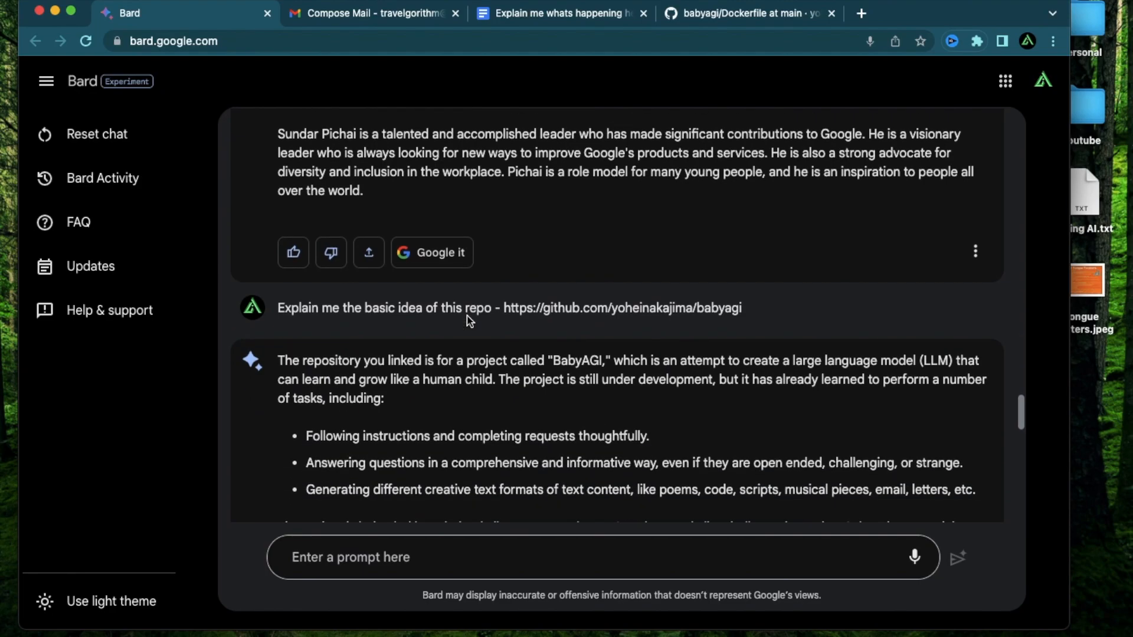
pyautogui.scroll(3)
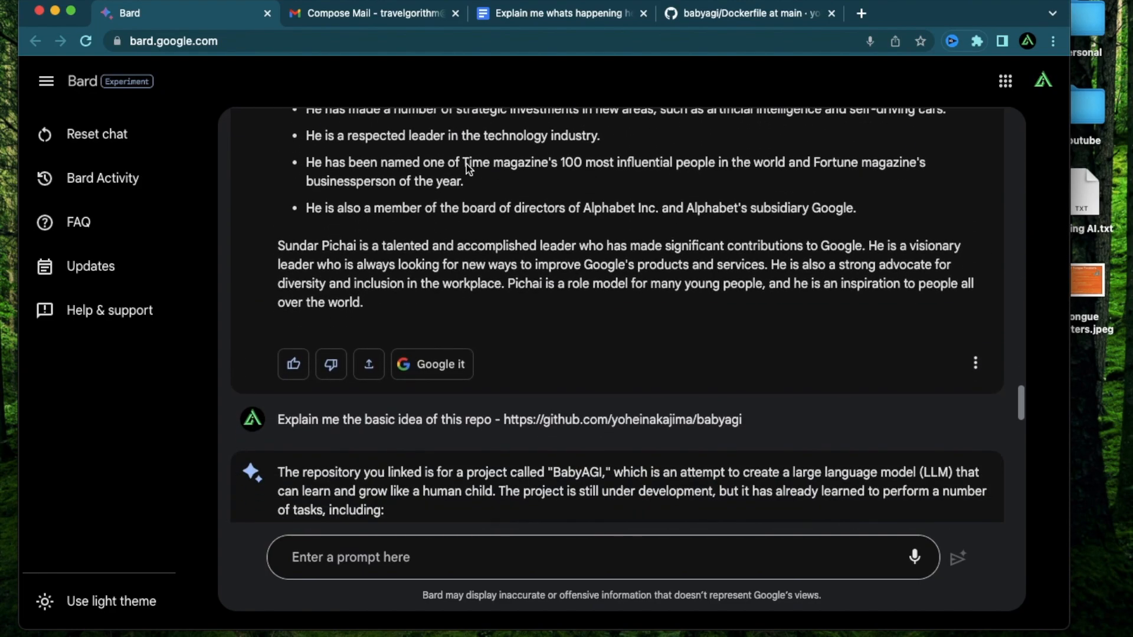
pyautogui.moveTo(524, 249)
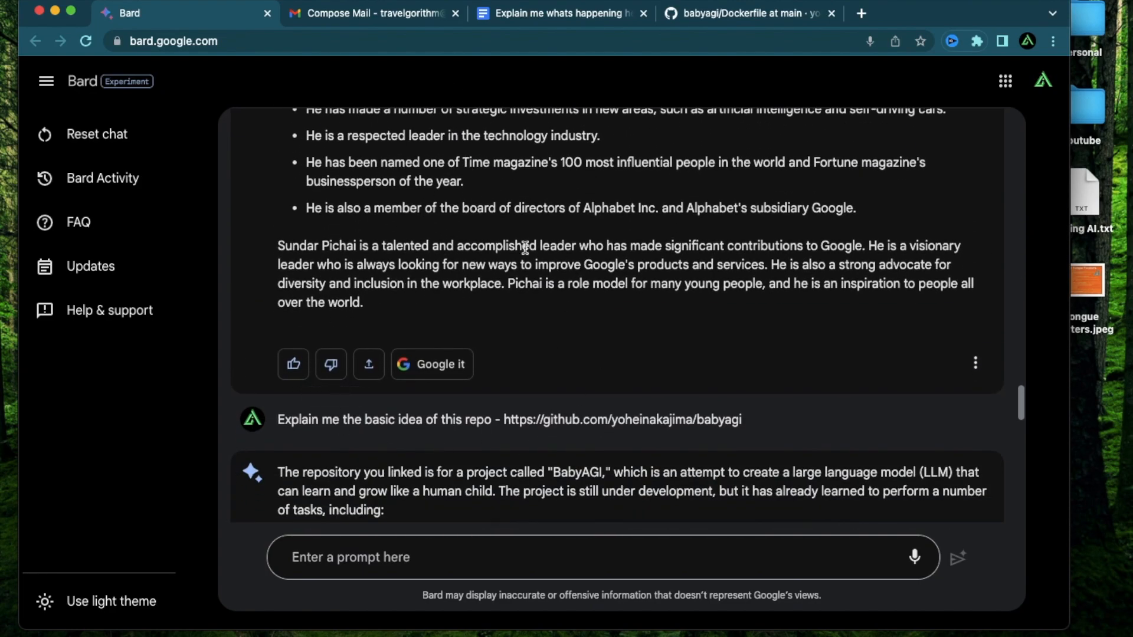
pyautogui.moveTo(430, 363)
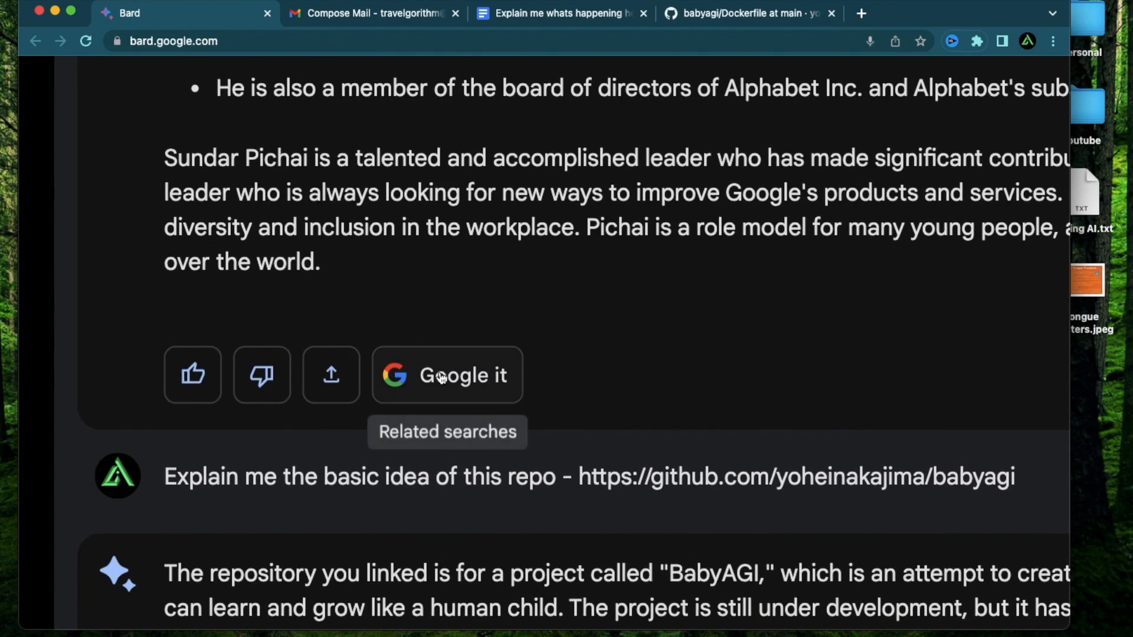
pyautogui.click(446, 375)
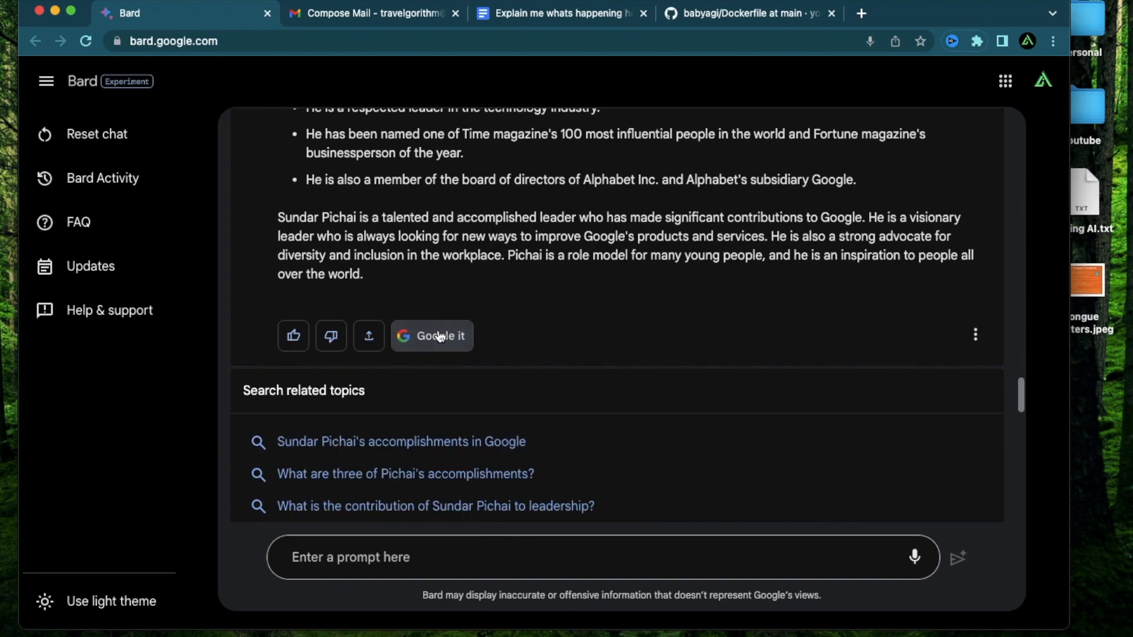
pyautogui.scroll(-3)
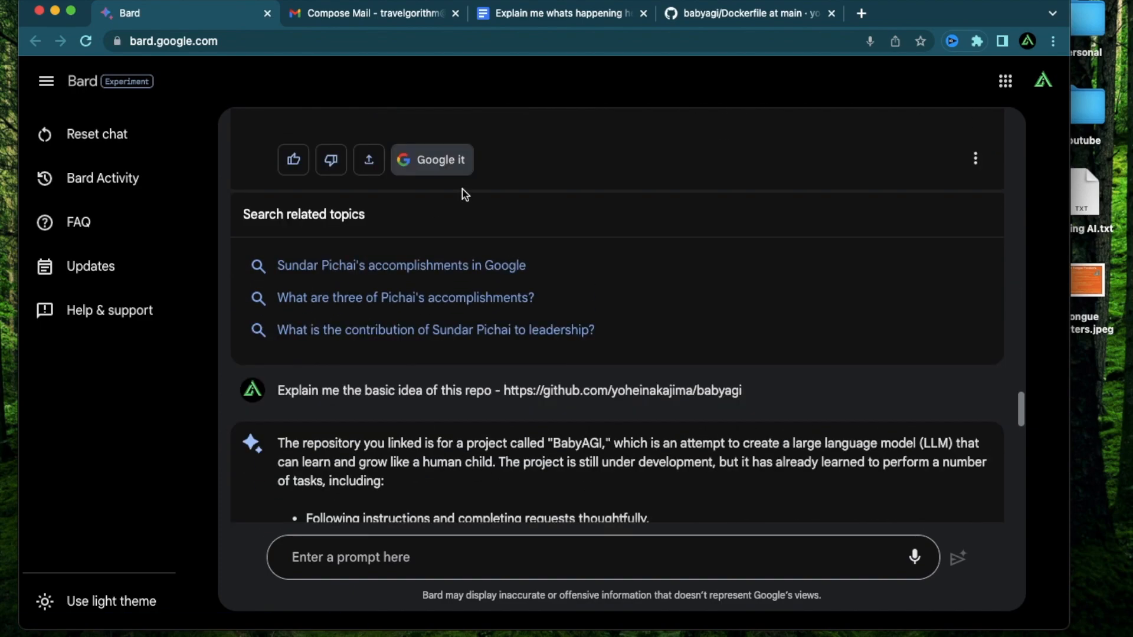
pyautogui.moveTo(354, 212)
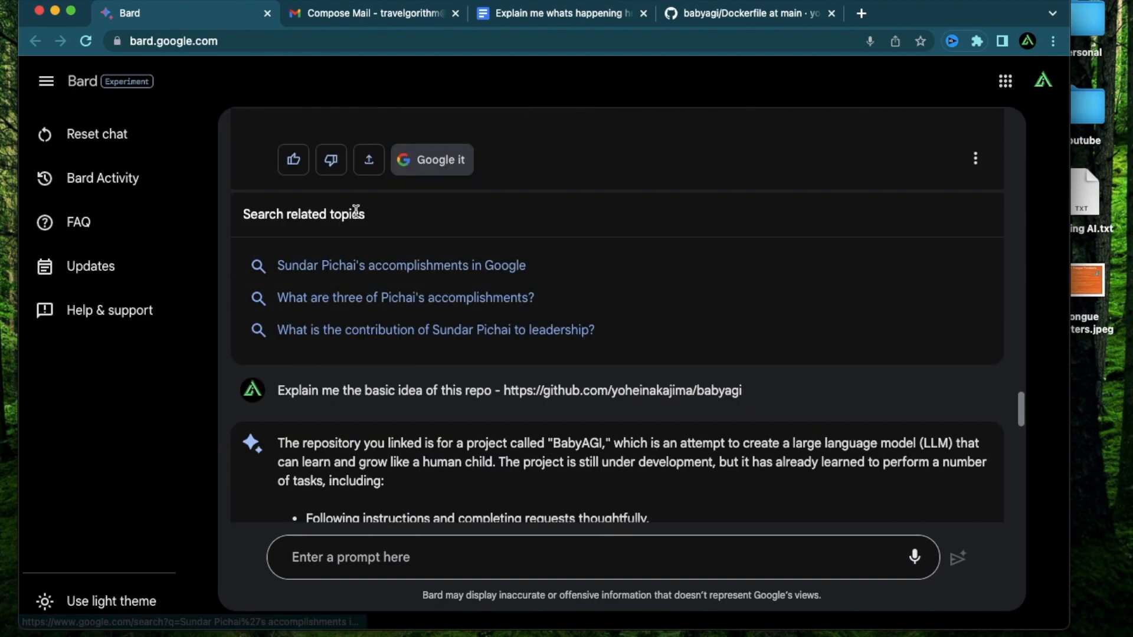
pyautogui.moveTo(283, 278)
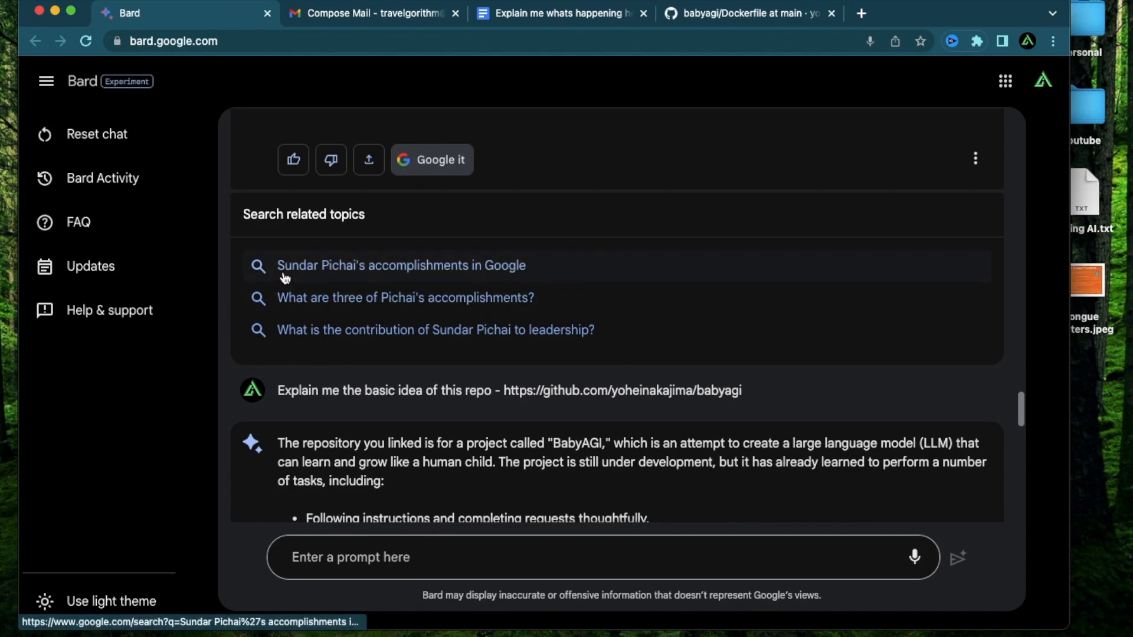
pyautogui.moveTo(508, 280)
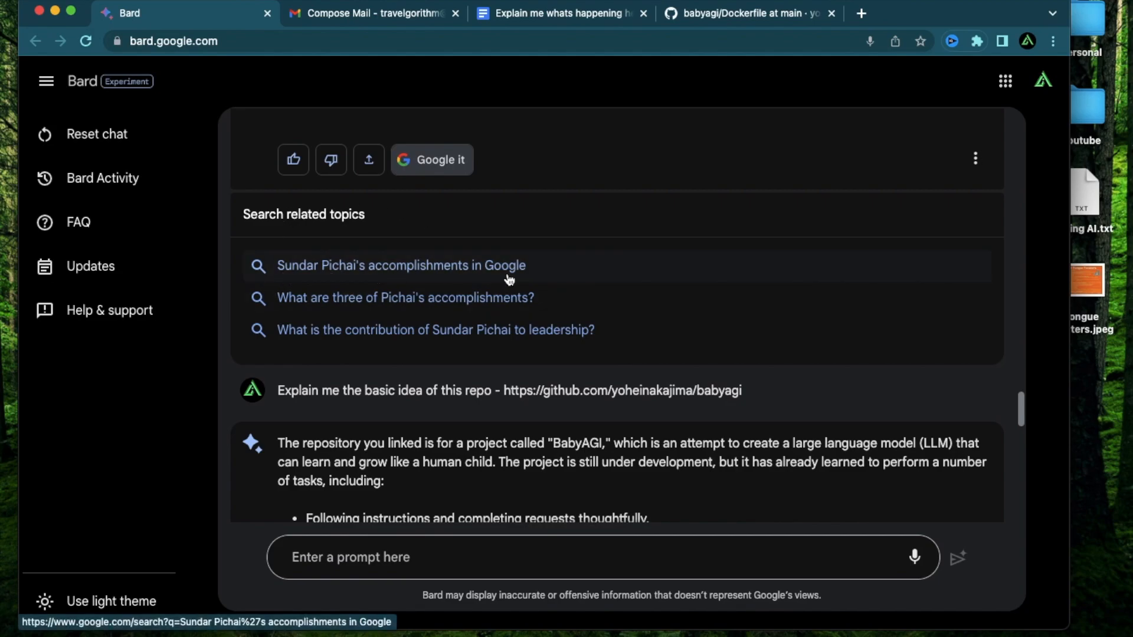
pyautogui.moveTo(519, 315)
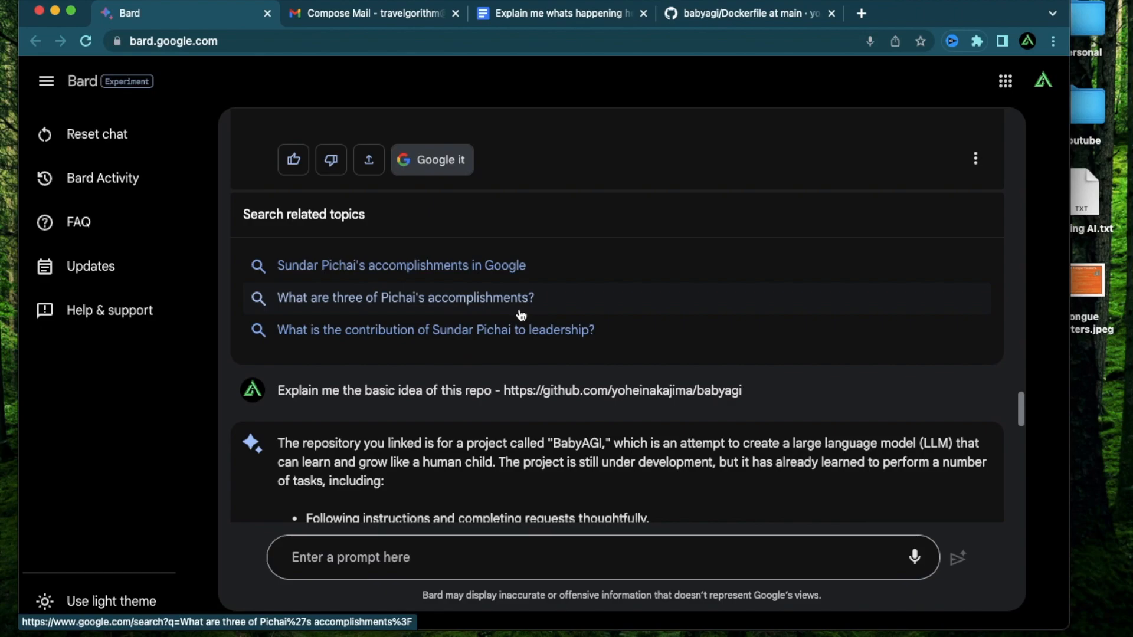
pyautogui.moveTo(457, 350)
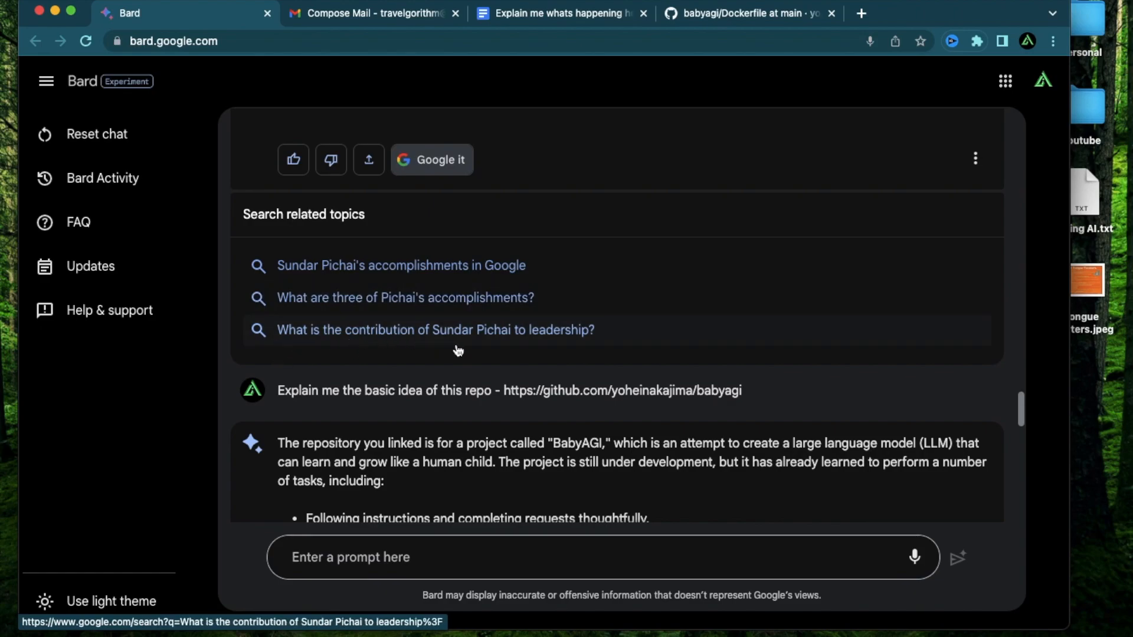
pyautogui.moveTo(448, 245)
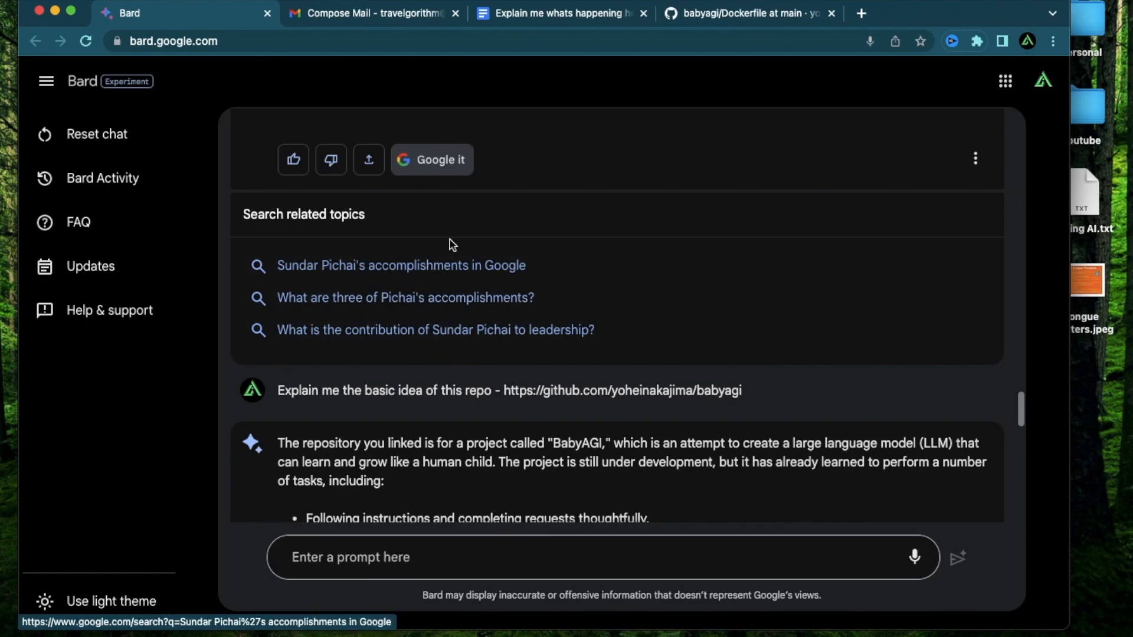
pyautogui.moveTo(347, 309)
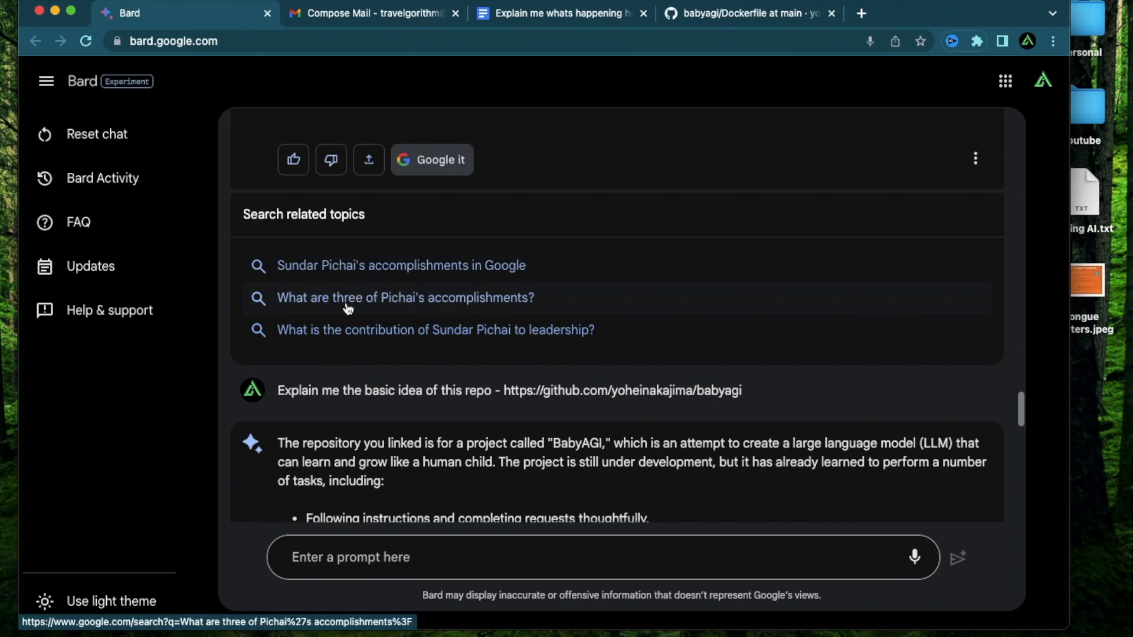
# Step: Search the related topic 'What are three of Pichai's accomplishments?' and review the results
pyautogui.click(405, 297)
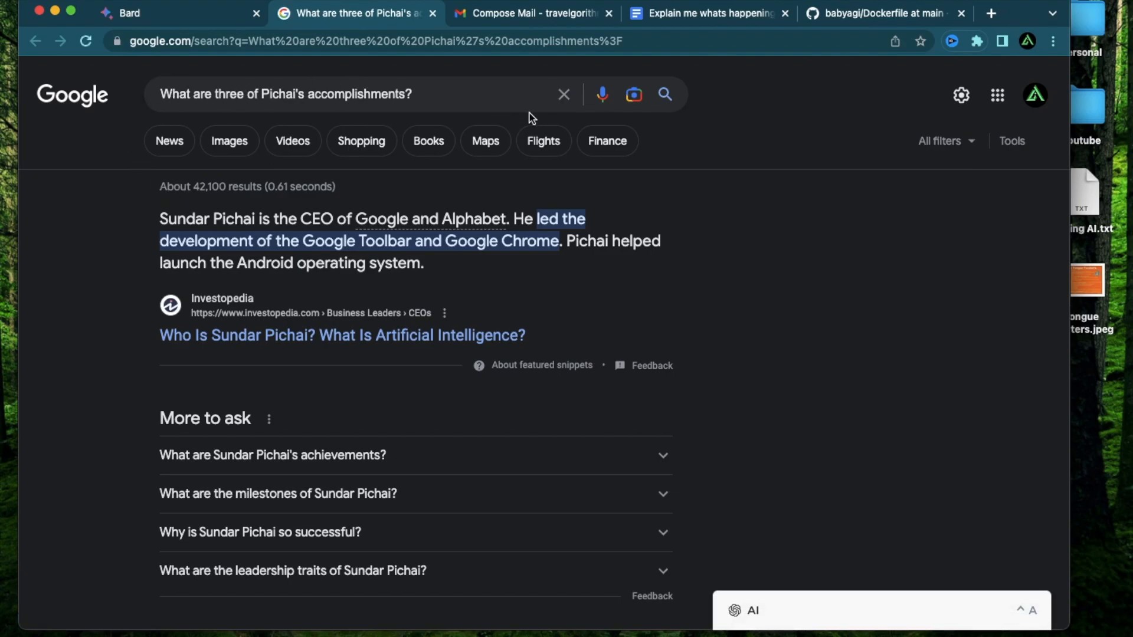
pyautogui.scroll(-3)
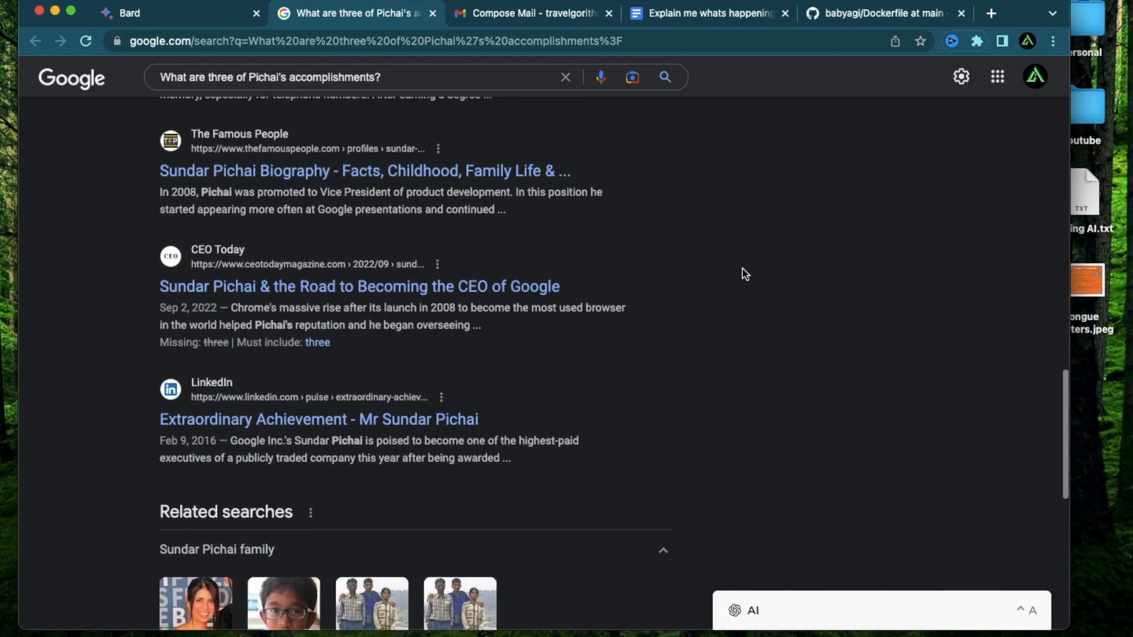
pyautogui.scroll(3)
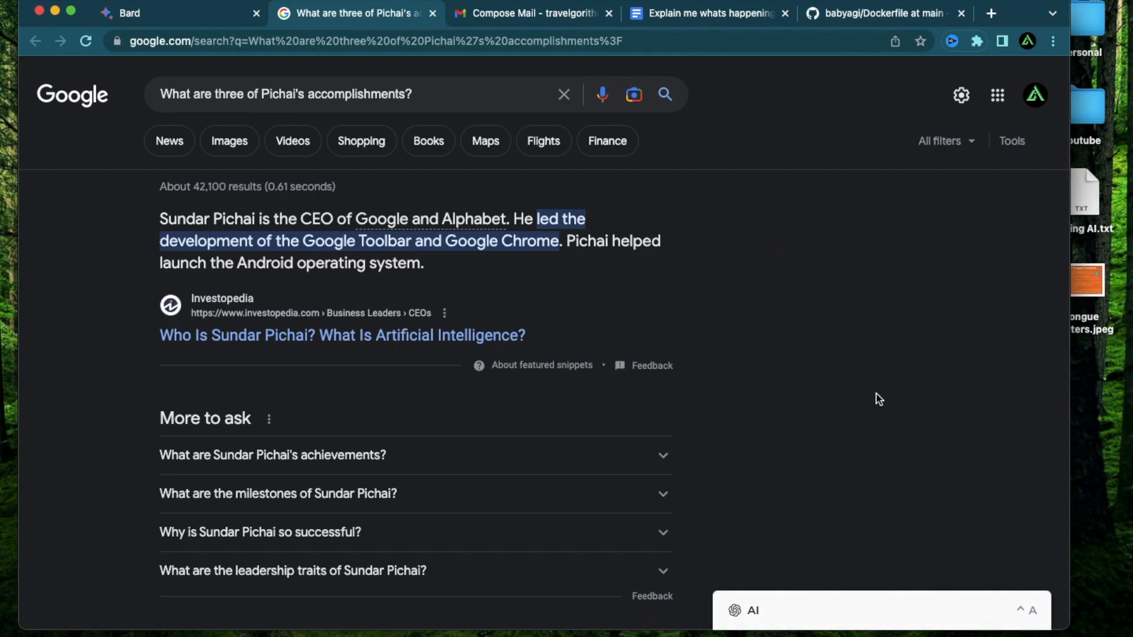
pyautogui.click(177, 13)
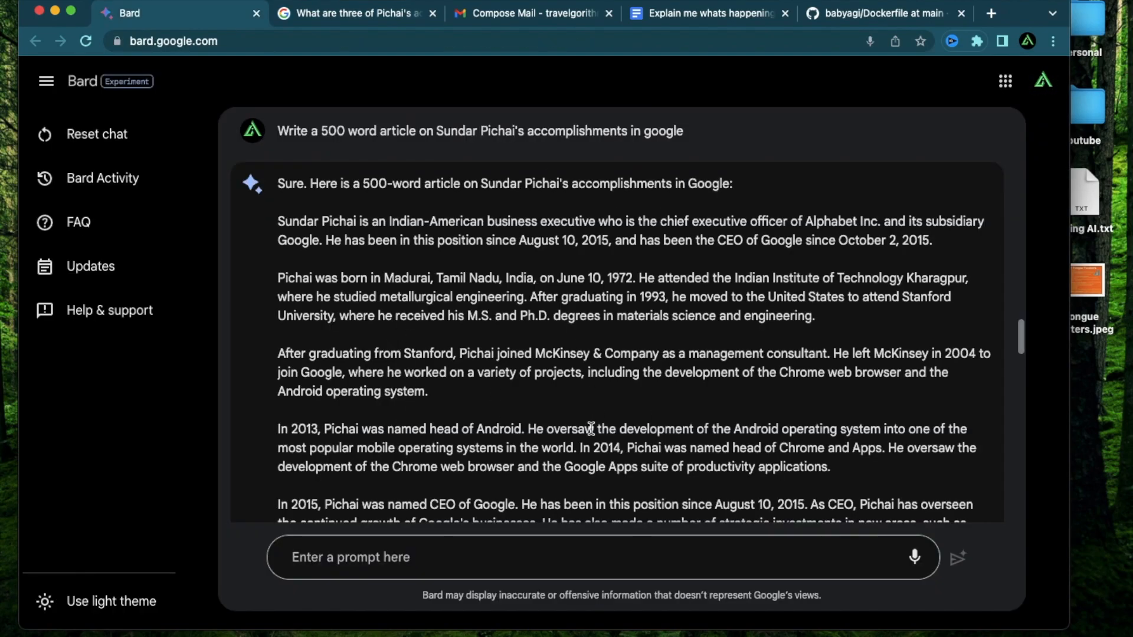
pyautogui.moveTo(363, 154)
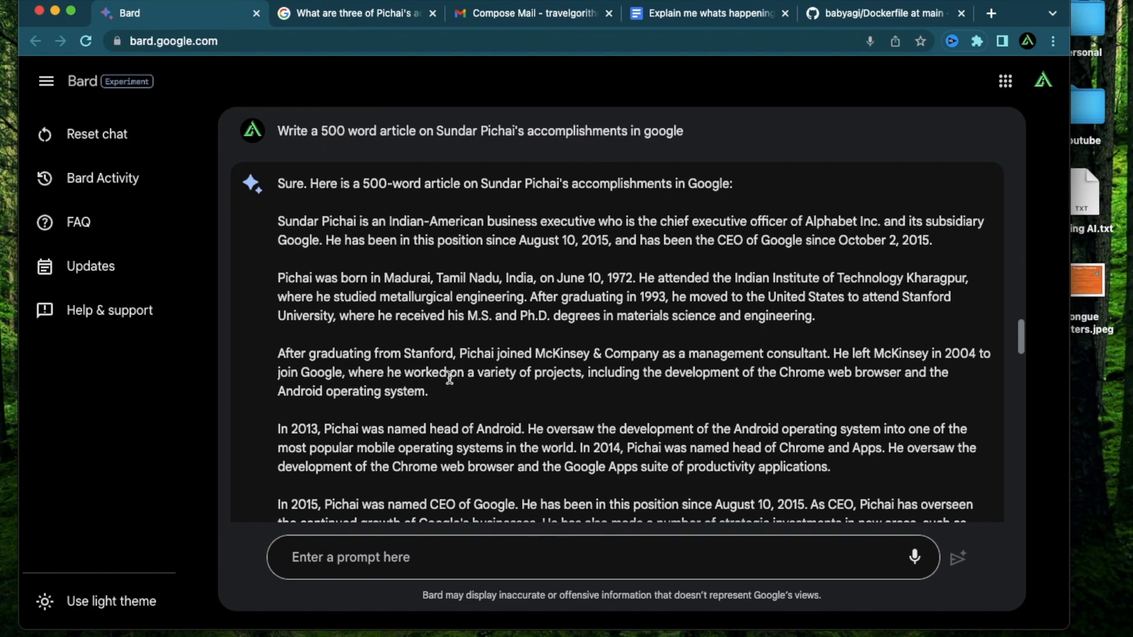
pyautogui.scroll(-3)
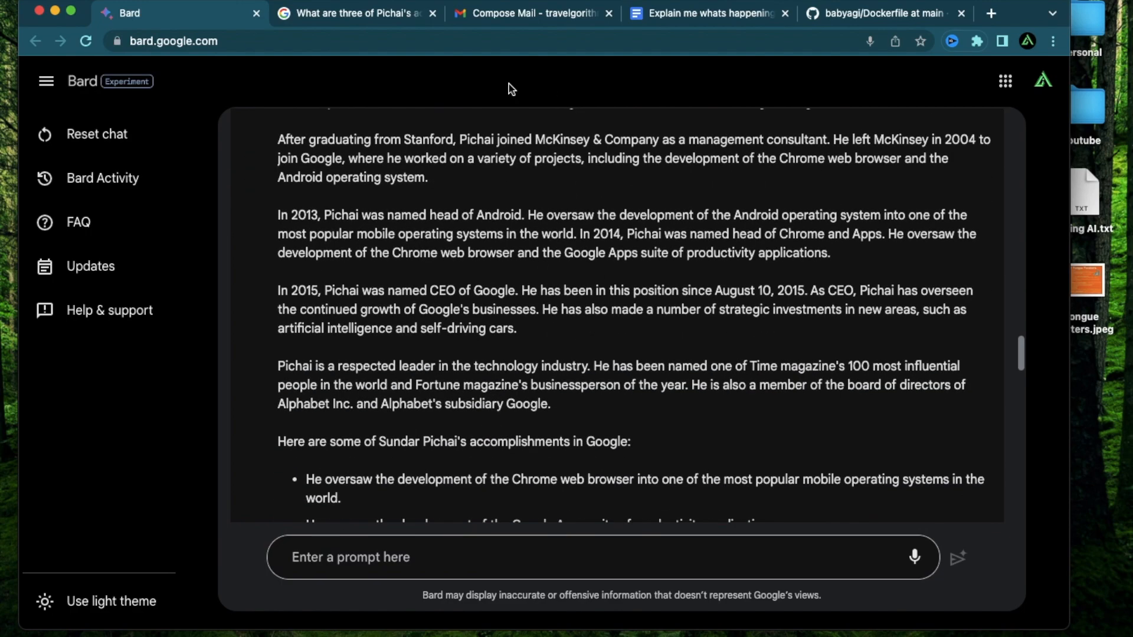
pyautogui.click(354, 13)
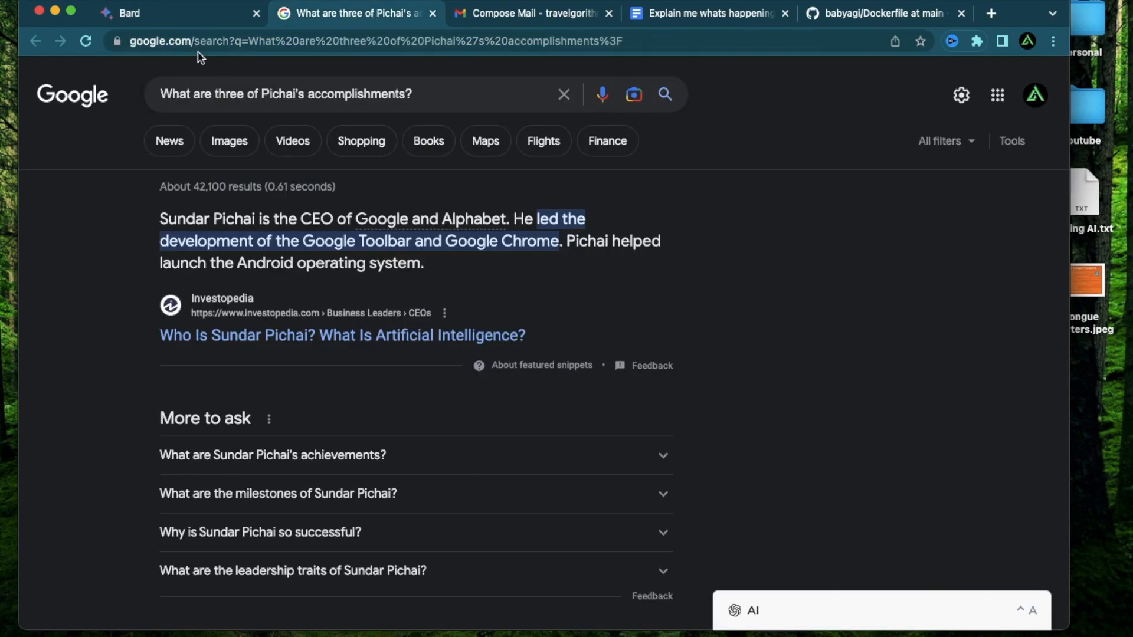
pyautogui.click(173, 13)
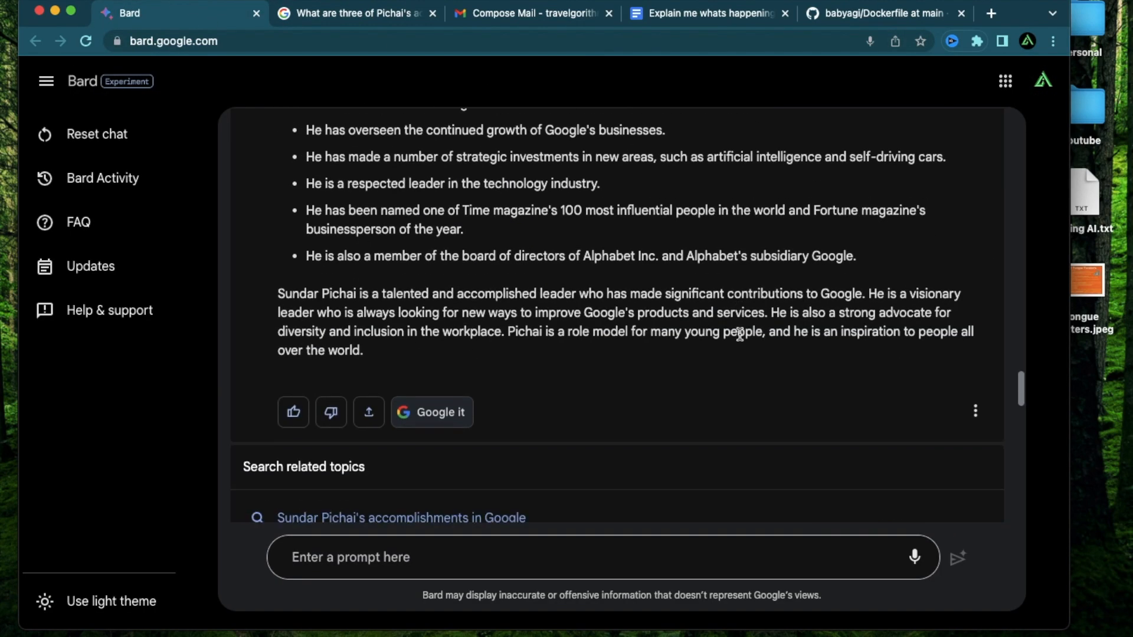
pyautogui.scroll(-3)
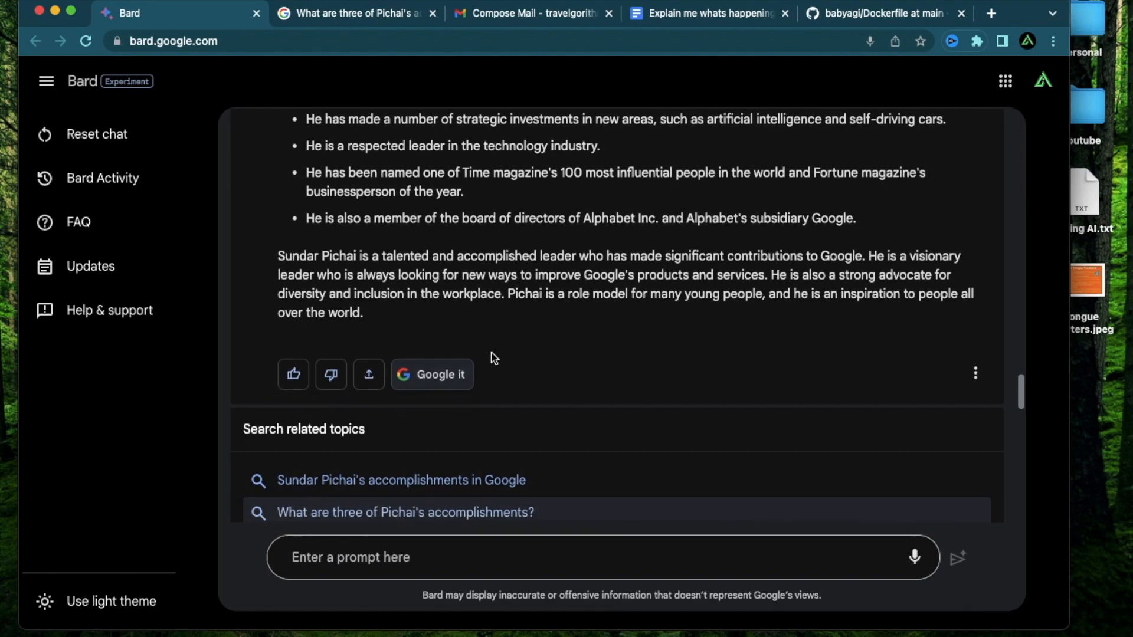
pyautogui.moveTo(568, 331)
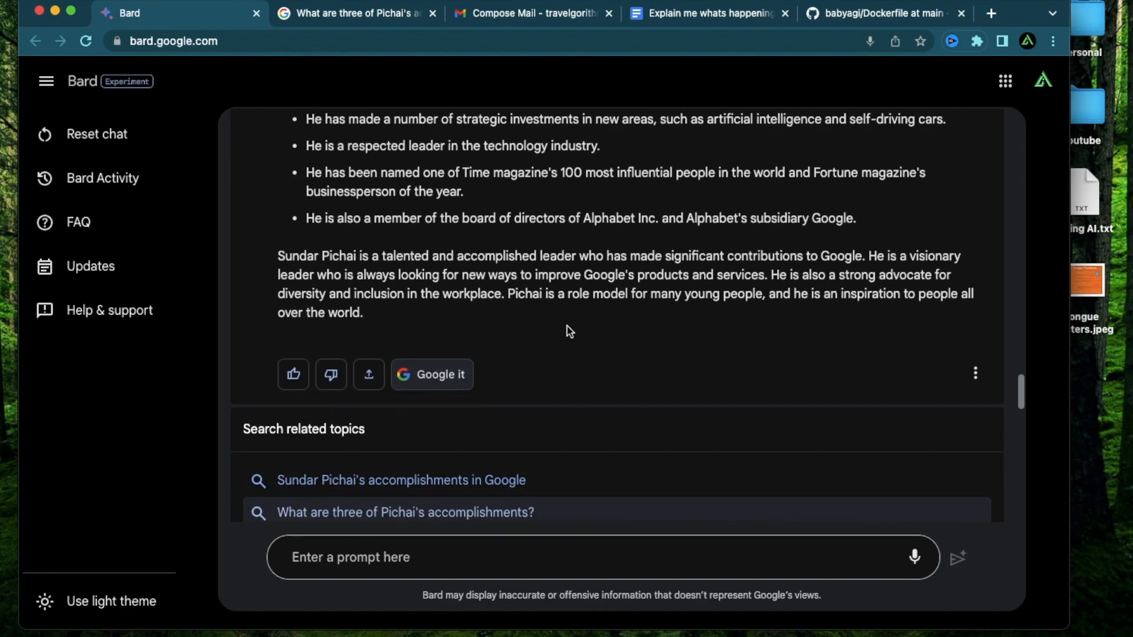
pyautogui.moveTo(371, 400)
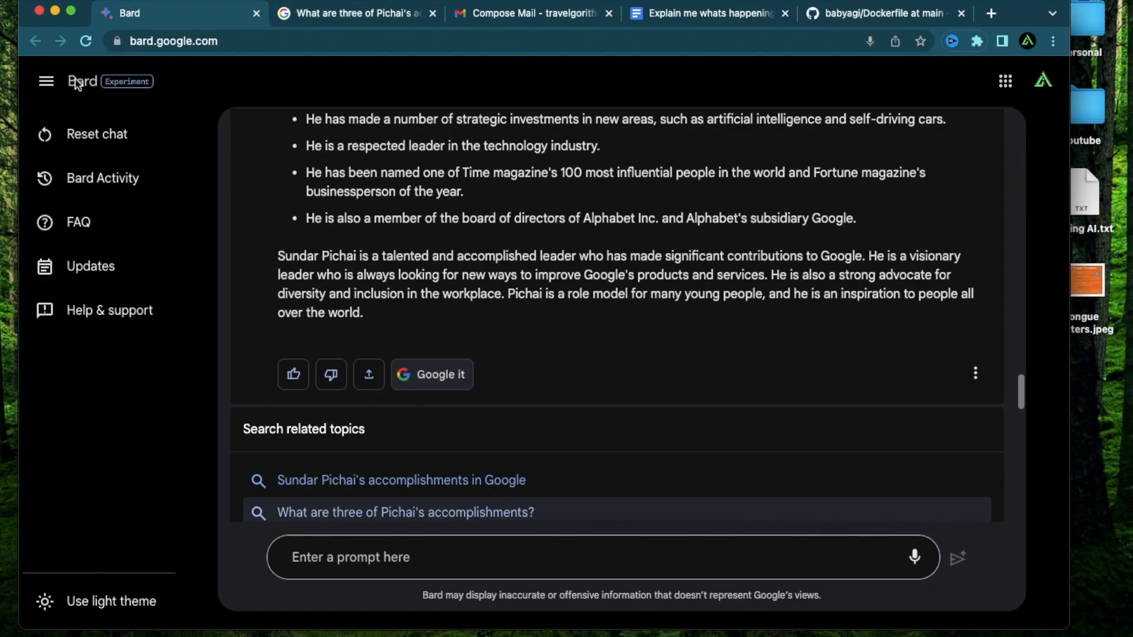
pyautogui.scroll(-3)
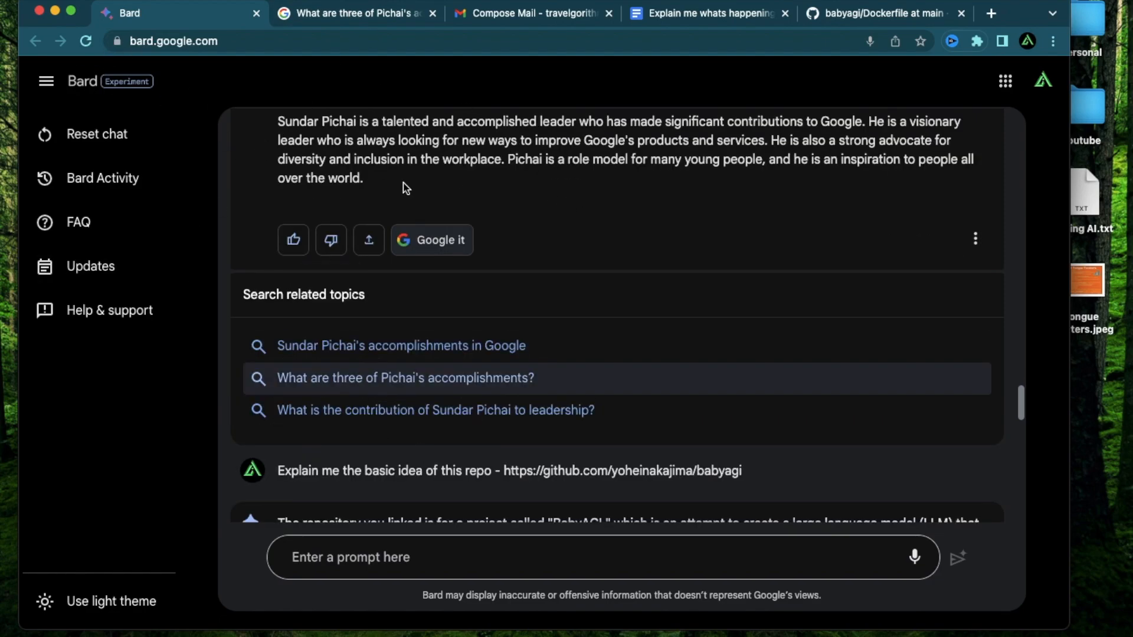
pyautogui.moveTo(405, 207)
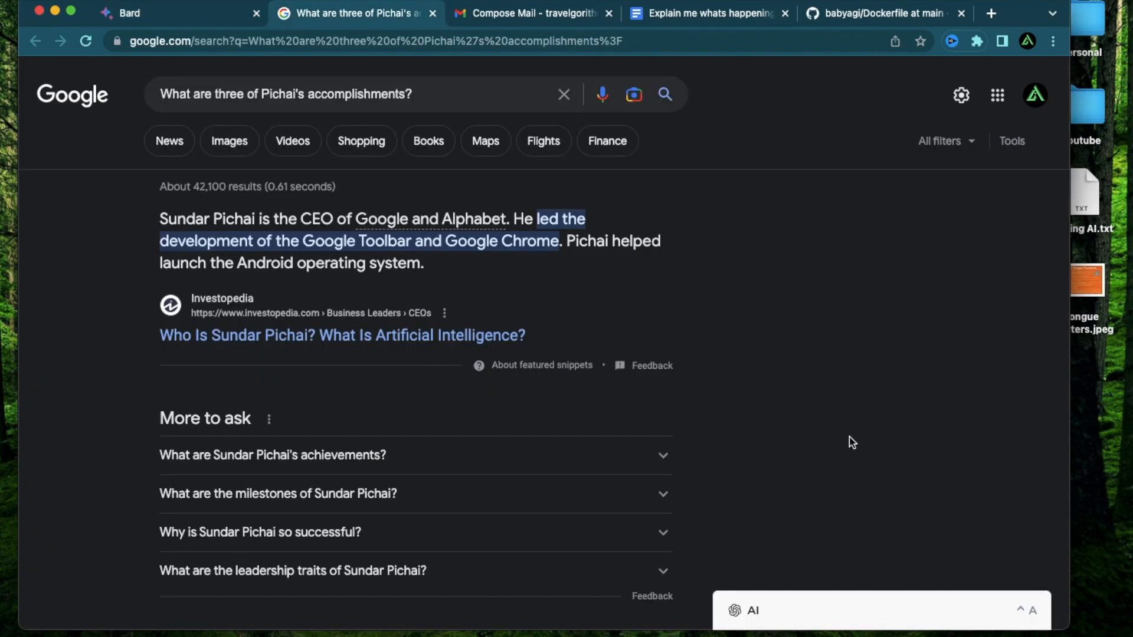
pyautogui.moveTo(692, 303)
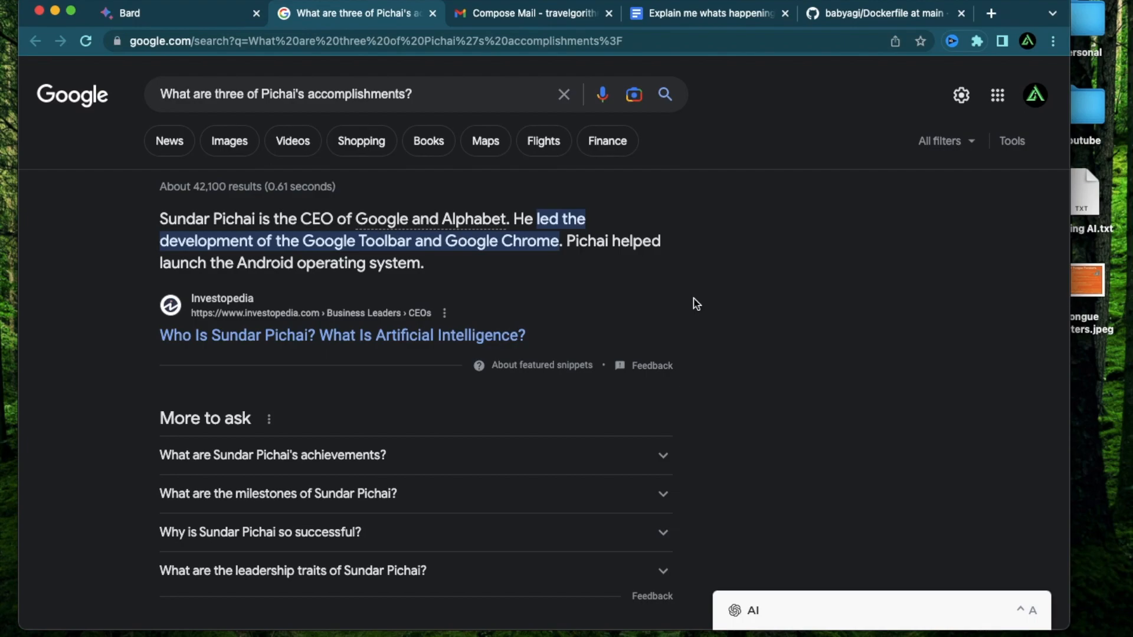
pyautogui.moveTo(749, 233)
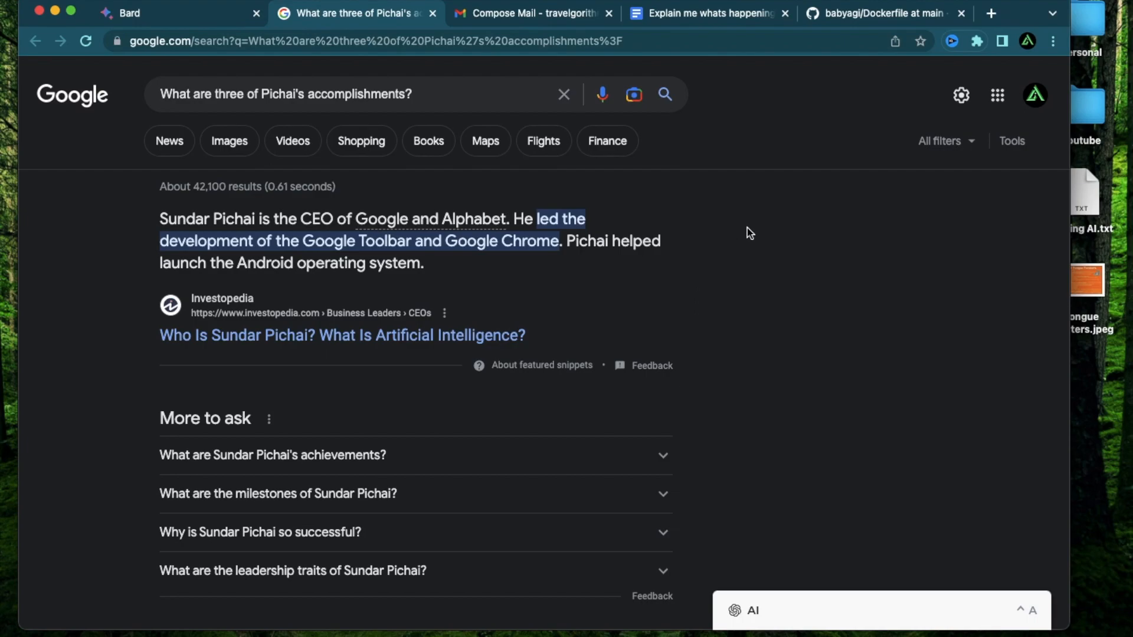
pyautogui.moveTo(836, 236)
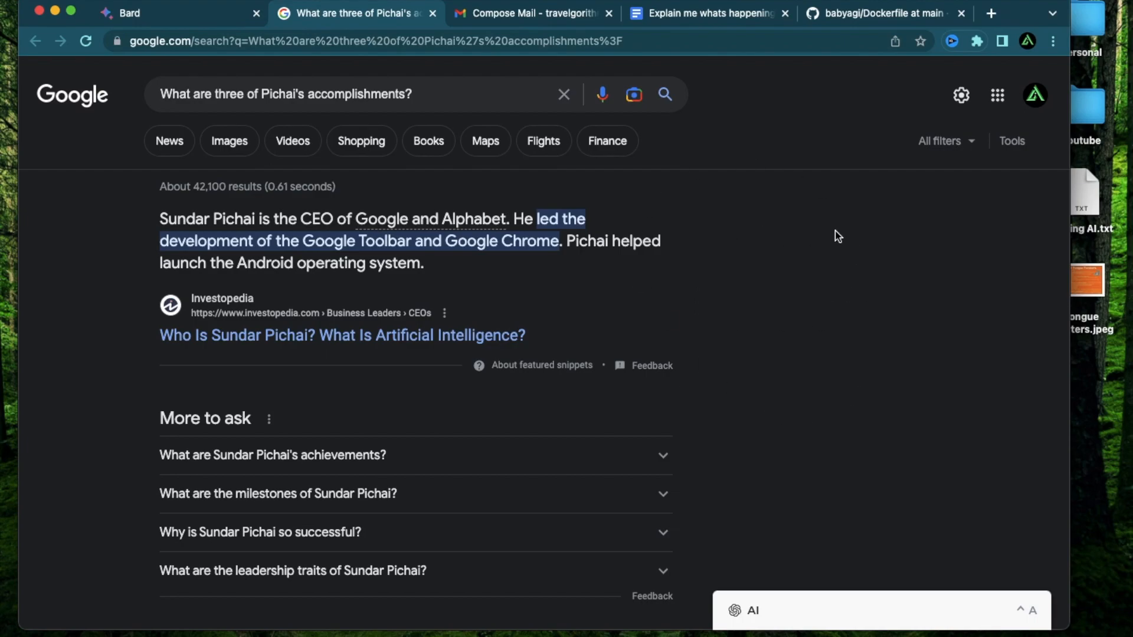
pyautogui.moveTo(657, 235)
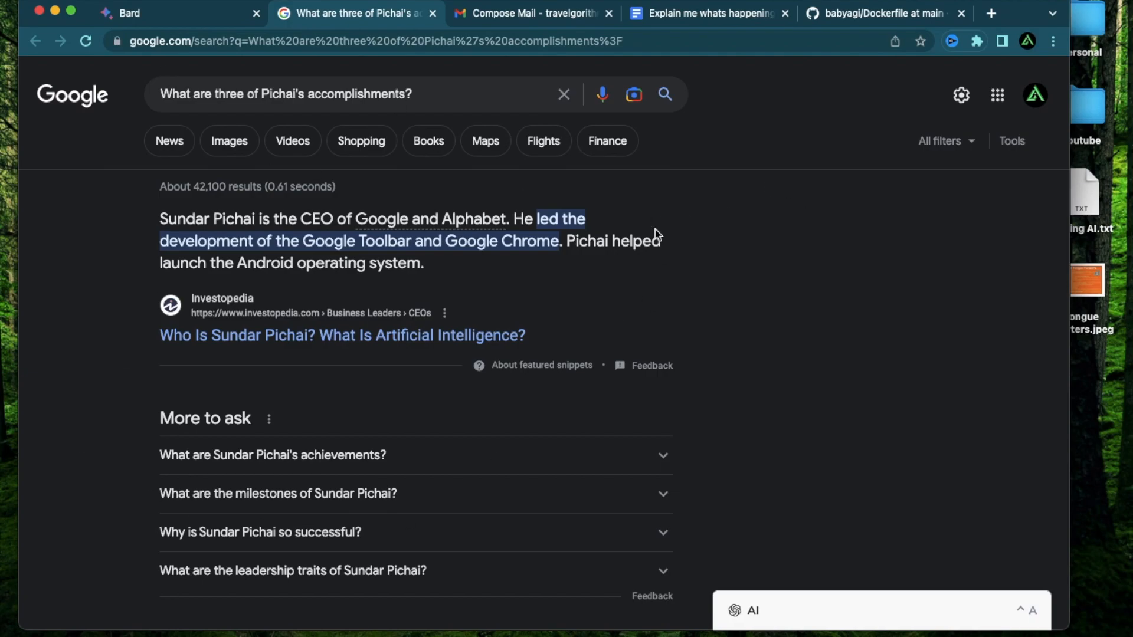
pyautogui.moveTo(141, 28)
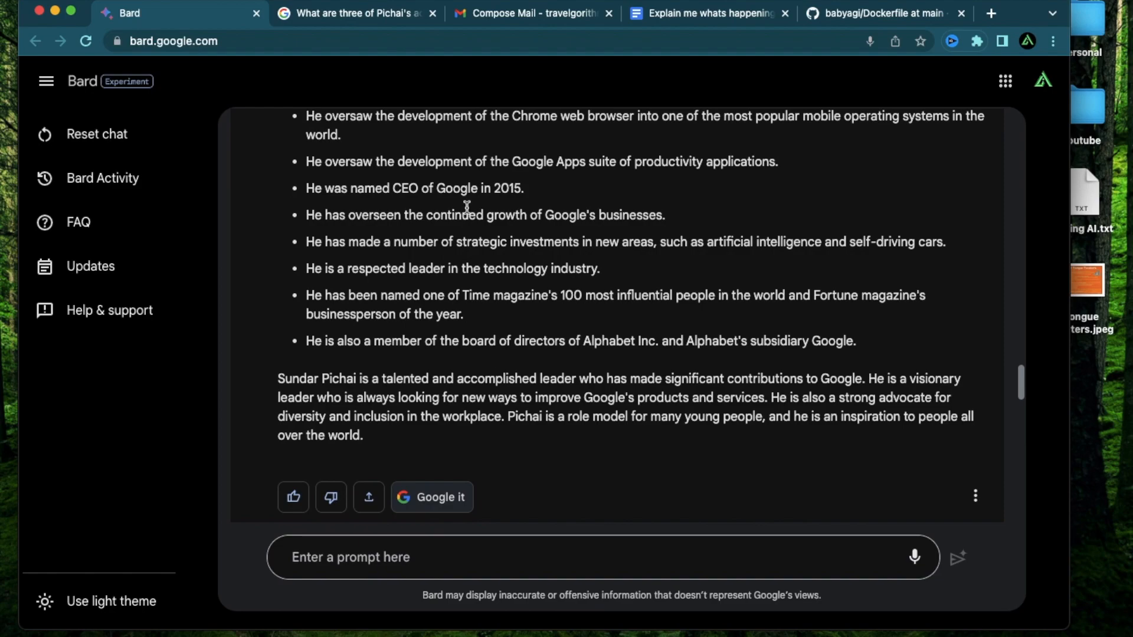
pyautogui.scroll(3)
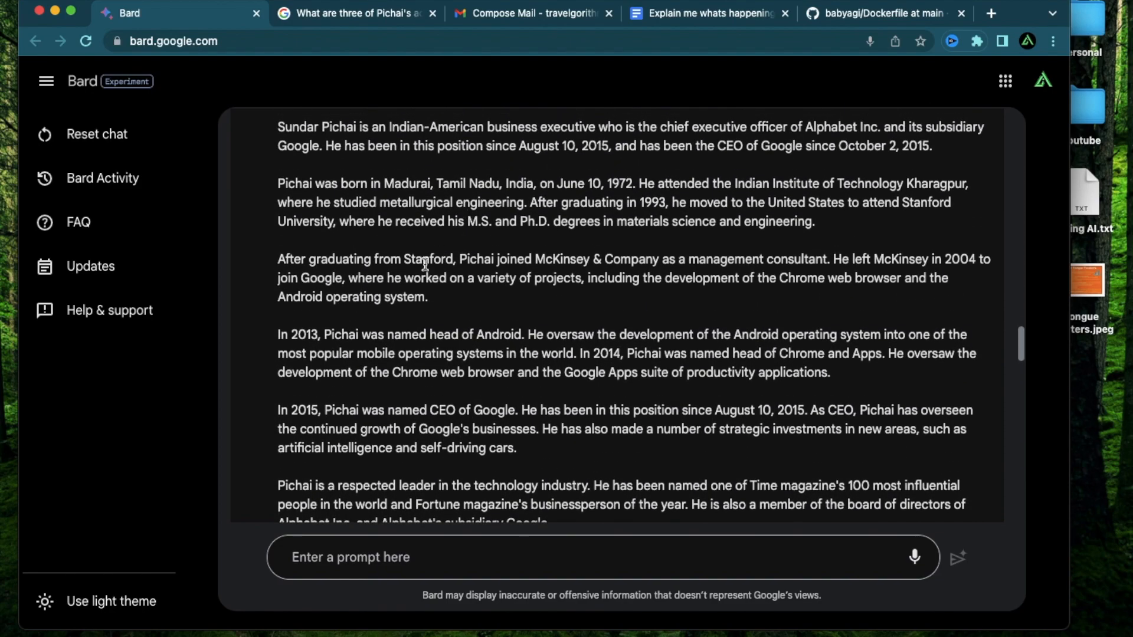
pyautogui.scroll(3)
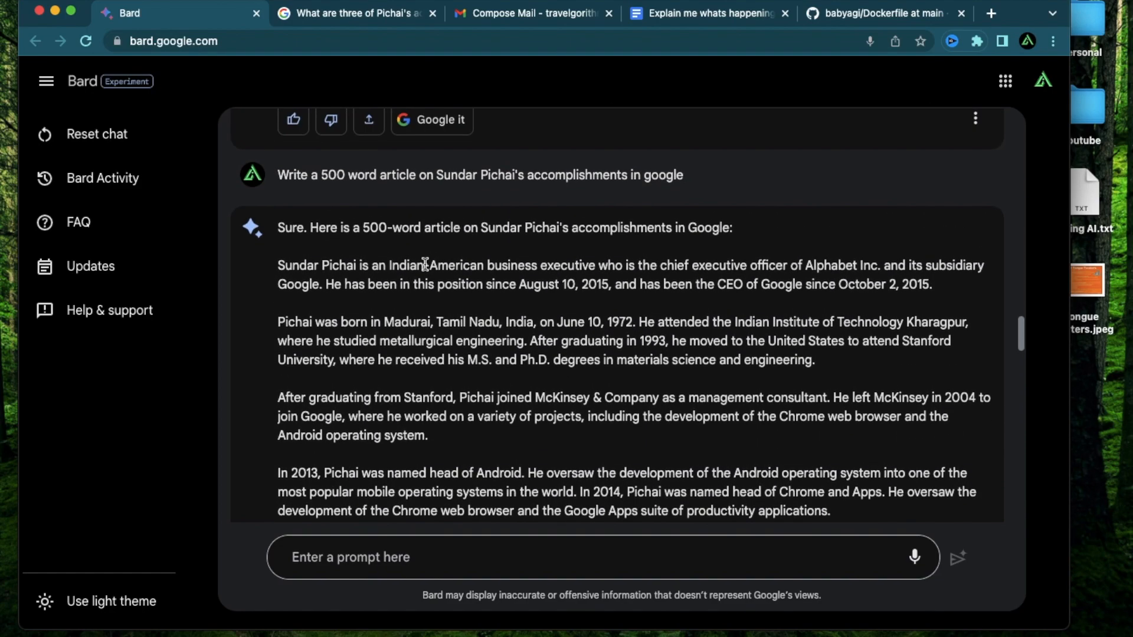
pyautogui.moveTo(584, 274)
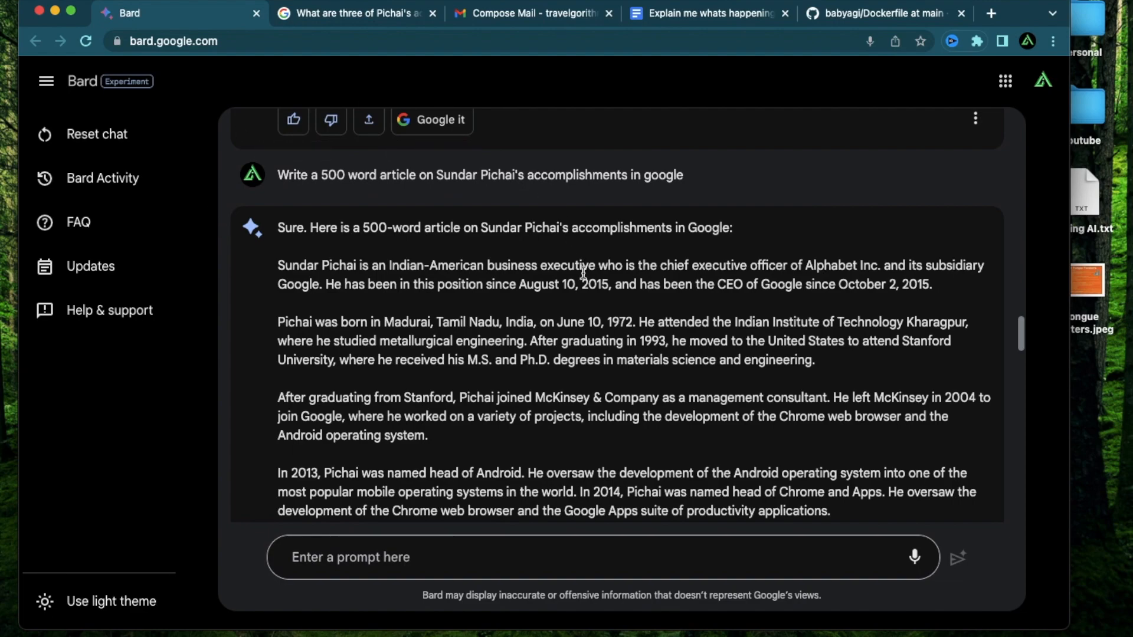
pyautogui.scroll(-3)
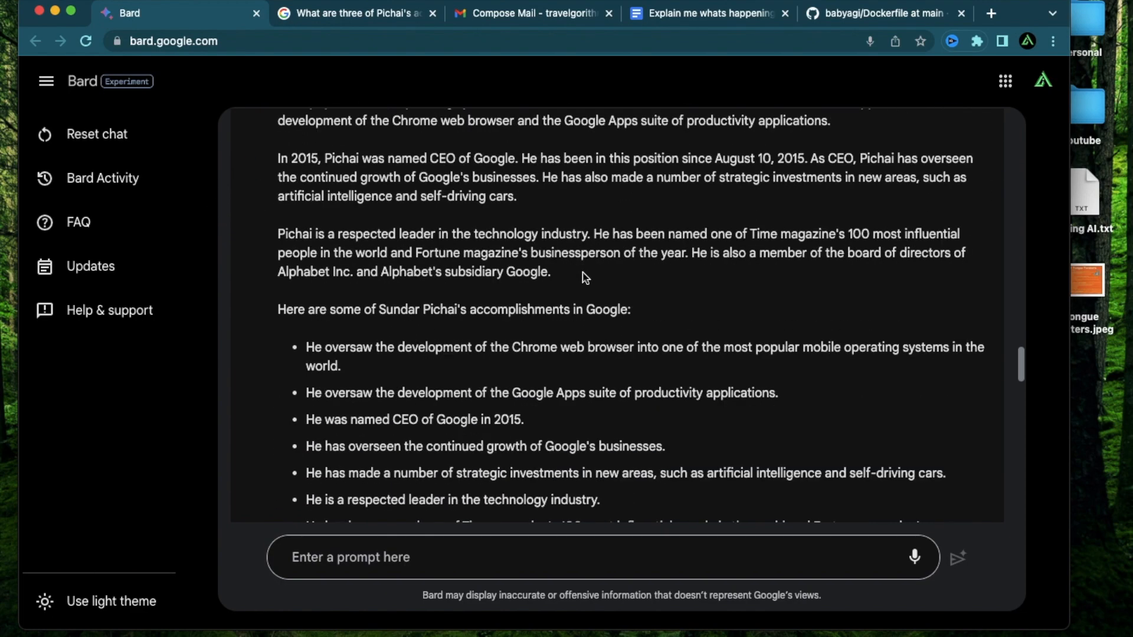
pyautogui.scroll(-3)
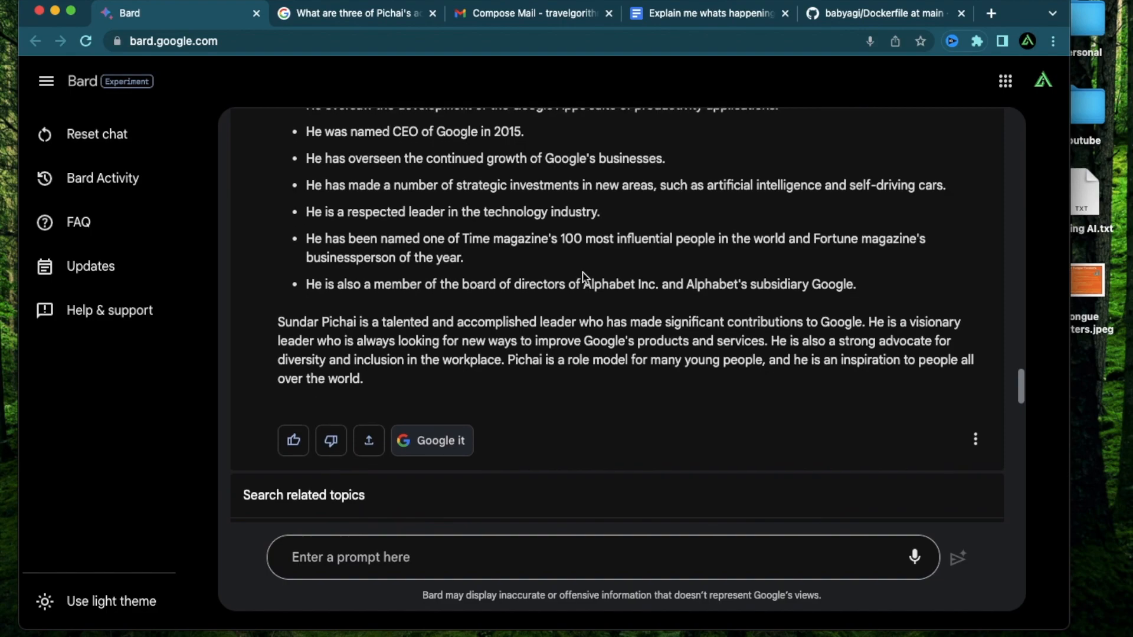
pyautogui.scroll(-3)
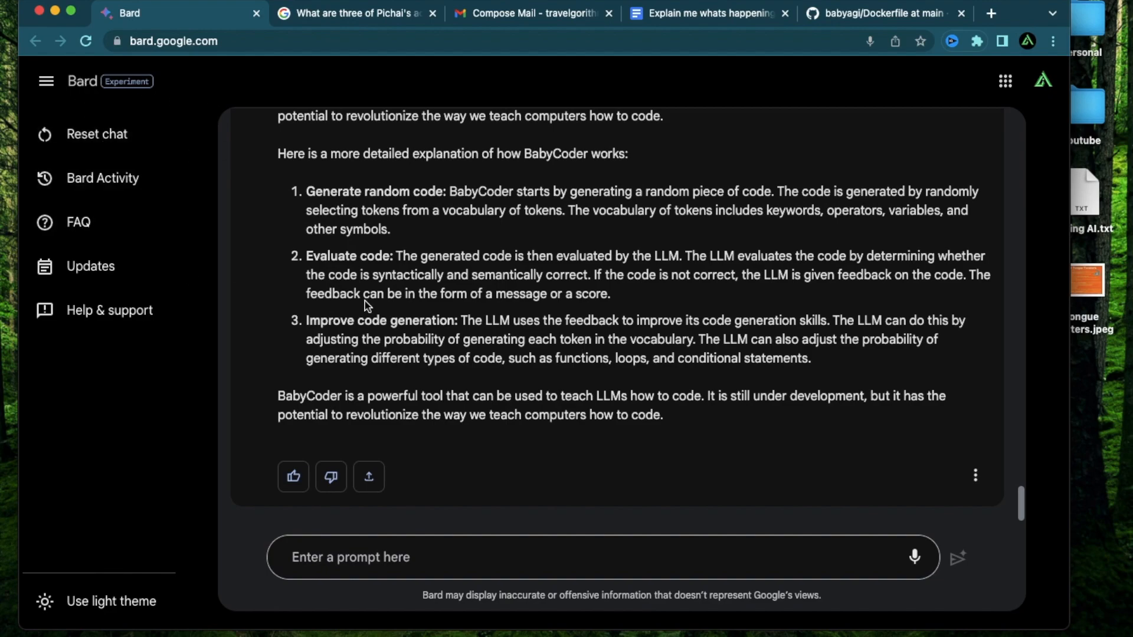
pyautogui.moveTo(791, 268)
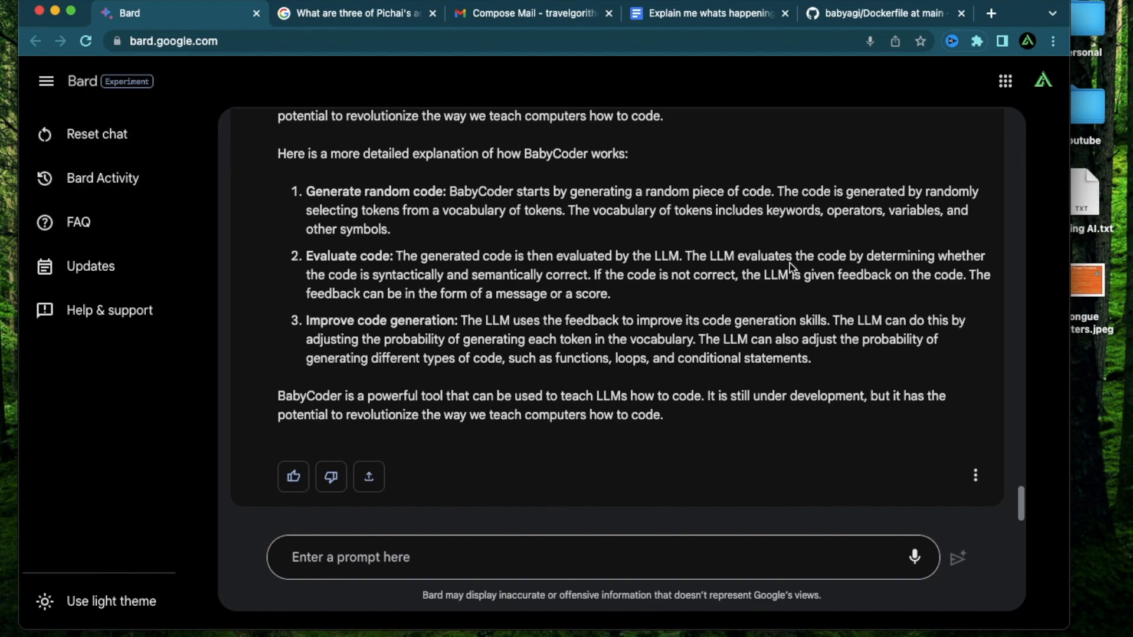
pyautogui.moveTo(397, 308)
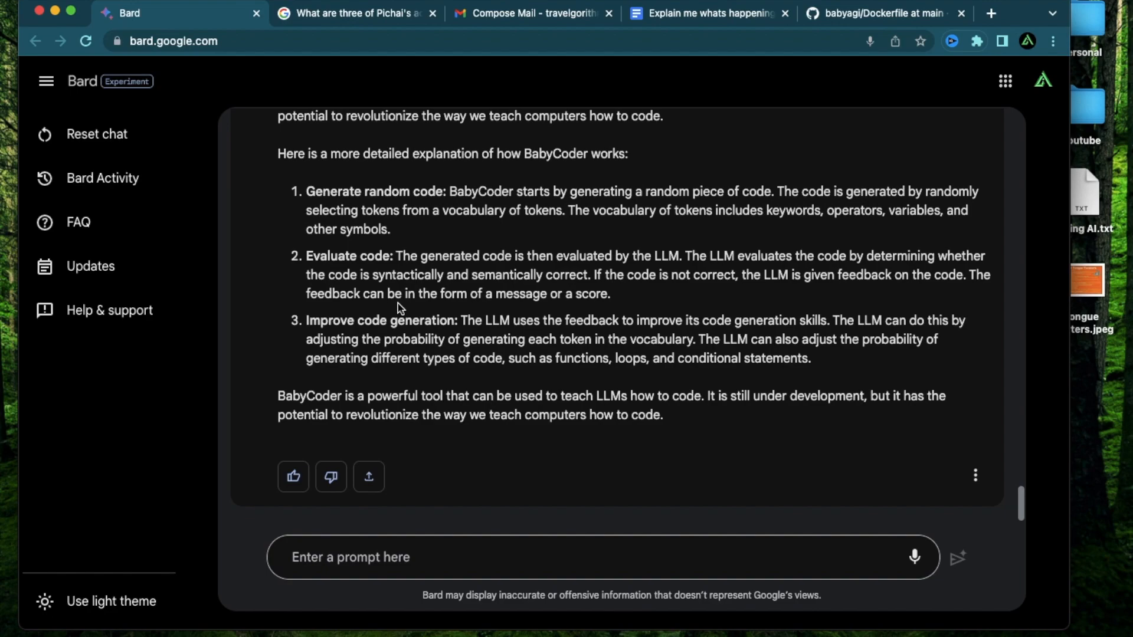
pyautogui.moveTo(588, 373)
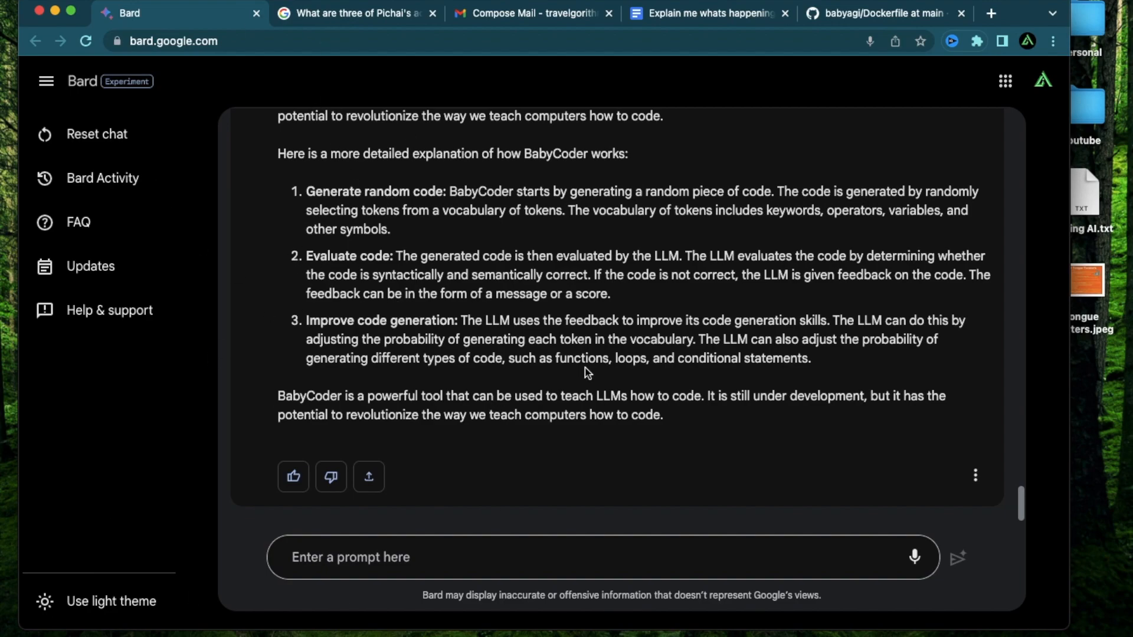
pyautogui.moveTo(386, 329)
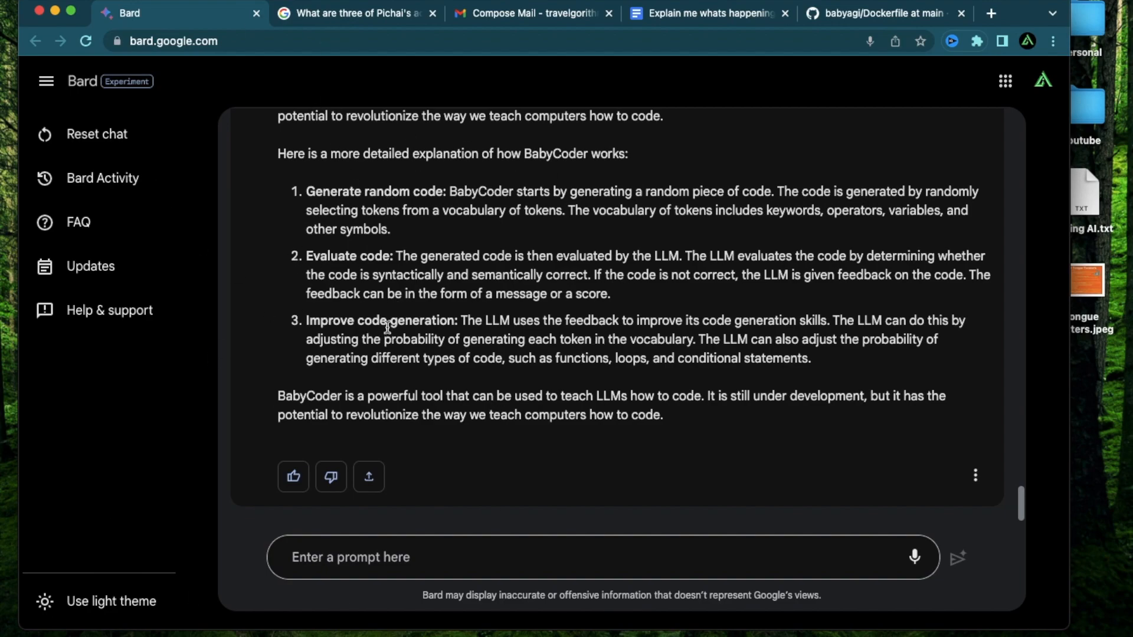
pyautogui.moveTo(775, 322)
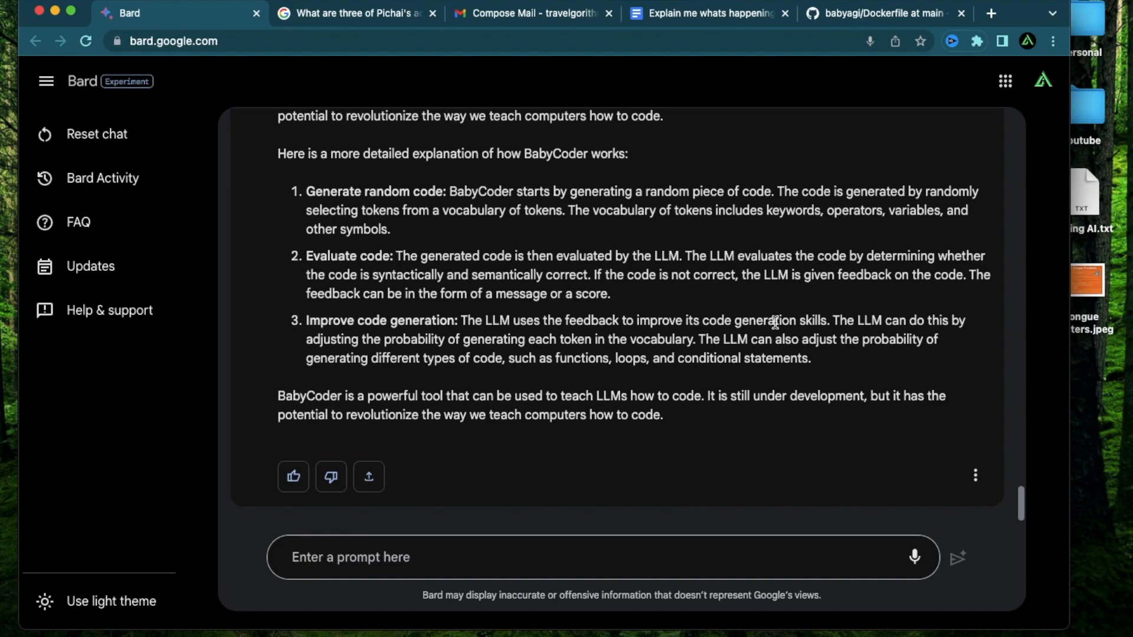
pyautogui.moveTo(467, 255)
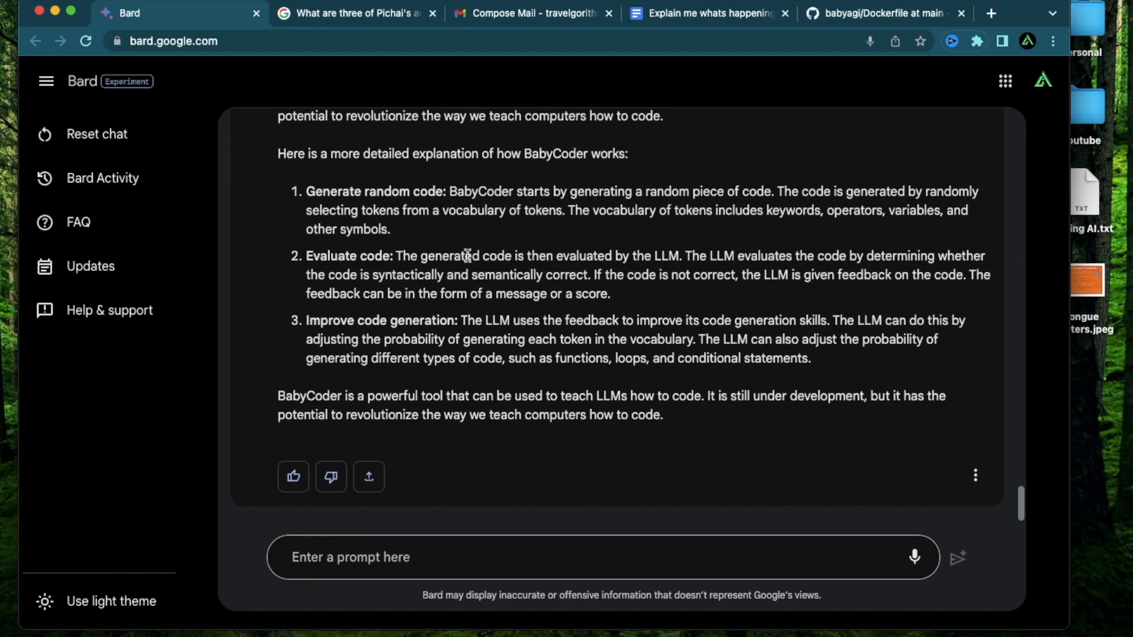
pyautogui.moveTo(251, 180)
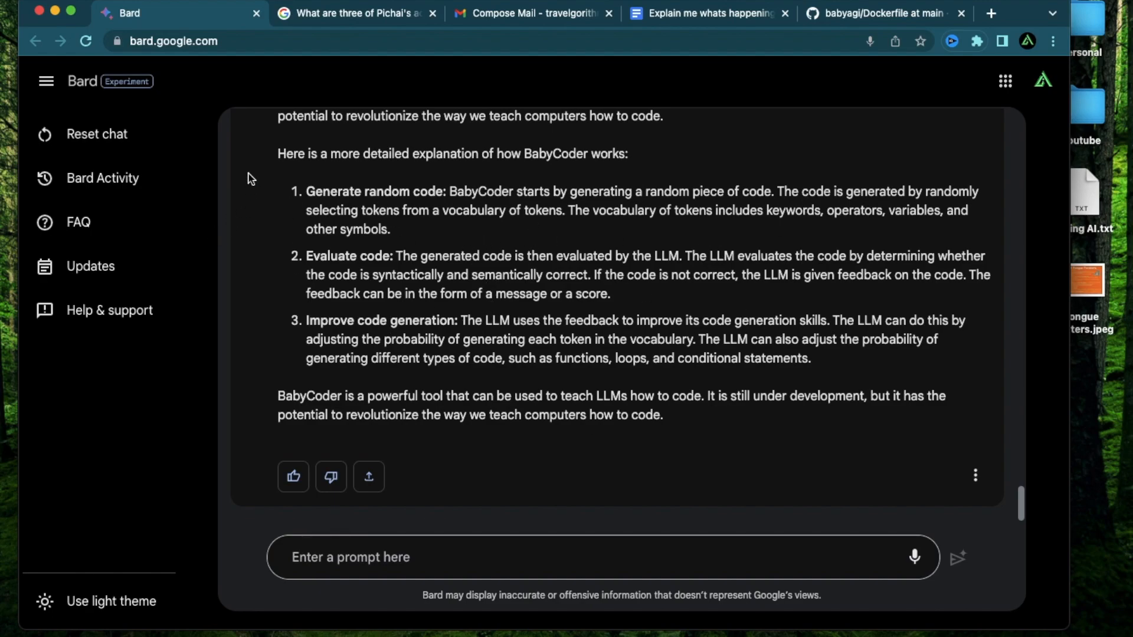
pyautogui.moveTo(96, 109)
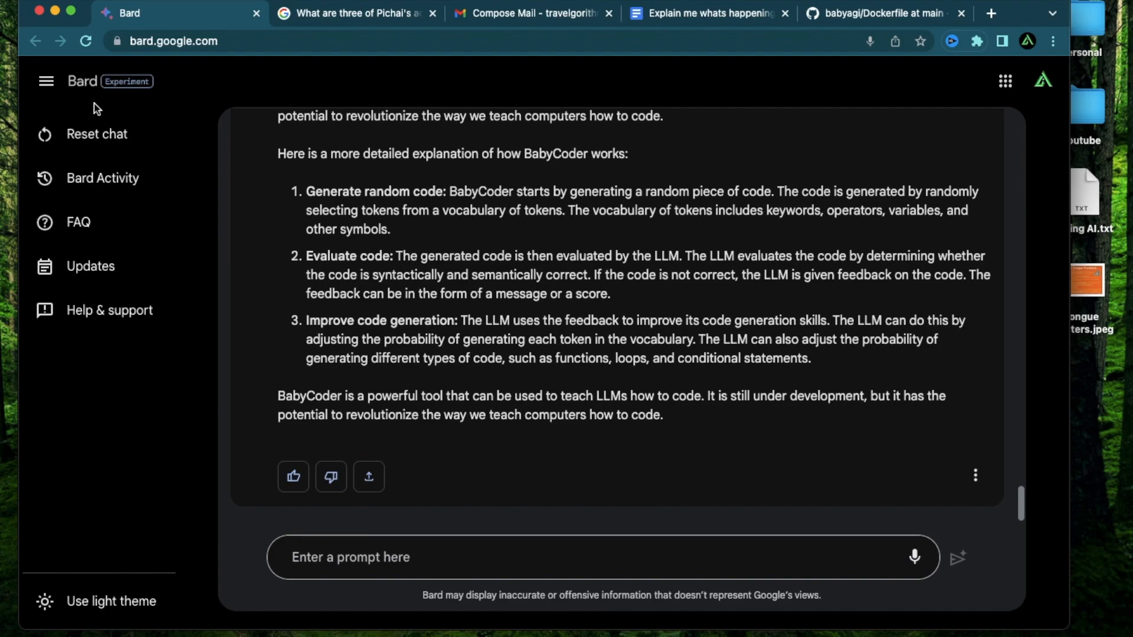
pyautogui.moveTo(496, 245)
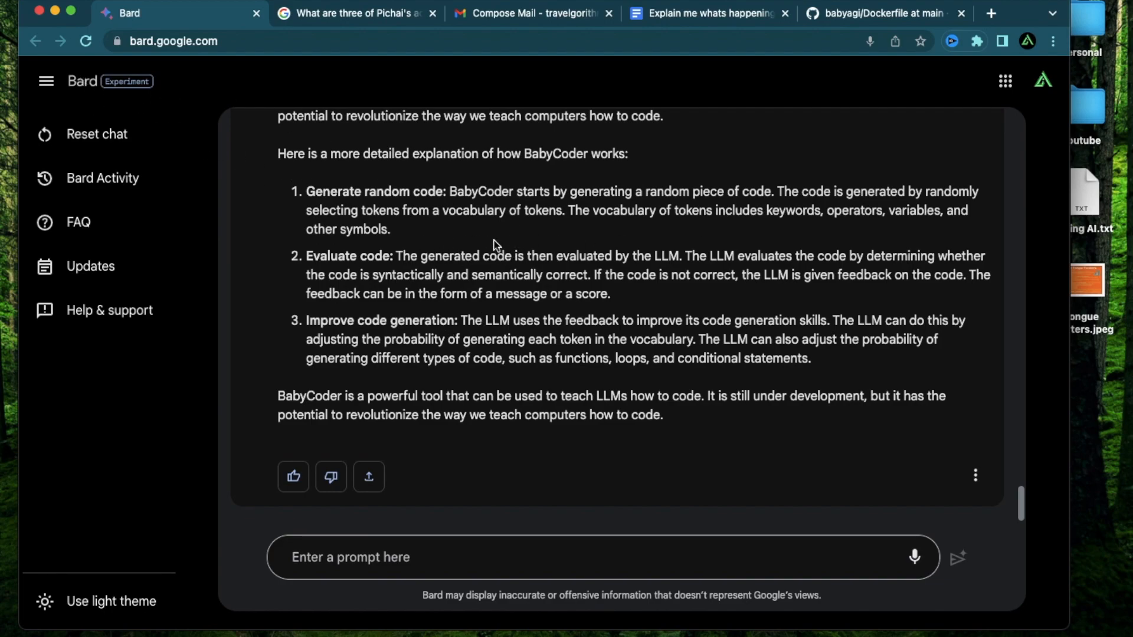
pyautogui.moveTo(493, 280)
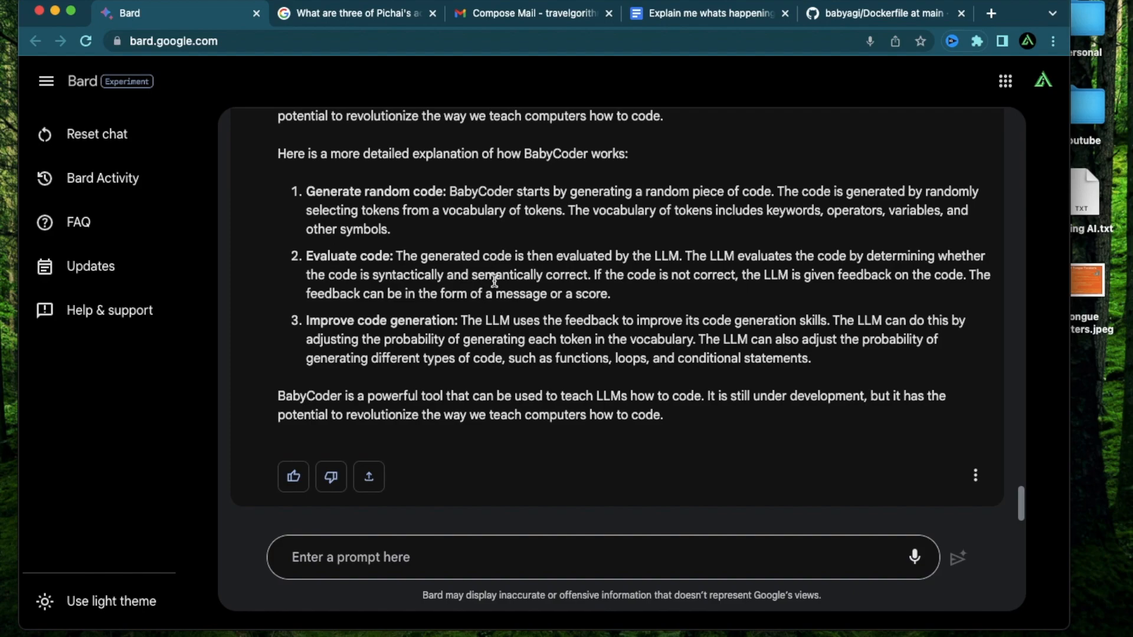
pyautogui.moveTo(470, 277)
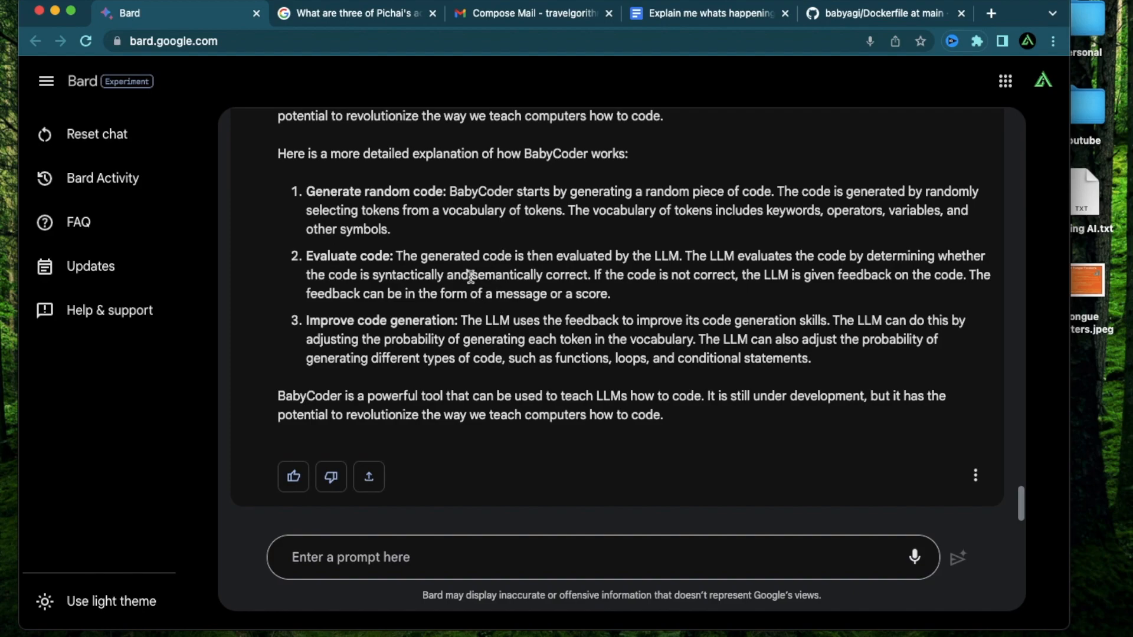
pyautogui.scroll(3)
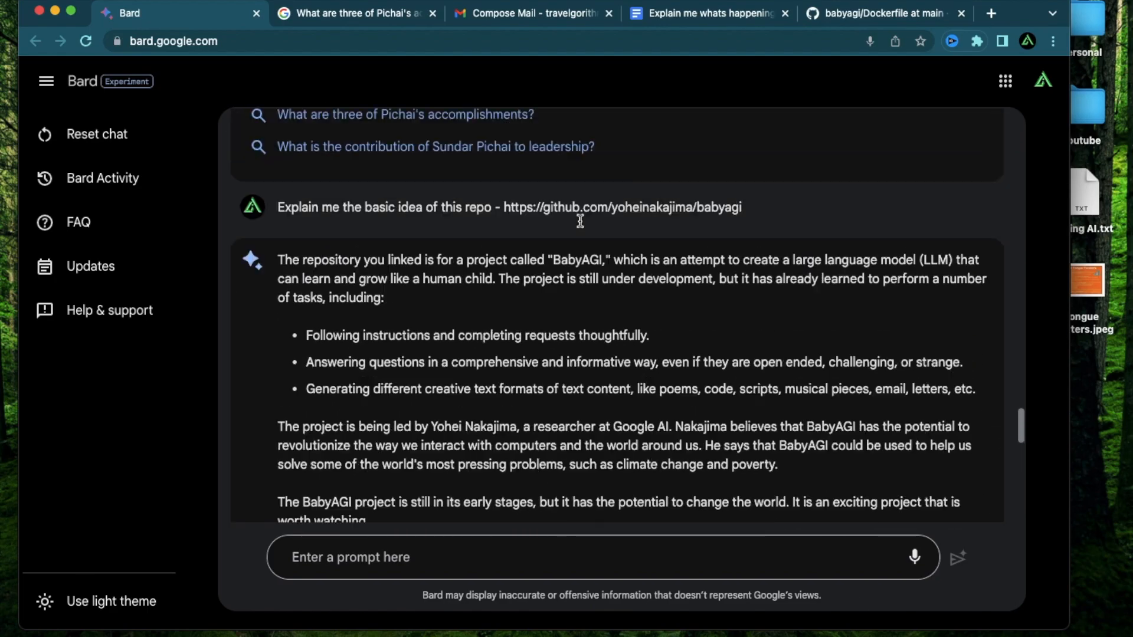
pyautogui.scroll(-3)
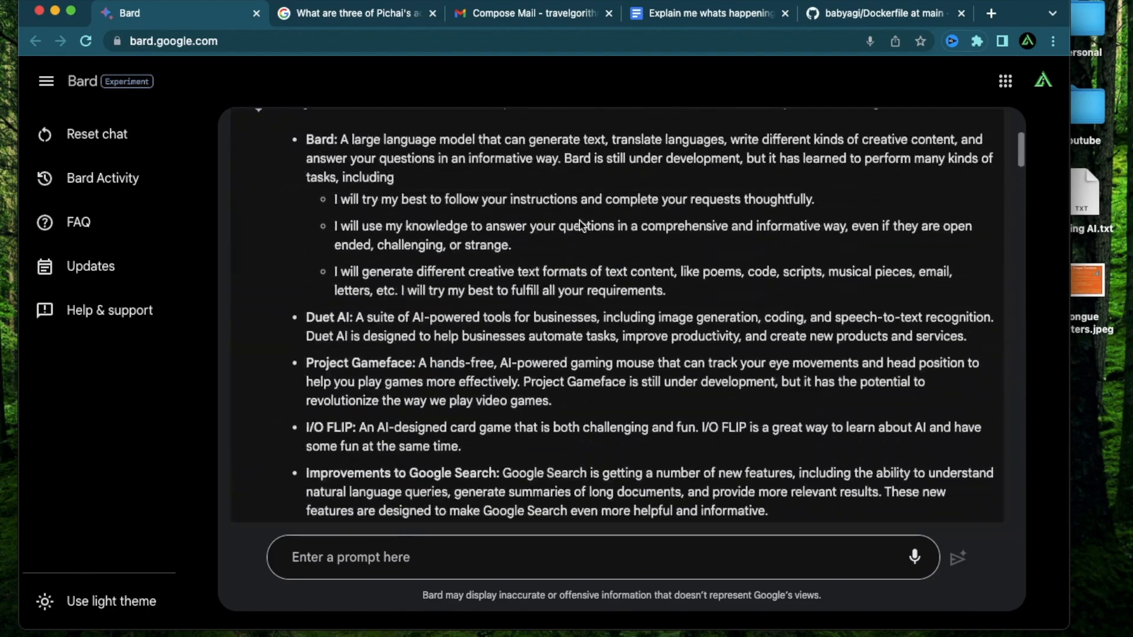
pyautogui.scroll(3)
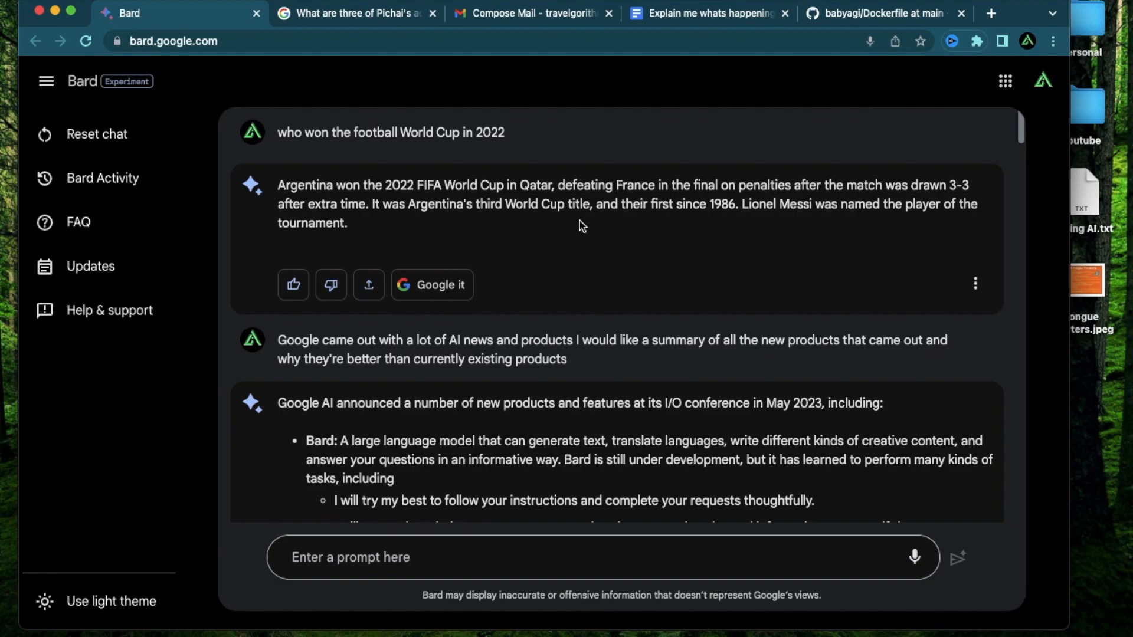